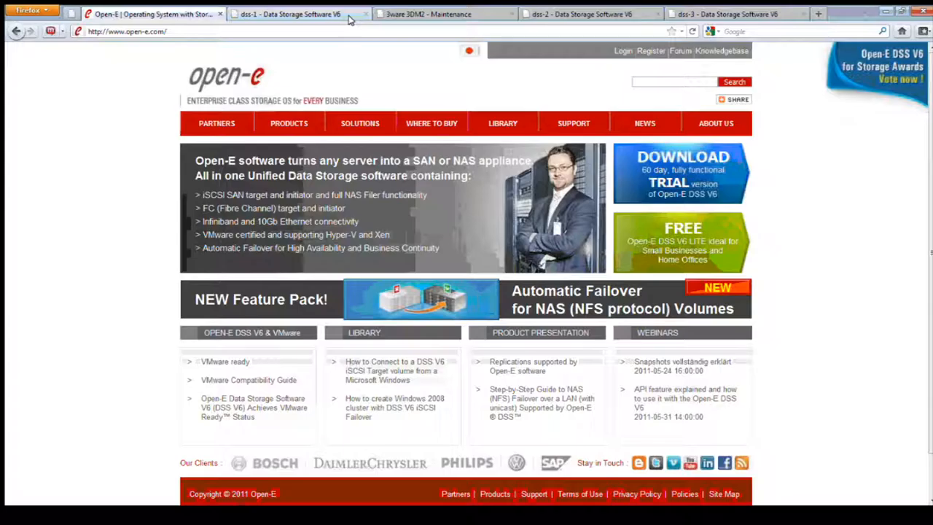
Switch to the dss-1 console's Help > About page and highlight the build number of the 4 TB licensed version
left_click(290, 14)
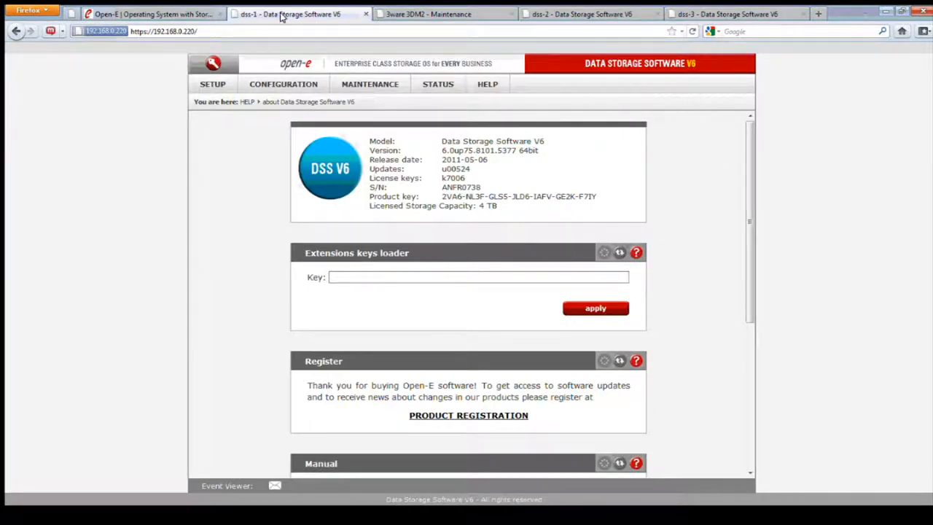
mouse_move(449, 167)
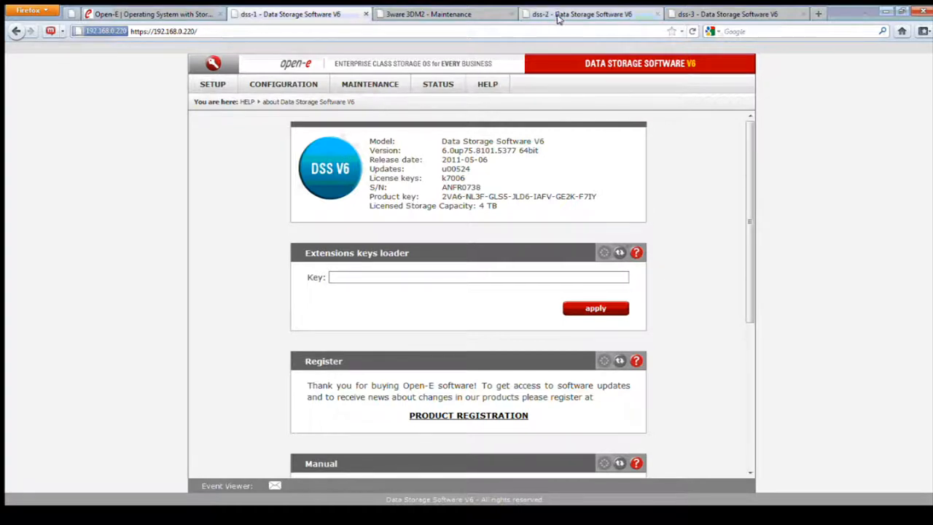
left_click(736, 15)
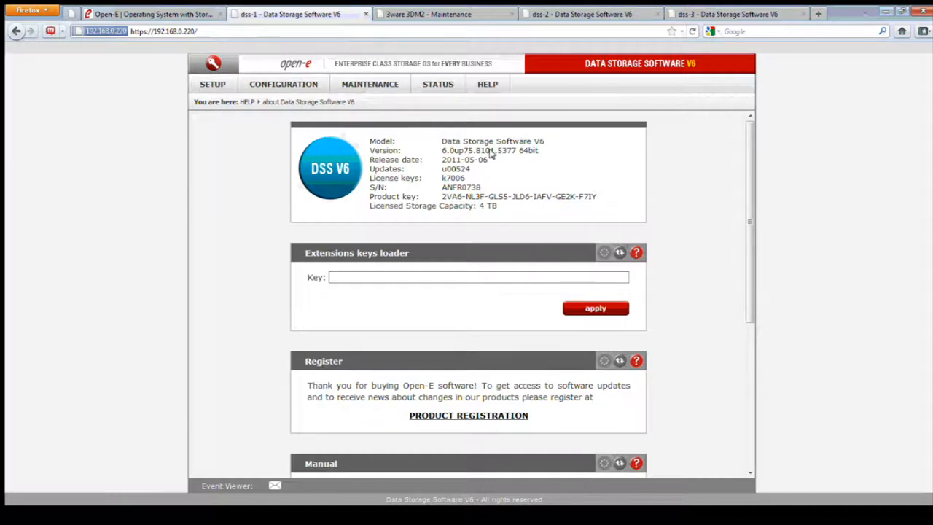
double_click(504, 151)
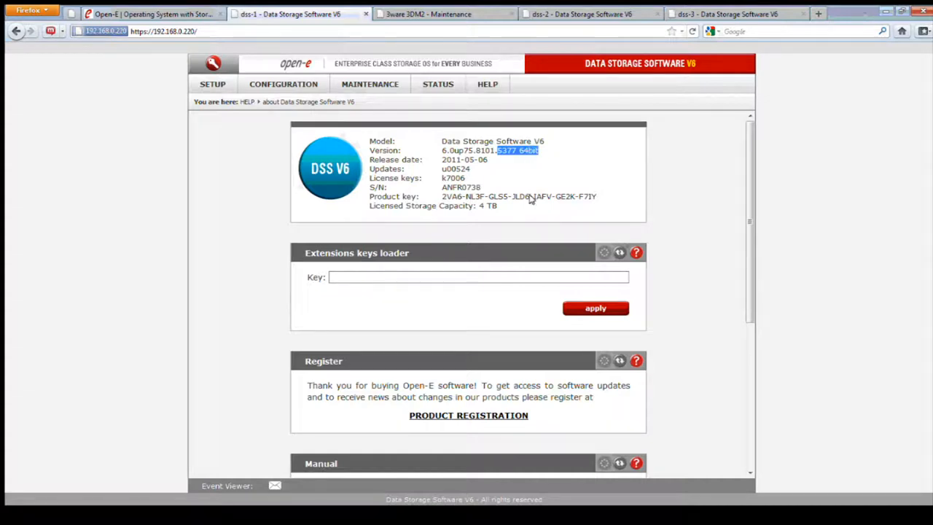
mouse_move(505, 222)
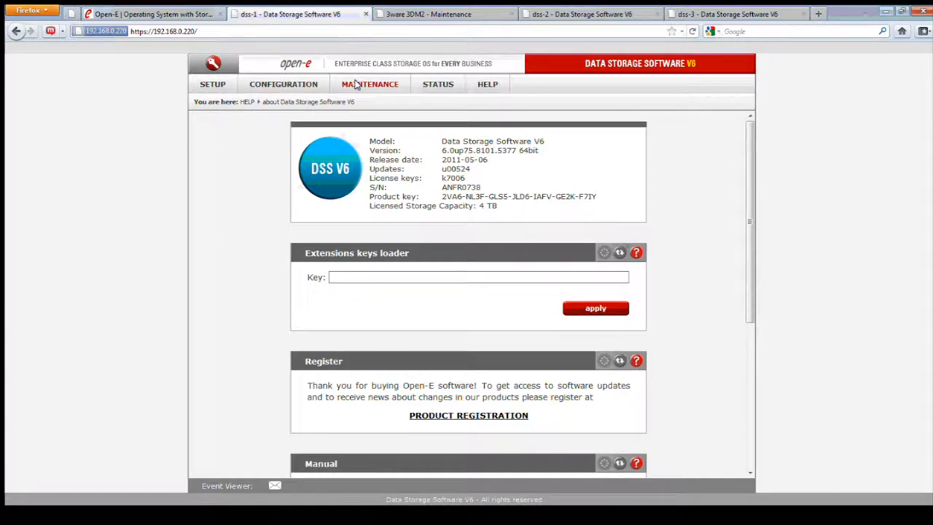
On Maintenance > Software update, choose the small-update .upd file from disk, ready for upload
left_click(370, 83)
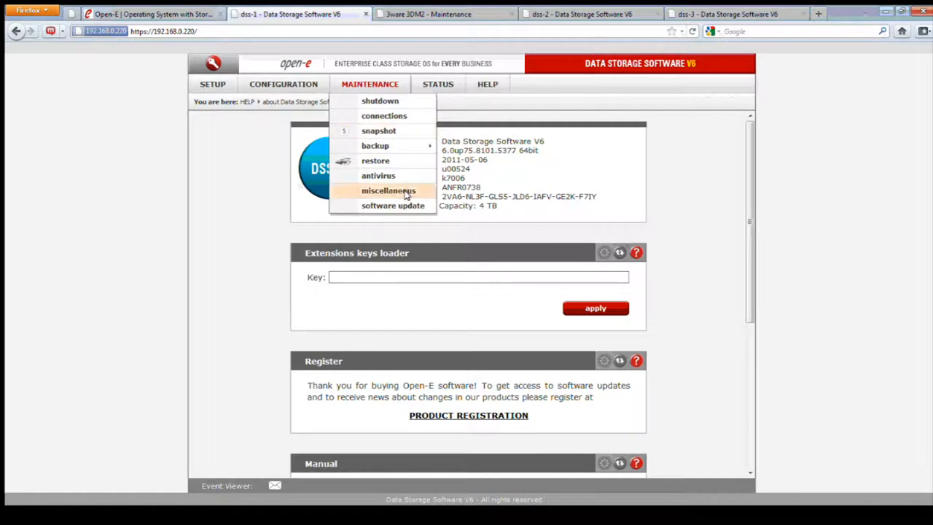
left_click(393, 204)
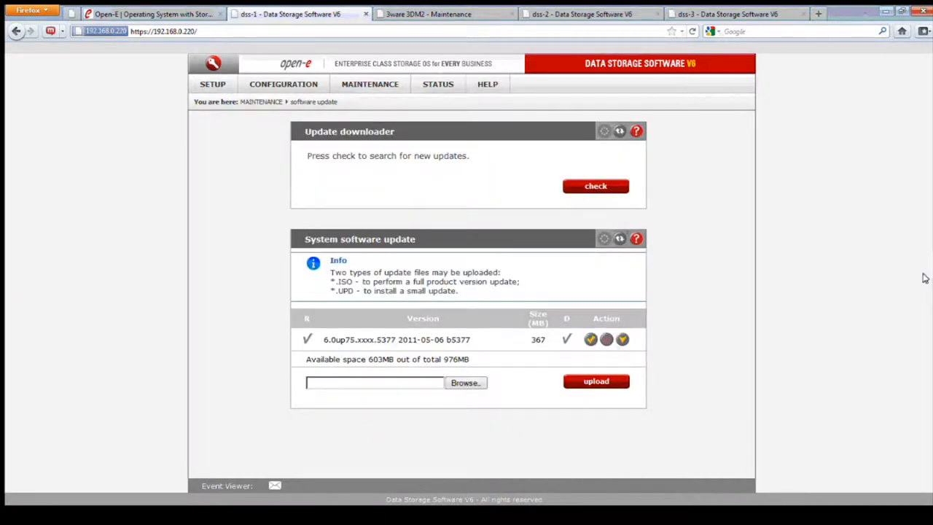
mouse_move(735, 347)
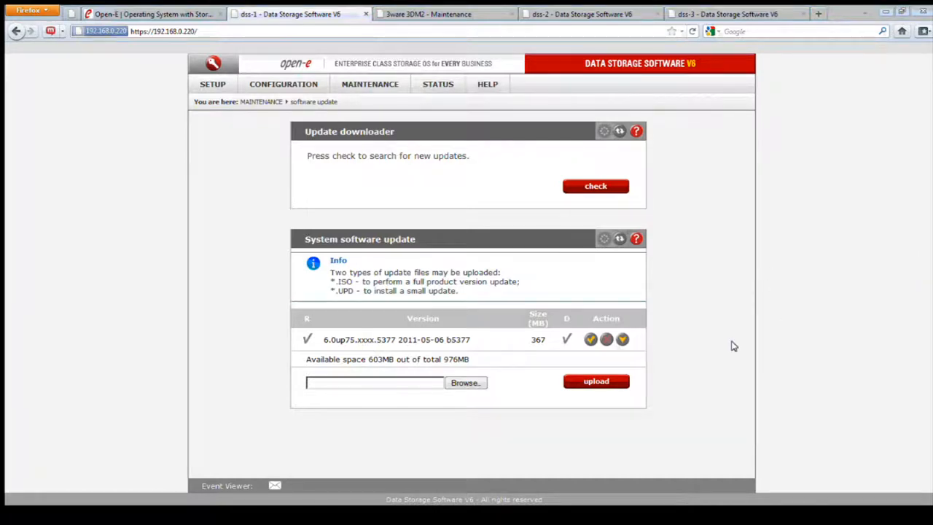
mouse_move(470, 355)
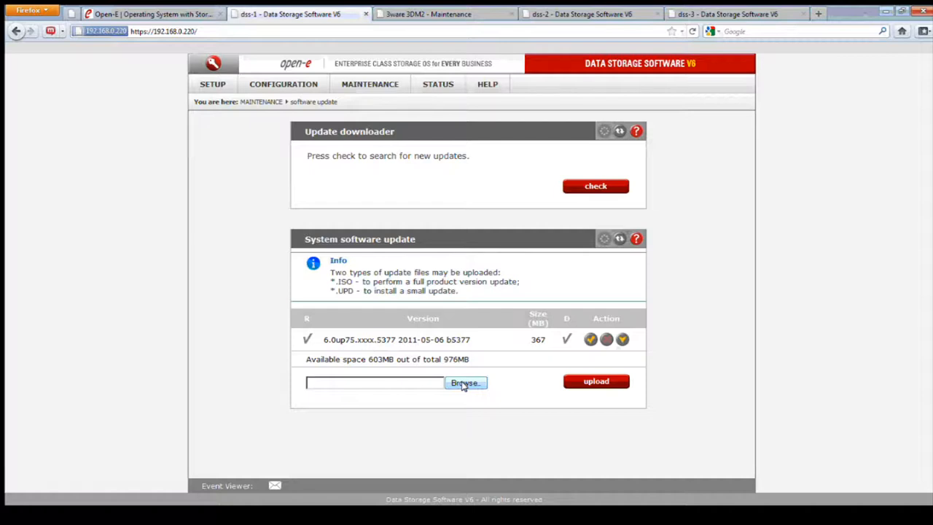
left_click(465, 382)
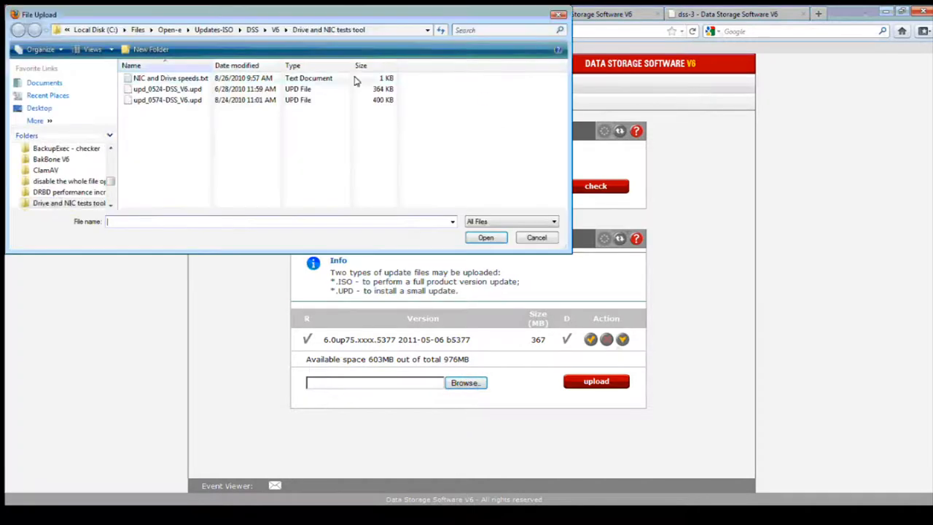
left_click(167, 89)
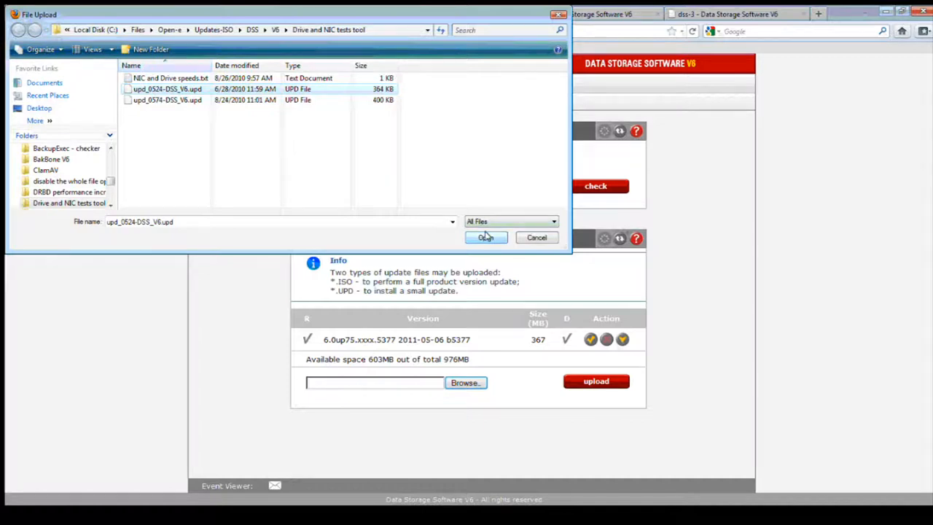
left_click(486, 236)
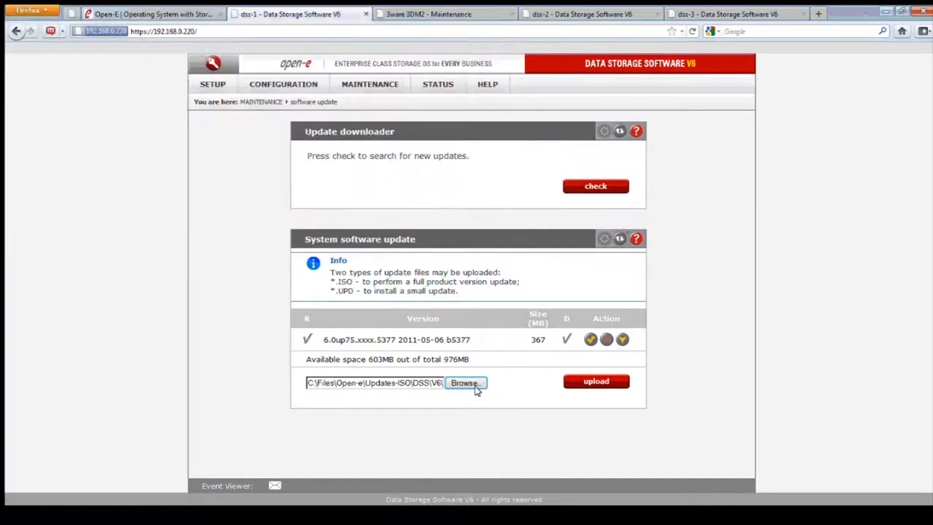
mouse_move(469, 315)
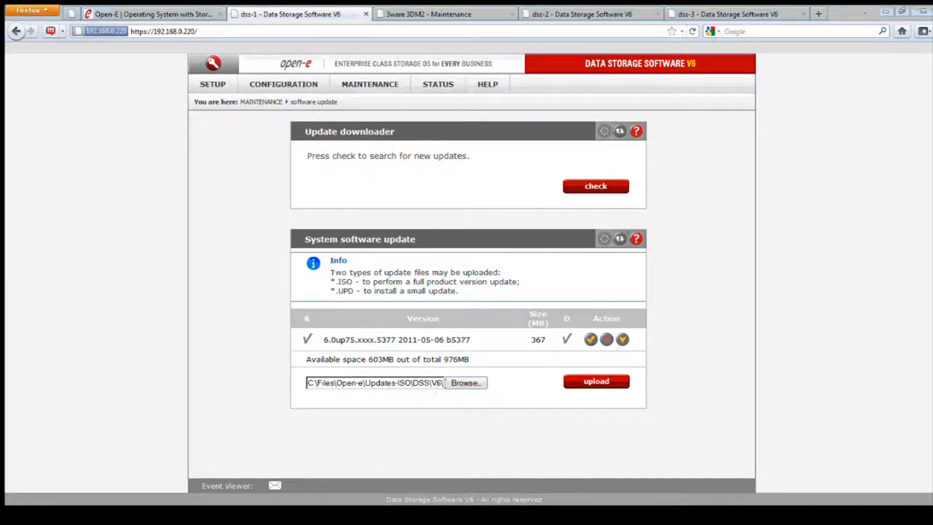
mouse_move(567, 381)
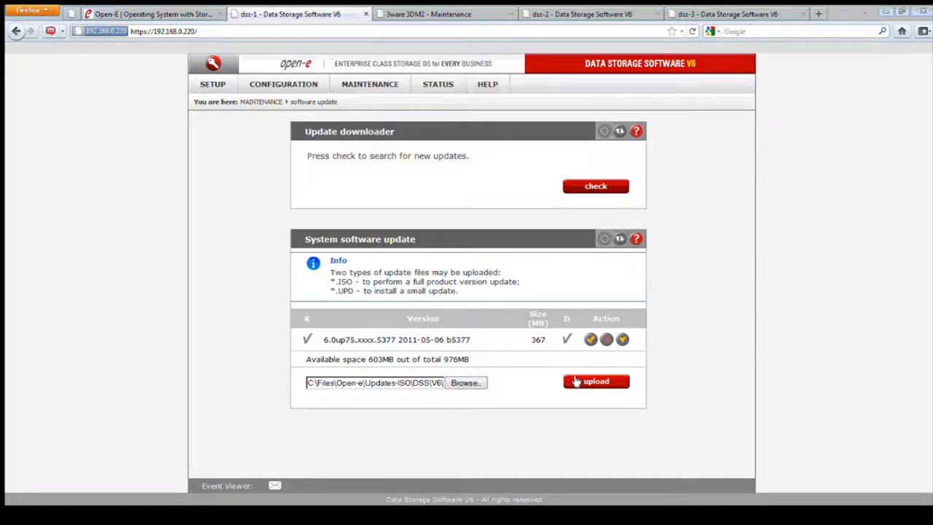
mouse_move(522, 370)
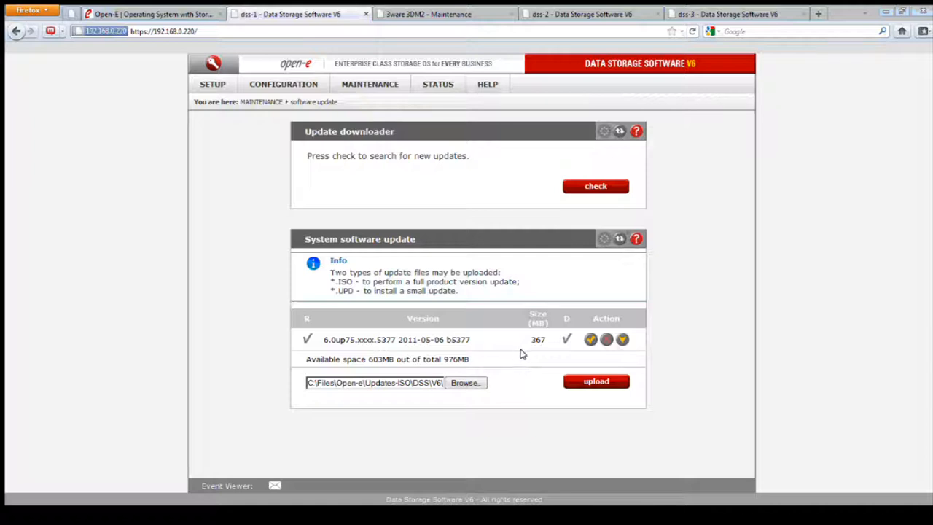
mouse_move(551, 344)
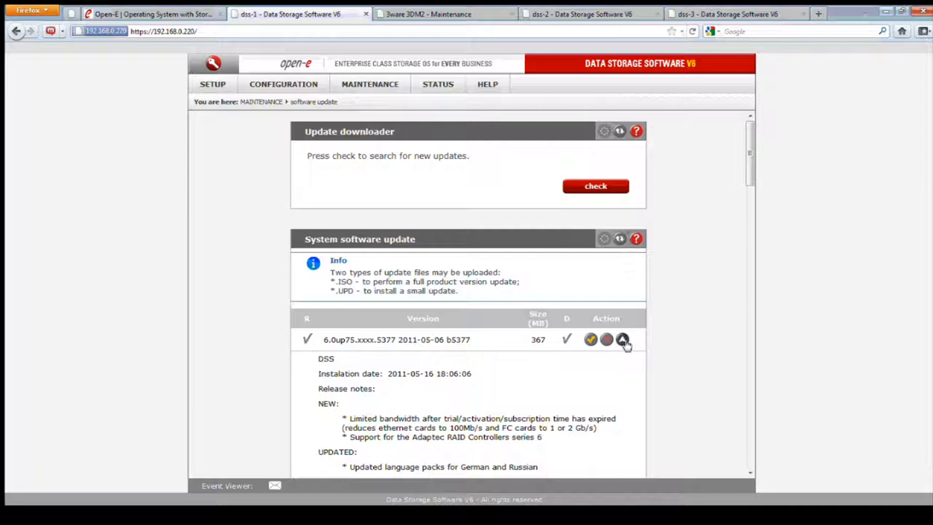
scroll("down", 3)
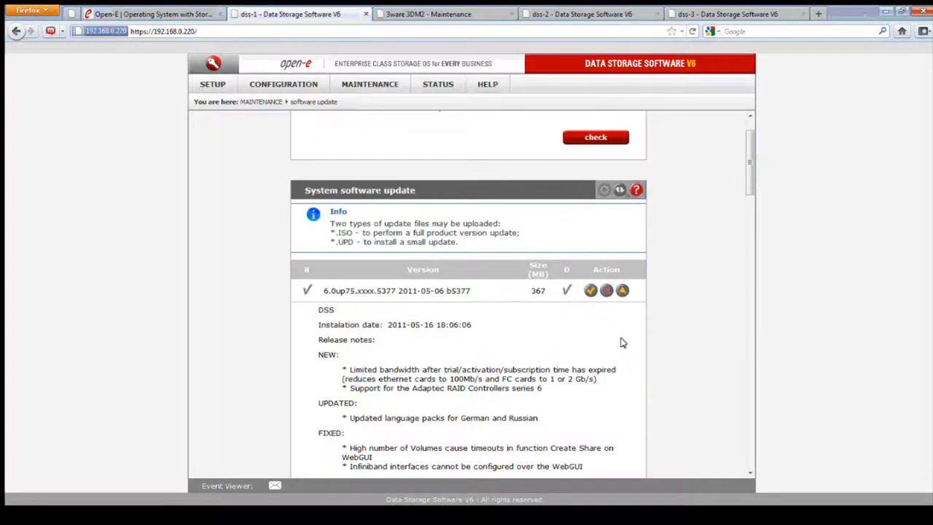
scroll("down", 3)
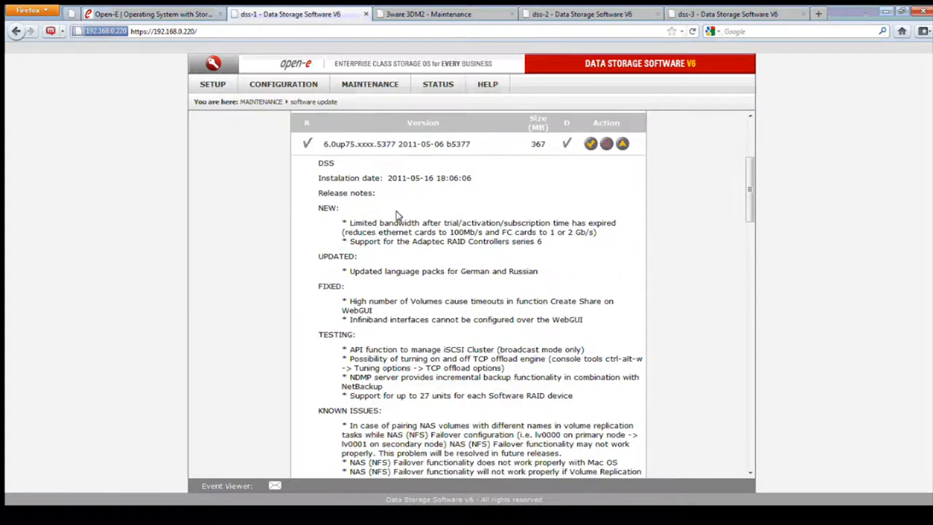
scroll("down", 3)
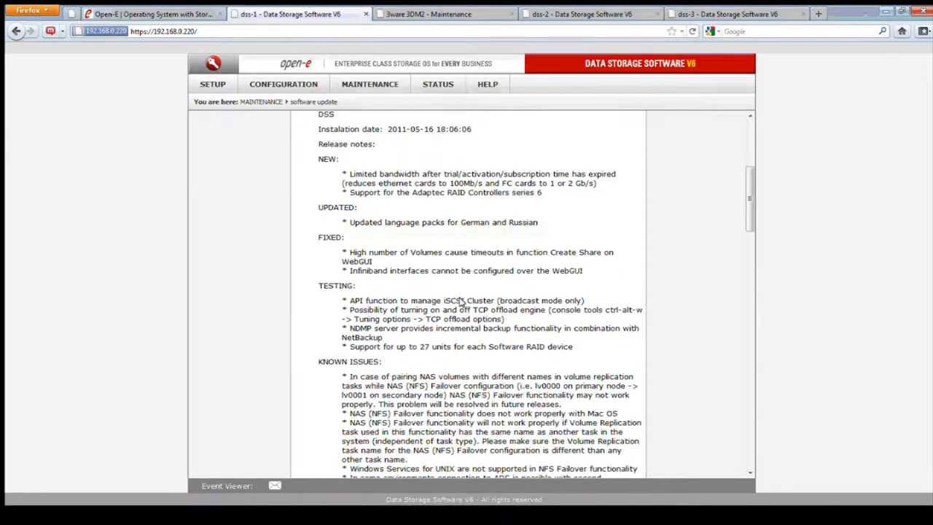
scroll("down", 3)
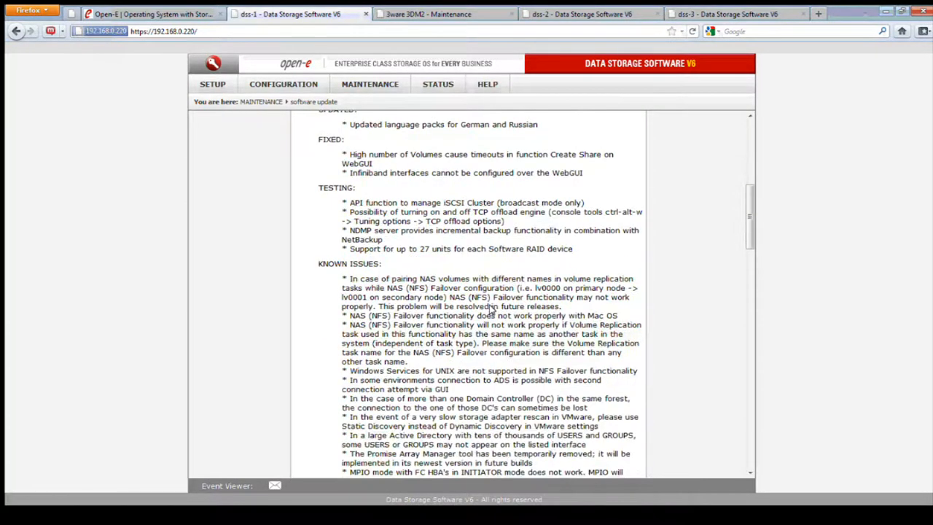
scroll("down", 3)
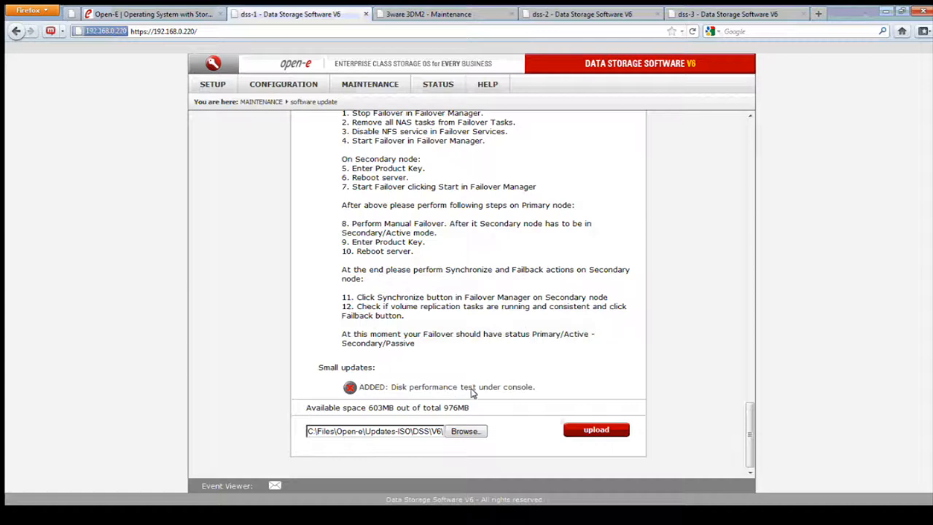
mouse_move(370, 394)
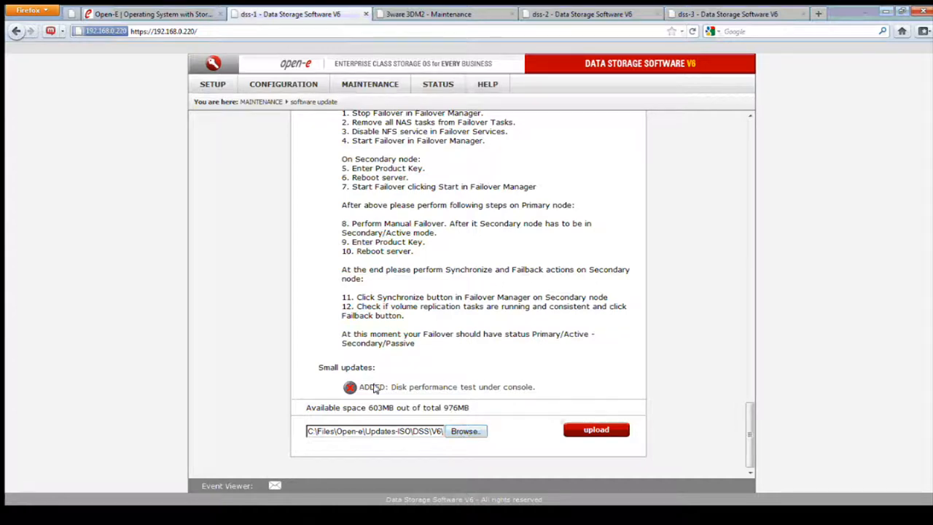
mouse_move(376, 387)
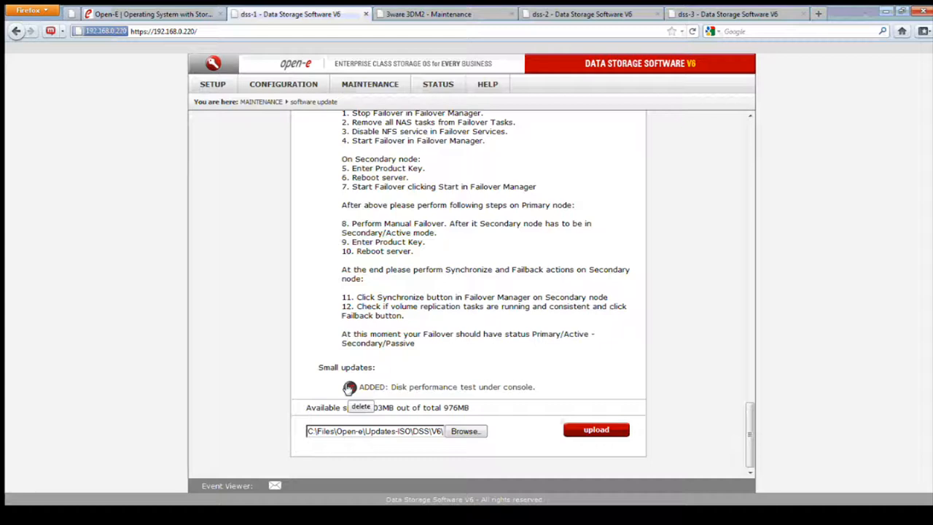
mouse_move(411, 321)
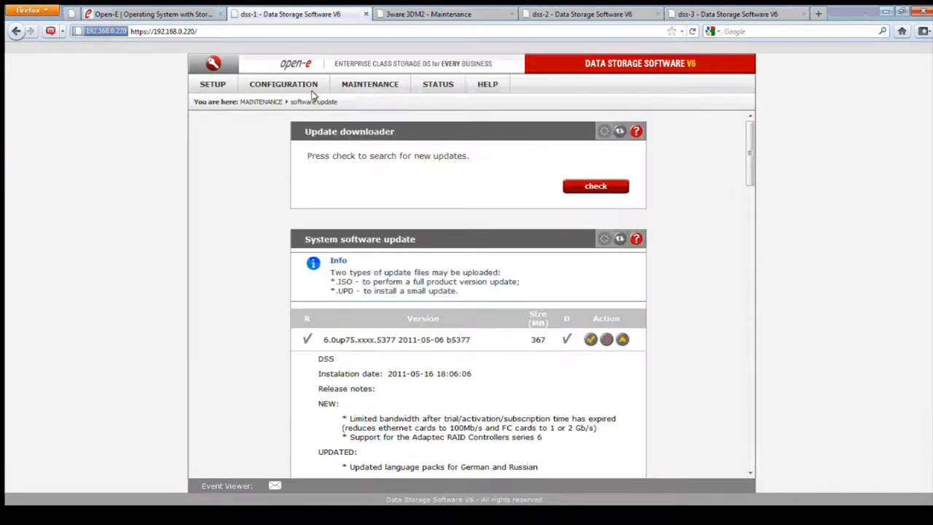
left_click(283, 83)
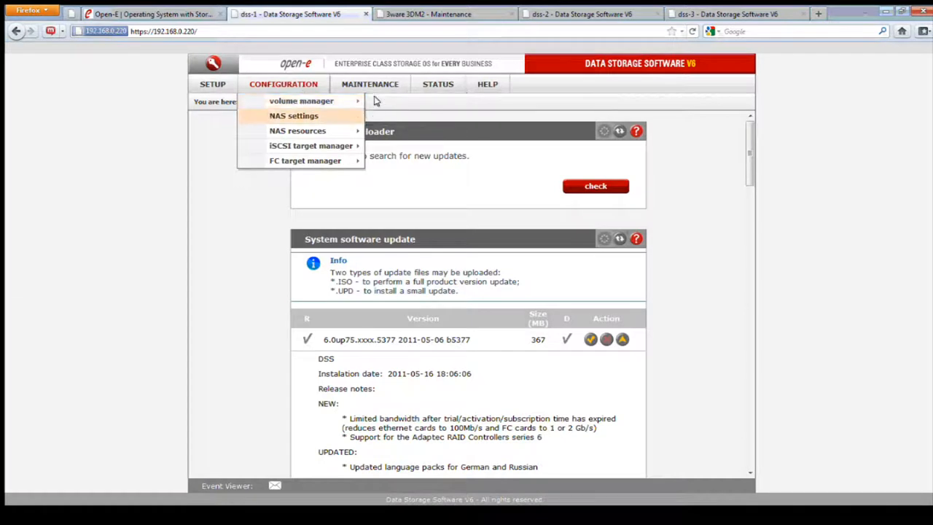
left_click(300, 101)
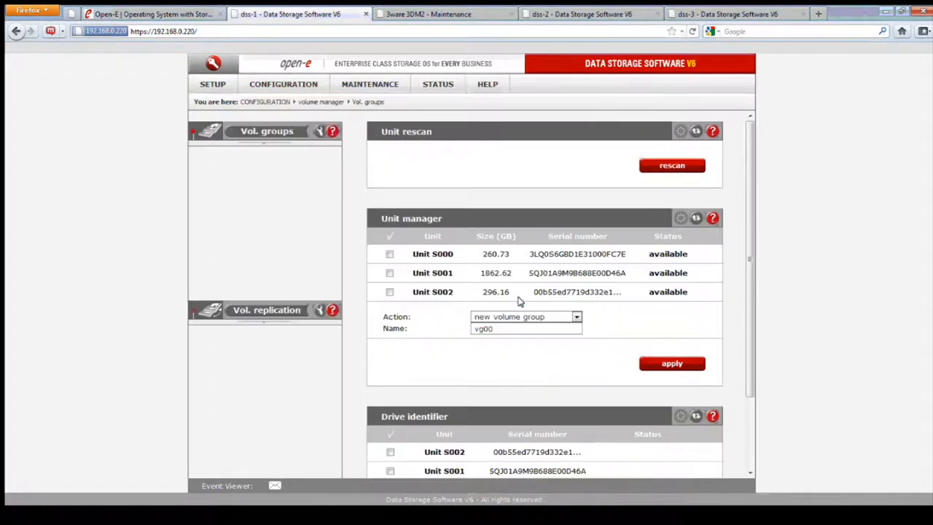
mouse_move(510, 286)
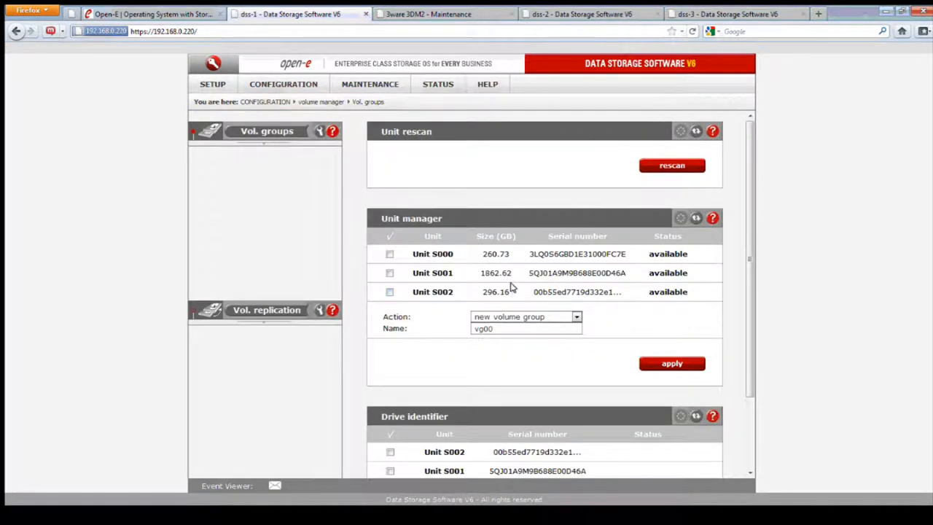
double_click(496, 253)
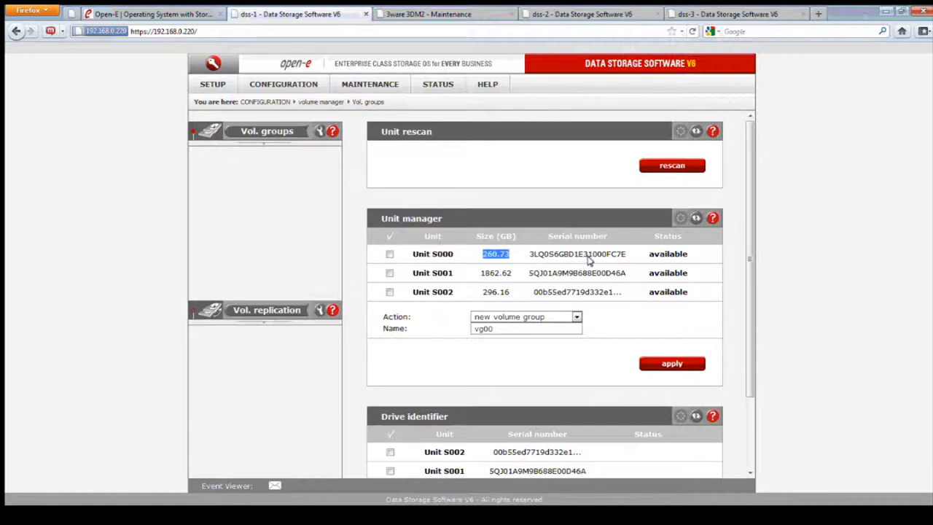
mouse_move(567, 259)
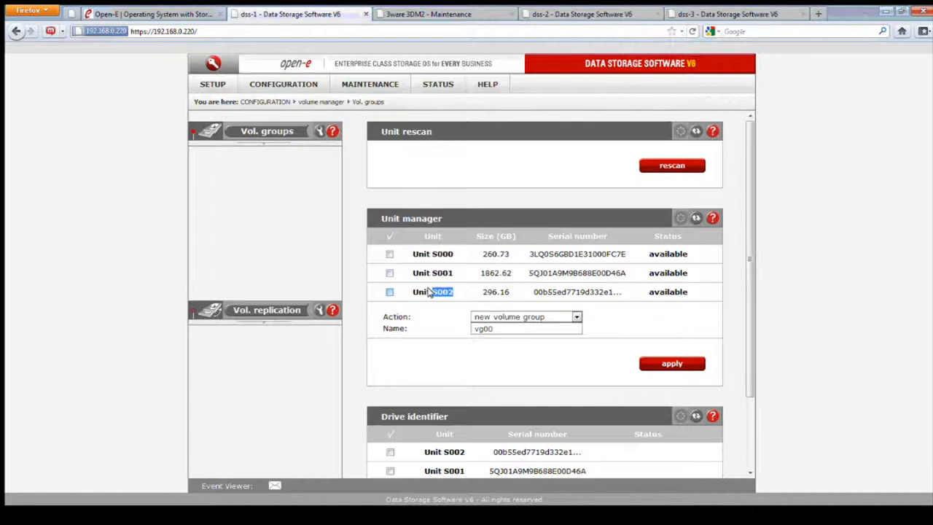
double_click(442, 292)
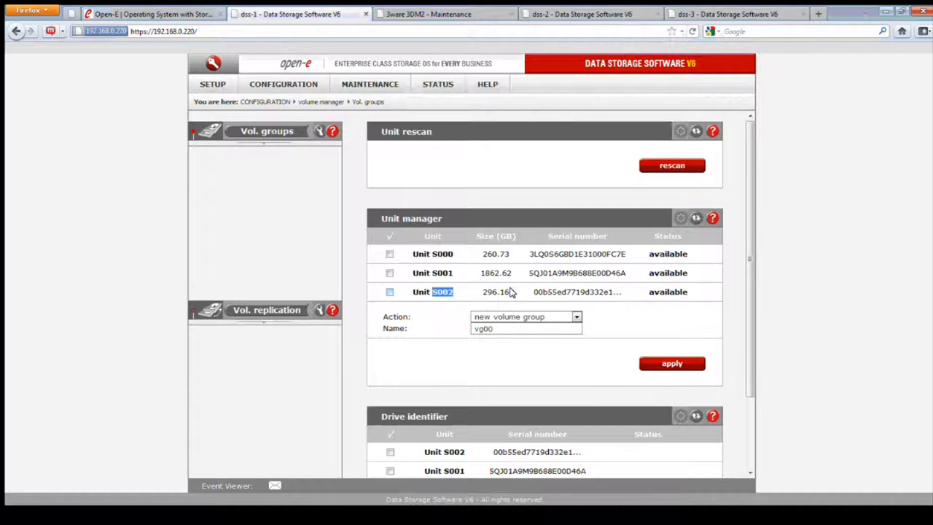
left_click(391, 253)
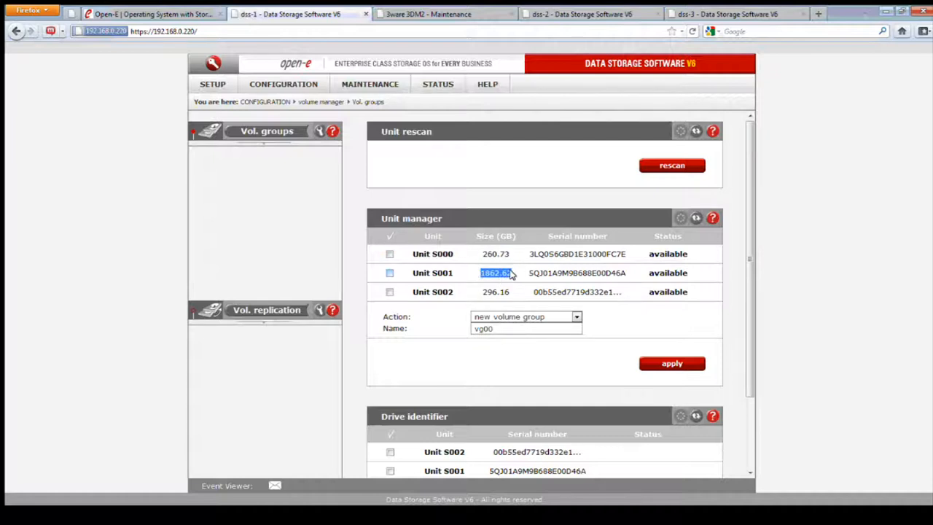
mouse_move(516, 291)
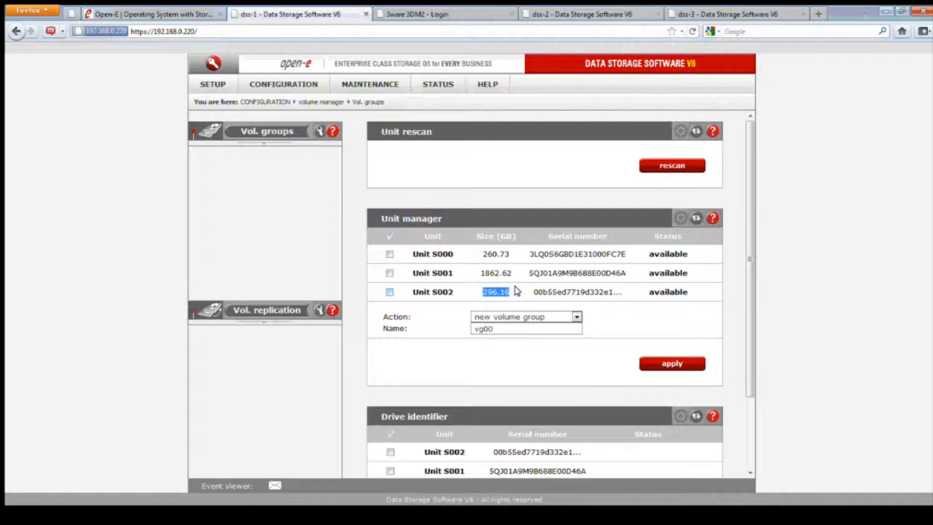
mouse_move(532, 286)
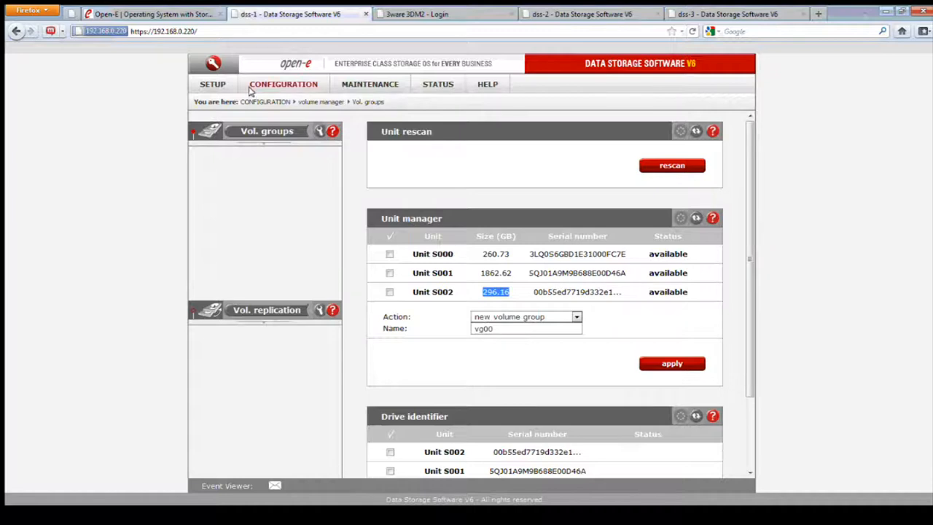
On Setup > H/W RAID, show logical disk LD0's details: optimal RAID0 on two disks, about 300 GB
left_click(213, 83)
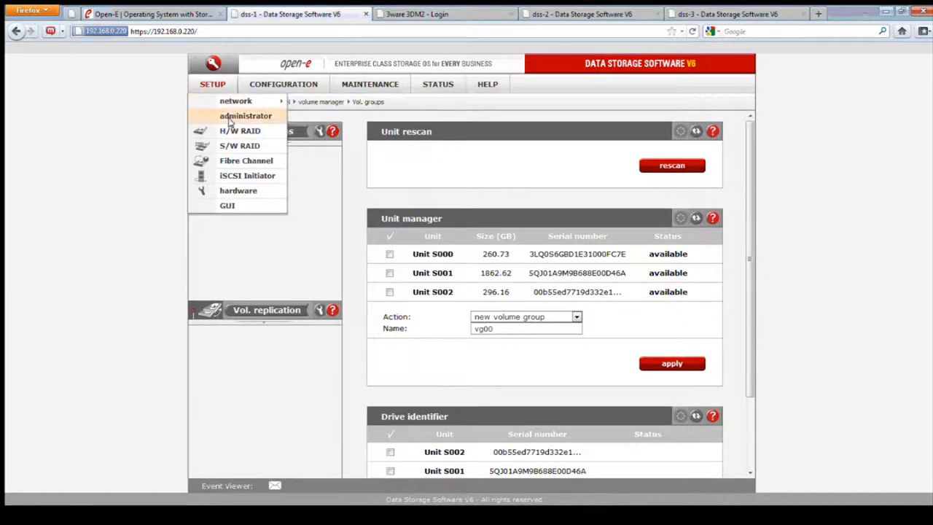
mouse_move(239, 131)
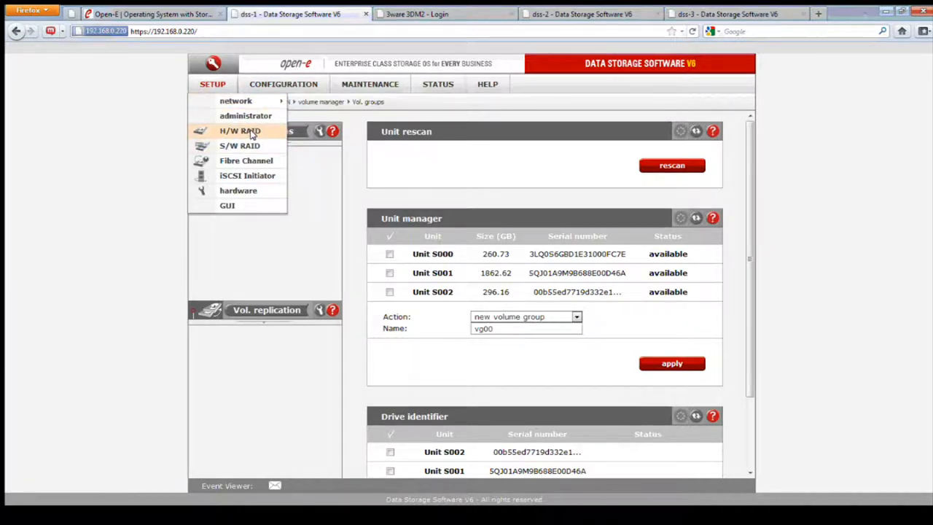
left_click(239, 131)
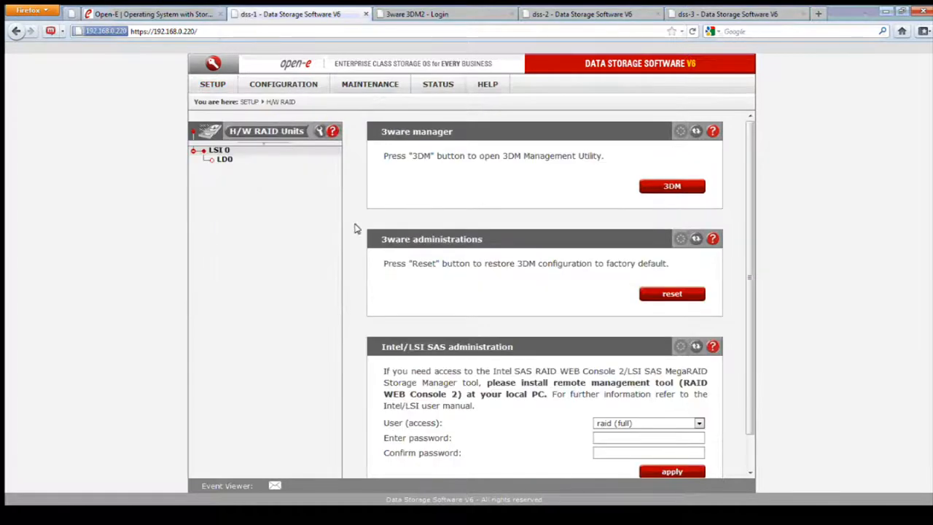
mouse_move(397, 169)
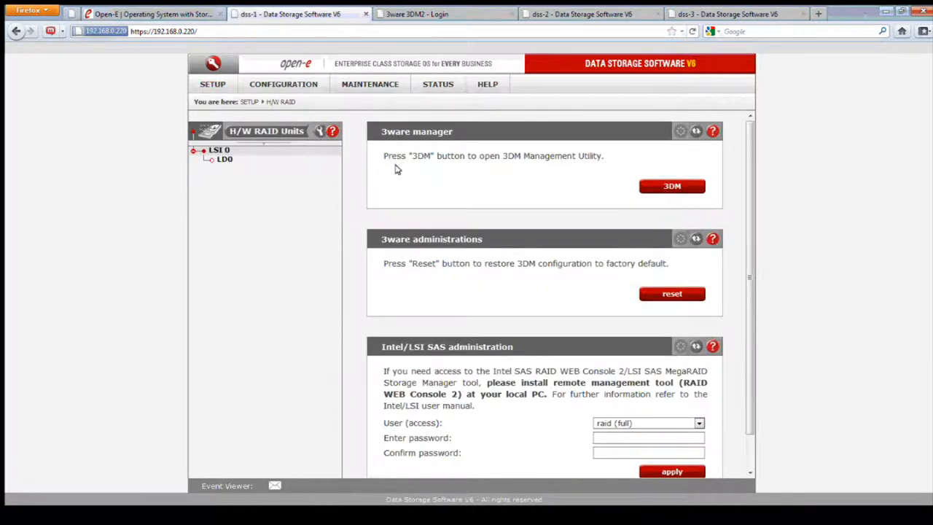
mouse_move(436, 142)
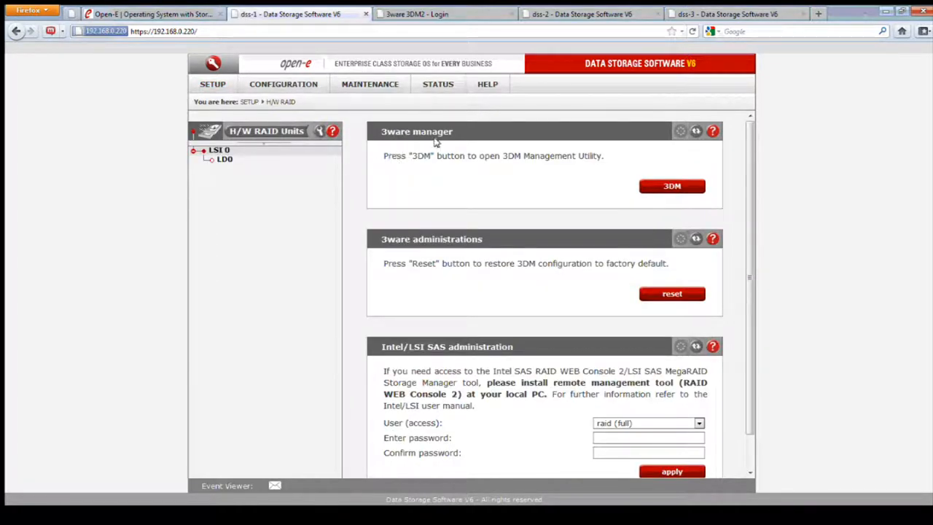
mouse_move(441, 256)
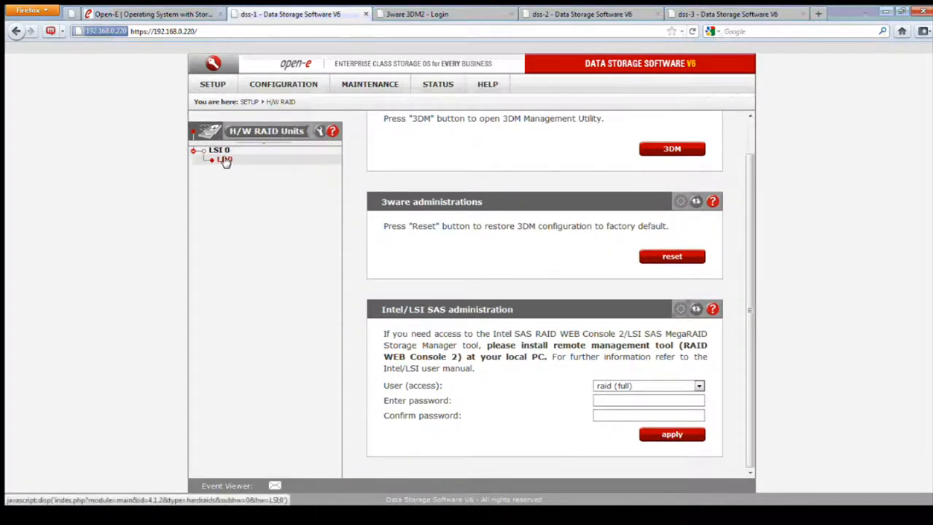
left_click(225, 159)
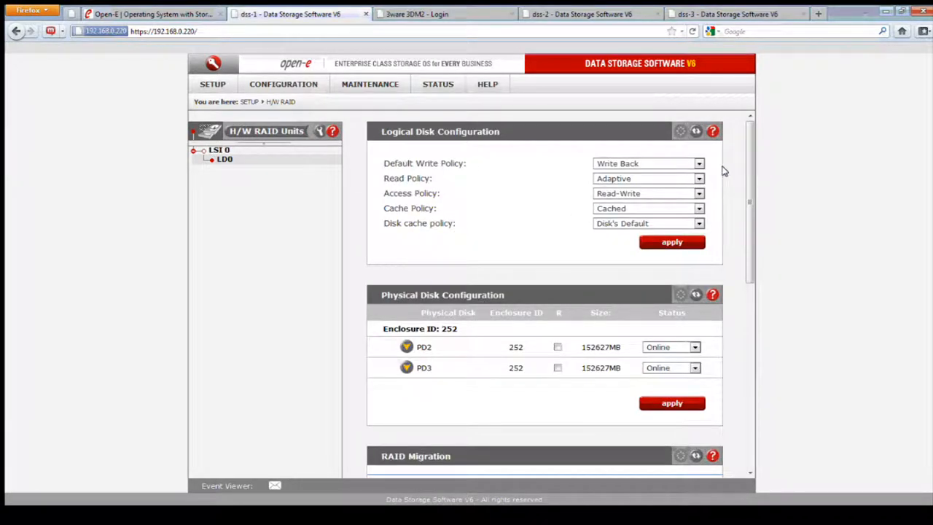
mouse_move(717, 182)
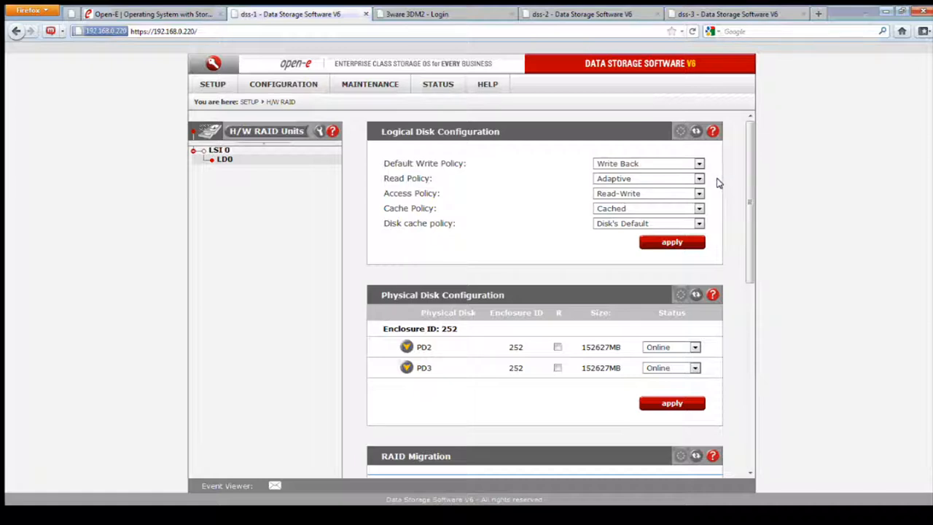
mouse_move(713, 221)
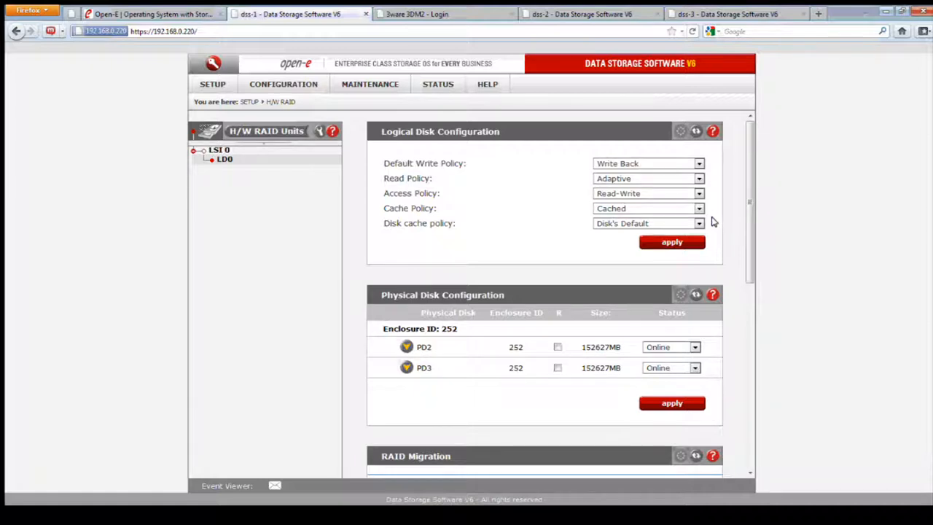
scroll("down", 3)
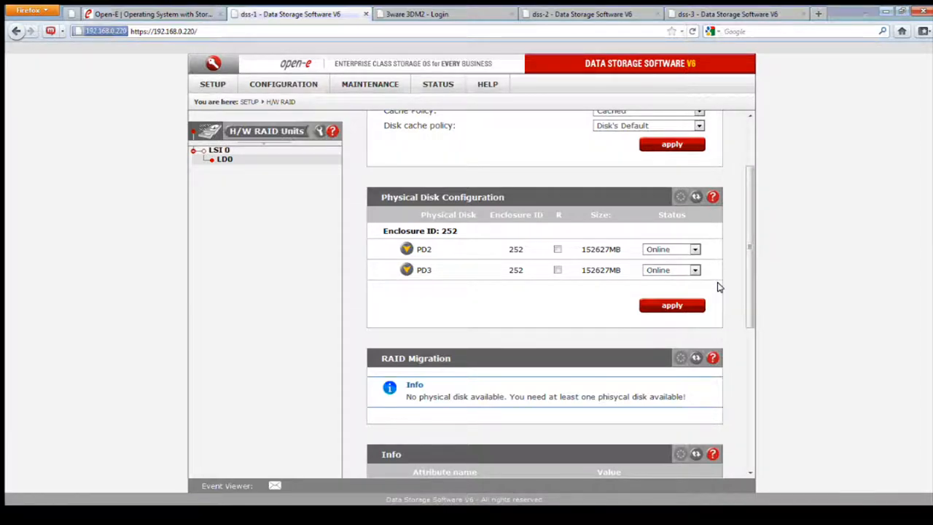
scroll("down", 3)
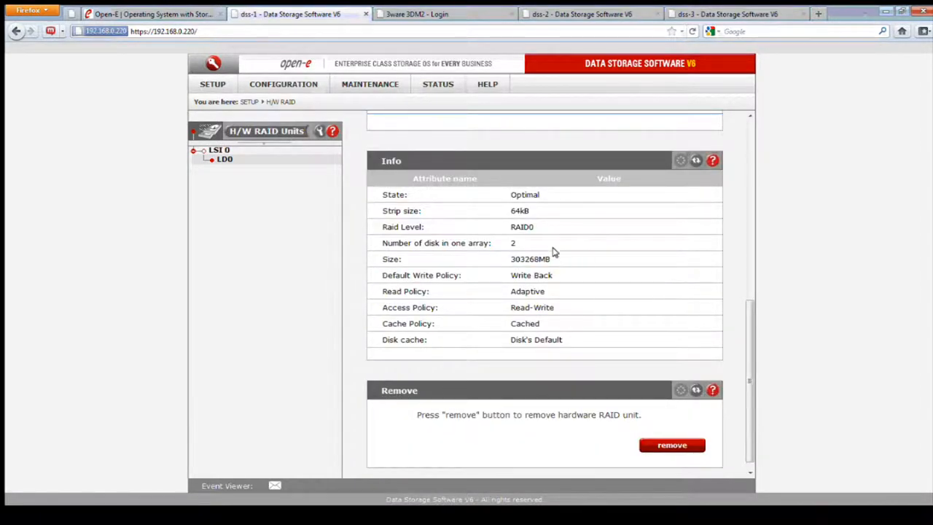
mouse_move(528, 242)
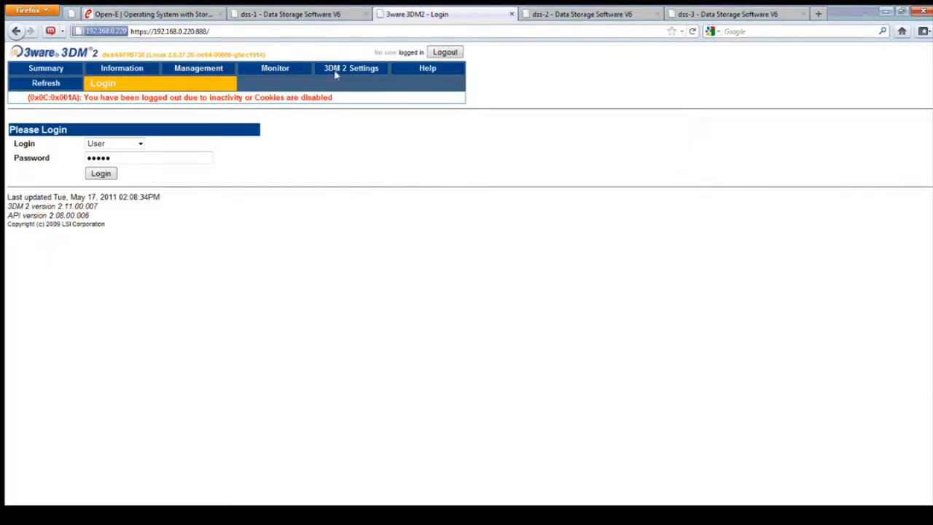
Log in to 3ware 3DM2 with the Administrator account
left_click(114, 143)
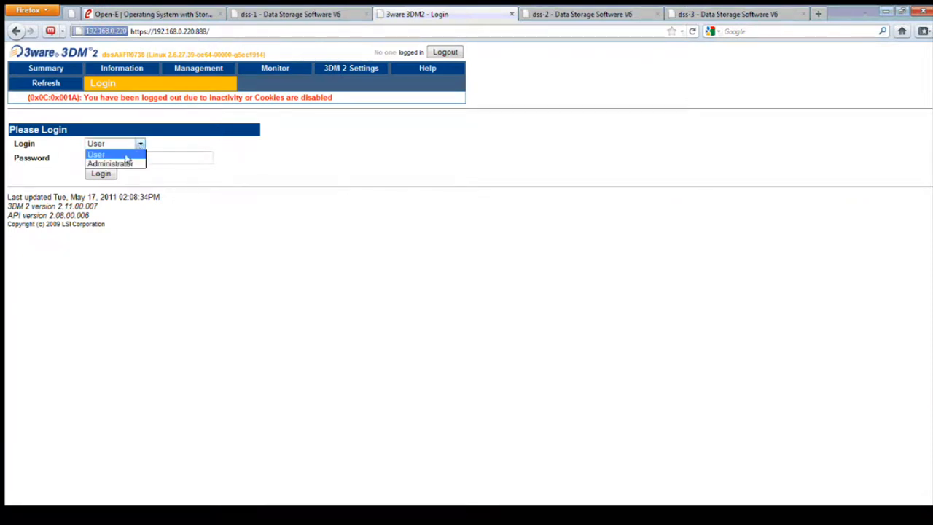
left_click(101, 173)
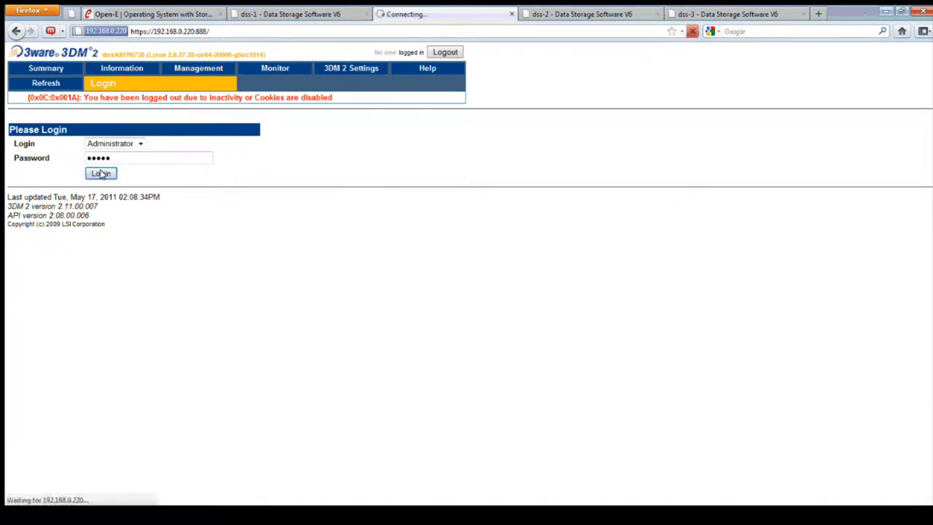
left_click(100, 172)
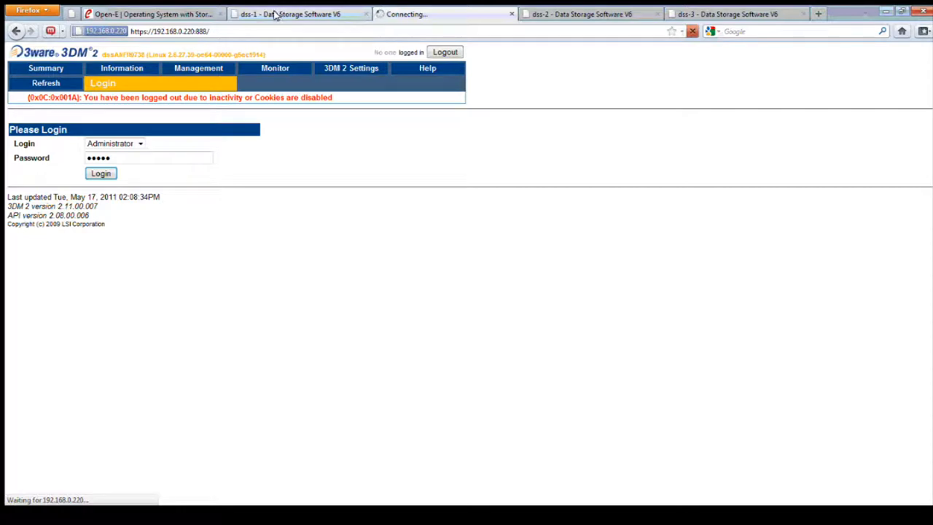
left_click(101, 172)
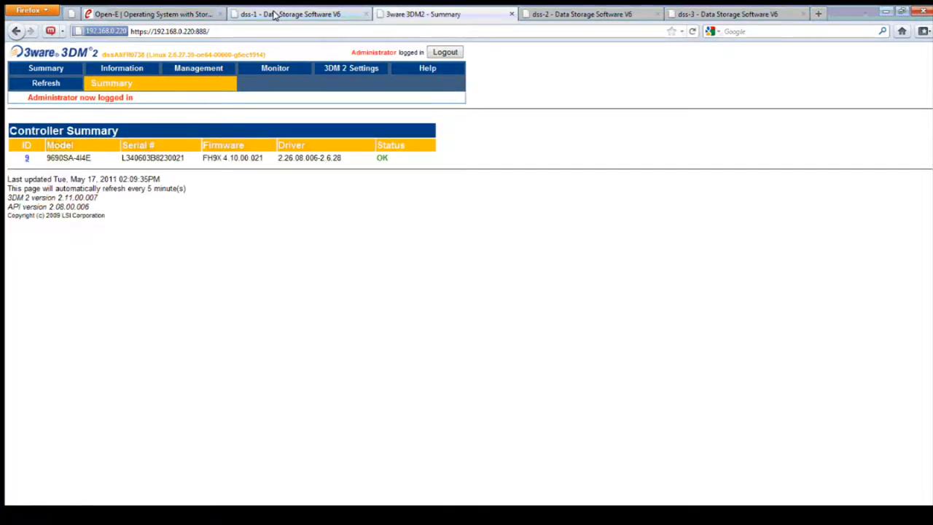
Review controller 9's unit maintenance list under Management > Maintenance, then return to the dss-1 console
left_click(198, 69)
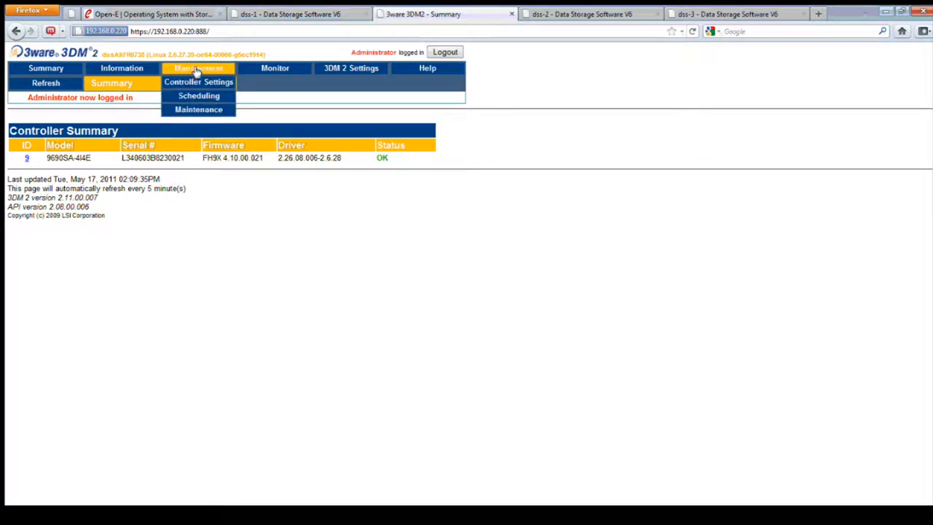
left_click(199, 82)
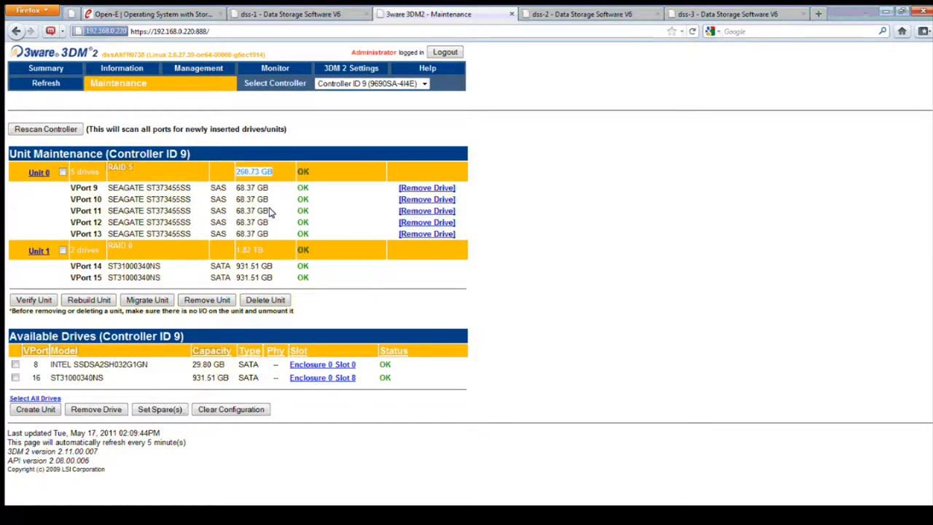
mouse_move(265, 257)
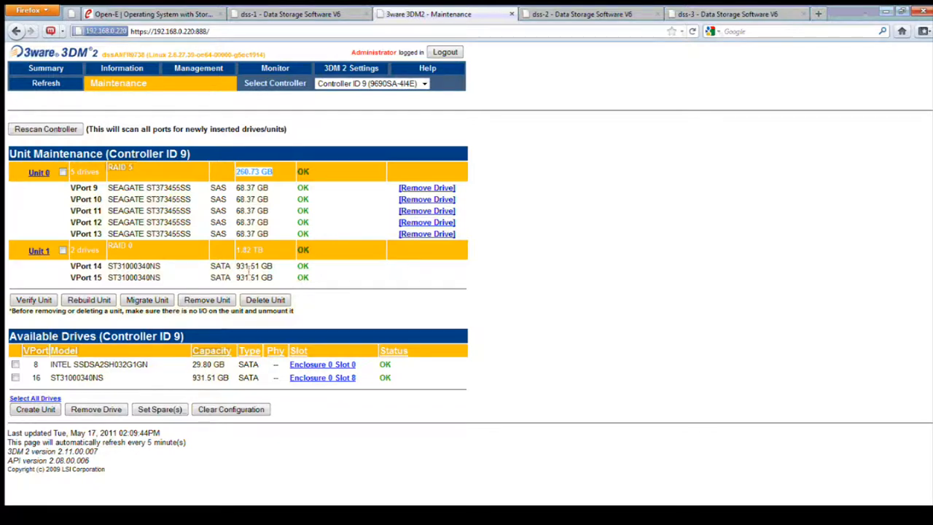
left_click(274, 69)
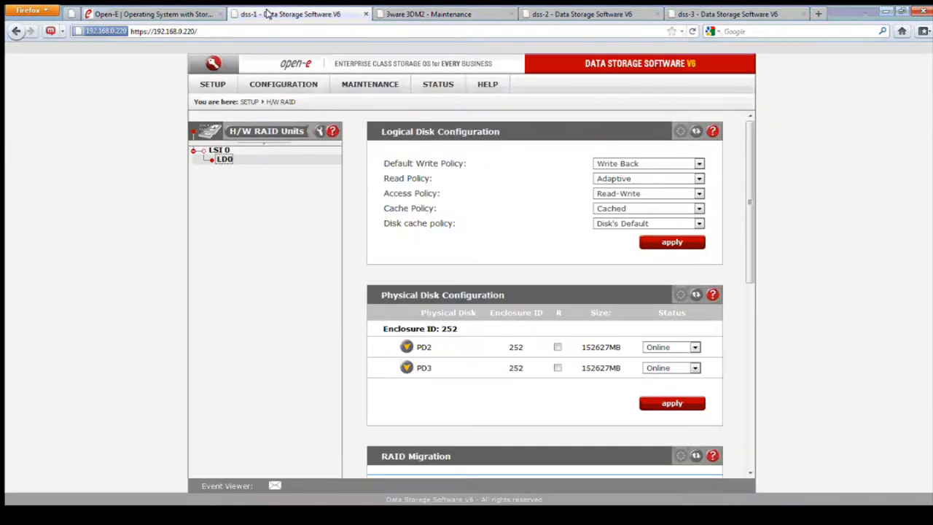
Show the Vol. groups unit manager listing S000, S001, S002 and mark unit S002 for new volume group vg00
left_click(282, 84)
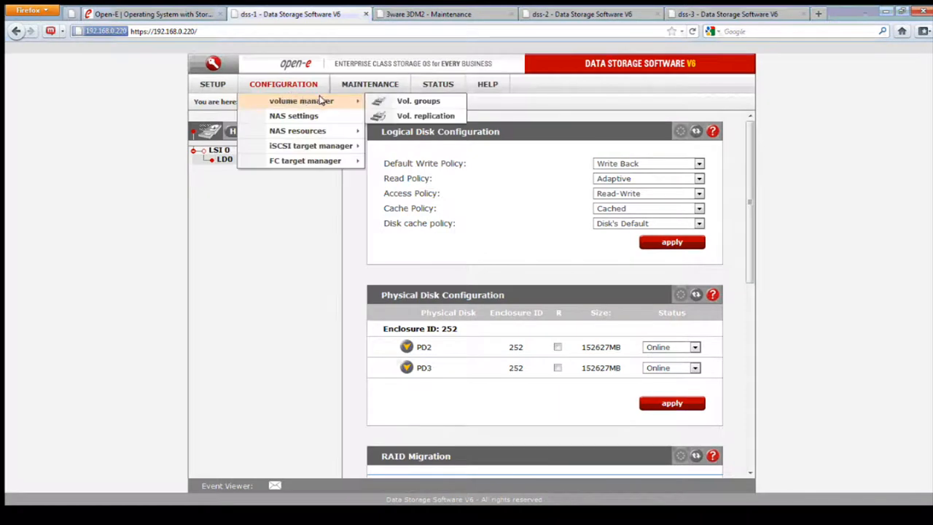
left_click(419, 101)
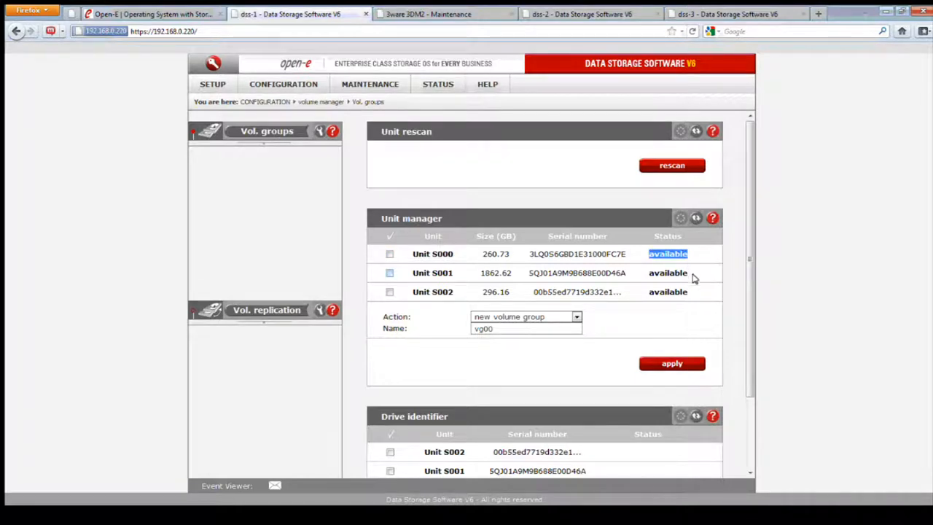
mouse_move(691, 275)
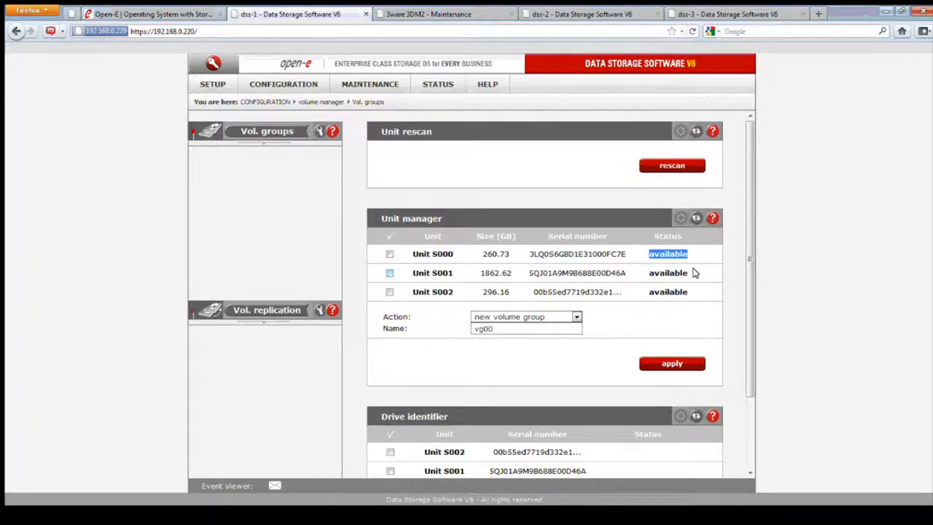
left_click(390, 292)
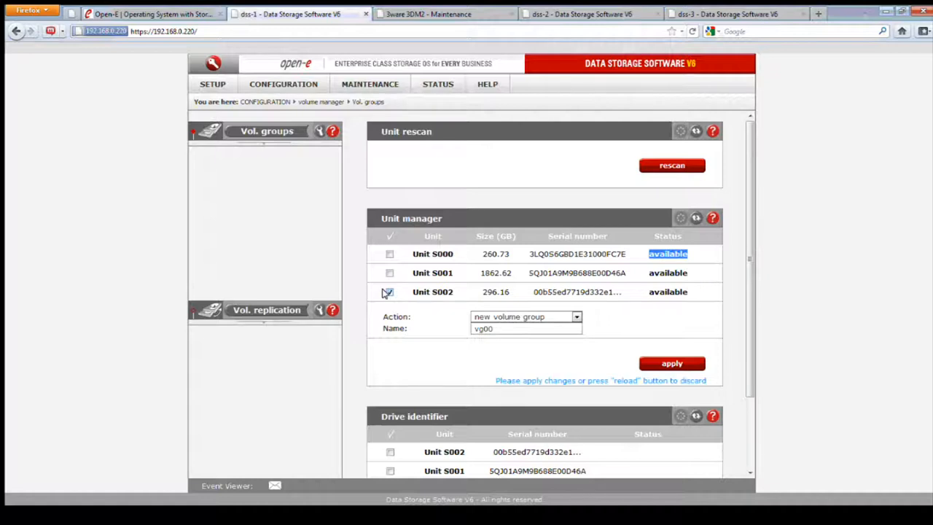
left_click(390, 292)
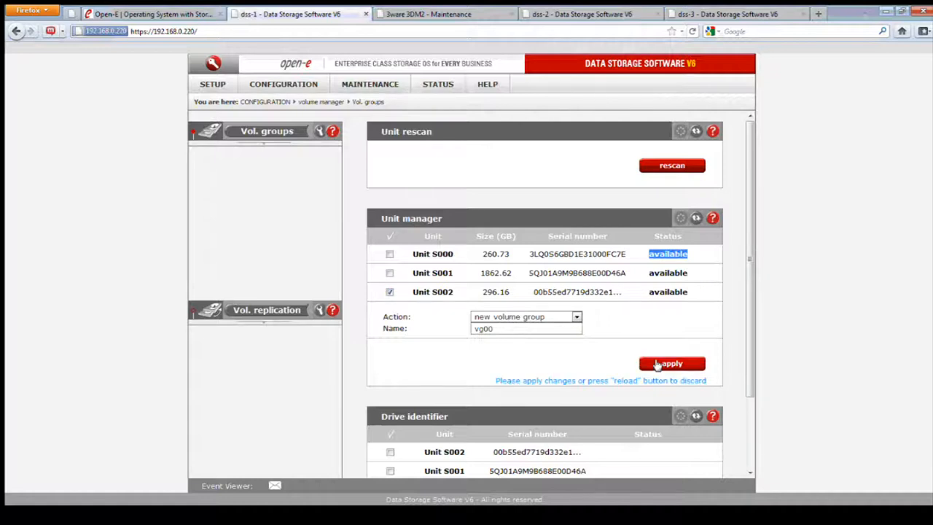
left_click(389, 292)
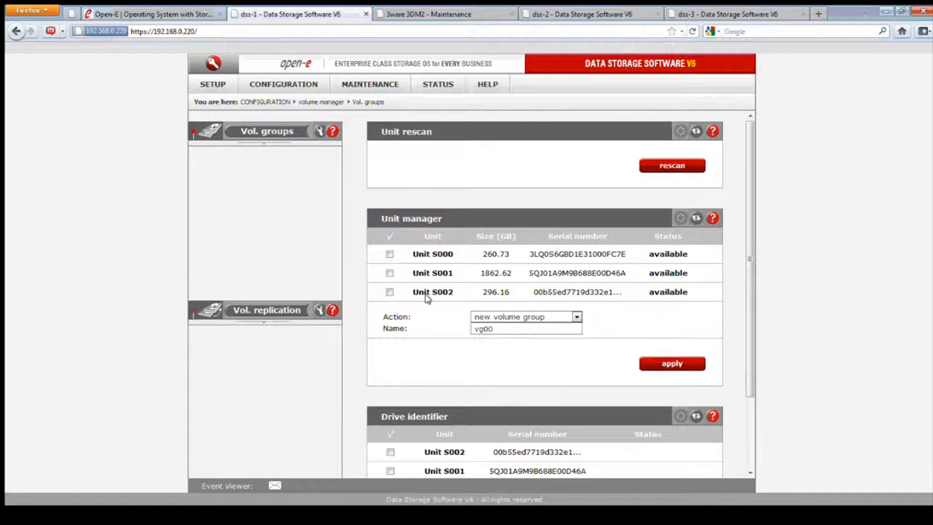
left_click(389, 291)
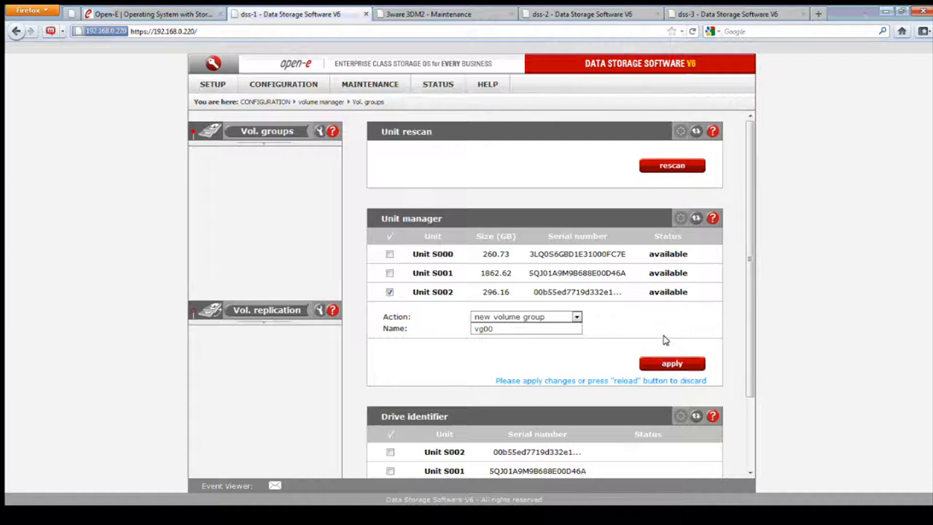
mouse_move(662, 334)
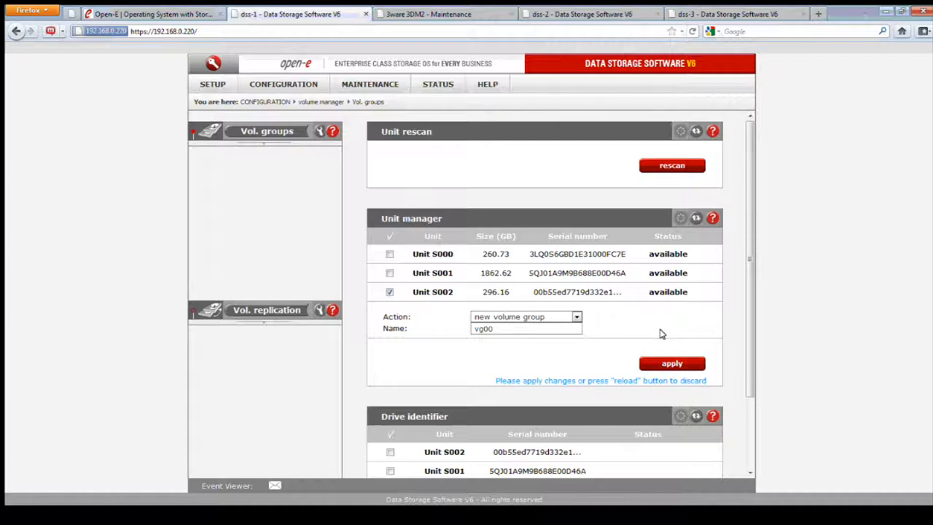
left_click(389, 292)
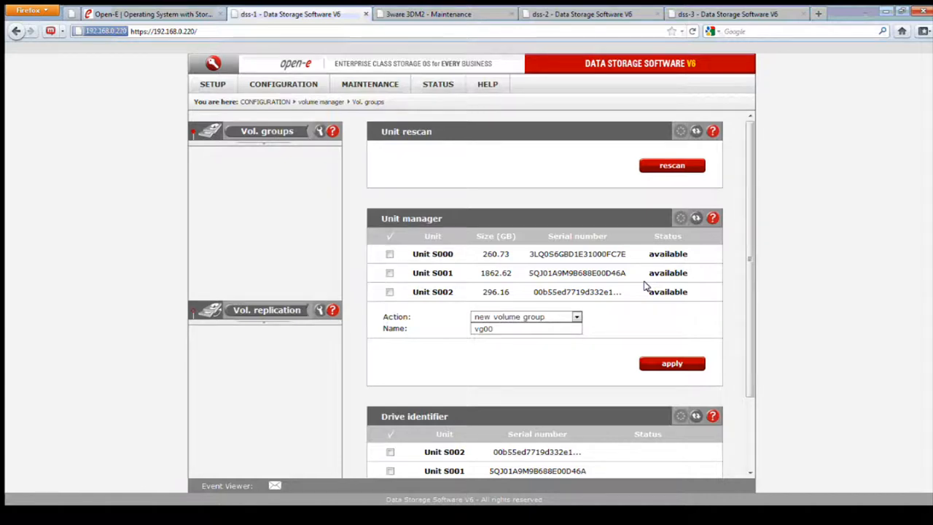
mouse_move(347, 120)
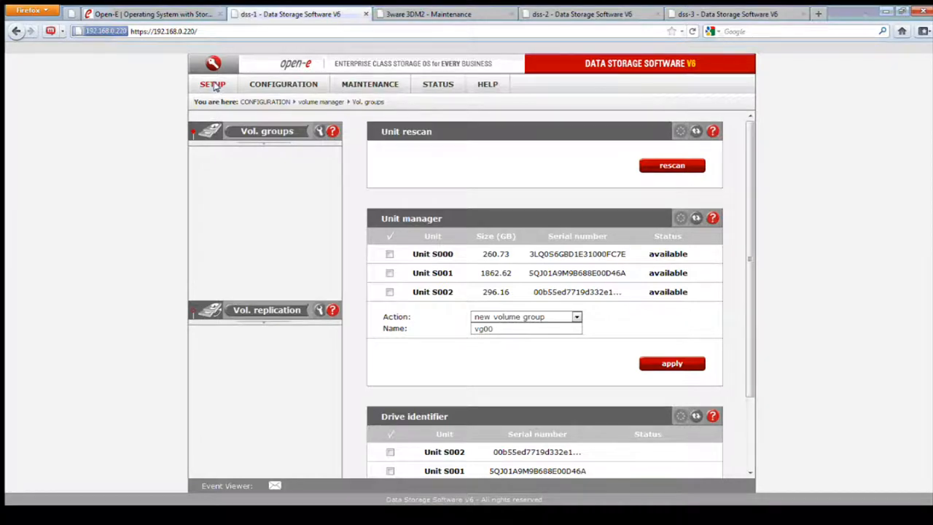
Show Setup > administrator with remote console access enabled on port 22222 and API configuration off
left_click(212, 83)
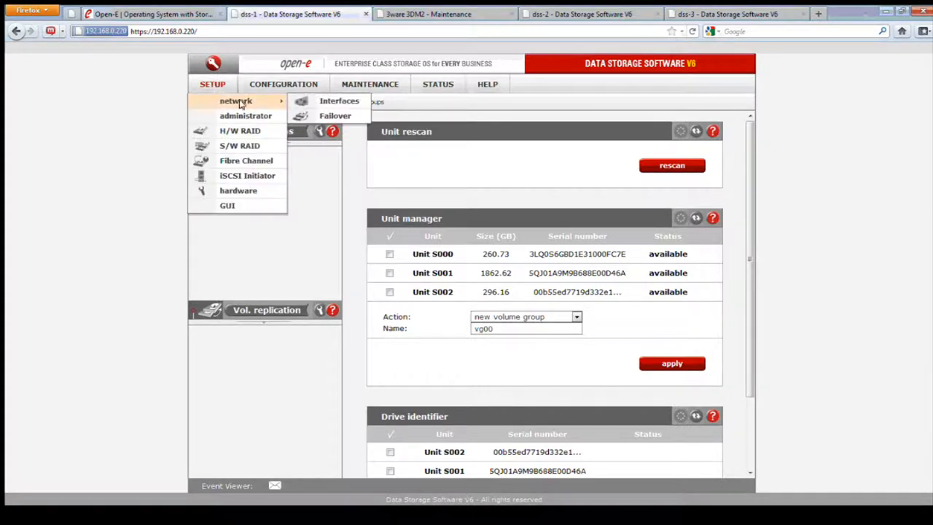
mouse_move(245, 115)
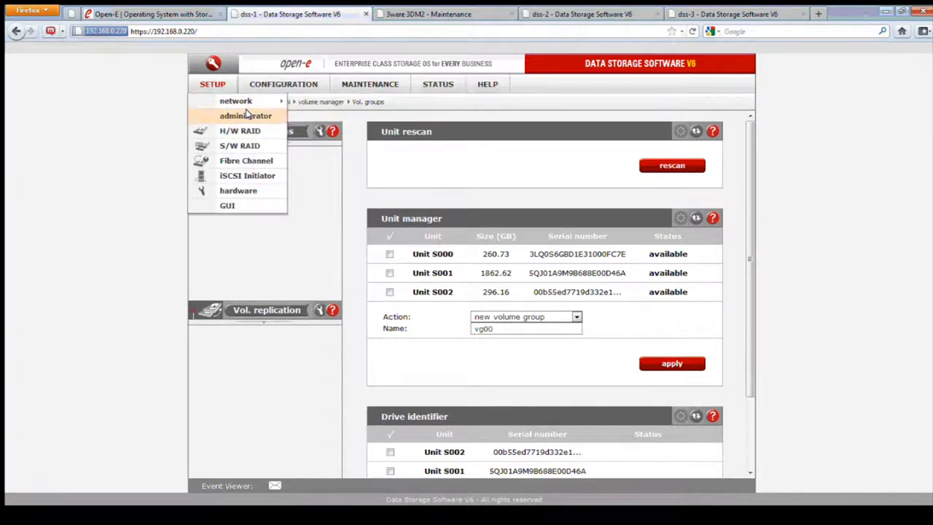
left_click(245, 116)
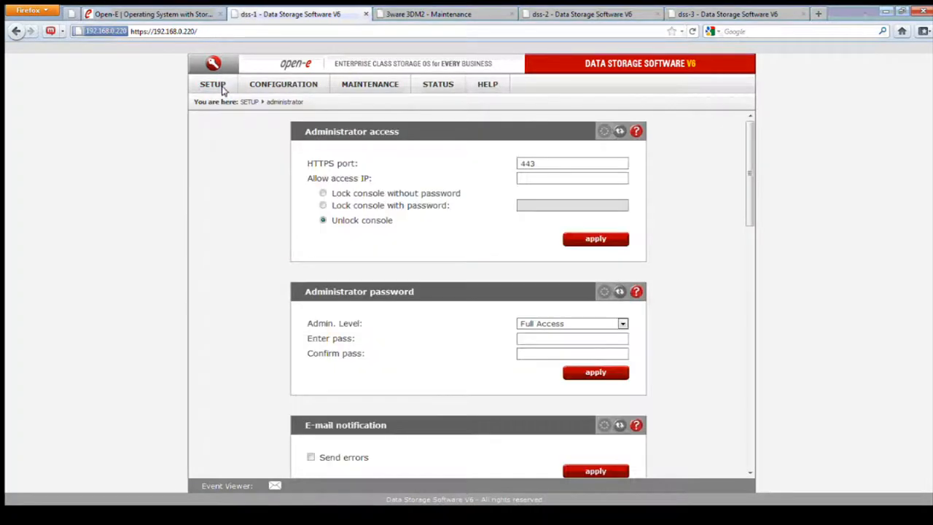
left_click(213, 83)
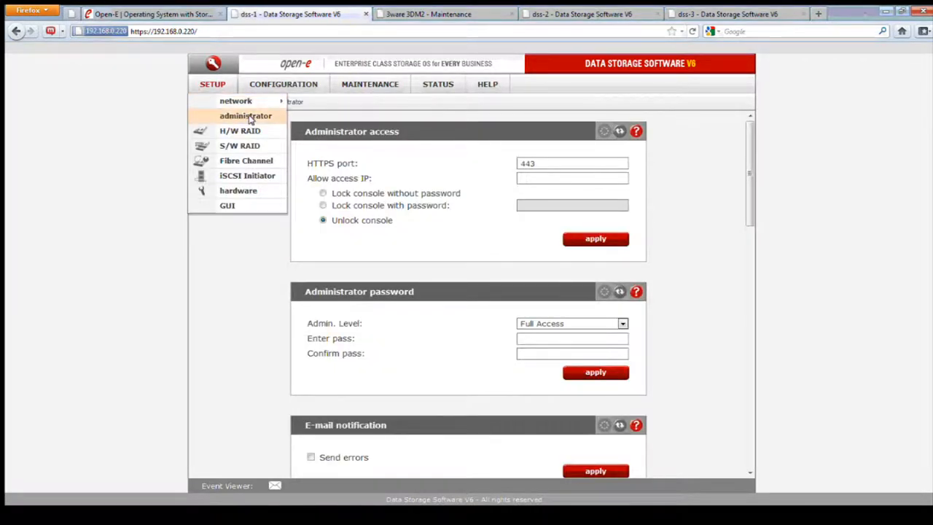
left_click(245, 116)
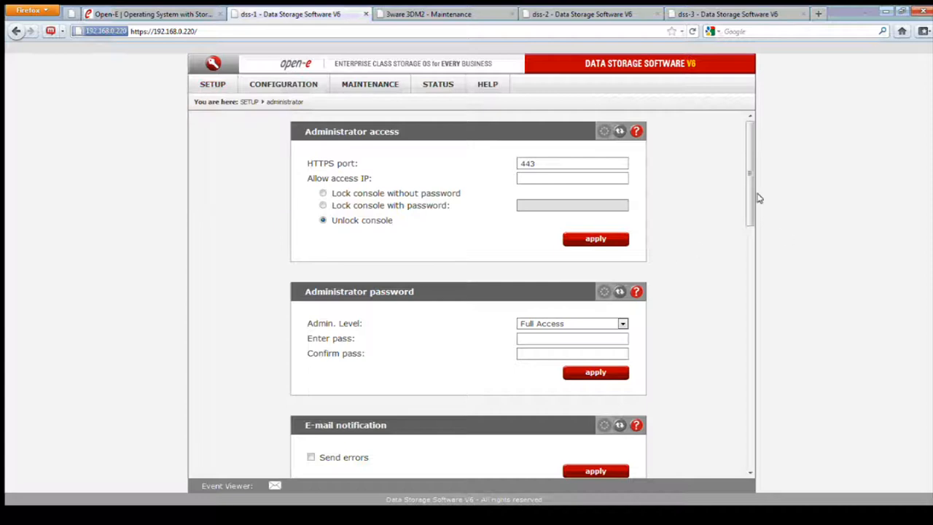
scroll("down", 3)
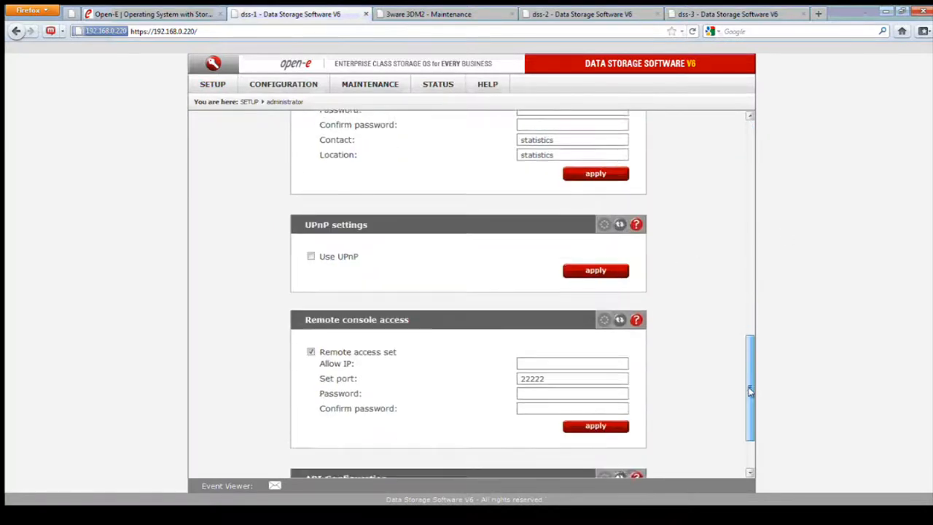
scroll("down", 3)
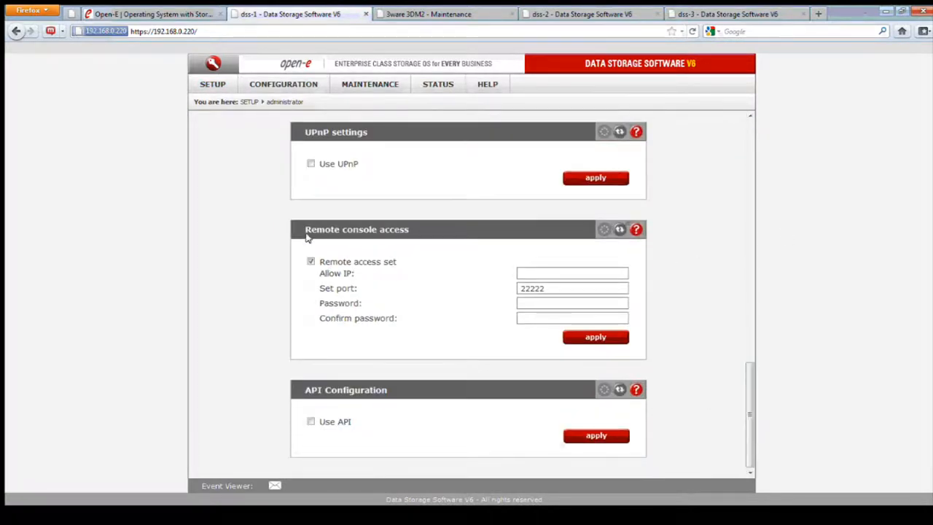
mouse_move(400, 306)
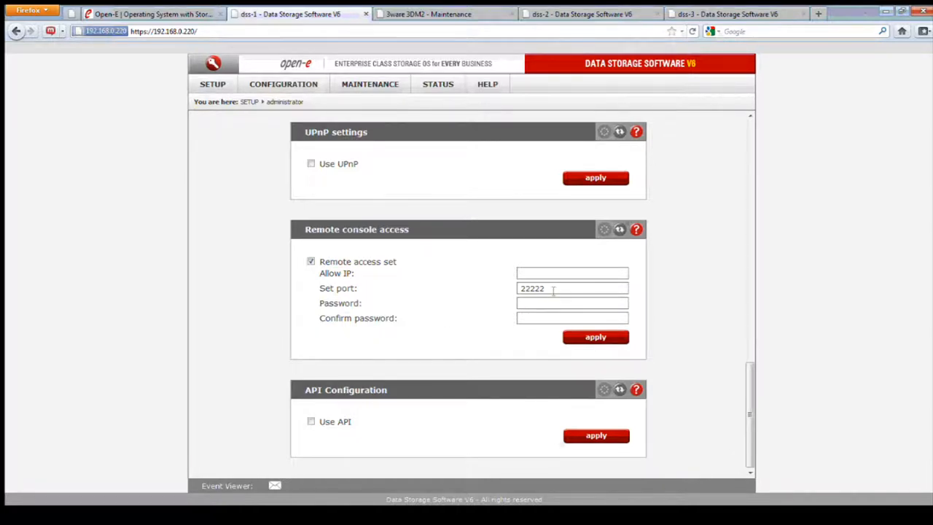
mouse_move(636, 229)
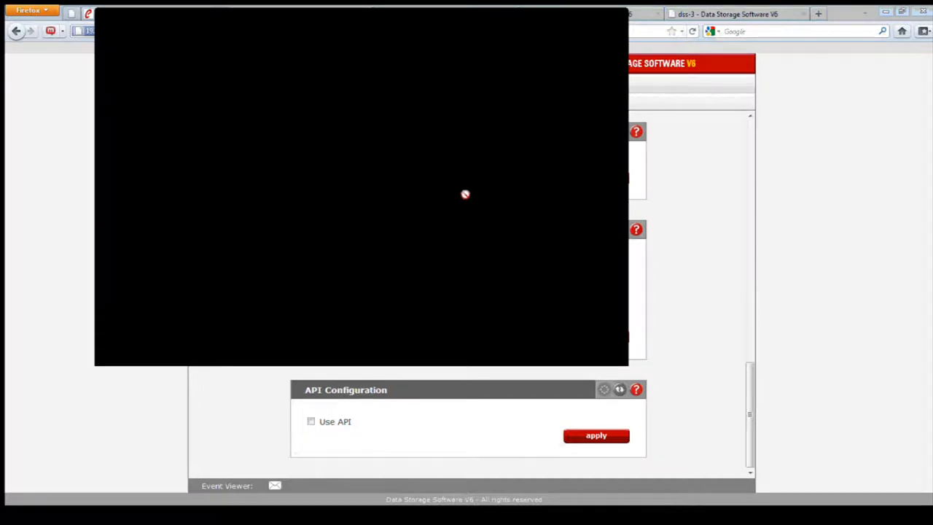
mouse_move(311, 198)
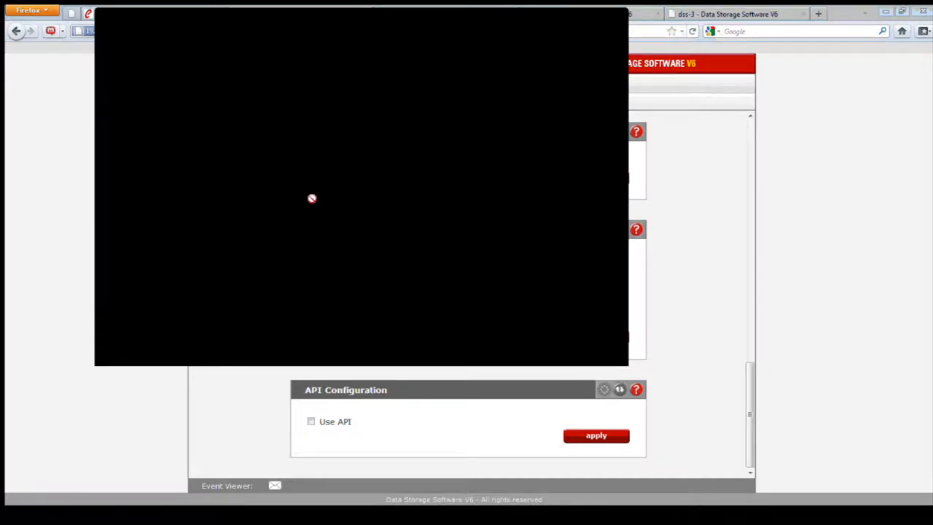
mouse_move(284, 189)
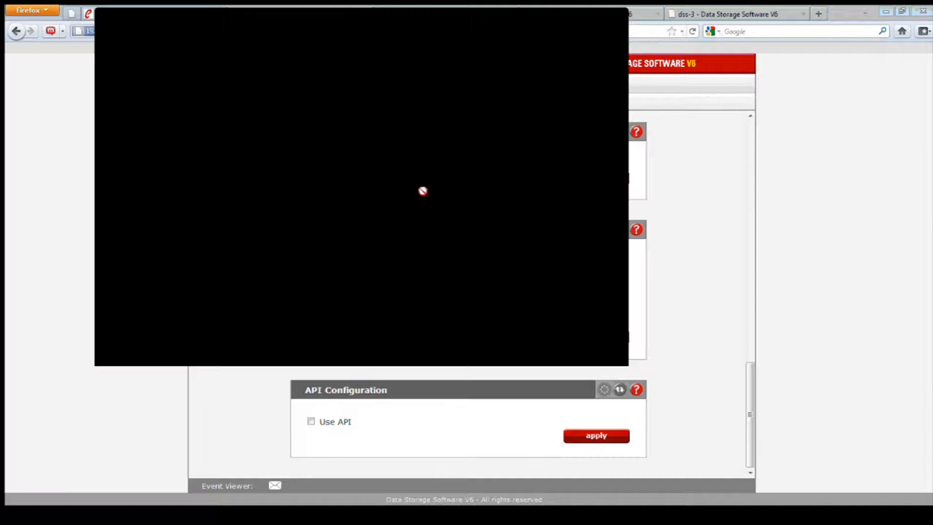
mouse_move(391, 242)
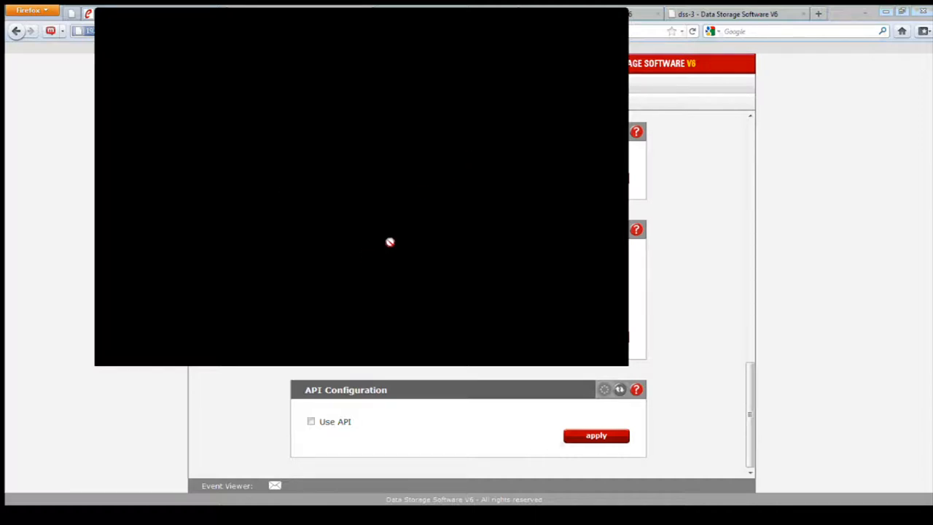
mouse_move(336, 239)
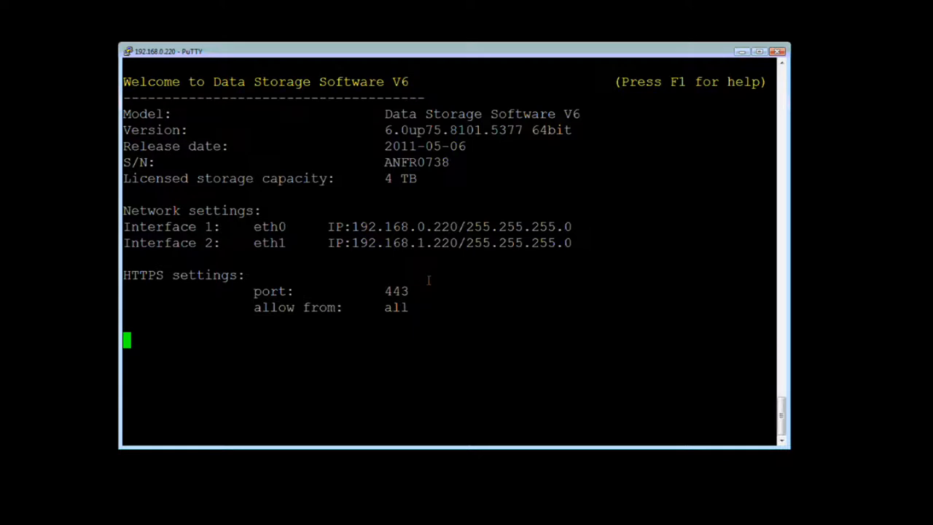
mouse_move(657, 229)
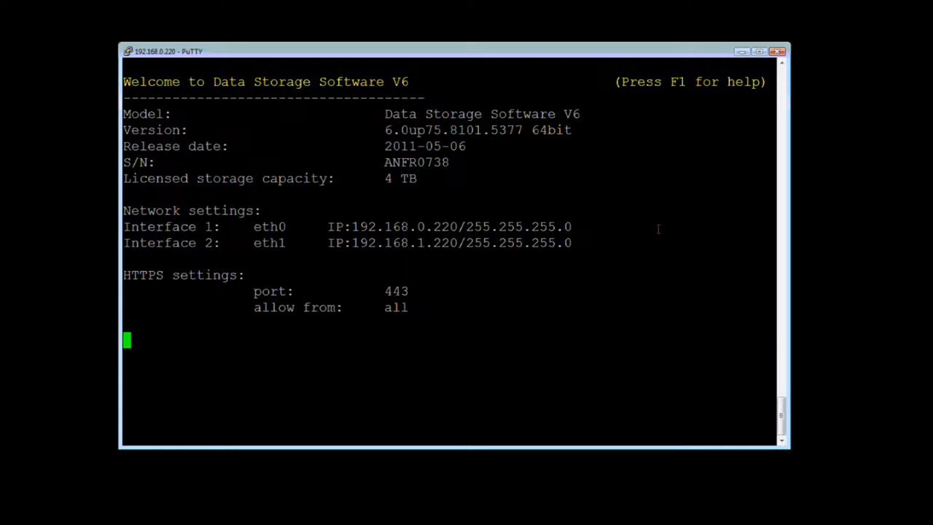
mouse_move(711, 47)
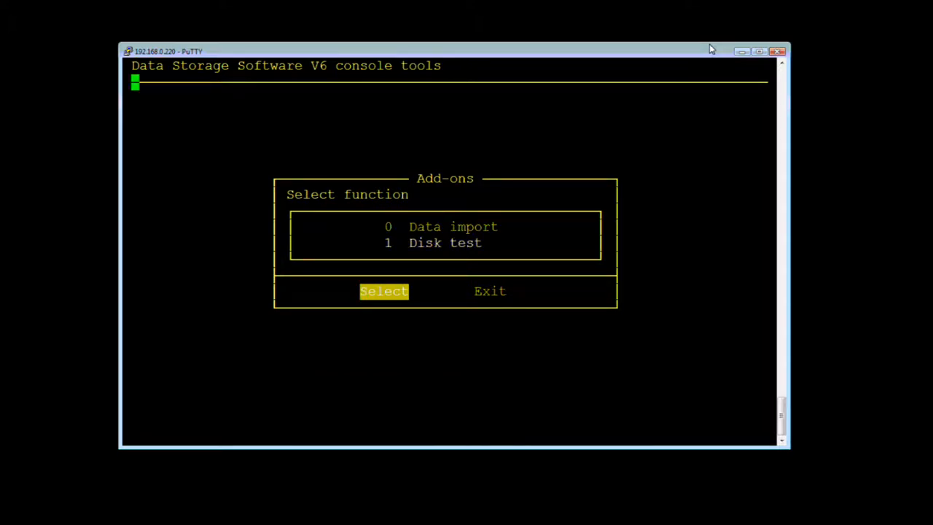
Start the Disk test add-on in Read Test mode with unit S000 ticked for benchmarking
left_click(383, 291)
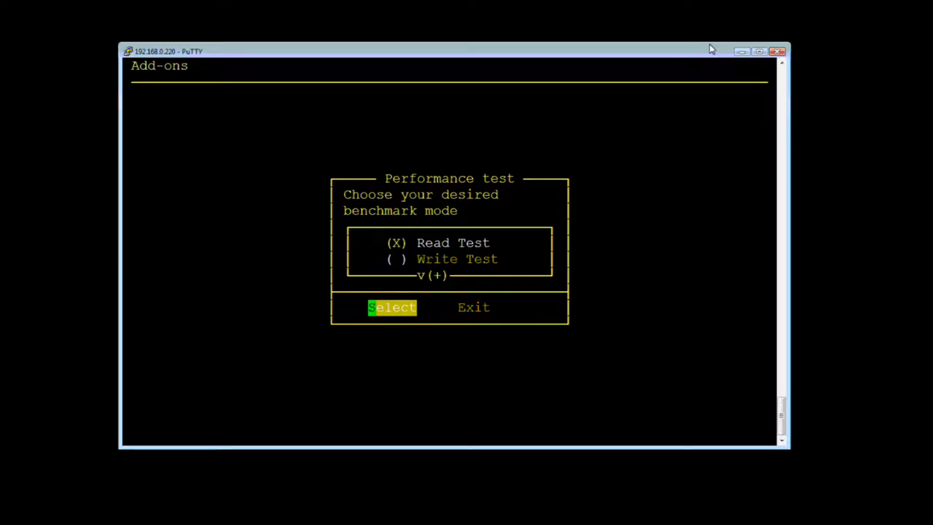
left_click(391, 306)
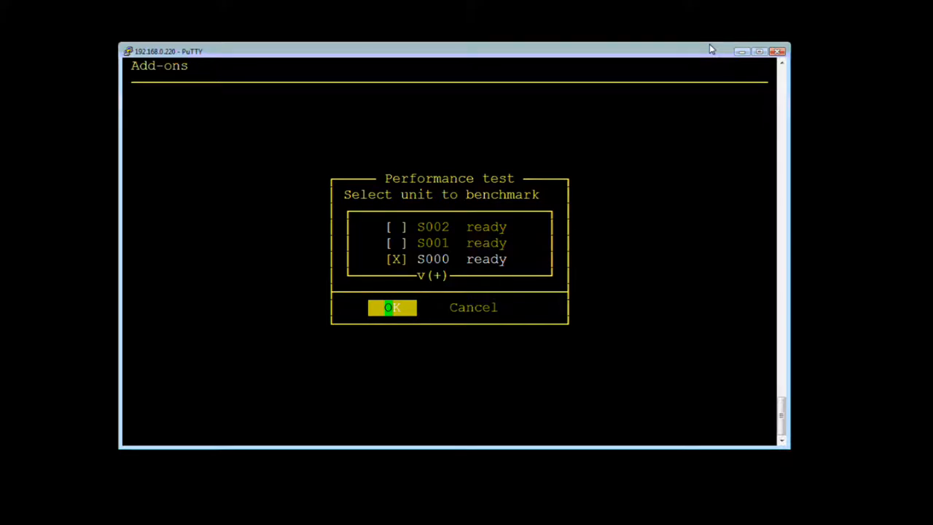
Run the read benchmark on unit S000, which reports a maximum speed of 457 MB/s
left_click(392, 306)
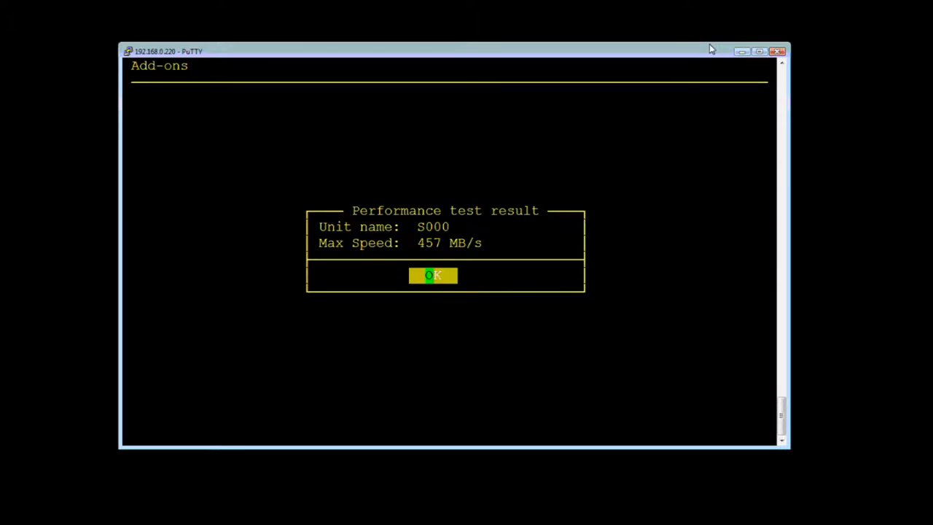
mouse_move(613, 52)
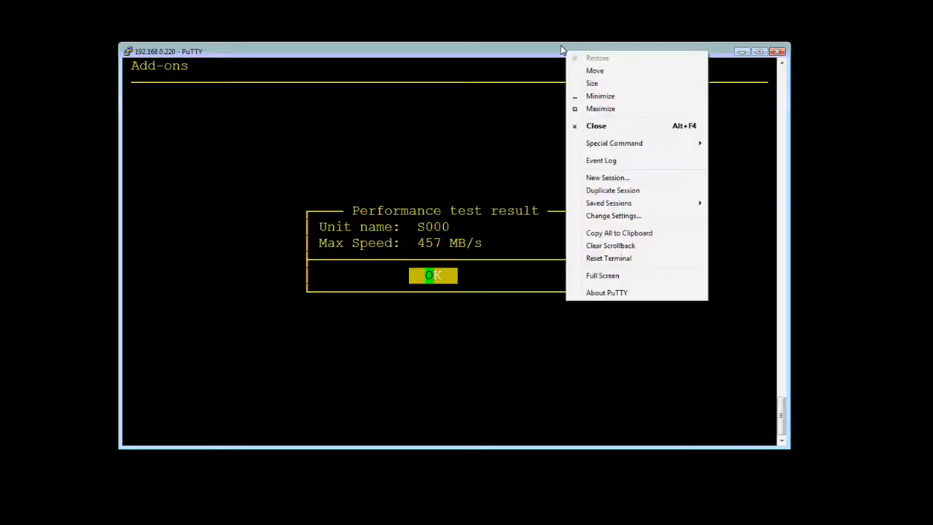
mouse_move(618, 233)
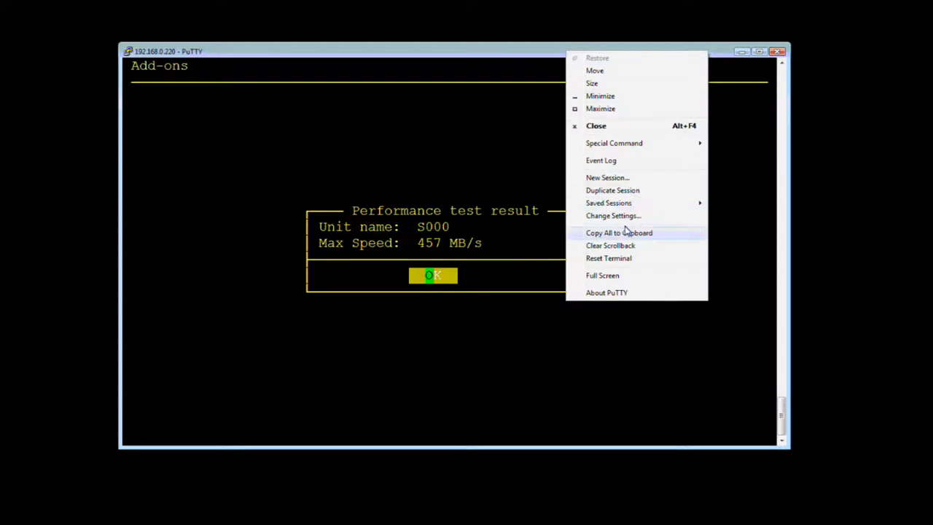
mouse_move(634, 231)
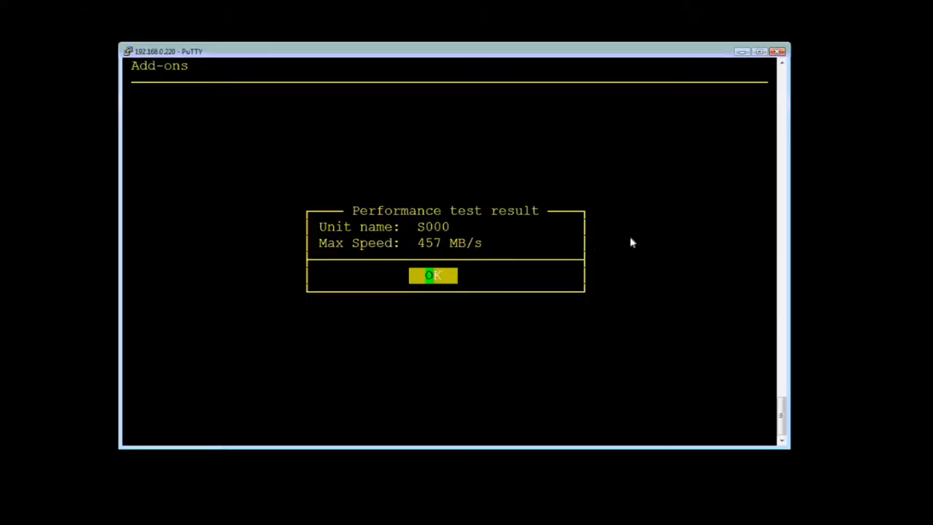
mouse_move(780, 128)
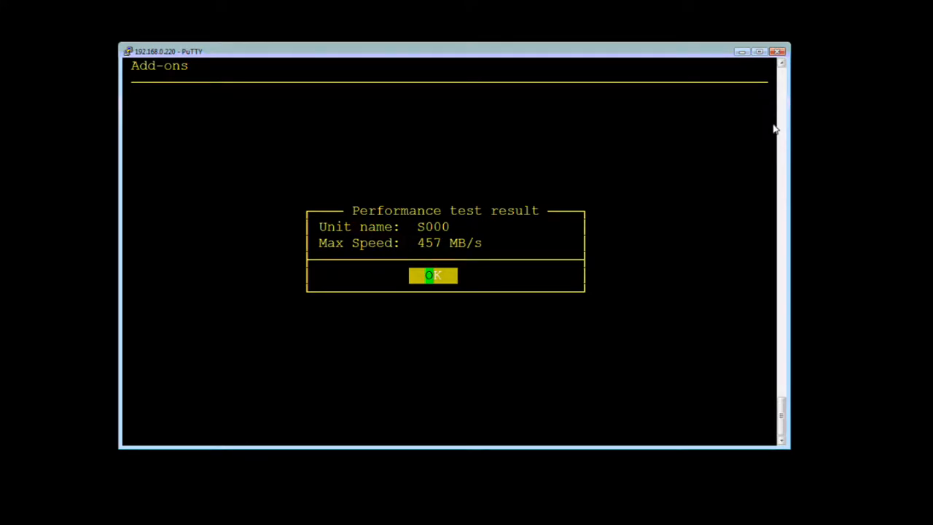
Rerun the read test on unit S000, getting 382 MB/s, and return to the console tools menu
left_click(433, 274)
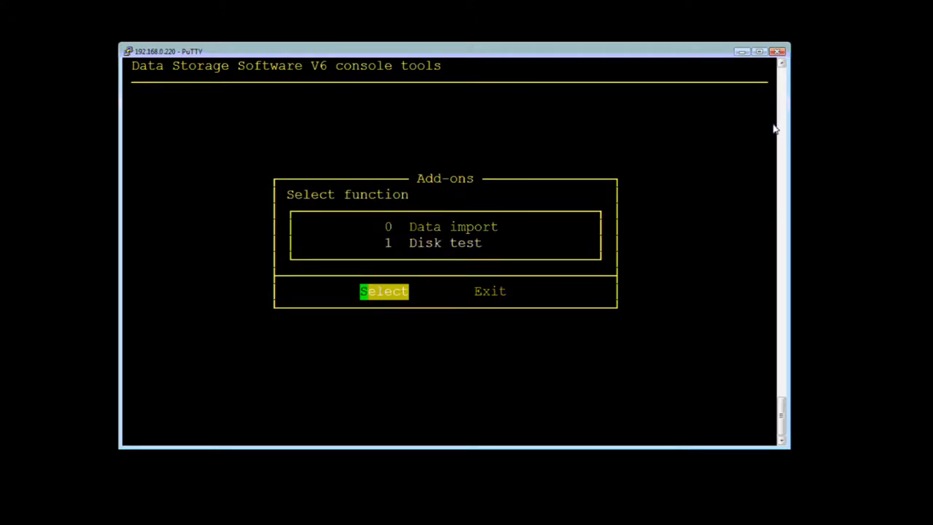
left_click(384, 292)
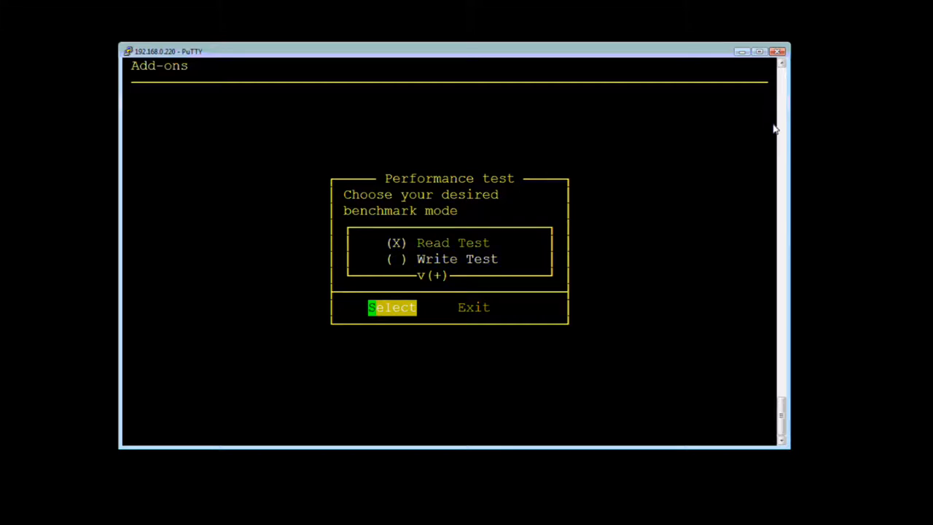
key("Down")
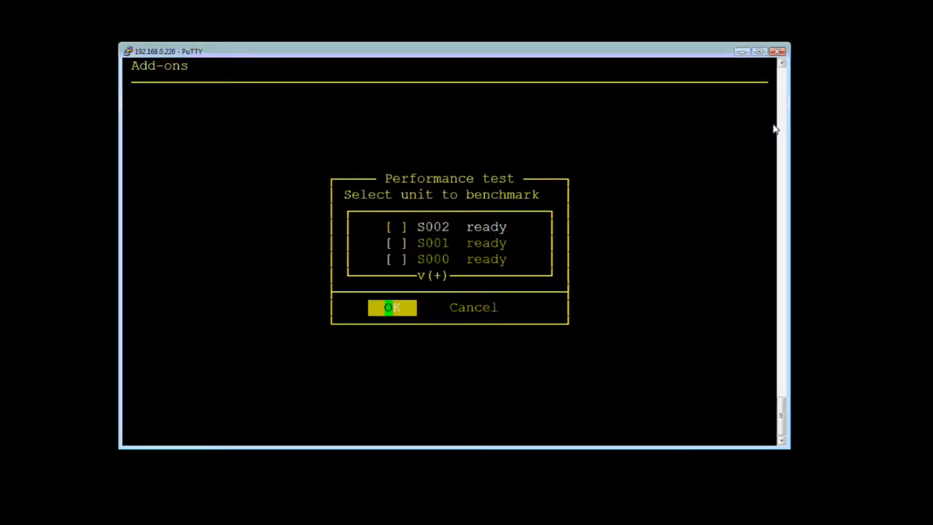
left_click(396, 260)
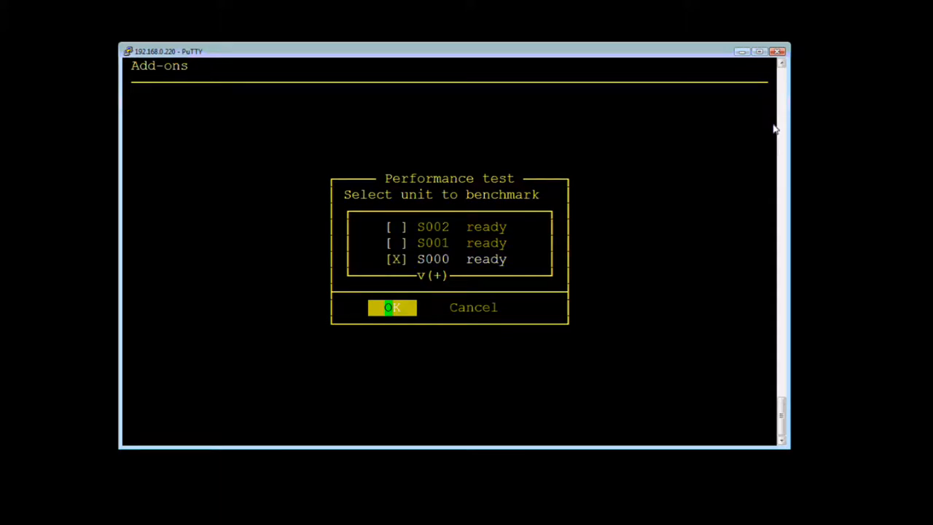
left_click(392, 306)
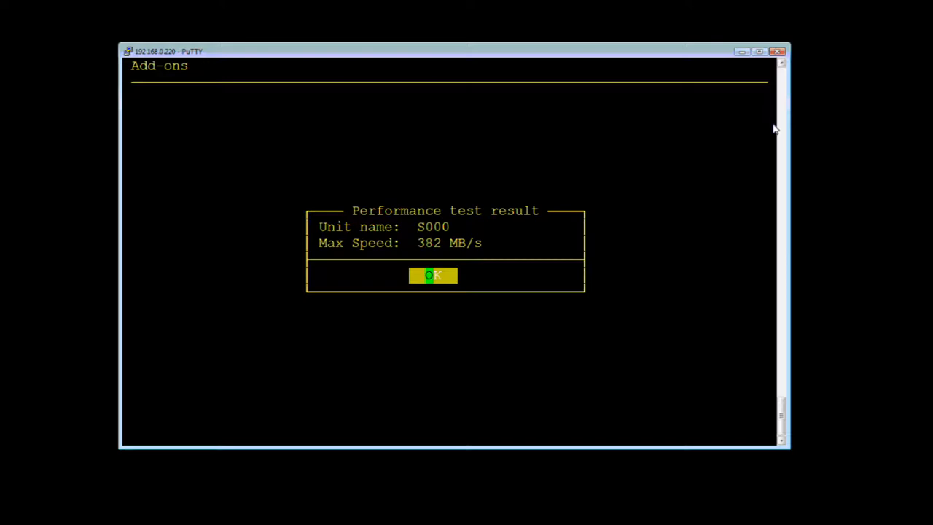
left_click(433, 274)
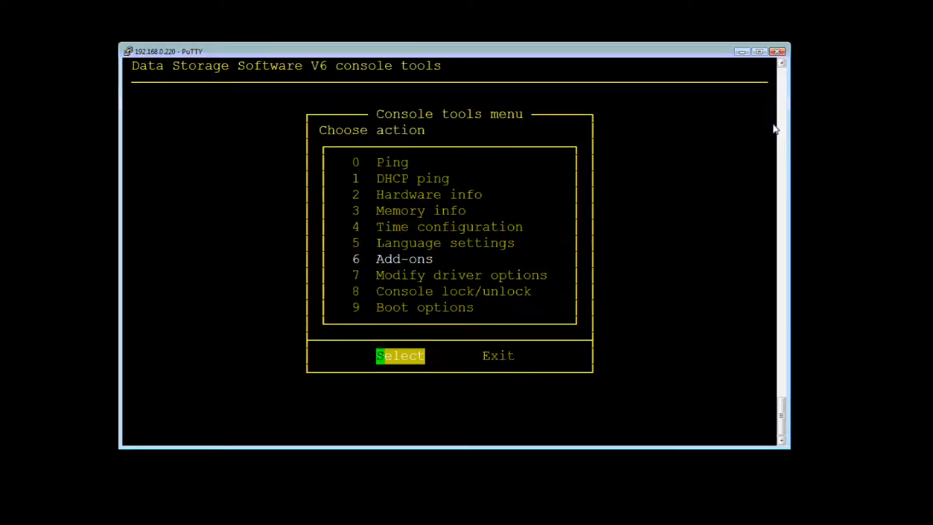
Run the read benchmark on unit S001, which reports 126 MB/s, and dismiss the result
left_click(400, 356)
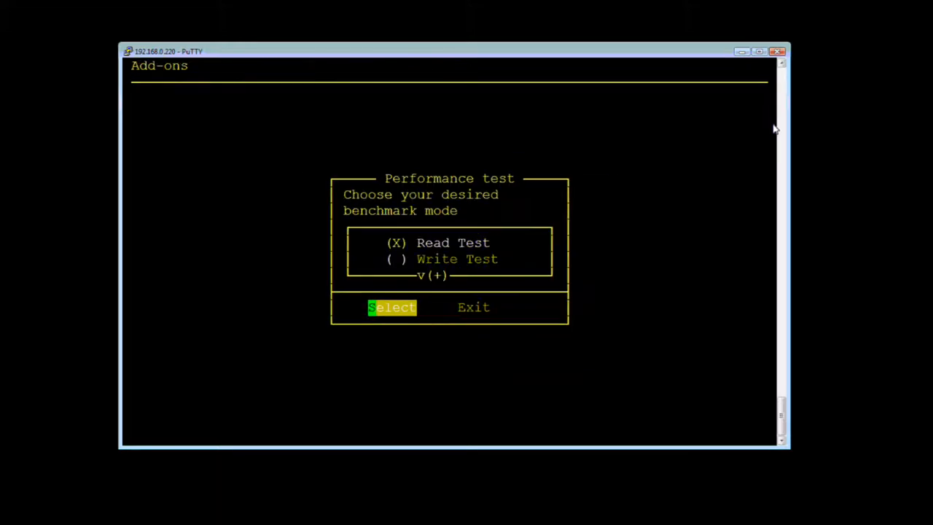
left_click(393, 307)
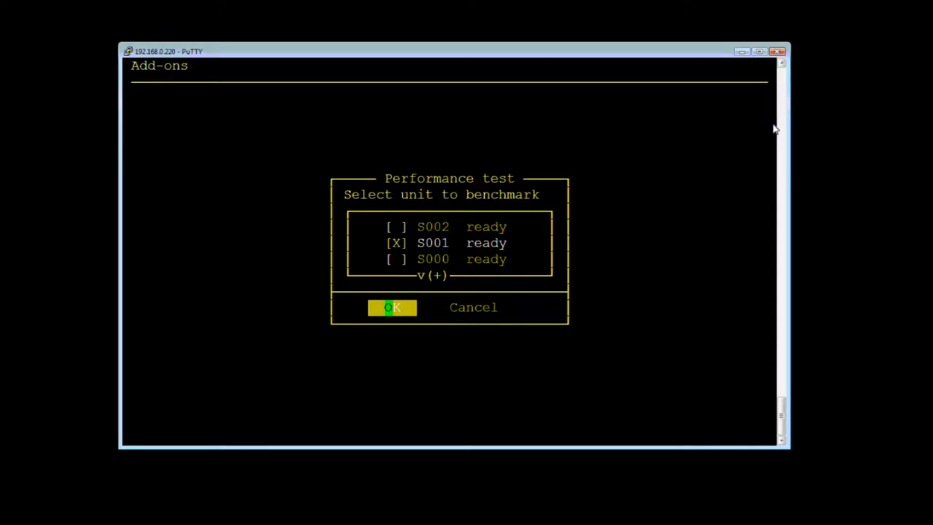
left_click(392, 306)
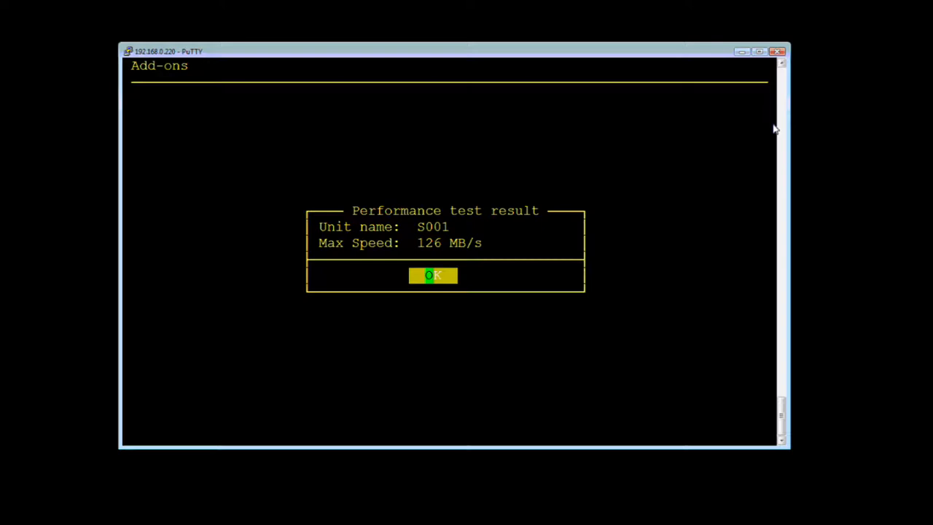
left_click(433, 276)
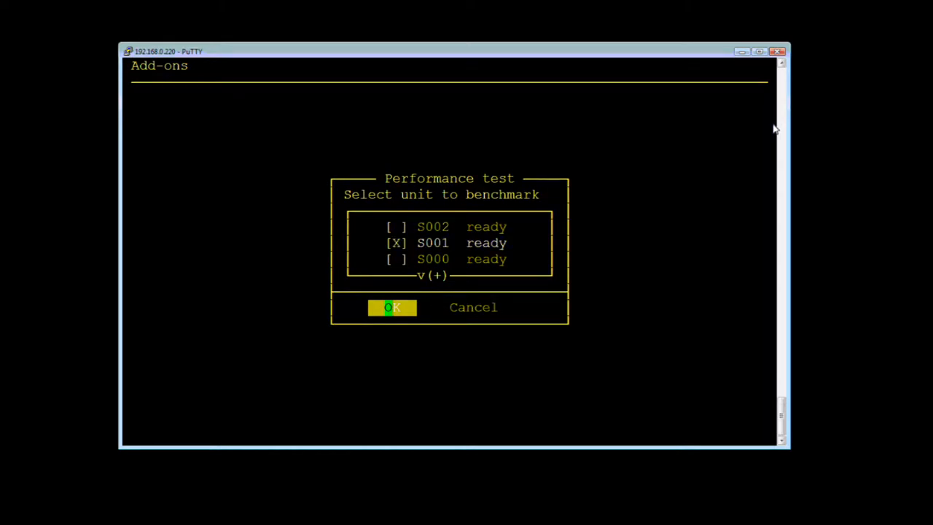
Benchmark writing on unit S001 after accepting the data-loss warning, reading 169 MB/s
left_click(392, 306)
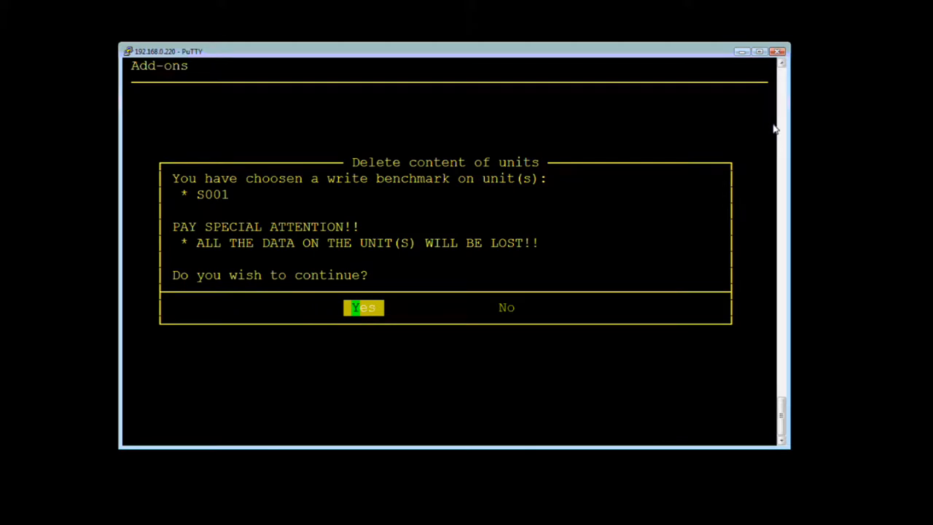
left_click(363, 306)
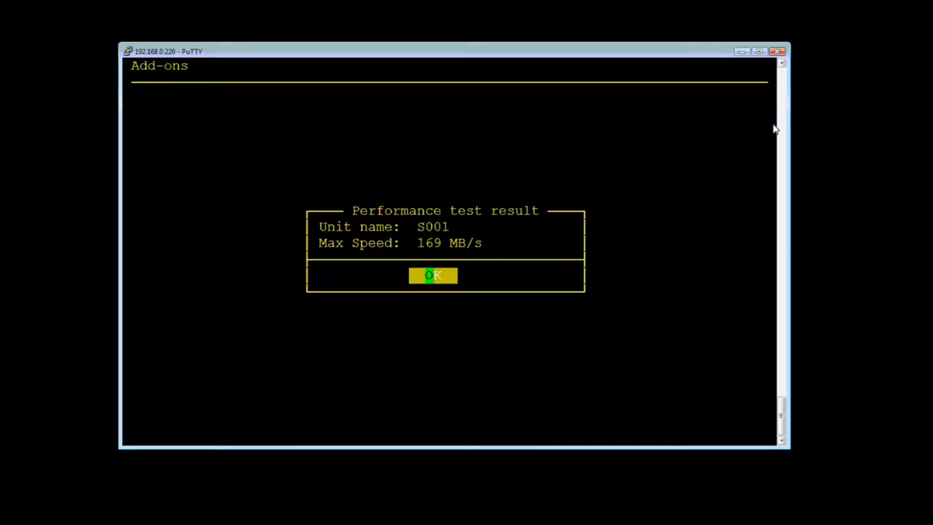
left_click(433, 276)
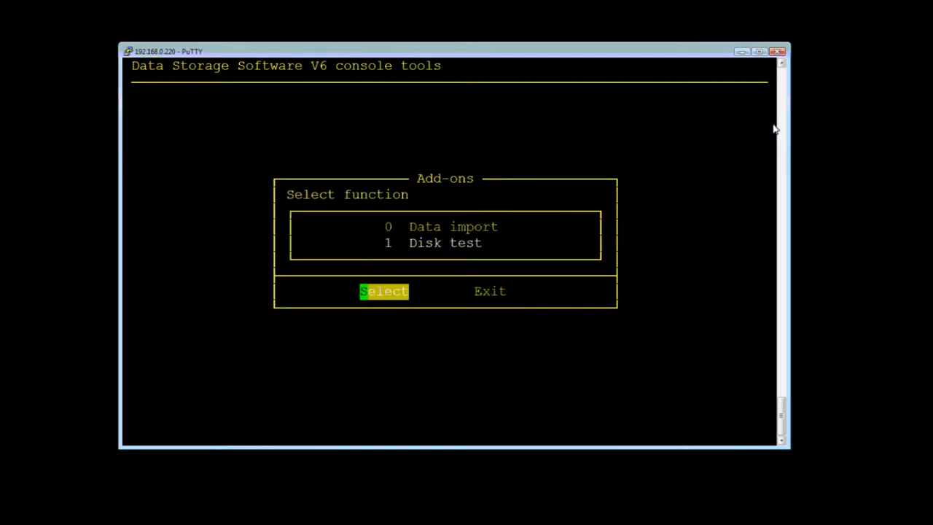
Benchmark reading on unit S002 via the Disk test add-on, getting 182 MB/s
left_click(383, 292)
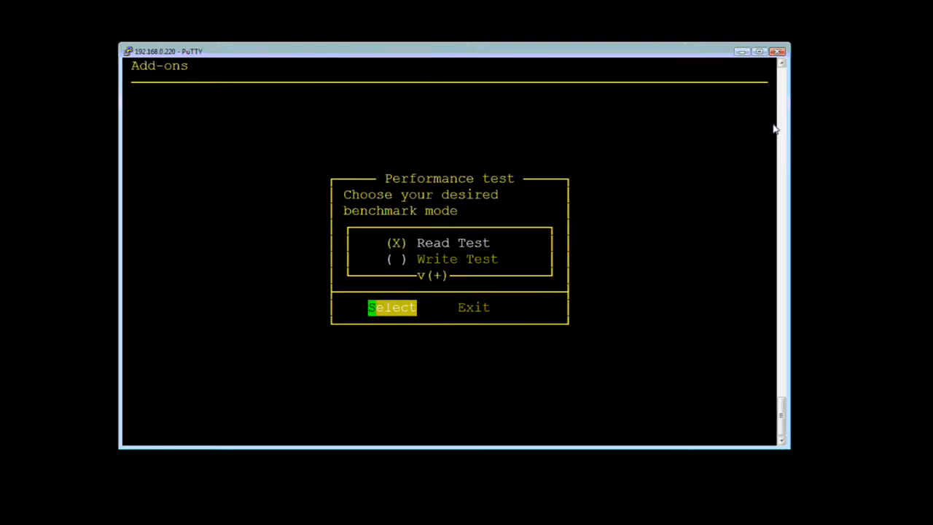
left_click(392, 306)
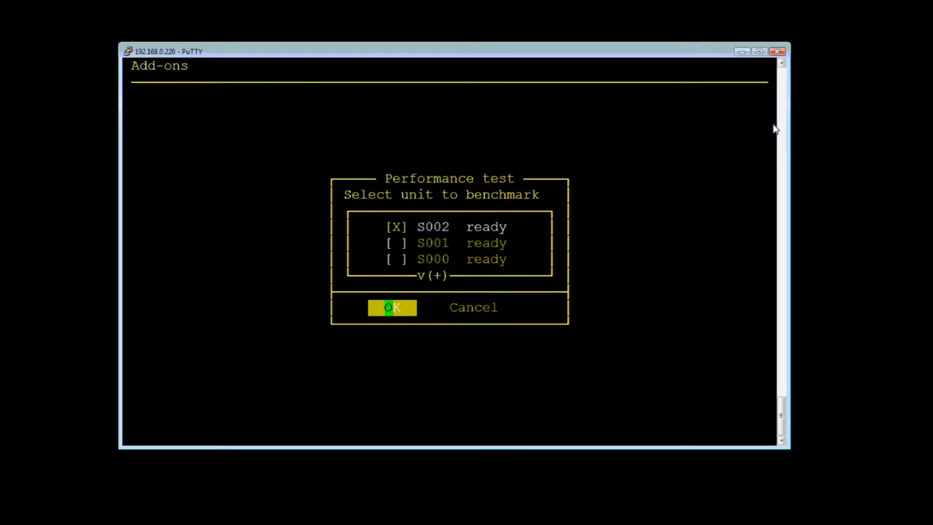
left_click(392, 306)
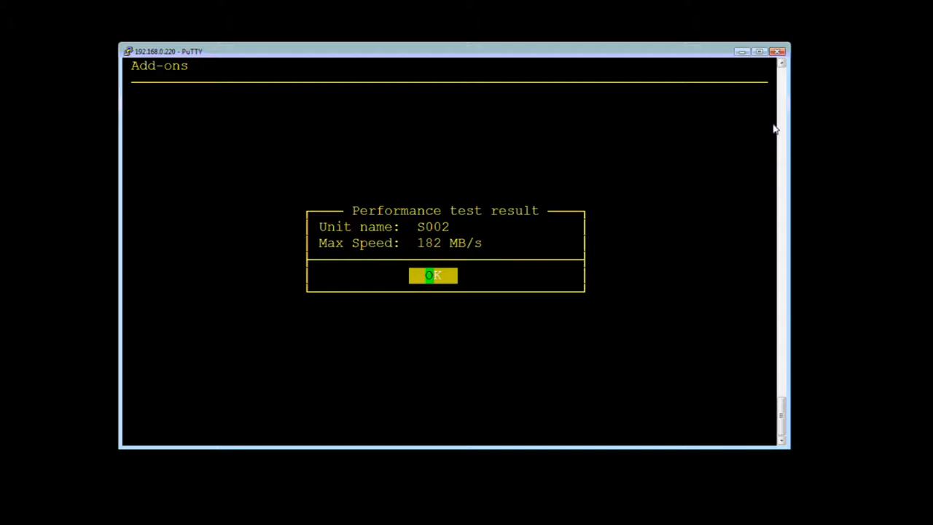
left_click(433, 274)
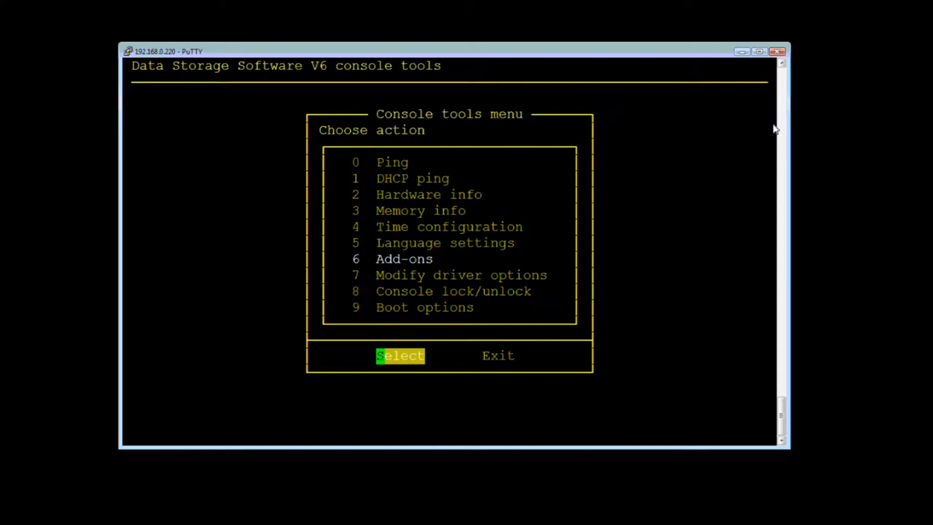
Benchmark writing on unit S002 after accepting the data-loss warning, getting 171 MB/s
left_click(399, 356)
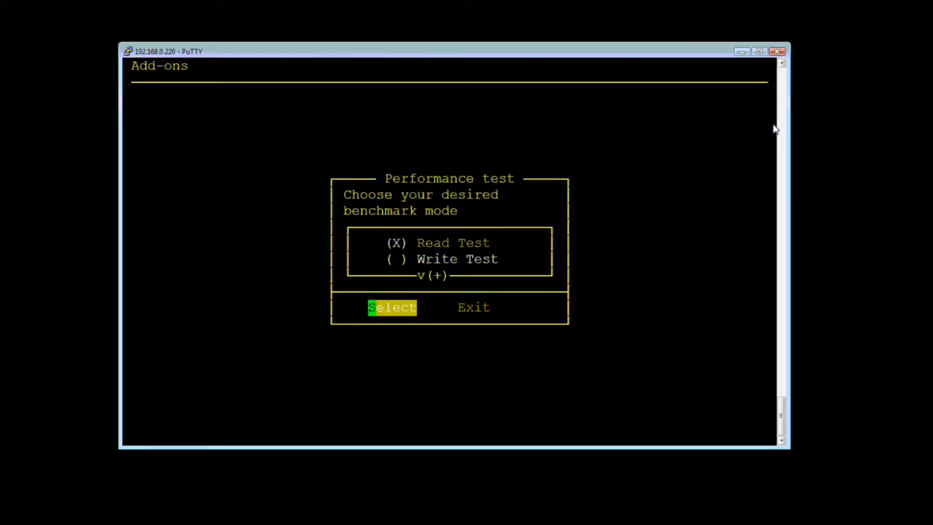
left_click(392, 306)
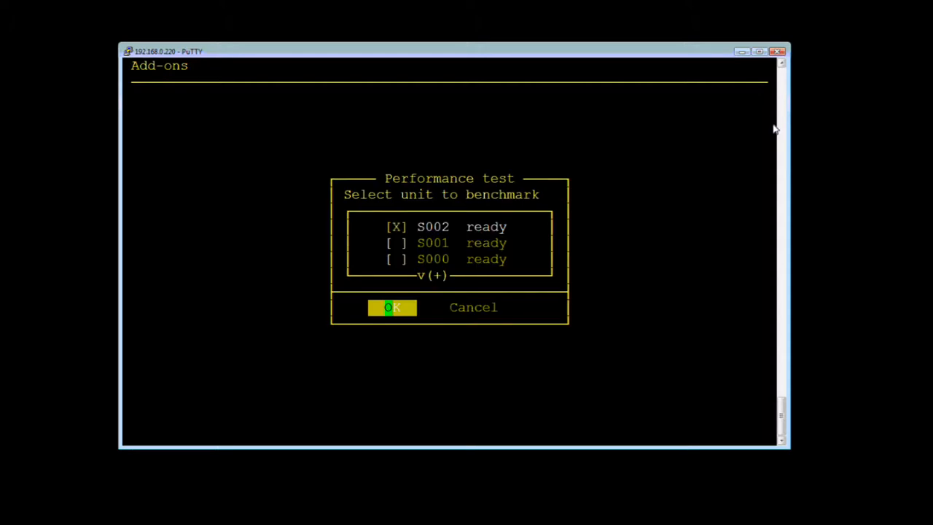
left_click(392, 306)
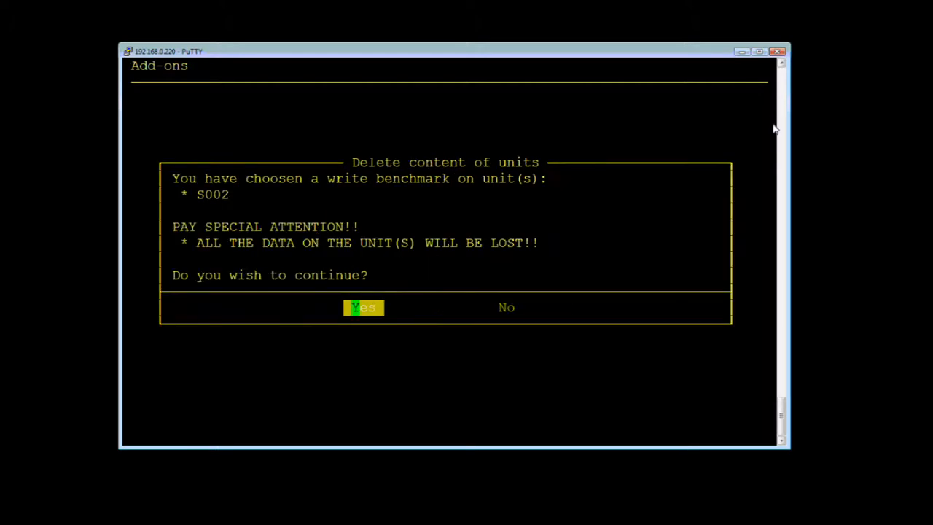
left_click(364, 306)
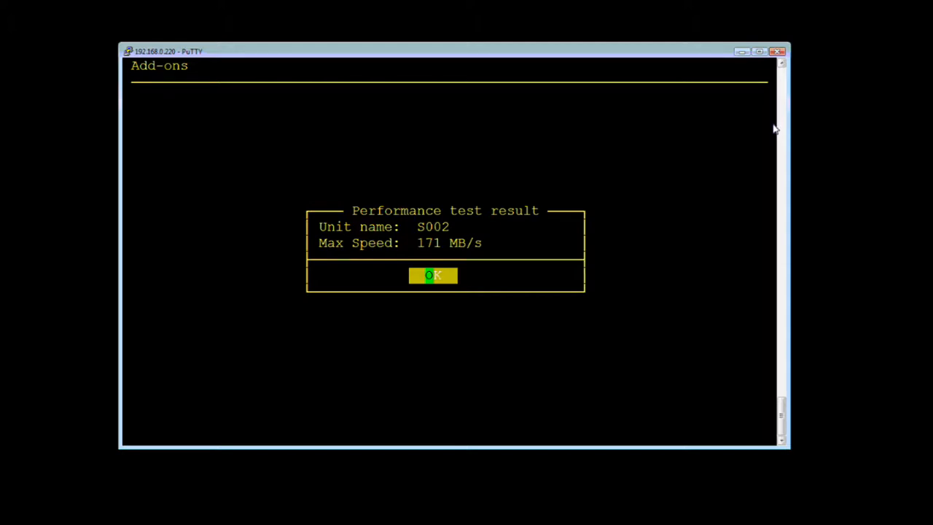
left_click(433, 274)
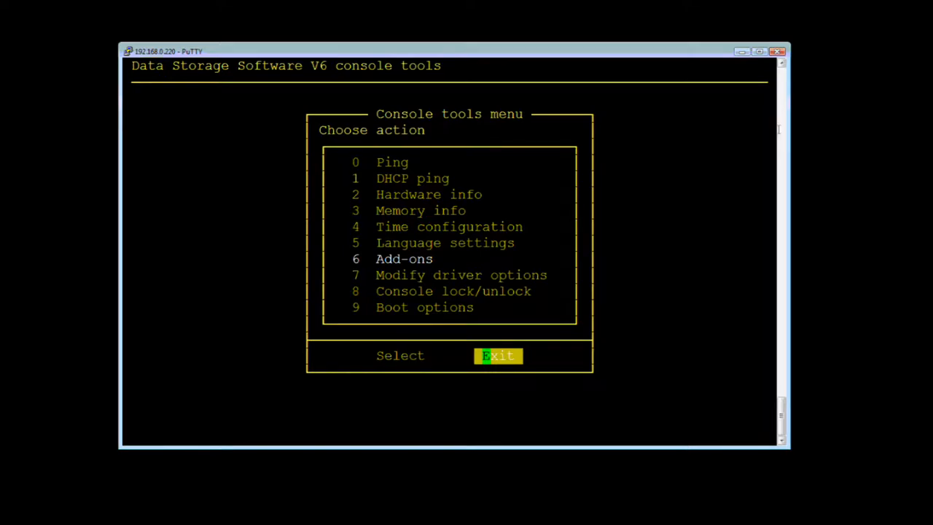
Inspect logical disk LD0 on LSI 0 in H/W RAID, keeping disk cache policy at Disk's Default
left_click(498, 355)
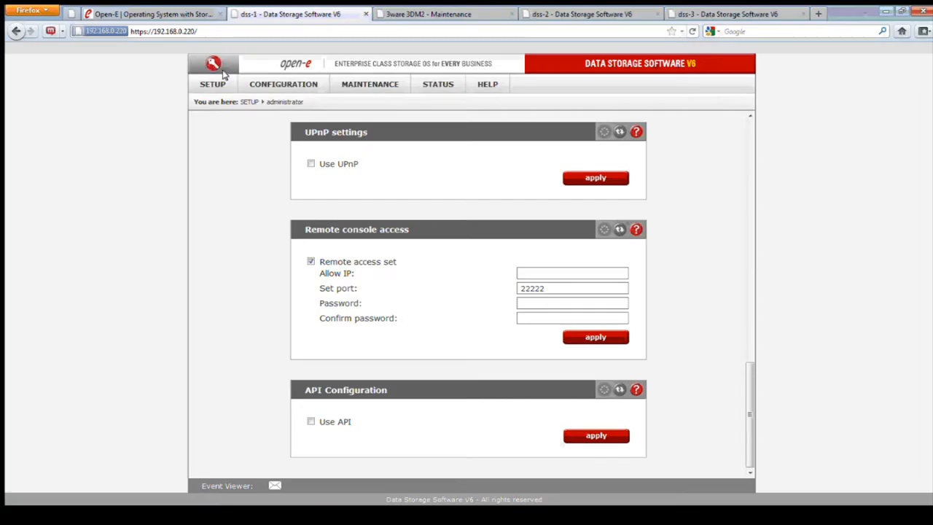
left_click(213, 83)
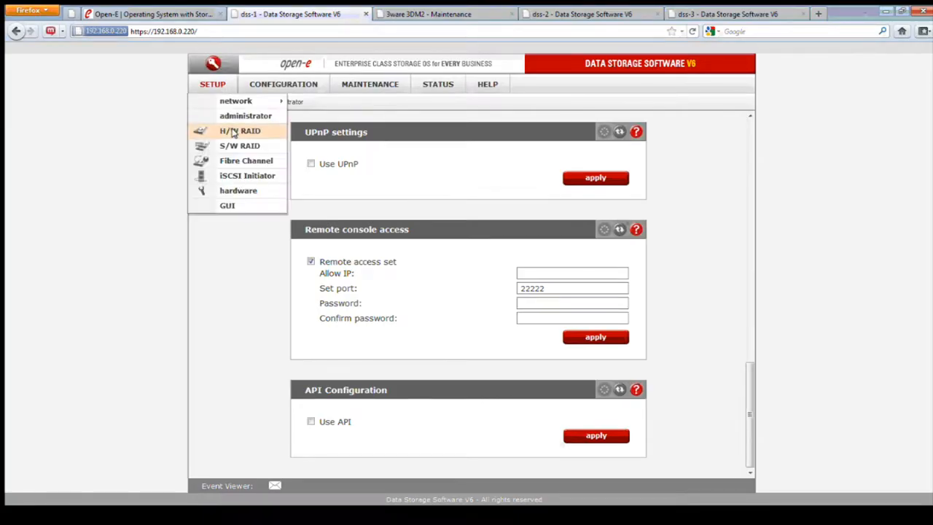
left_click(239, 131)
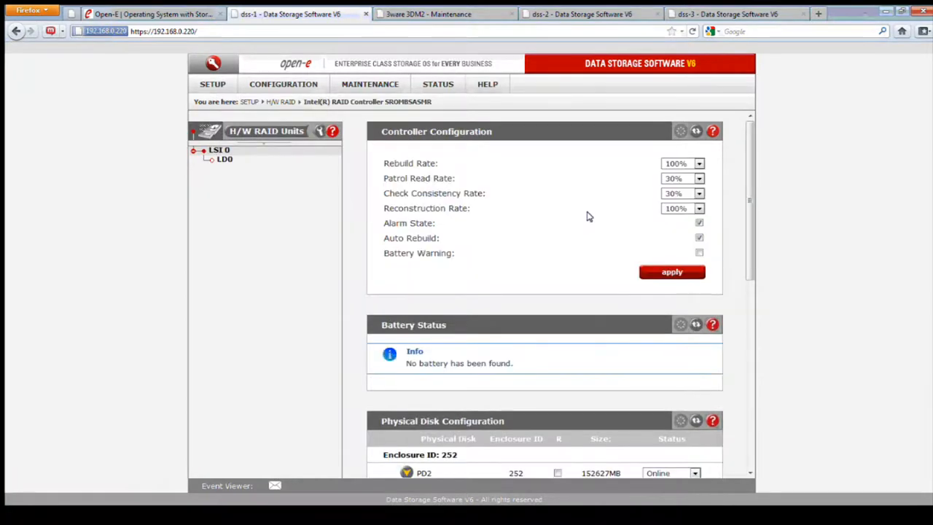
mouse_move(527, 361)
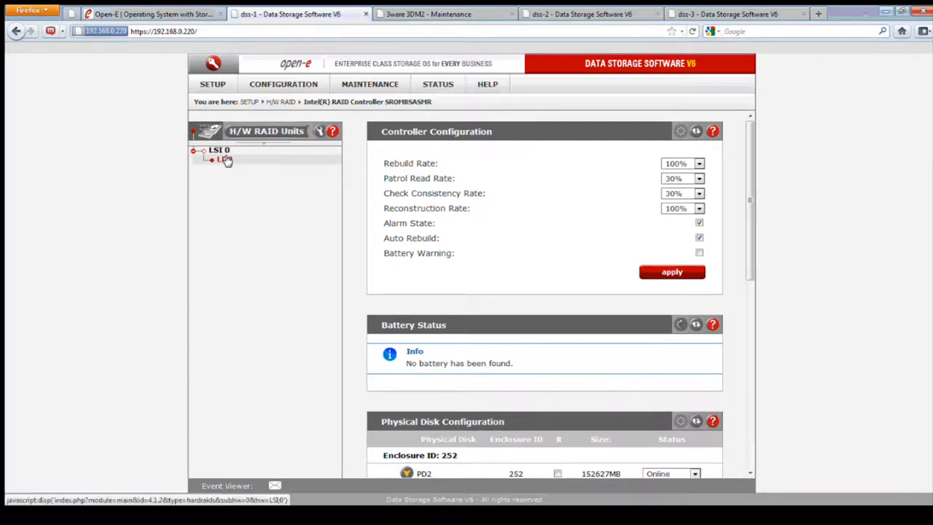
left_click(224, 159)
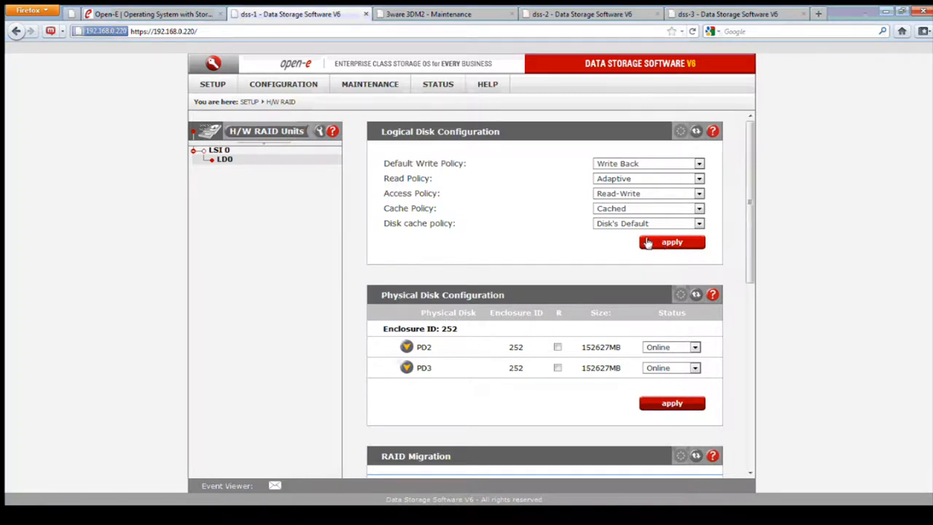
mouse_move(648, 239)
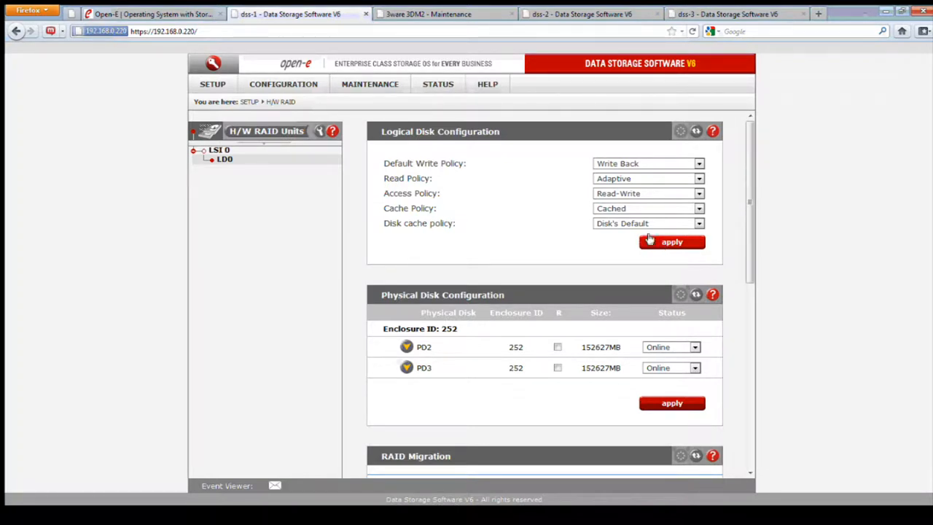
mouse_move(624, 234)
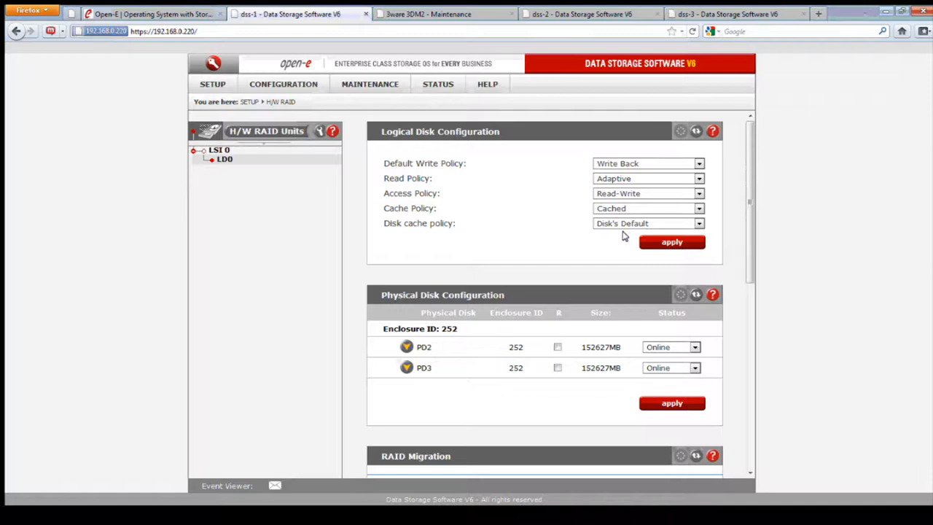
mouse_move(622, 236)
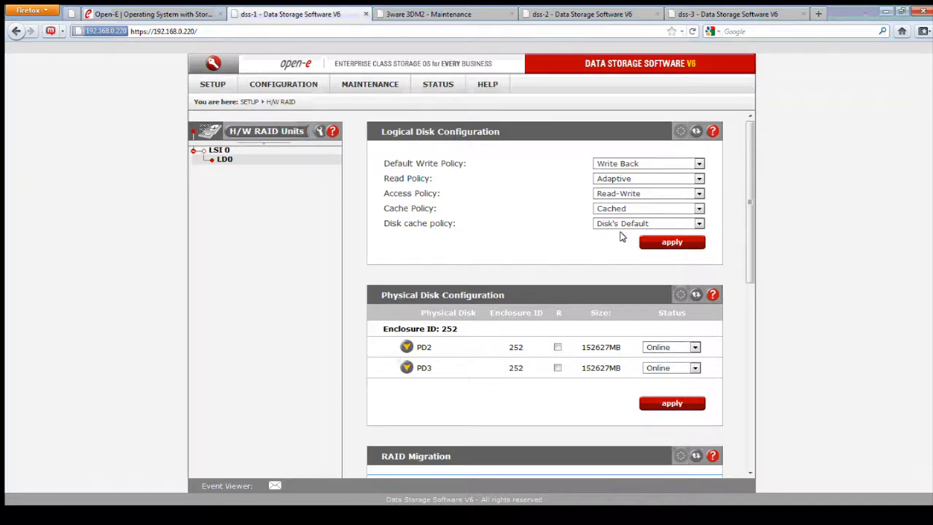
mouse_move(586, 216)
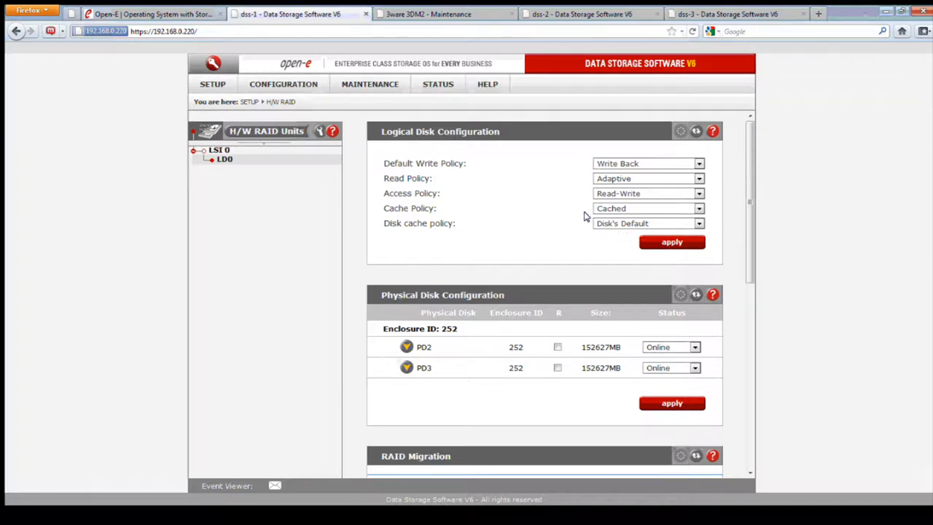
mouse_move(532, 233)
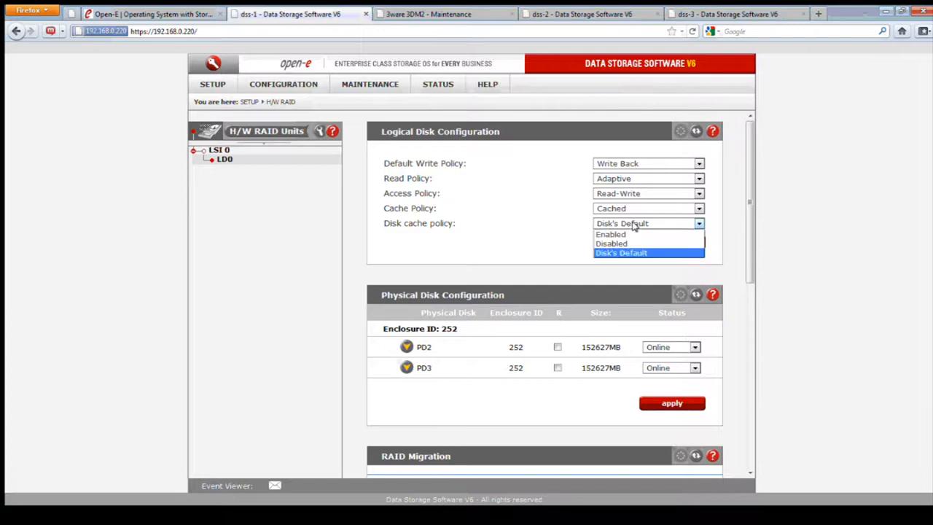
left_click(621, 252)
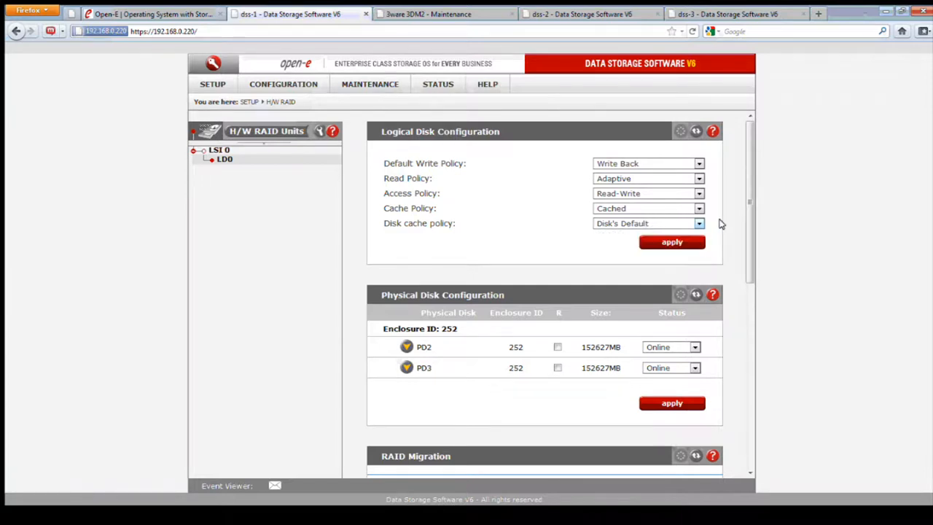
mouse_move(506, 196)
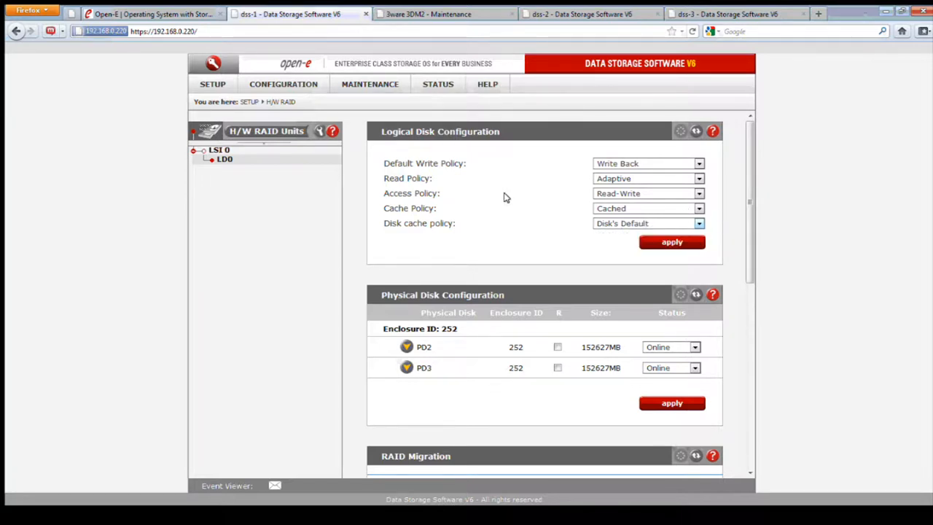
mouse_move(370, 83)
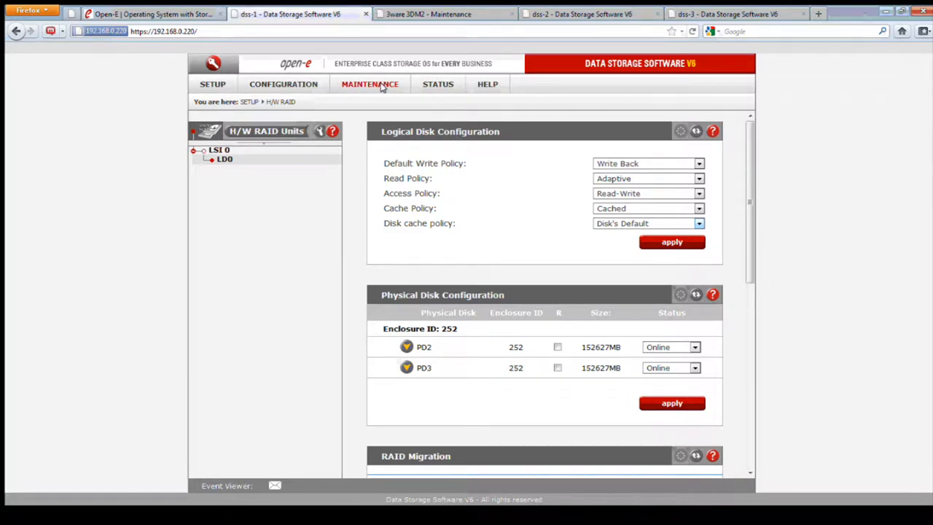
Remove the selected small update on the Maintenance software update page
left_click(370, 83)
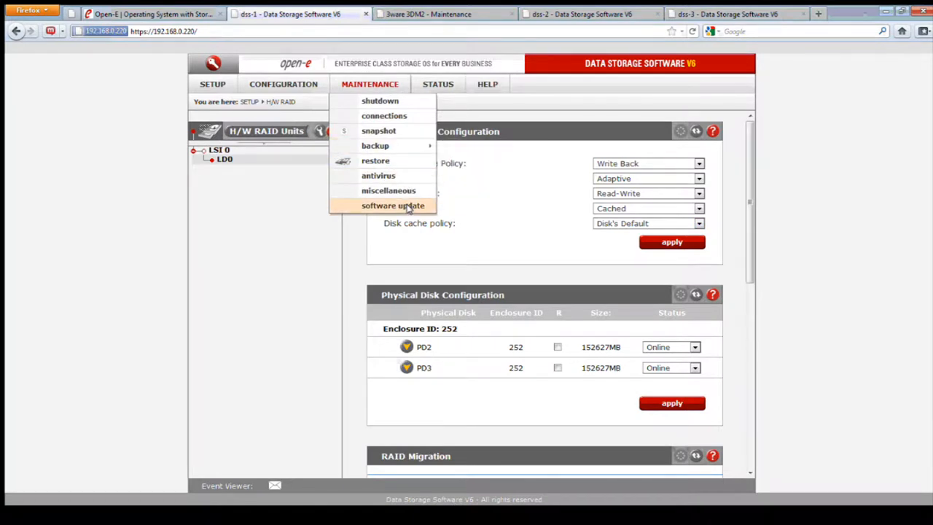
left_click(393, 206)
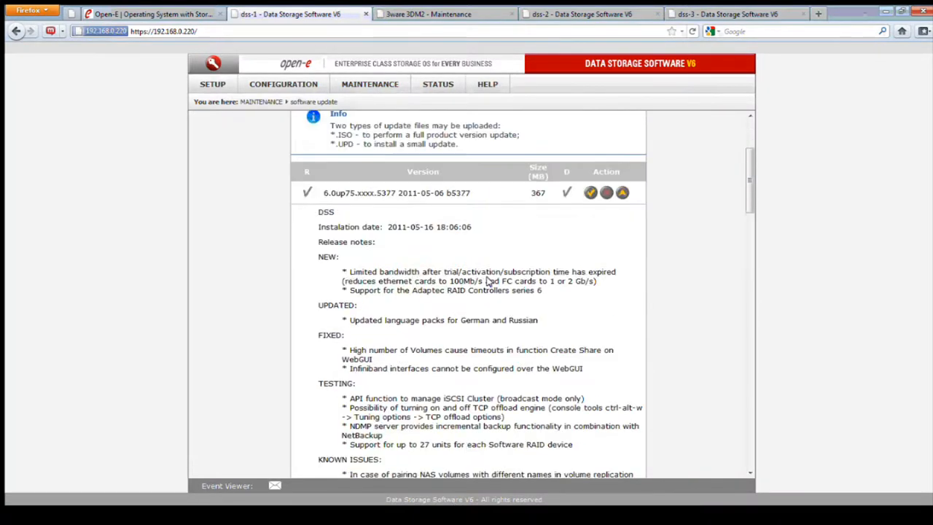
scroll("down", 3)
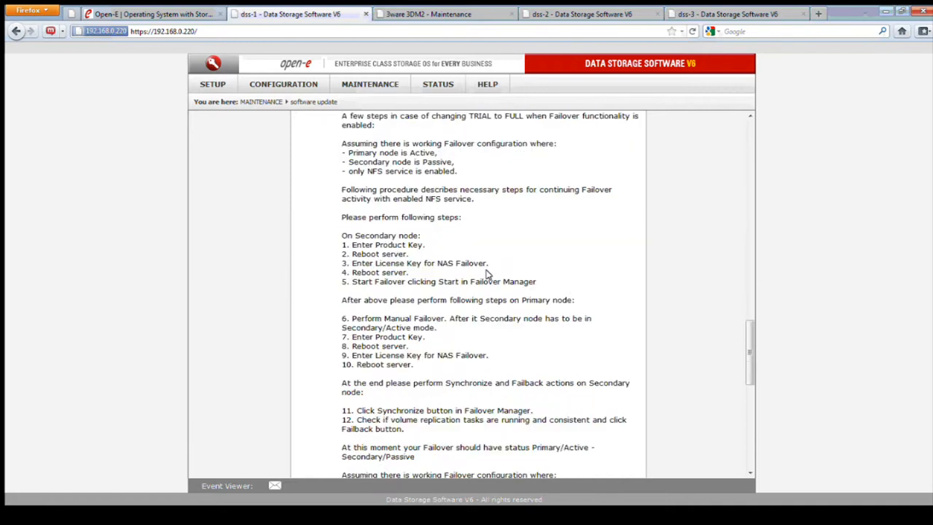
scroll("down", 3)
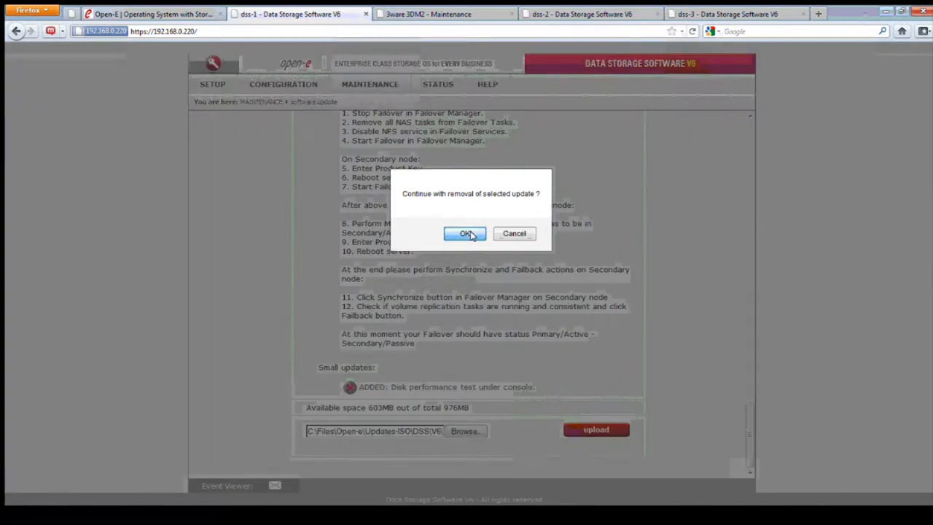
left_click(465, 233)
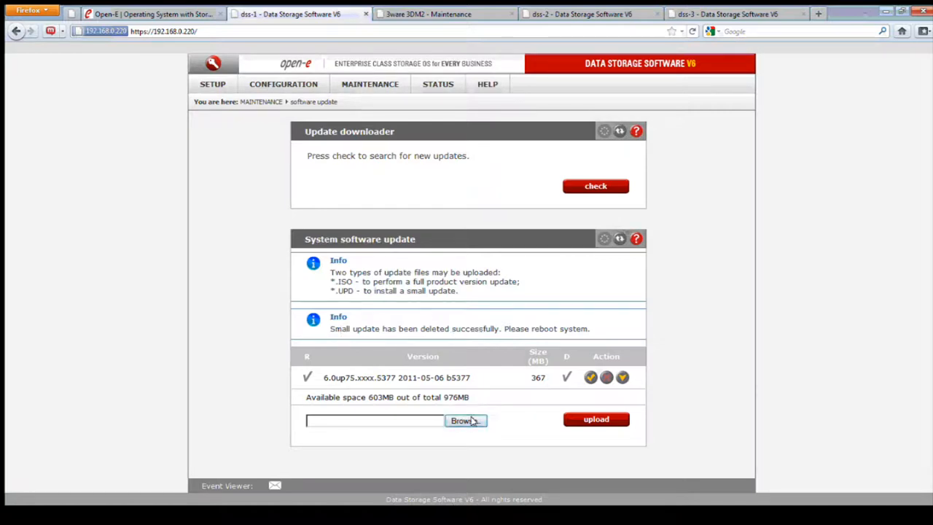
Upload the TCP network test .upd file and accept its release notes to install it
left_click(465, 420)
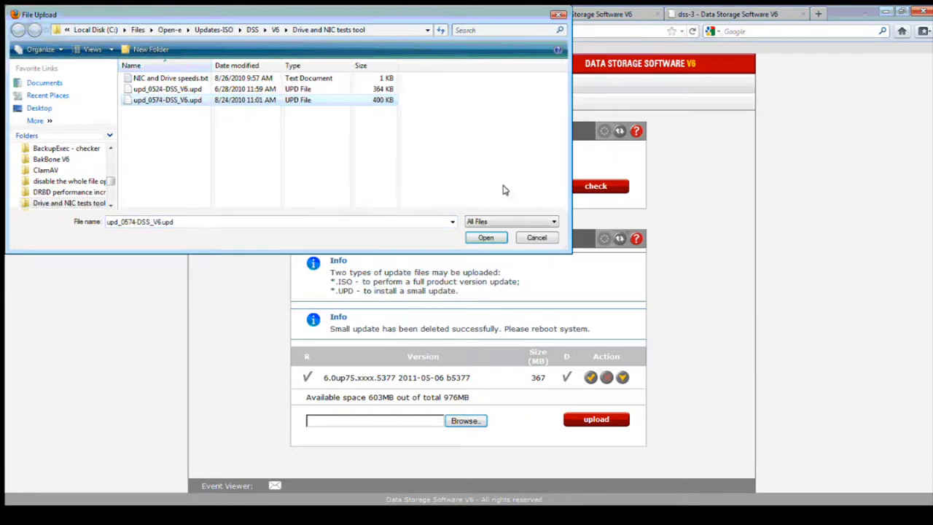
left_click(486, 236)
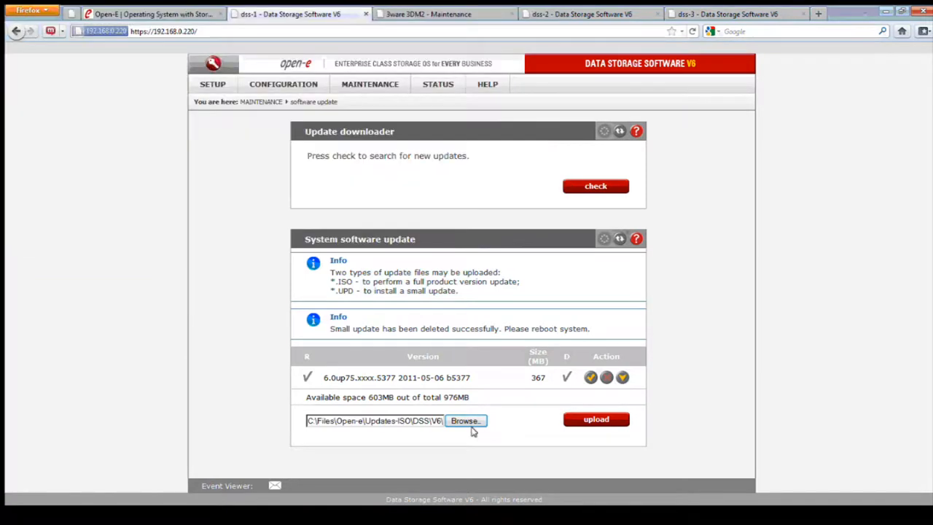
left_click(594, 419)
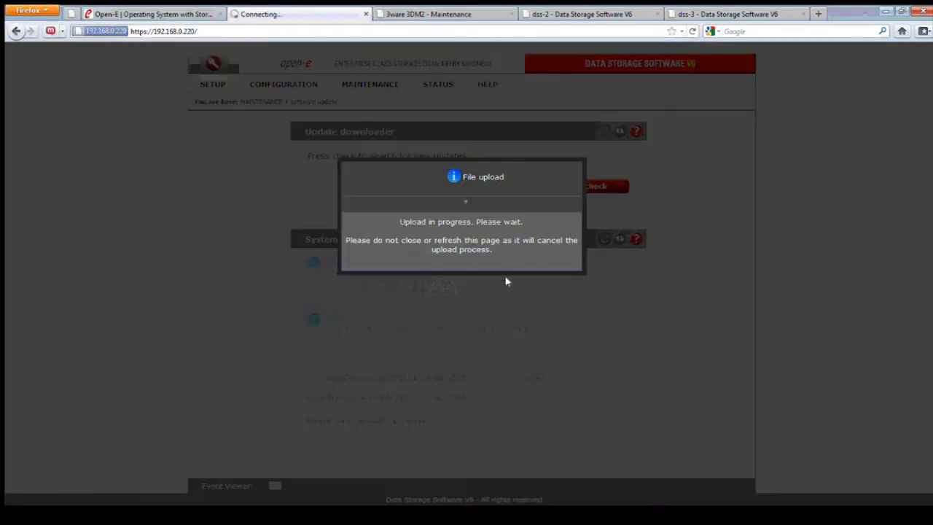
mouse_move(642, 266)
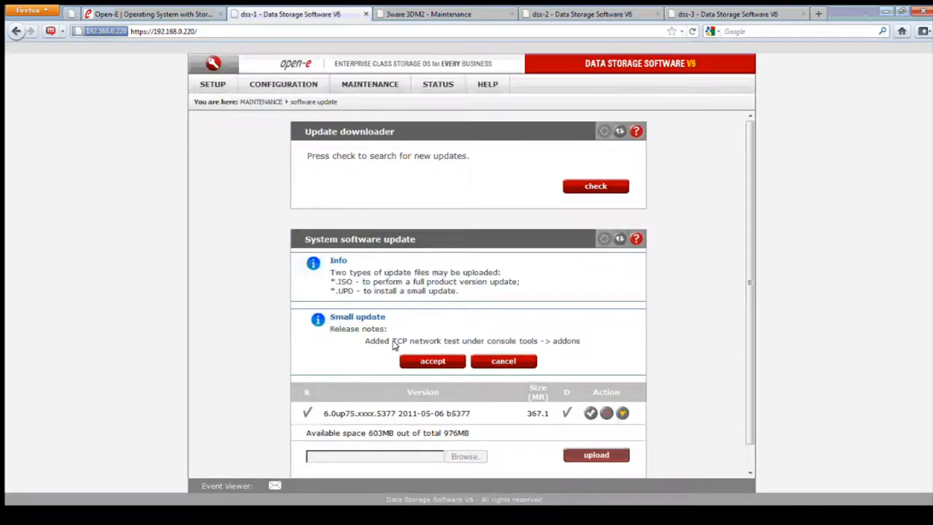
mouse_move(472, 345)
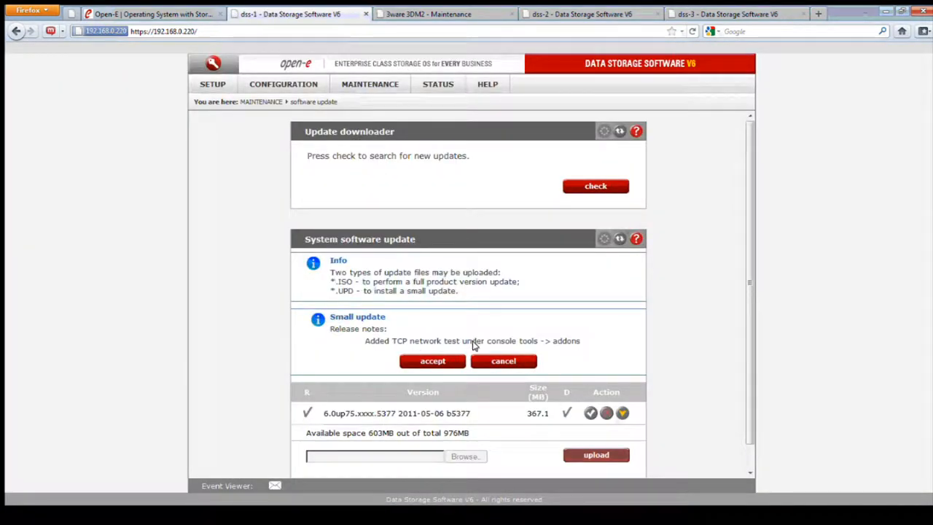
left_click(431, 361)
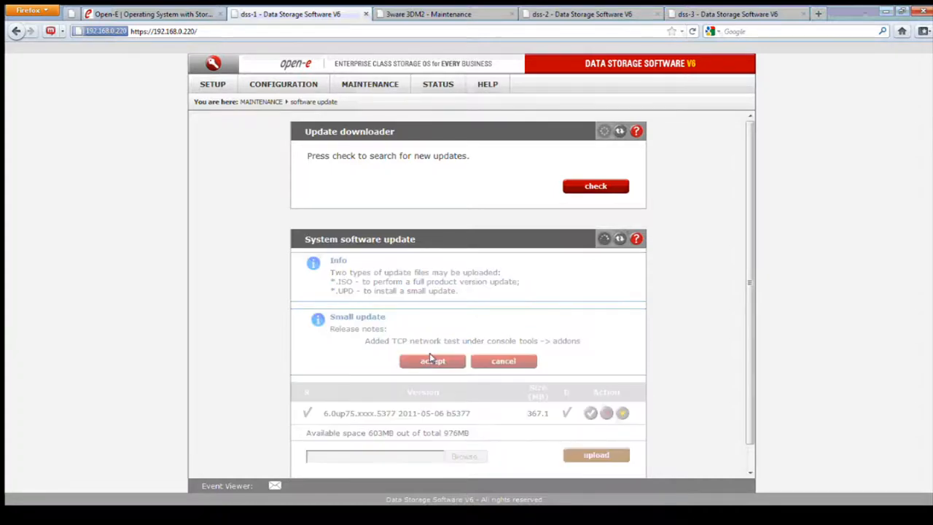
left_click(432, 362)
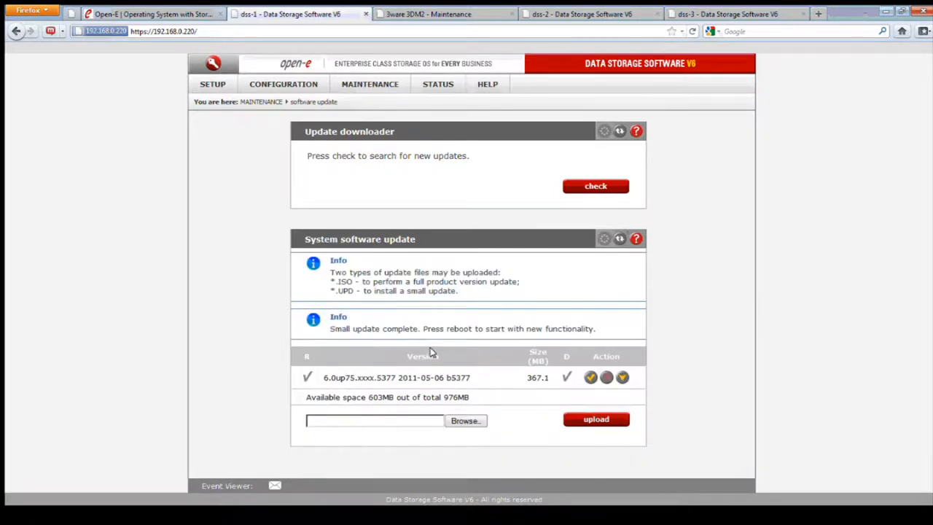
Restart the storage system from Maintenance shutdown and switch to another node's console
left_click(370, 83)
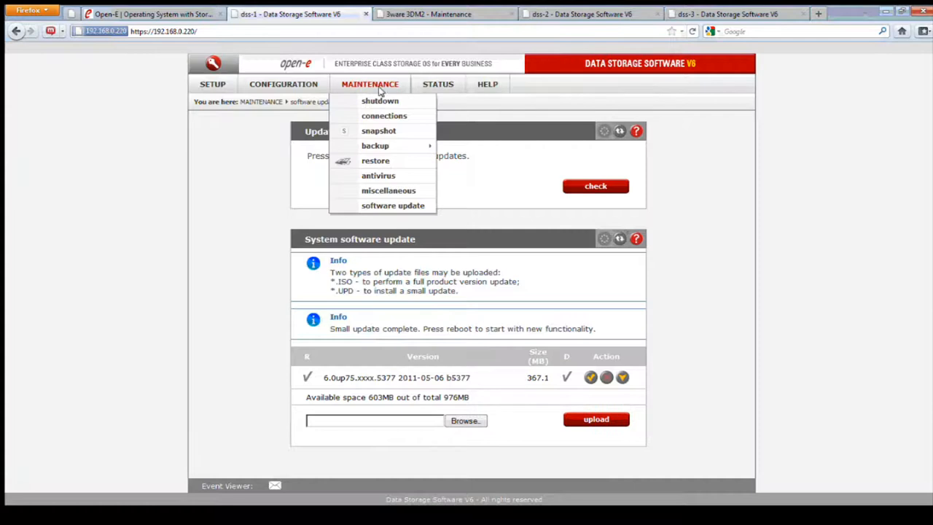
left_click(379, 100)
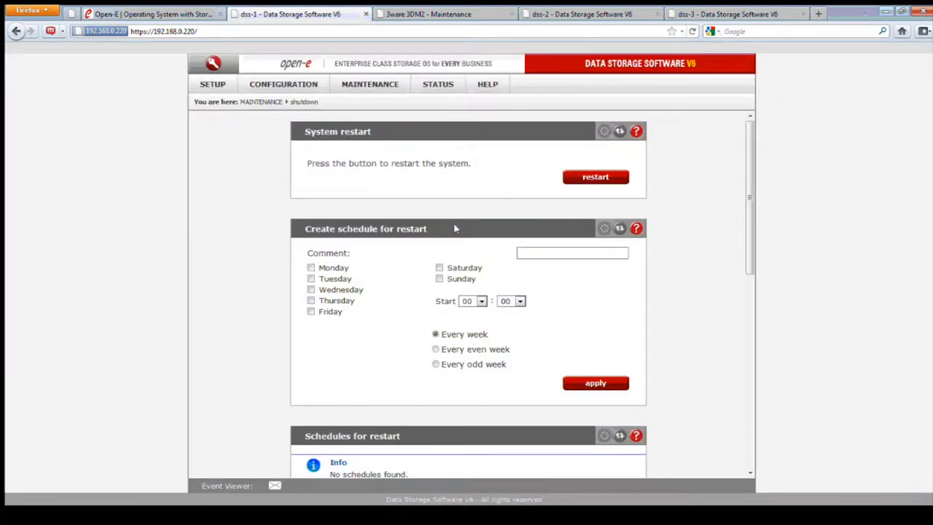
left_click(445, 15)
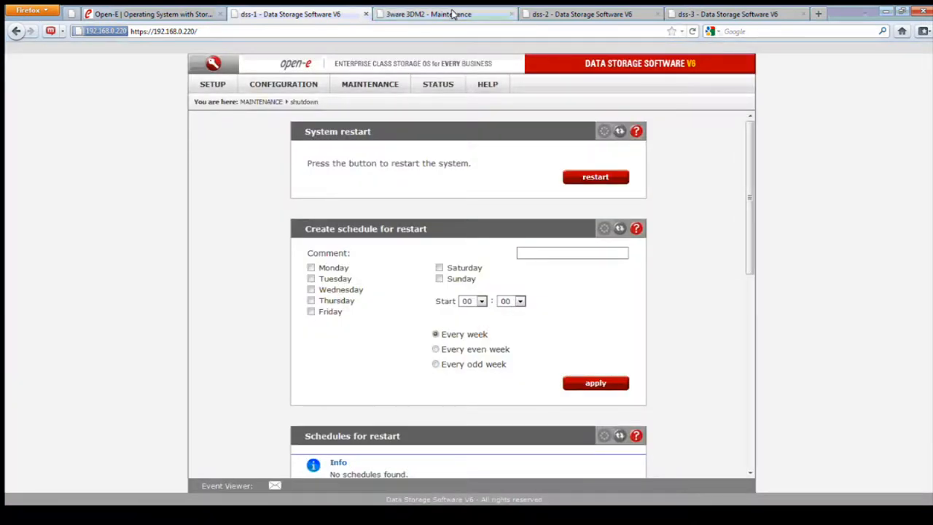
left_click(445, 14)
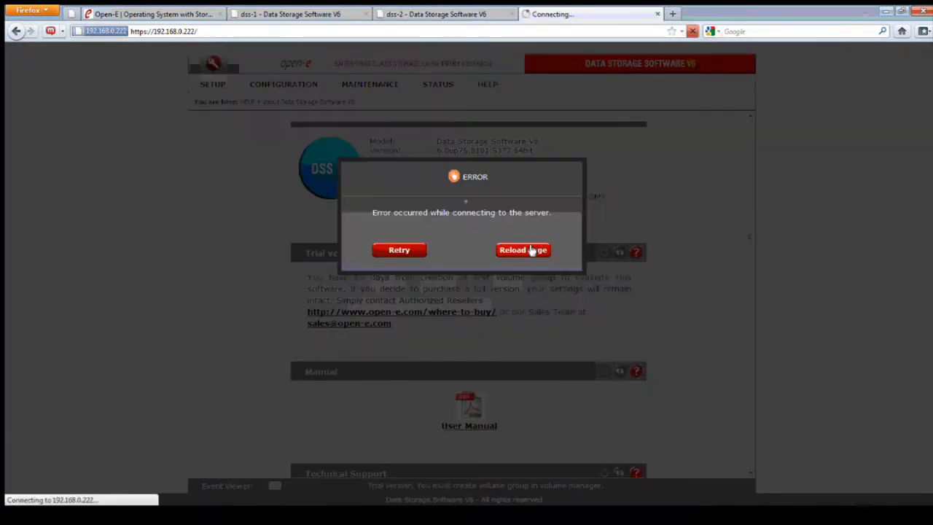
Reload after the connection error and view eth4's interface info, an Intel 82599EB 10-Gigabit NIC
left_click(521, 251)
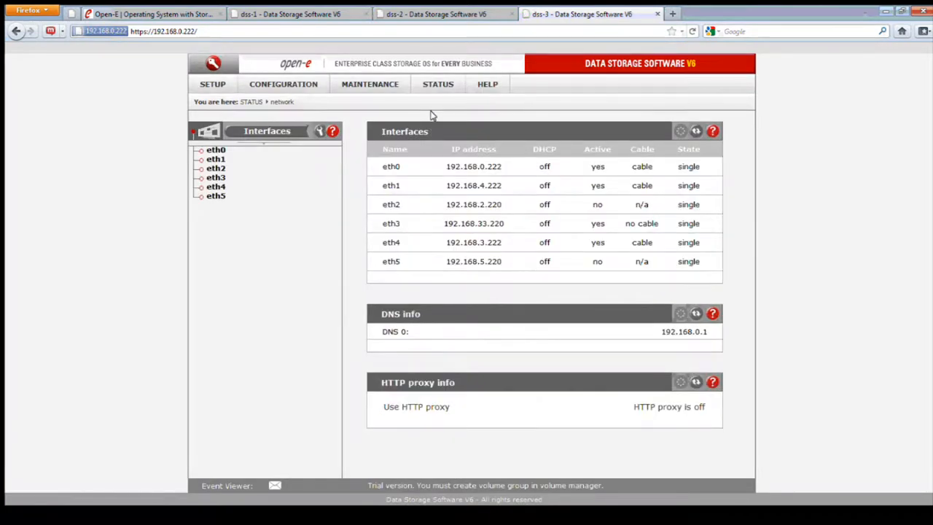
mouse_move(347, 108)
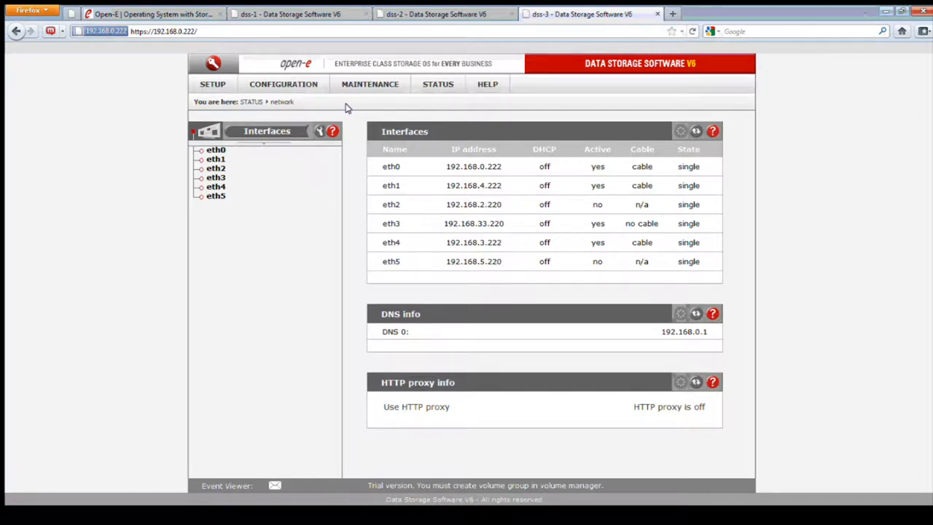
left_click(213, 83)
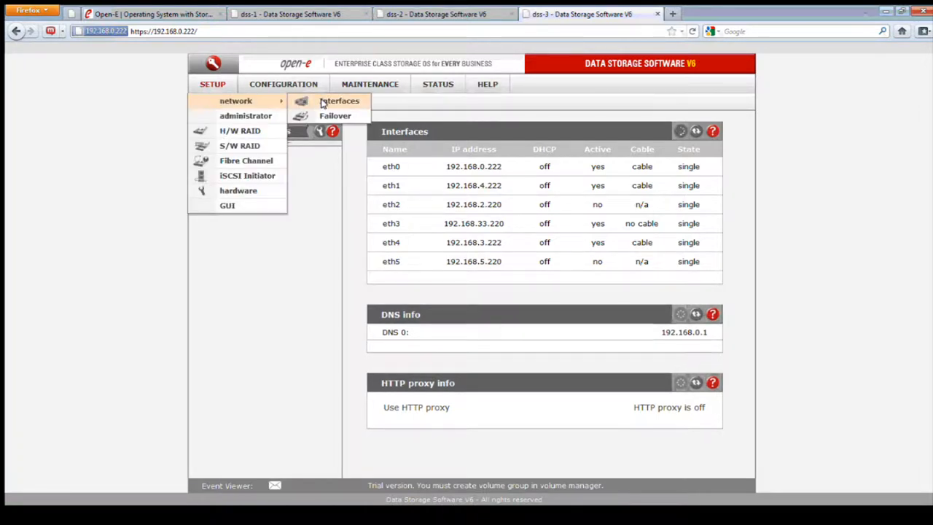
left_click(339, 101)
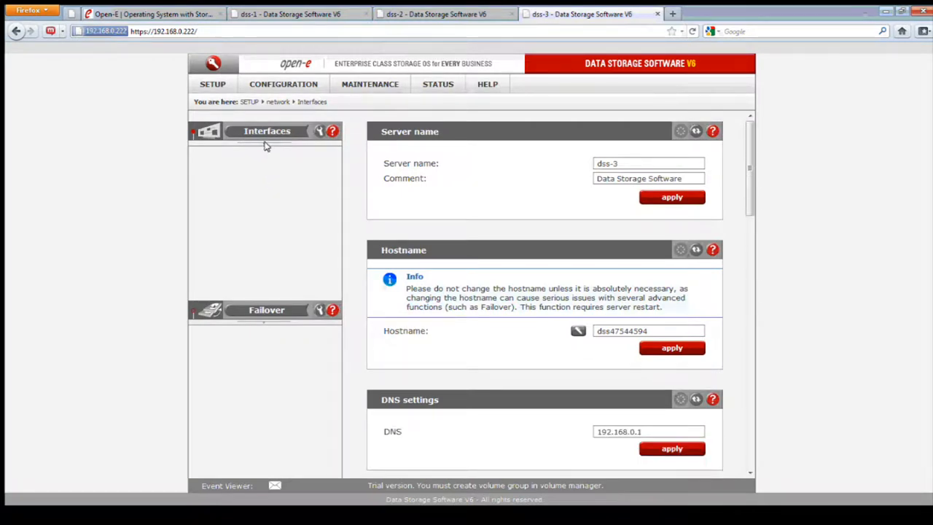
left_click(267, 131)
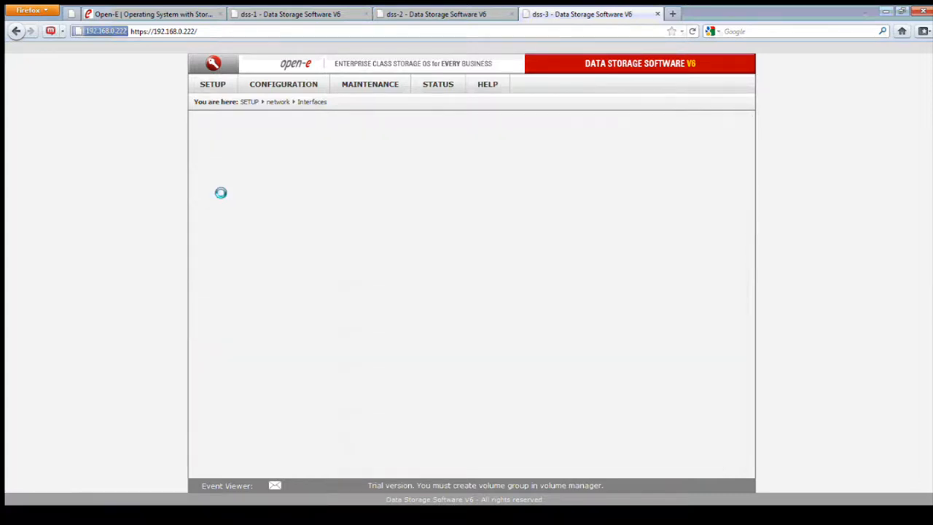
left_click(216, 186)
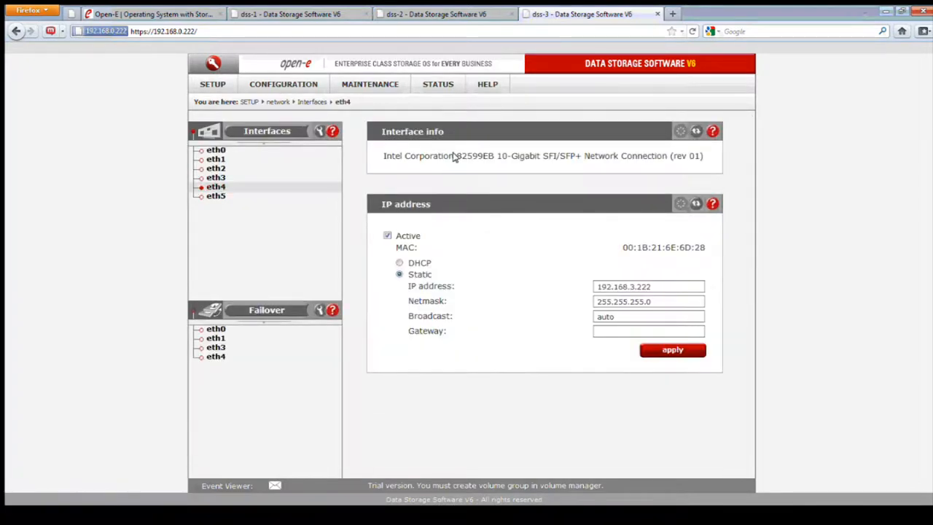
double_click(473, 155)
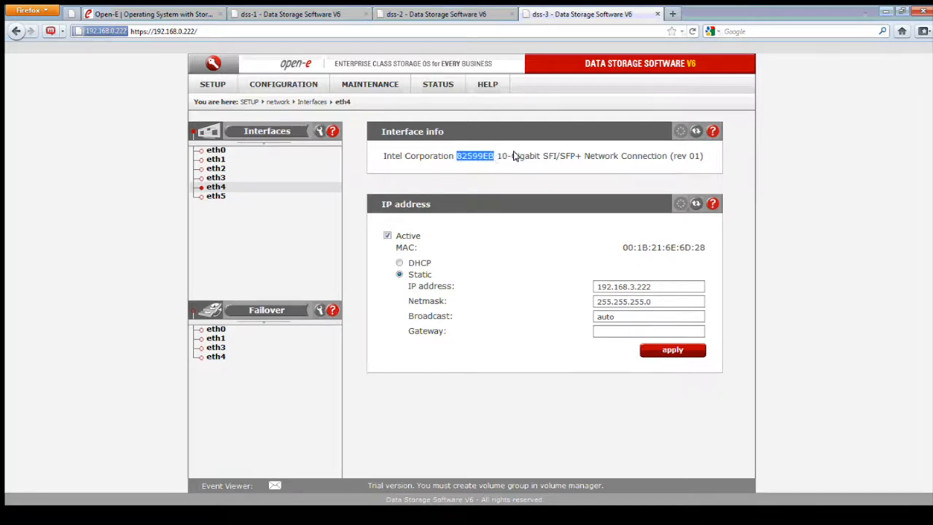
mouse_move(576, 169)
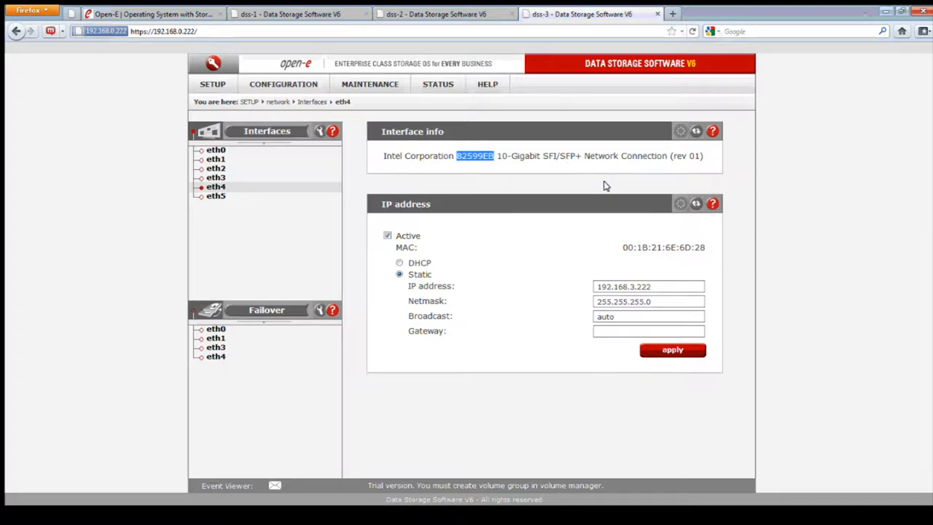
mouse_move(444, 139)
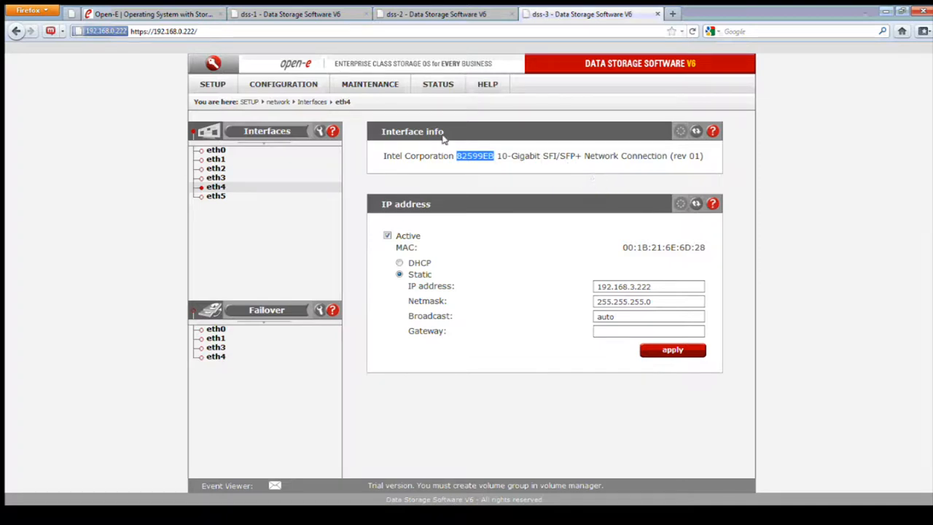
mouse_move(530, 188)
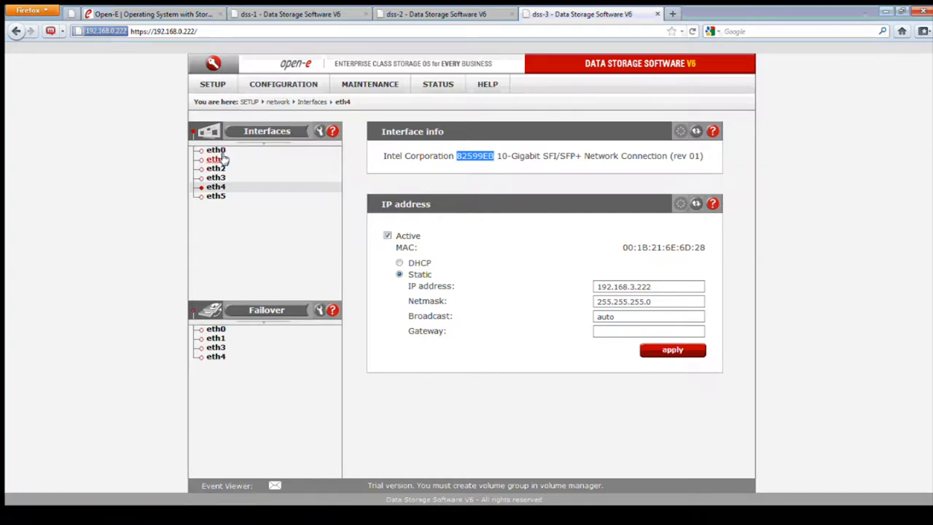
mouse_move(236, 172)
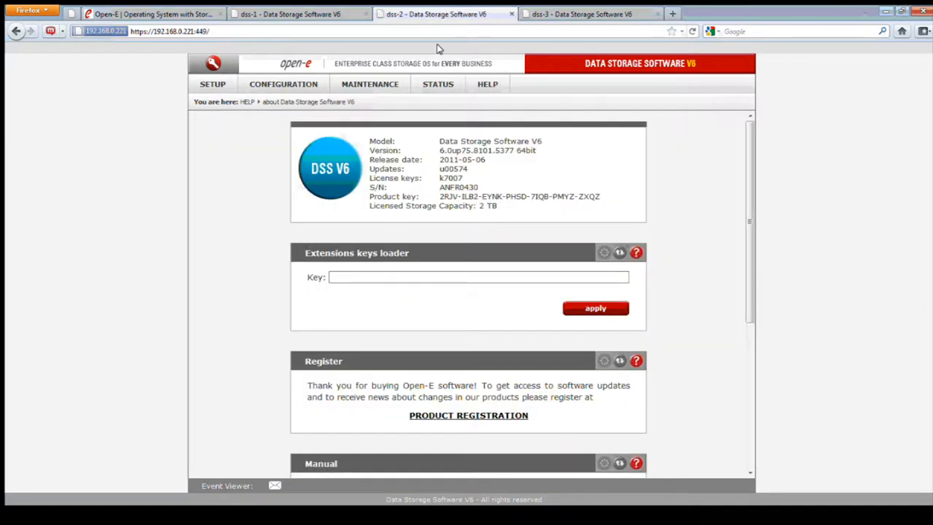
mouse_move(336, 142)
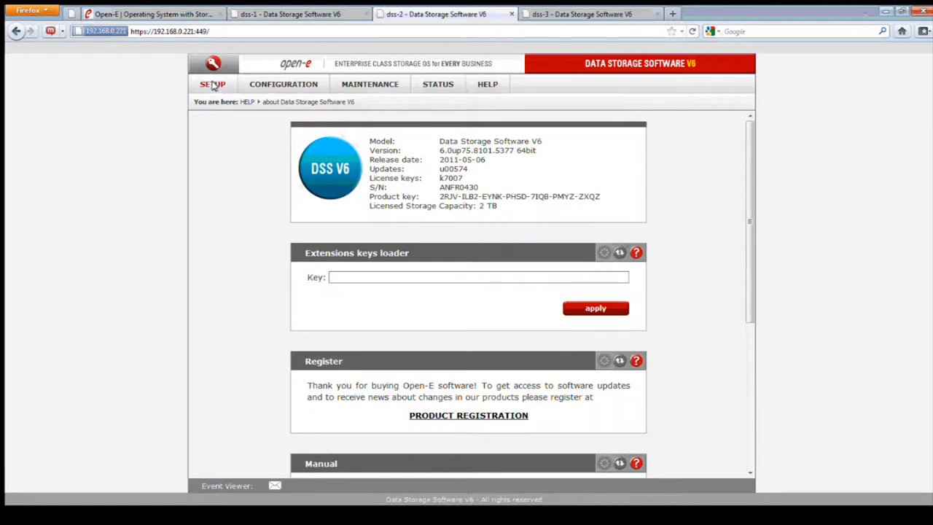
Check eth12's details, then view the software update notes listing the TCP network test add-on
left_click(213, 83)
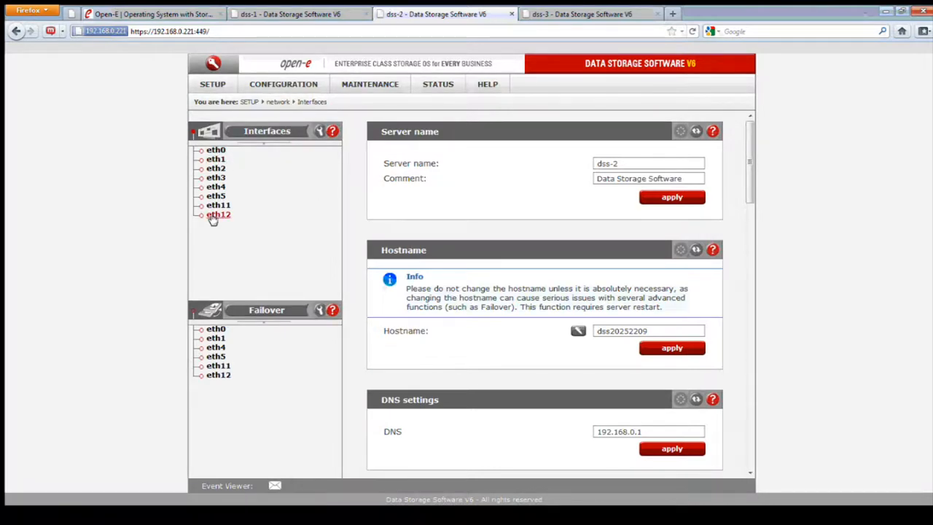
left_click(219, 214)
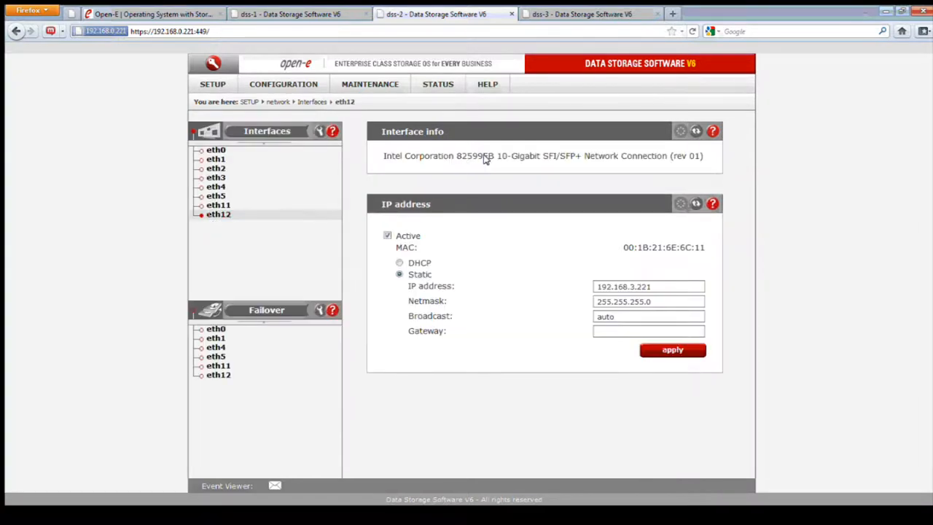
mouse_move(490, 168)
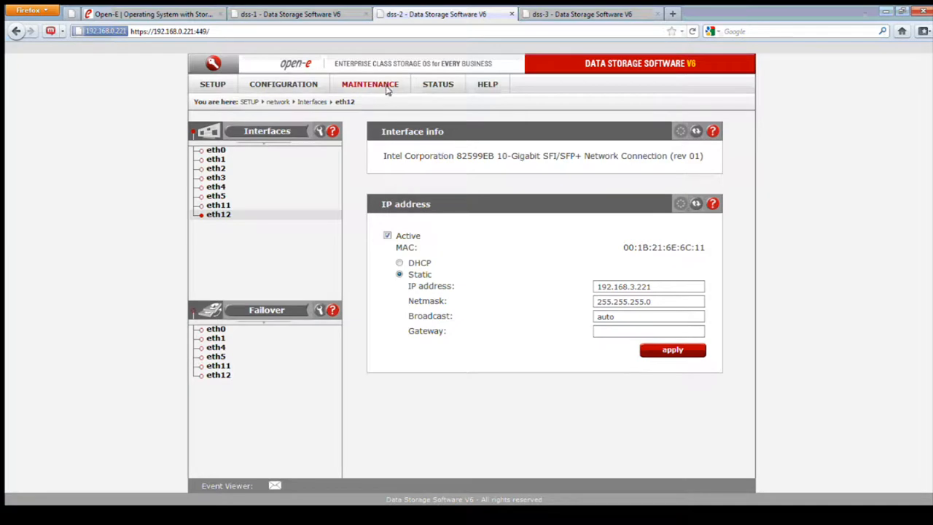
left_click(370, 83)
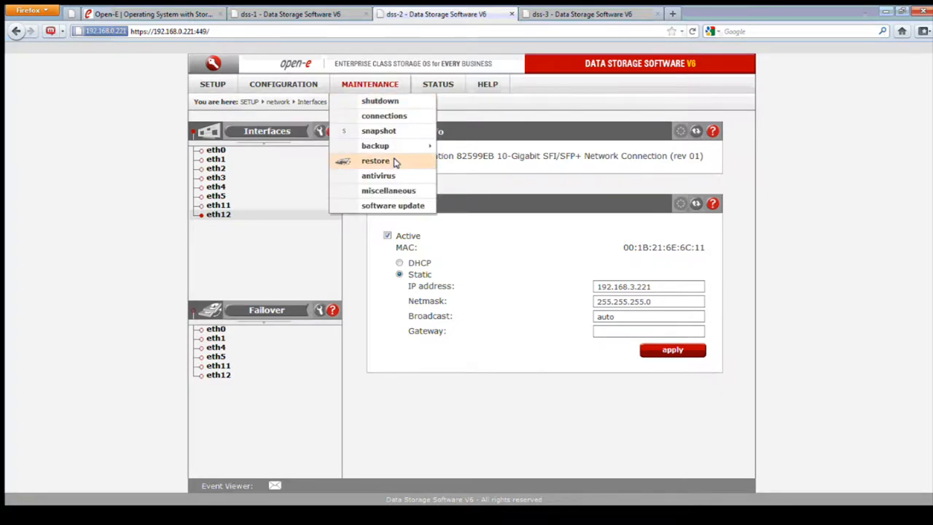
left_click(394, 204)
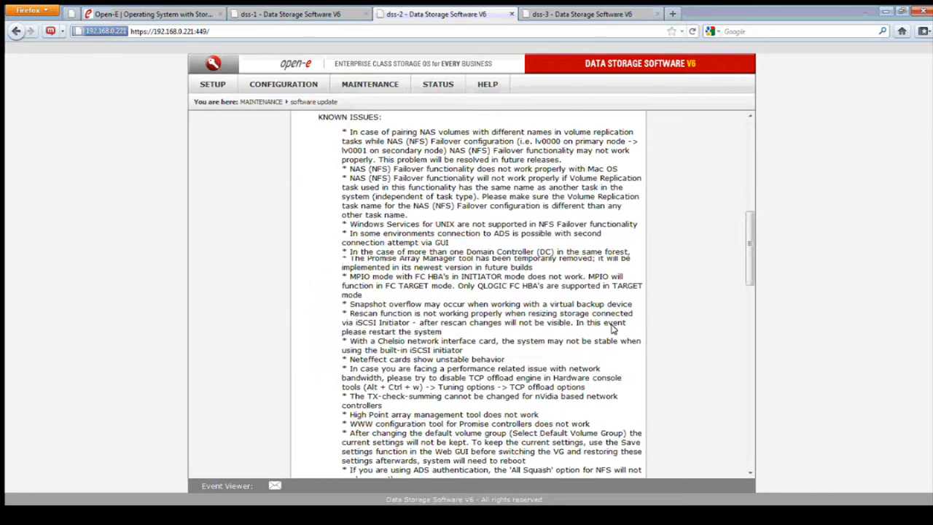
scroll("down", 3)
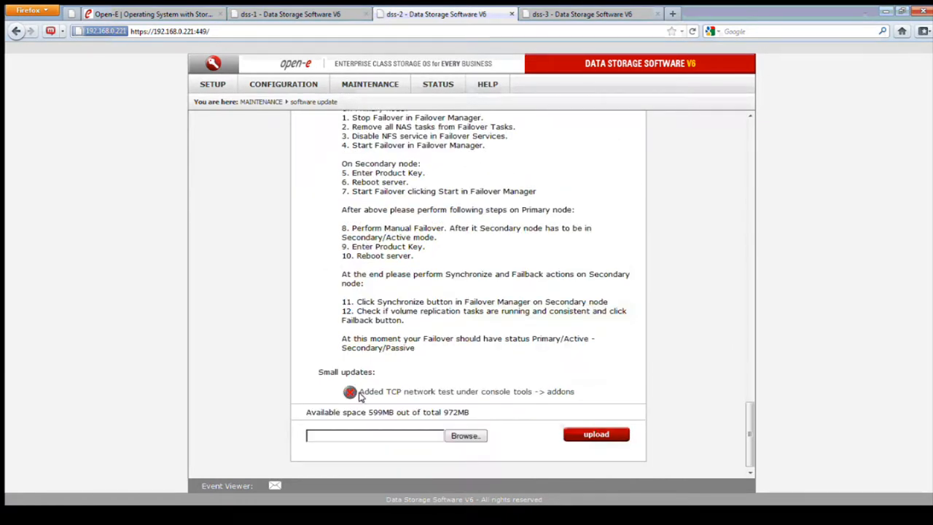
mouse_move(439, 396)
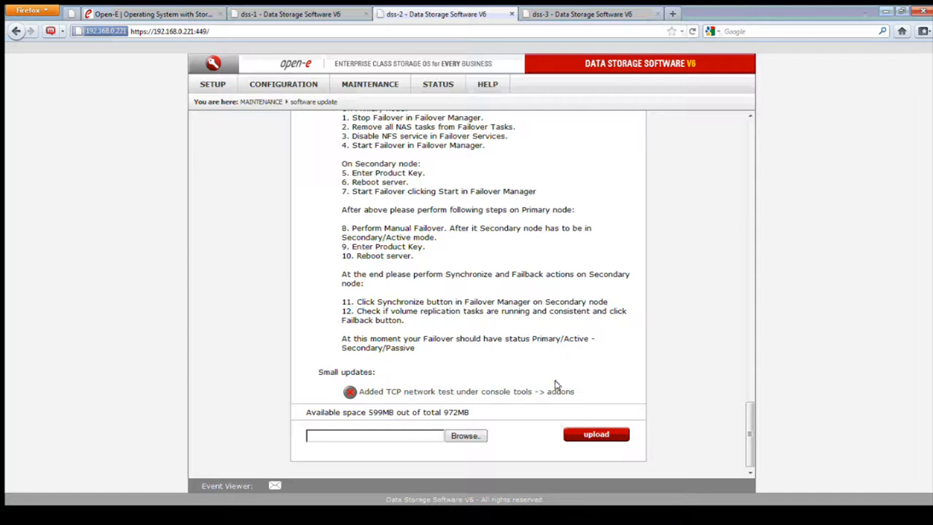
scroll("down", 3)
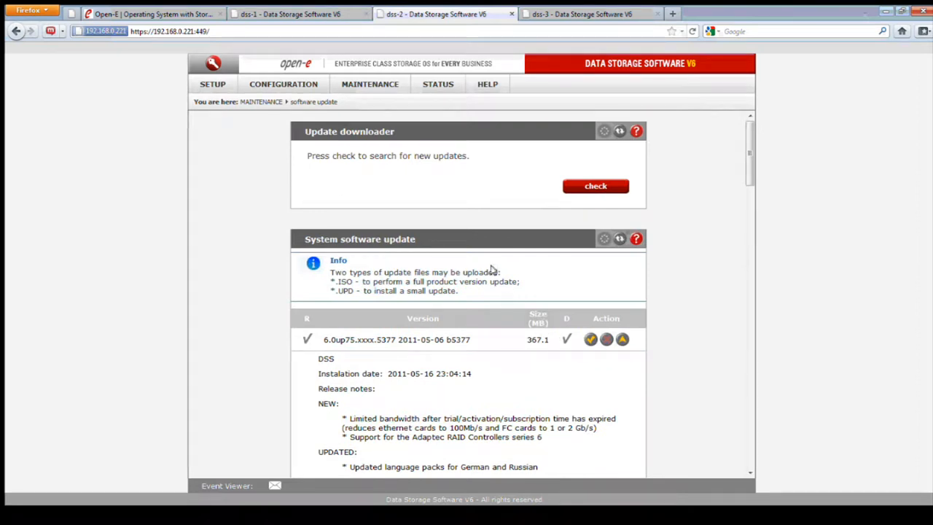
mouse_move(495, 269)
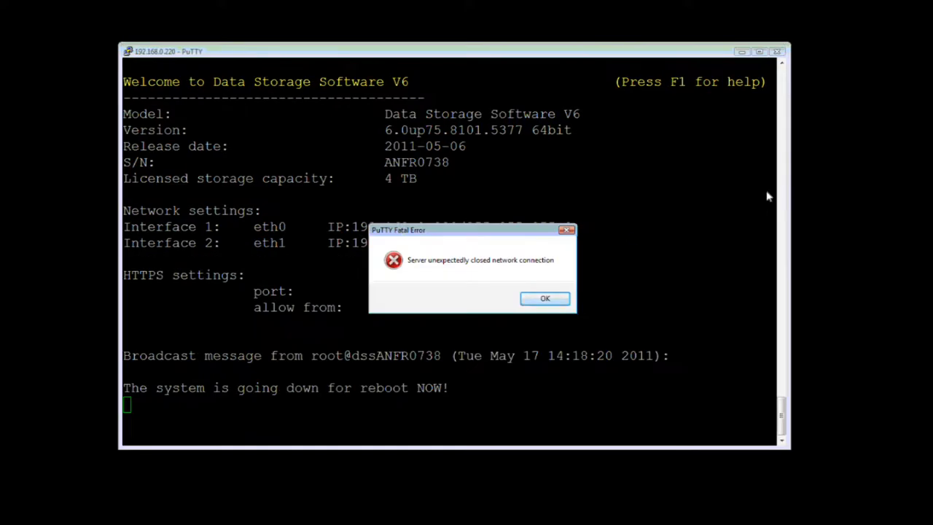
Acknowledge the lost connection and start the TCP network test as Master (Sender)
left_click(546, 297)
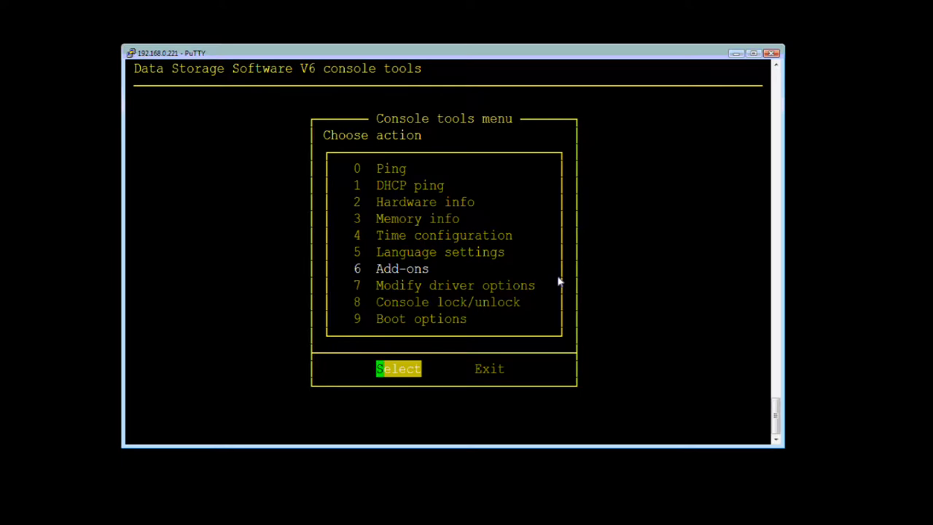
left_click(398, 367)
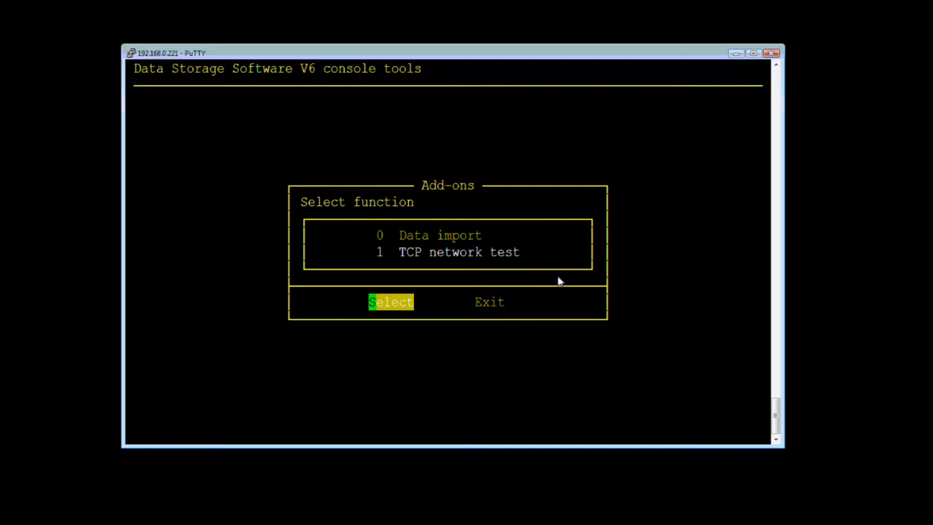
left_click(391, 302)
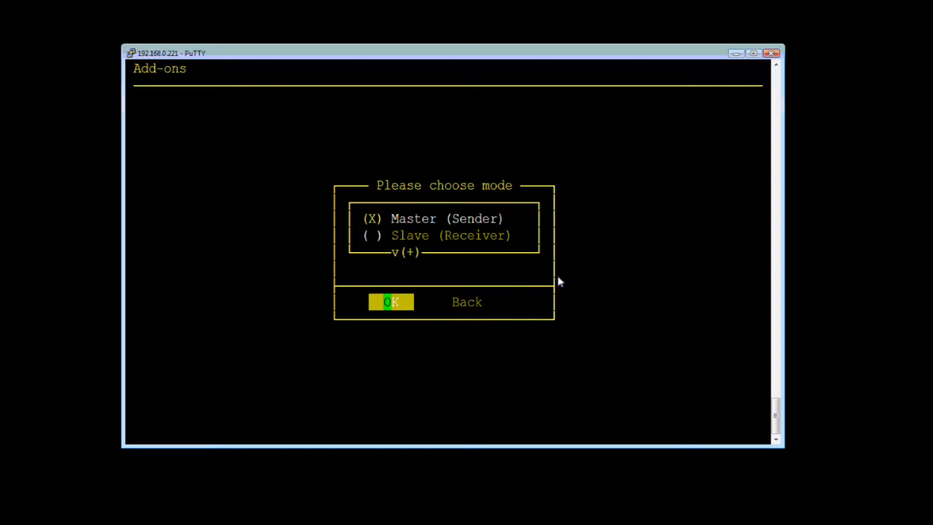
left_click(391, 302)
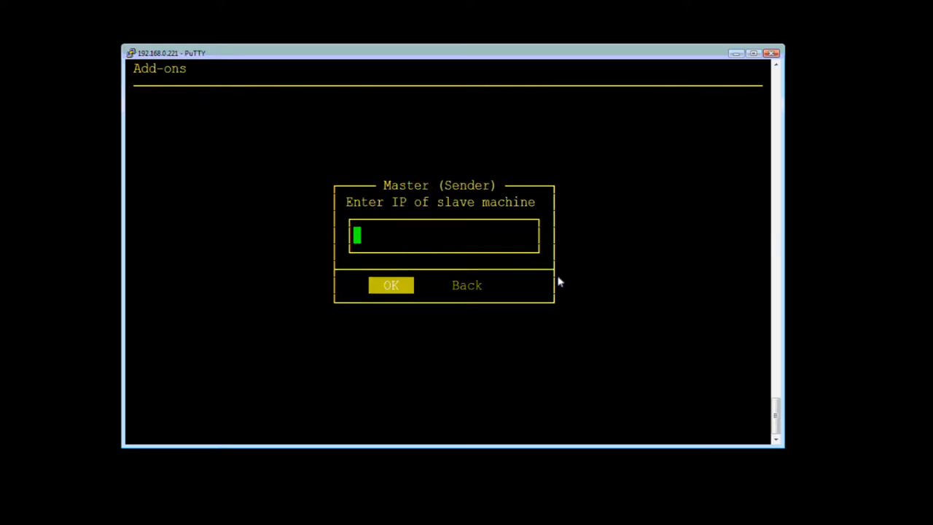
mouse_move(498, 521)
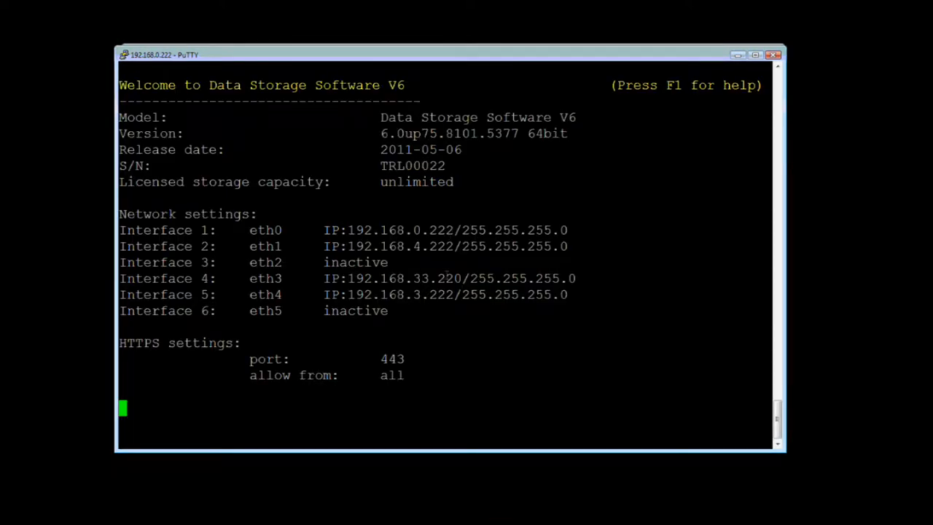
Start the TCP network test as Slave (Receiver) on the second system, leaving it active, and return to the sender
double_click(437, 230)
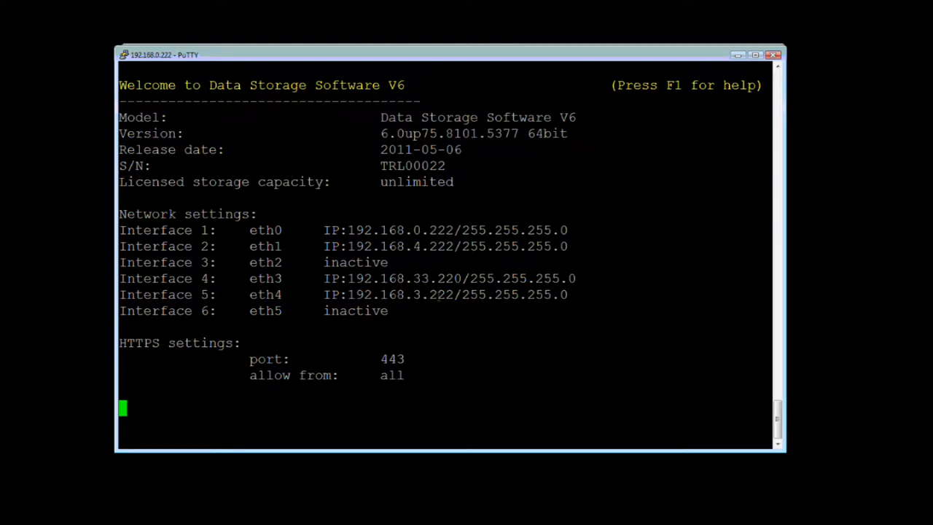
key("Return")
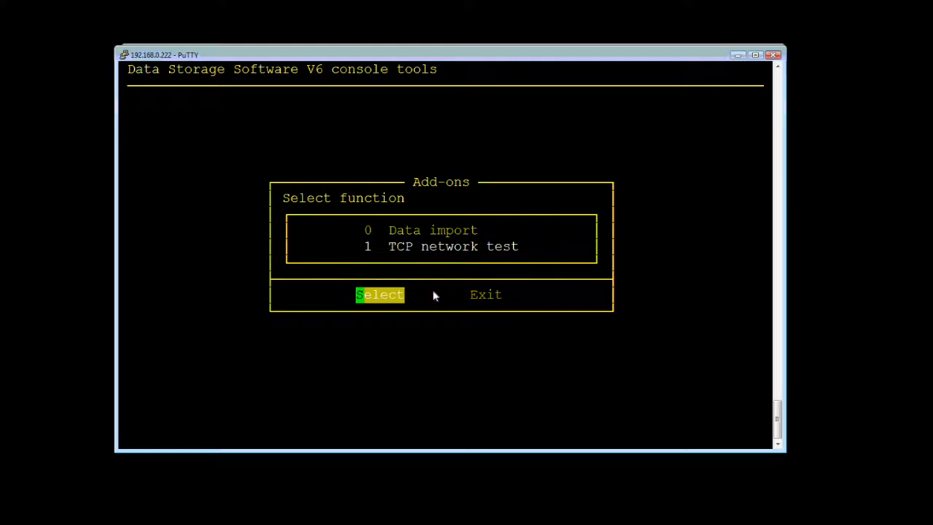
left_click(379, 294)
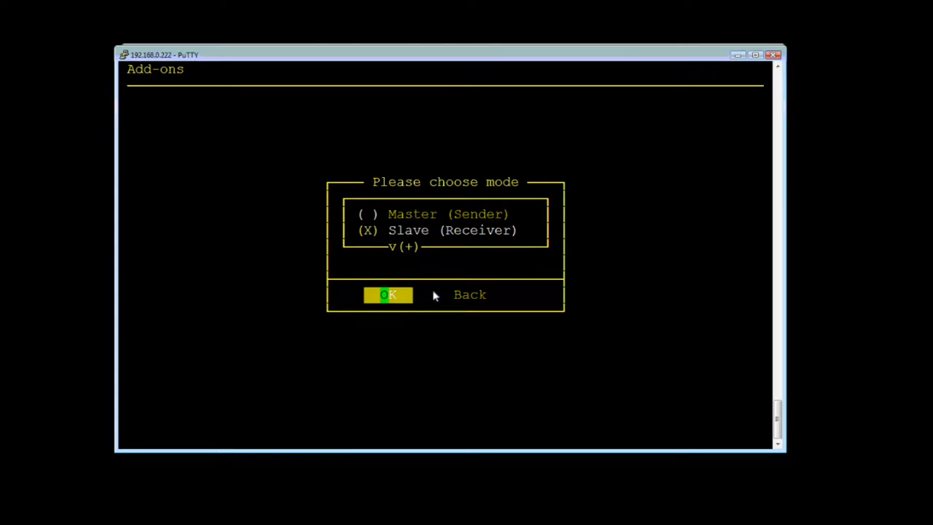
left_click(388, 295)
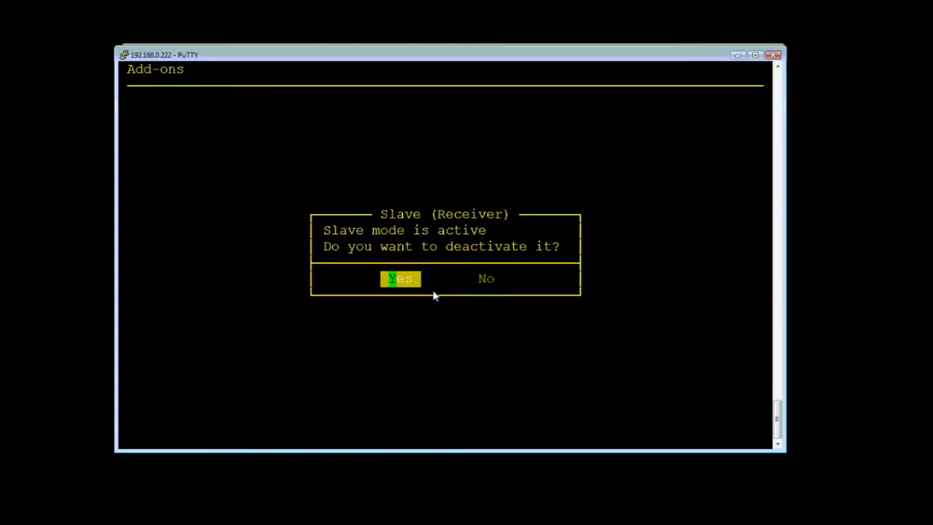
key("Right")
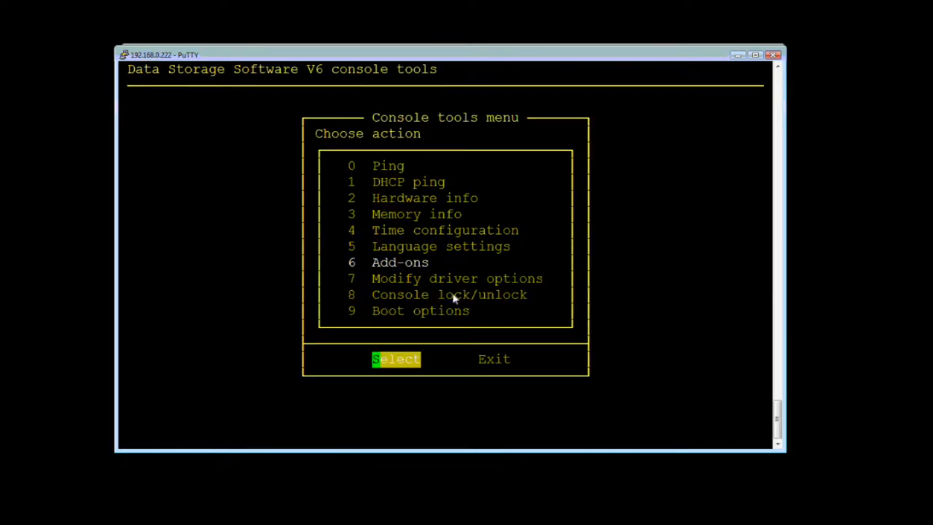
left_click(396, 359)
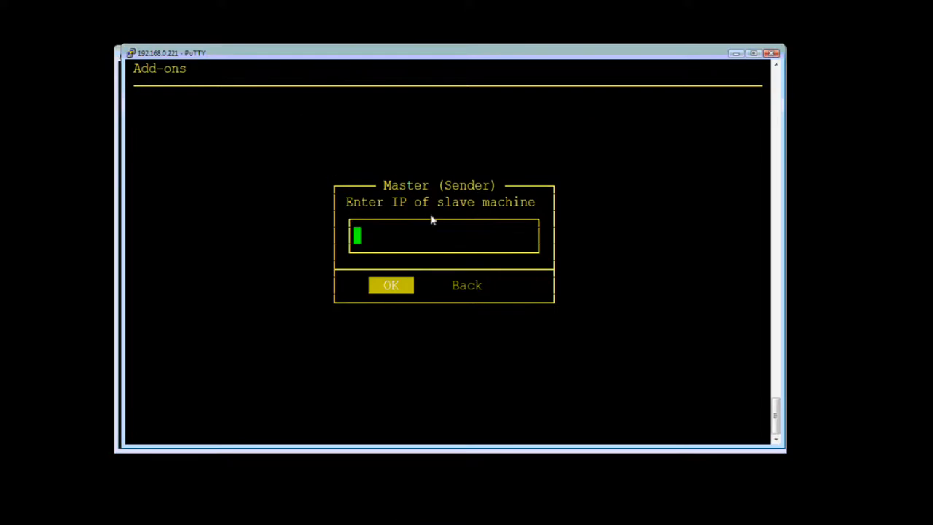
mouse_move(414, 235)
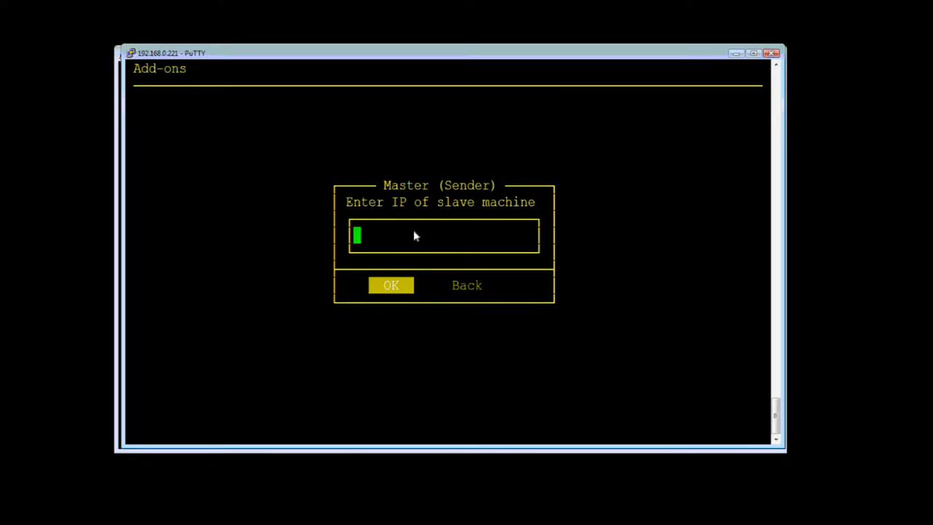
mouse_move(706, 50)
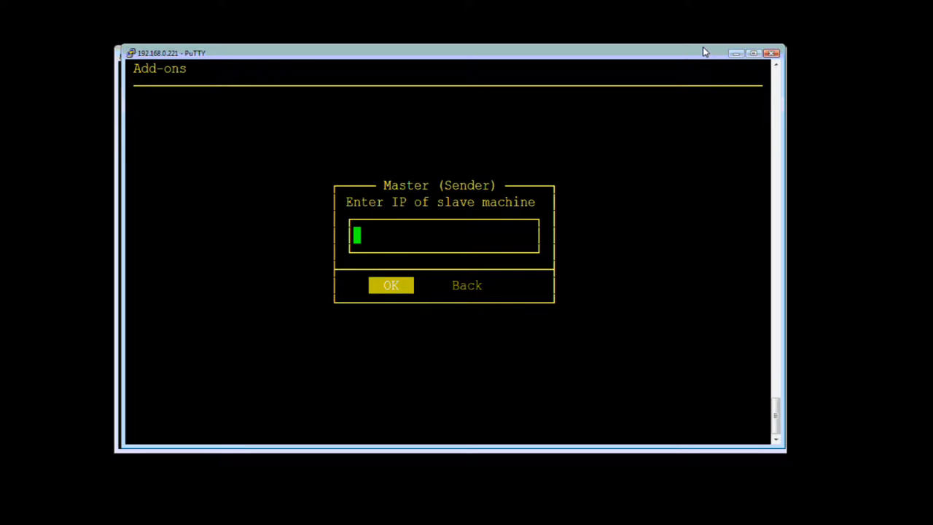
Run the TCP test against 192.168.0.222 and read a summary of about 381 Mbps
type("1")
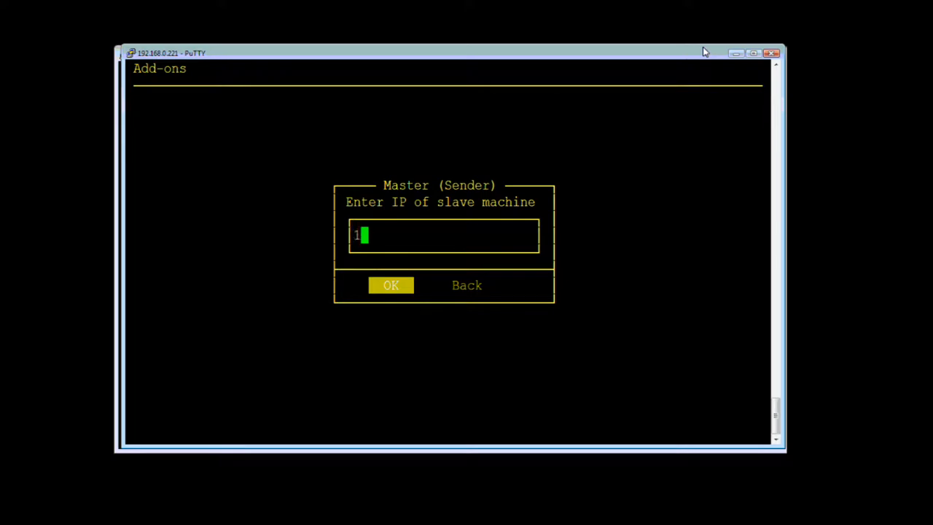
type("92.")
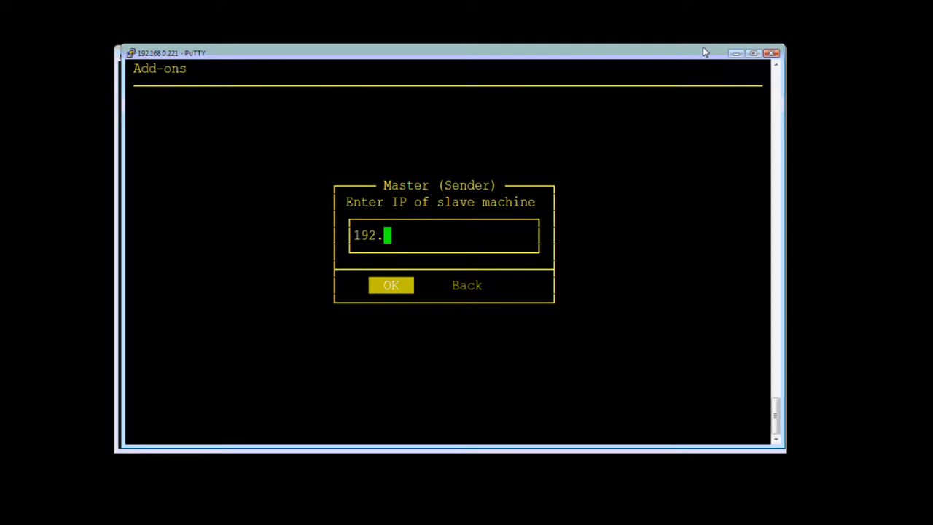
type("168.0.22")
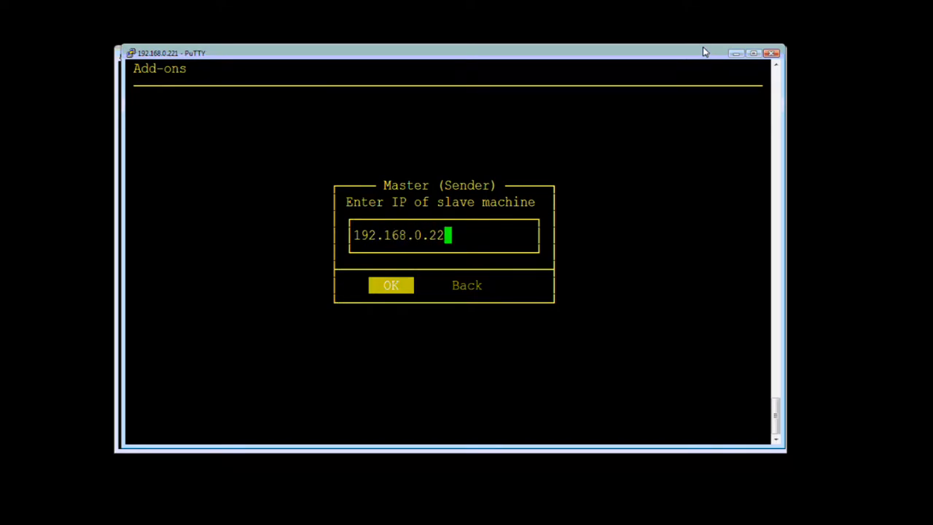
left_click(391, 285)
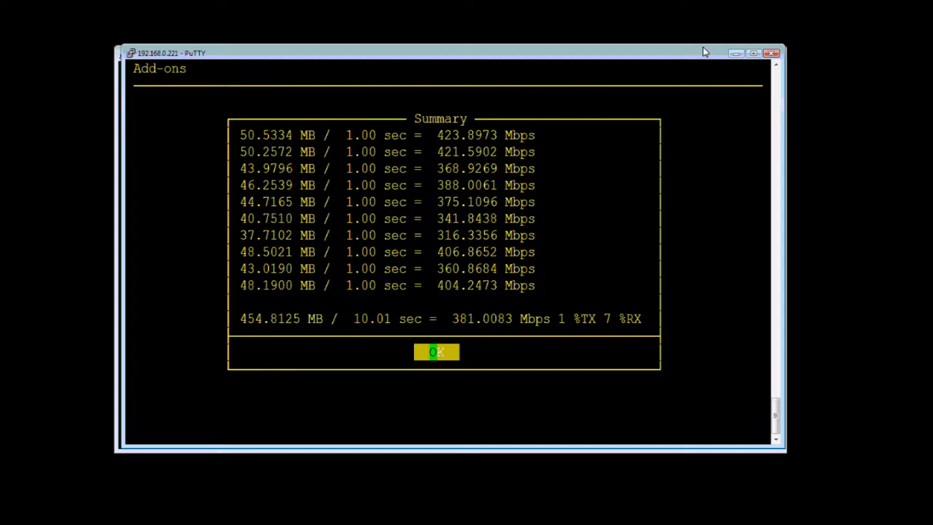
left_click(438, 351)
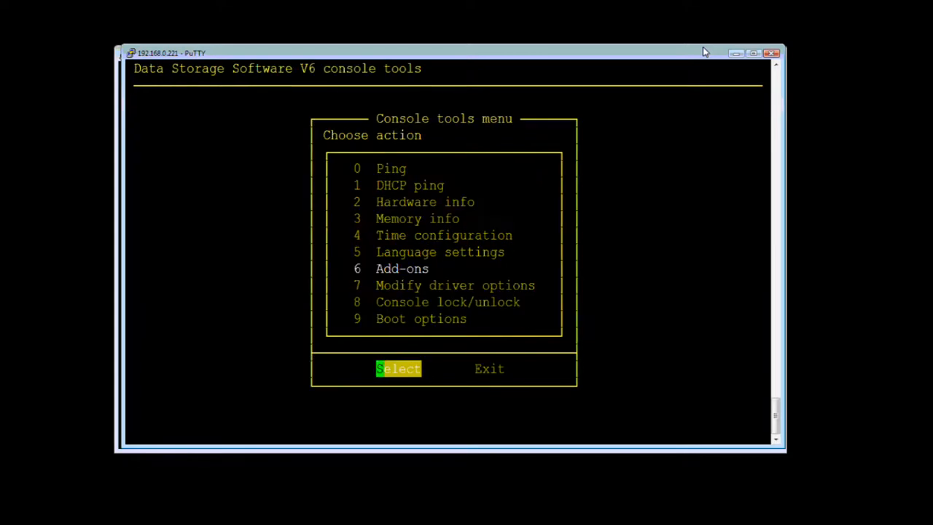
Rerun the TCP test as Master (Sender) against 192.168.4.222, getting about 941 Mbps
left_click(398, 367)
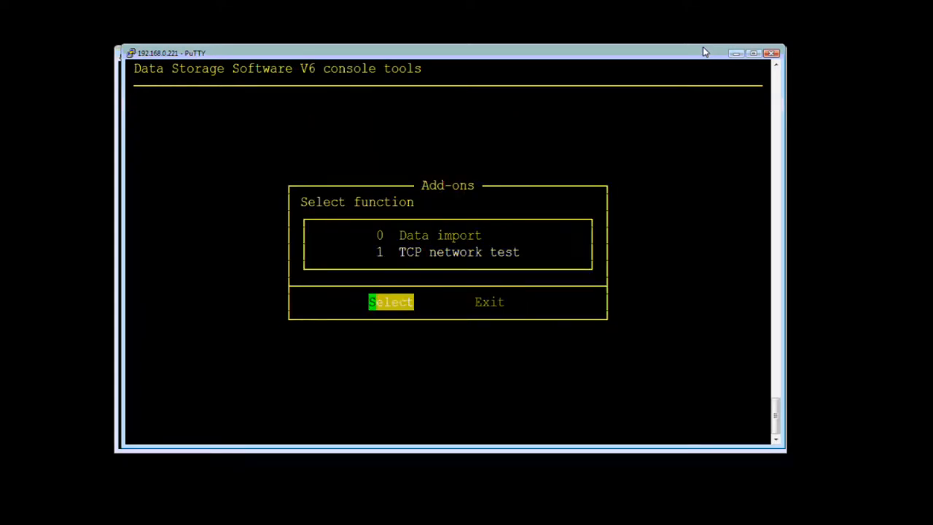
left_click(391, 301)
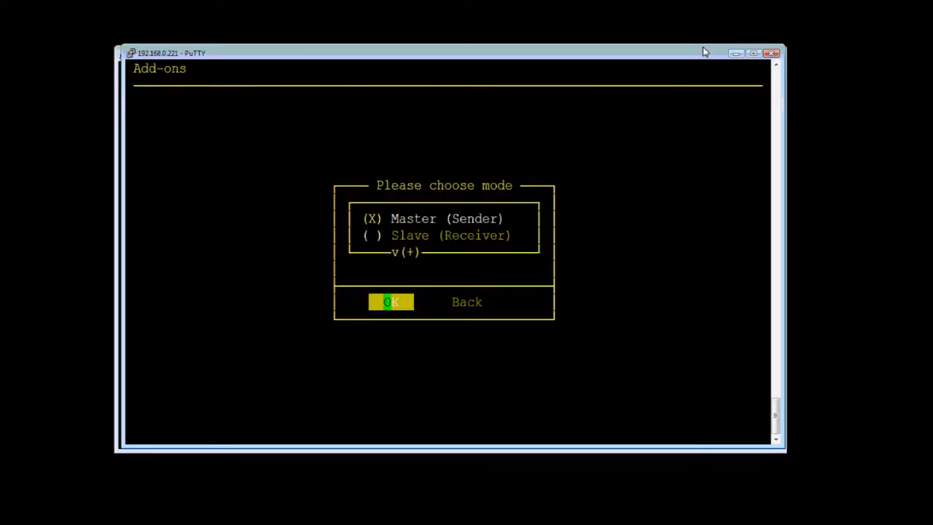
left_click(391, 301)
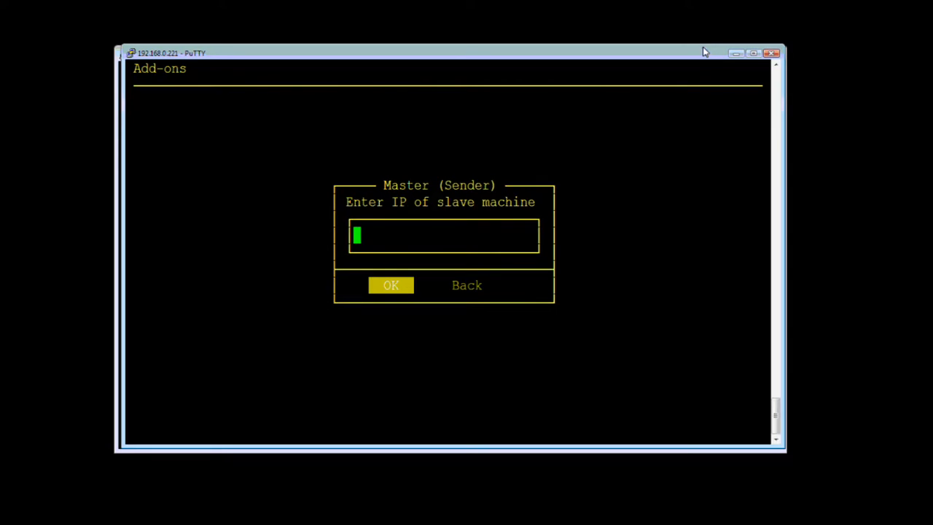
type("192.")
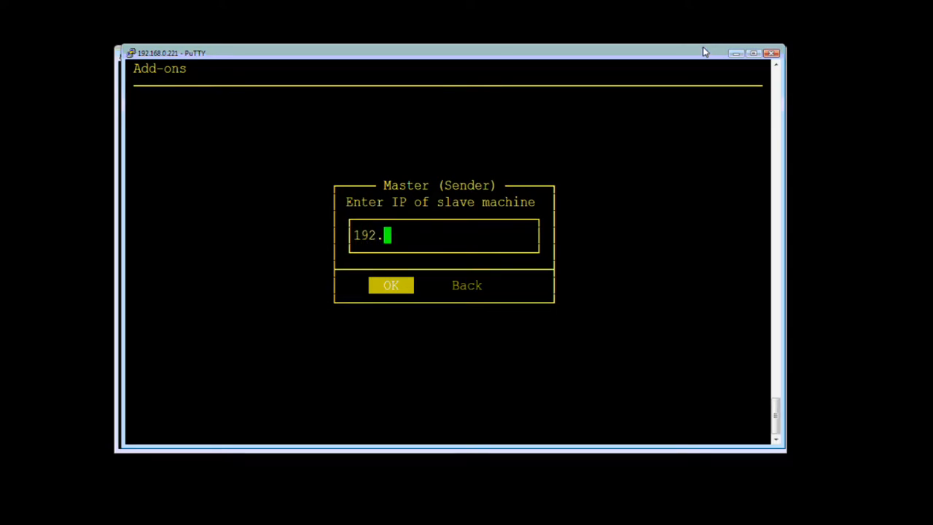
type("168")
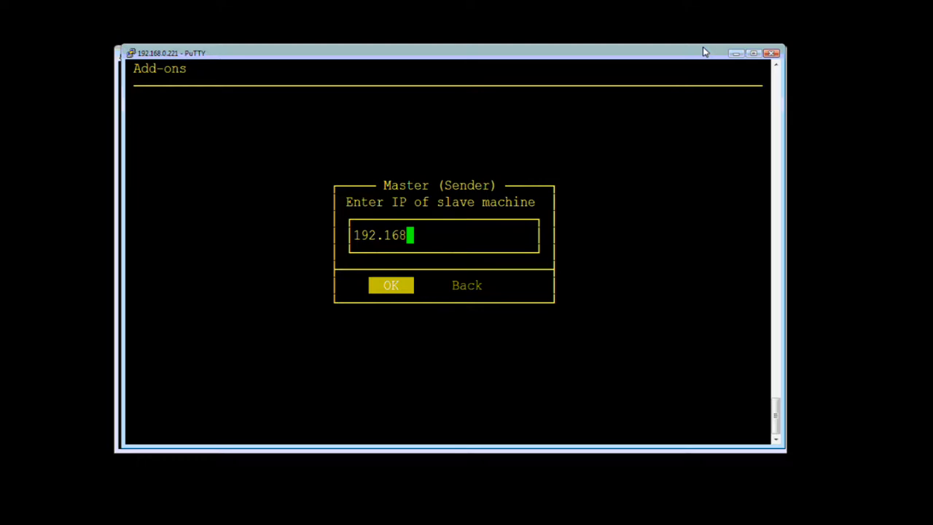
type(".4")
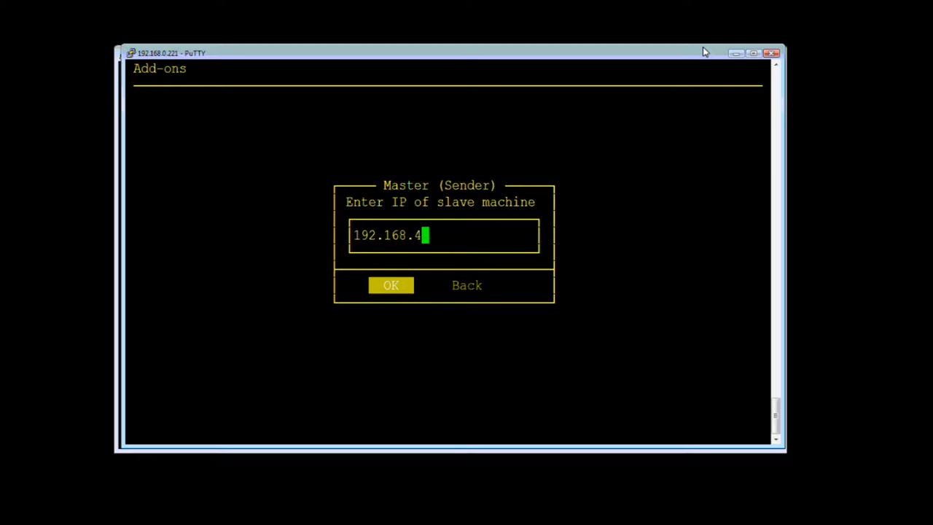
type("222")
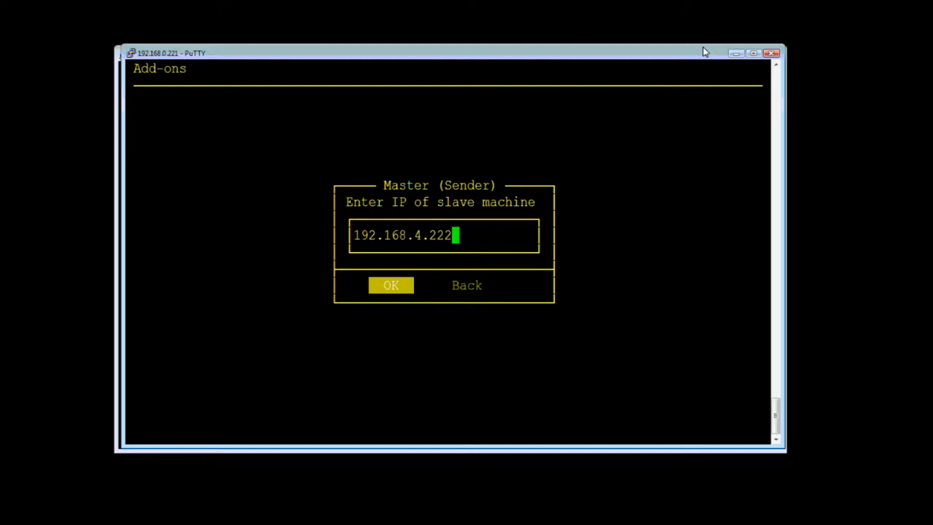
left_click(391, 284)
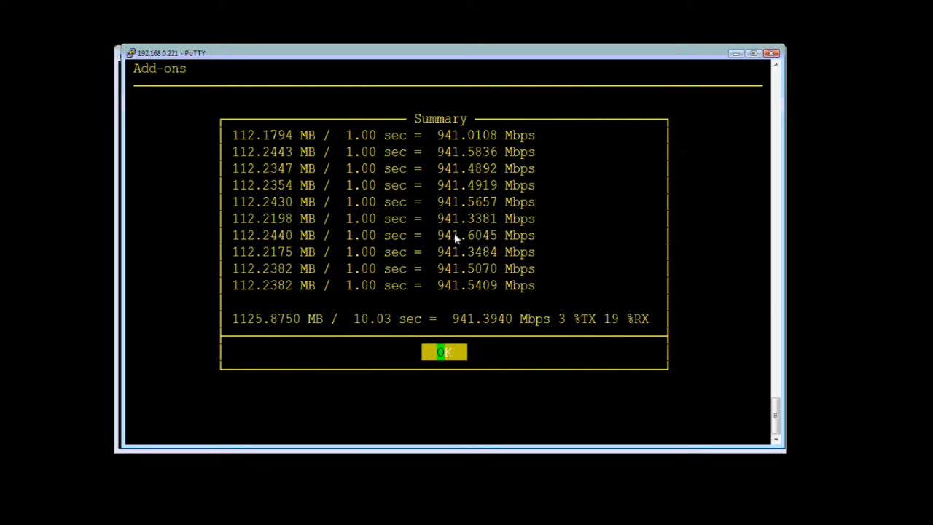
mouse_move(778, 271)
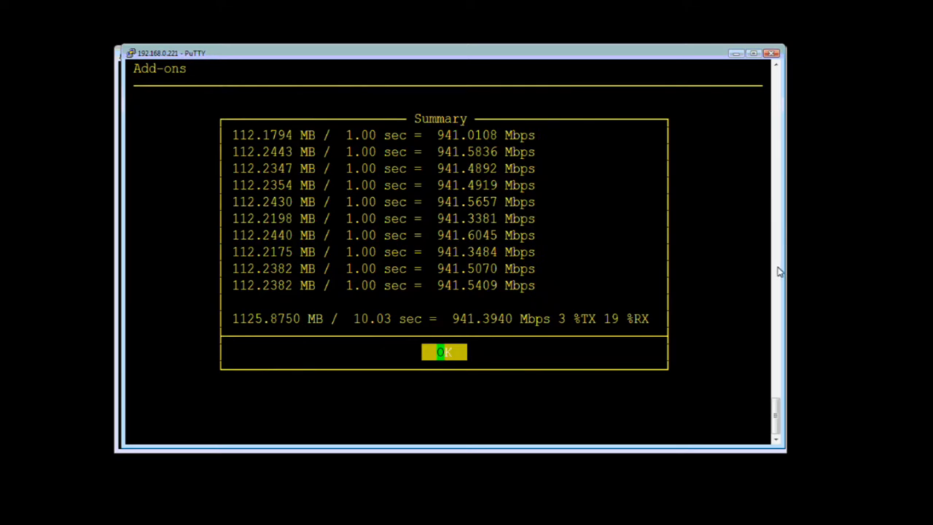
mouse_move(760, 263)
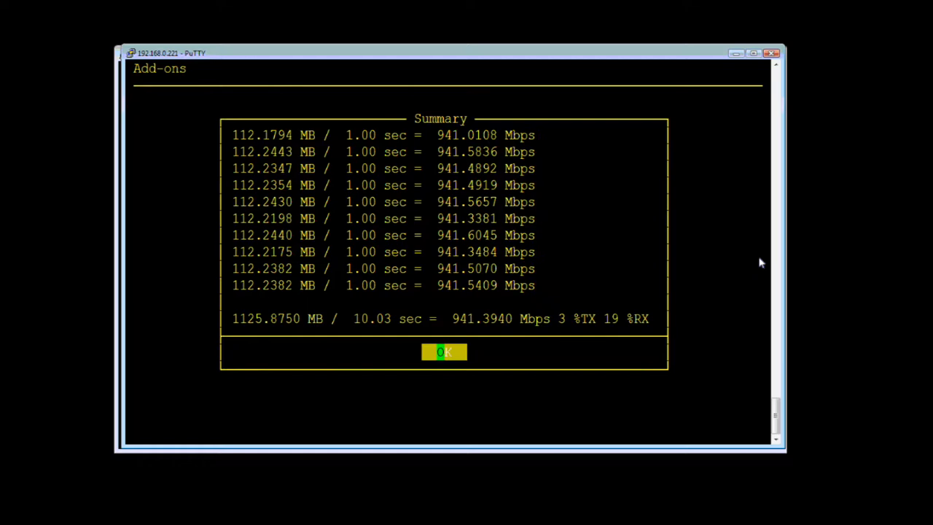
Run the TCP network test as master sender to 192.168.0.22, reading a summary of about 374 Mbps
left_click(444, 351)
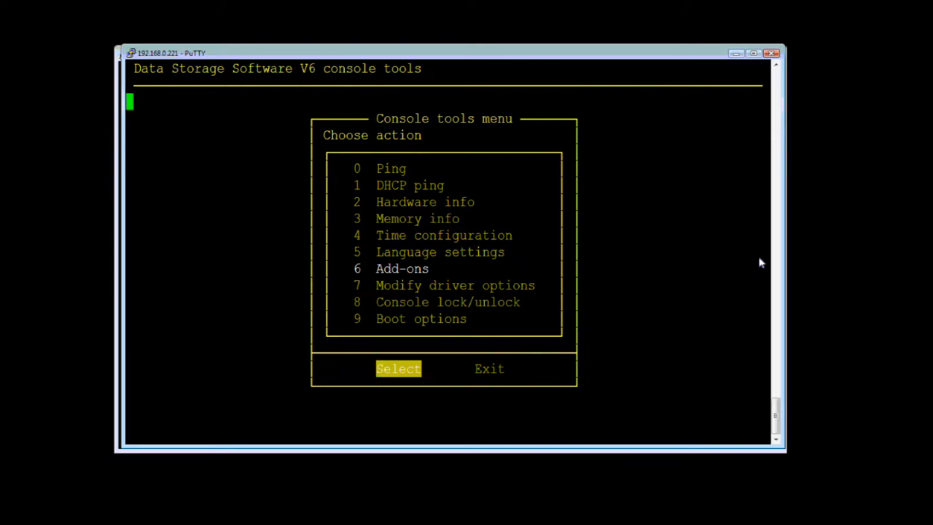
left_click(398, 367)
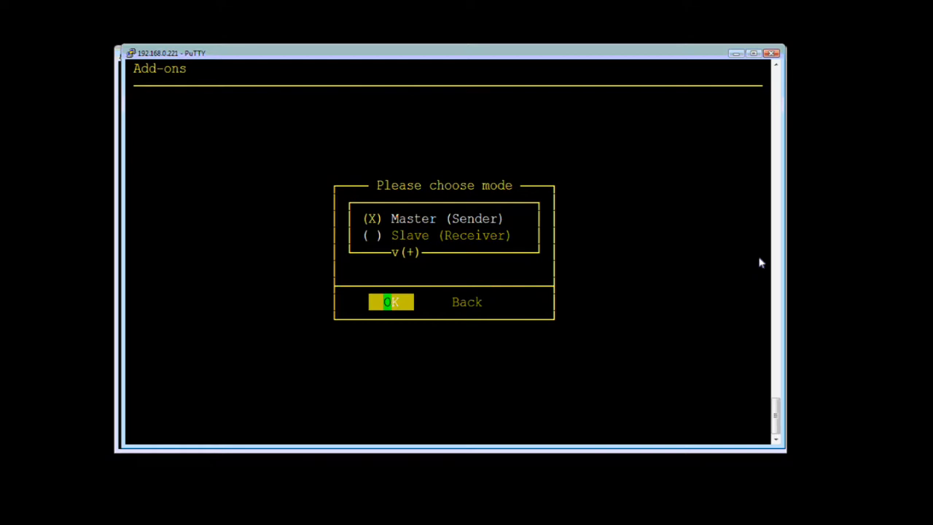
left_click(391, 302)
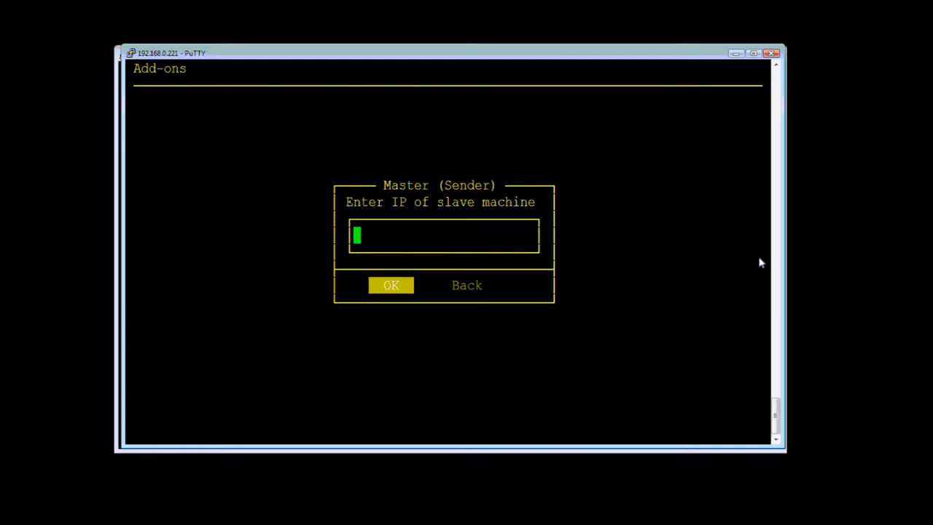
type("192.1")
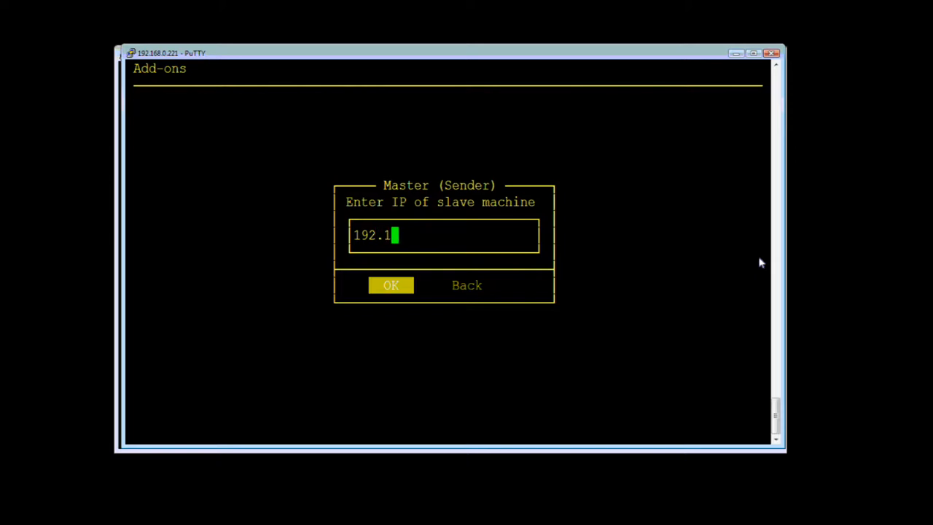
type("68")
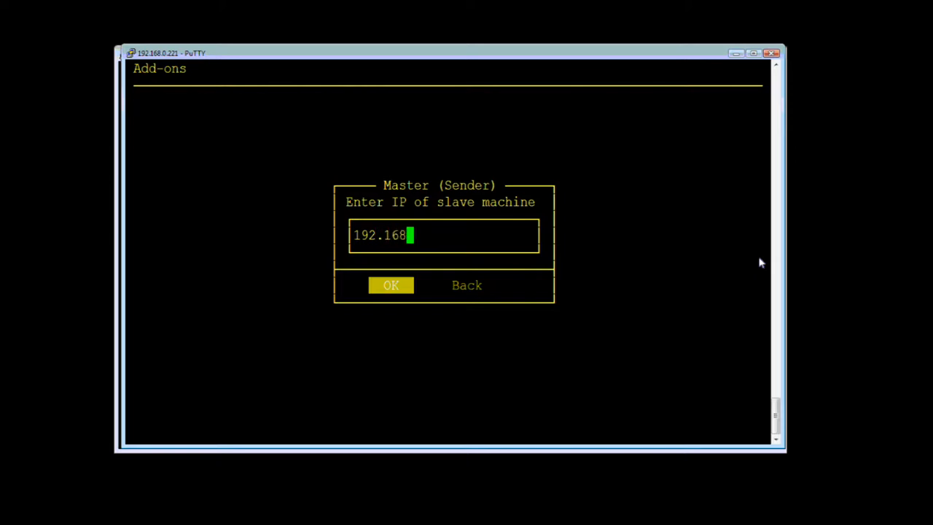
type(".0.22")
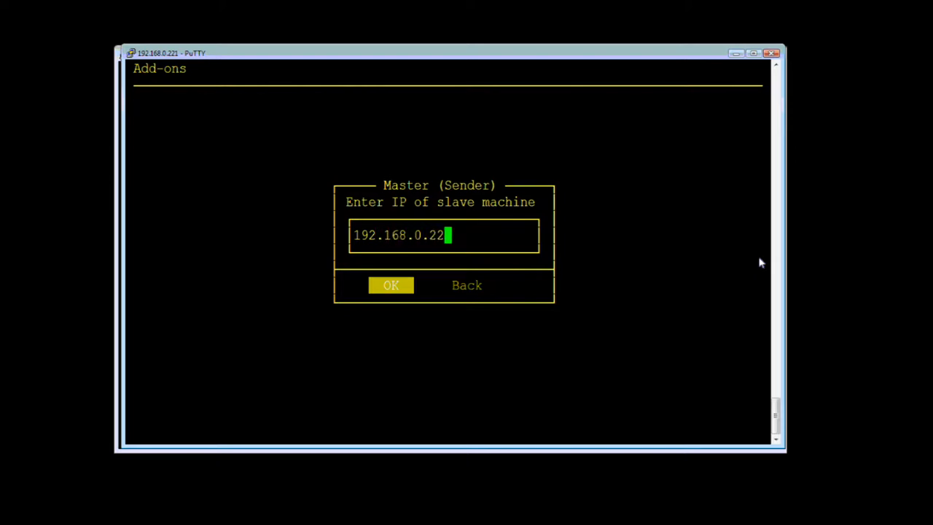
left_click(390, 284)
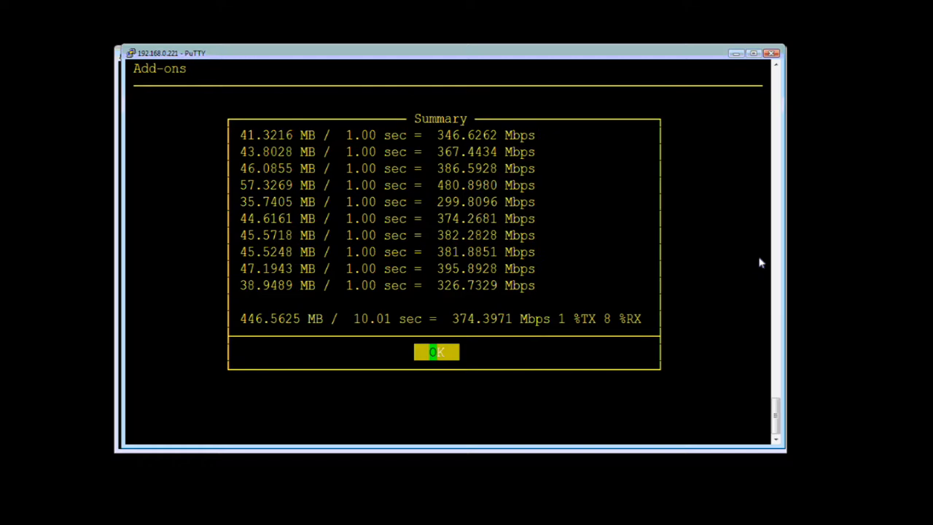
left_click(437, 352)
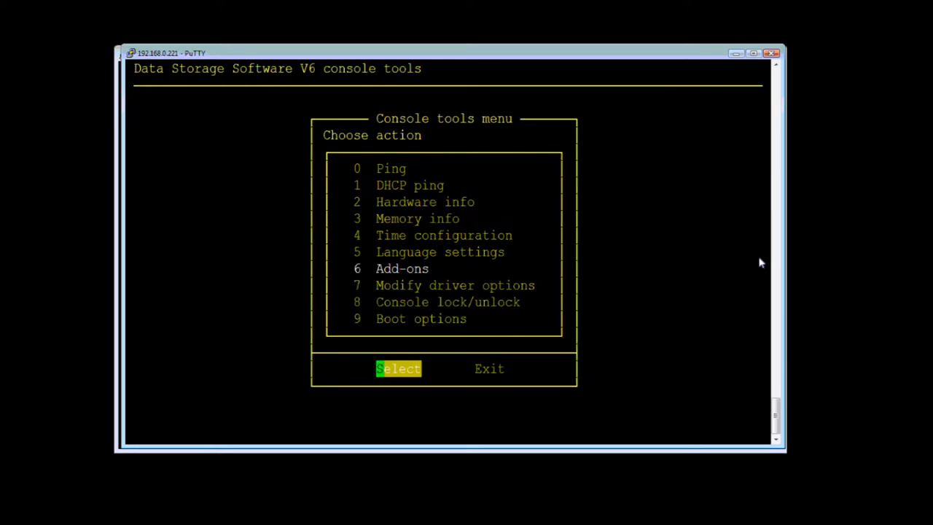
Exit the console tools menu back to the DSS V6 welcome screen
key("Tab")
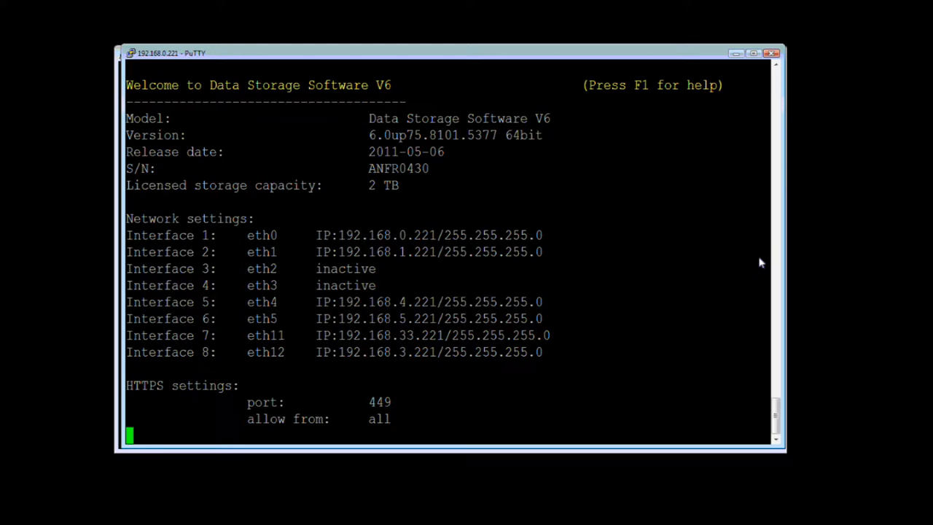
mouse_move(517, 259)
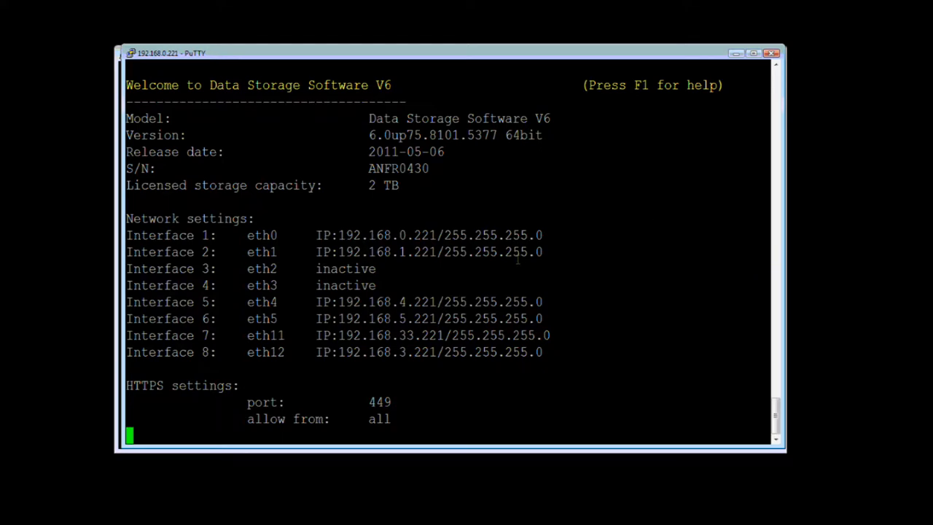
mouse_move(475, 268)
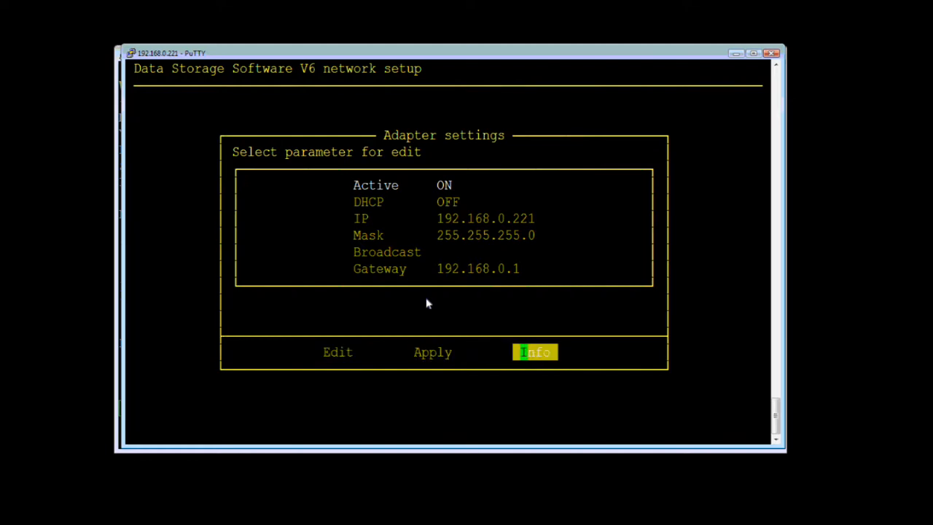
Show the Intel 82575EB gigabit adapter info for 192.168.0.221, revealing 173 receive errors
left_click(537, 351)
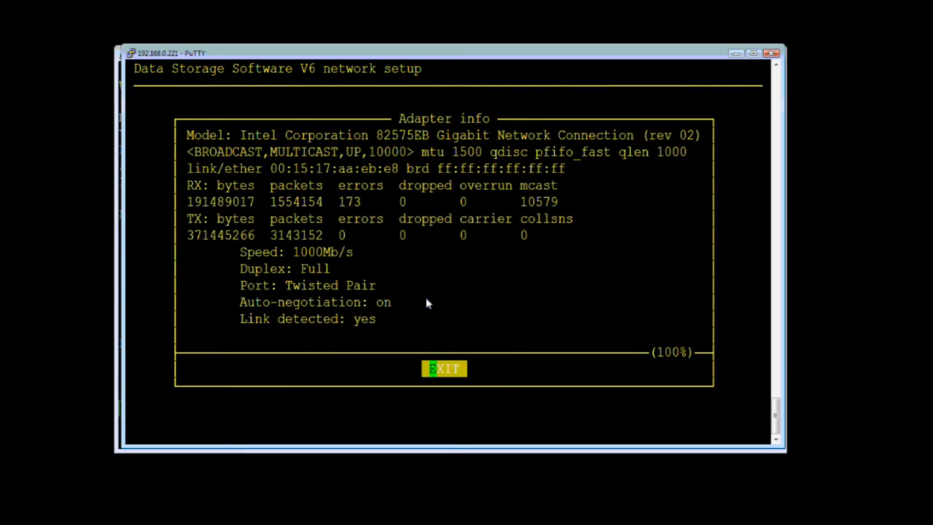
mouse_move(338, 178)
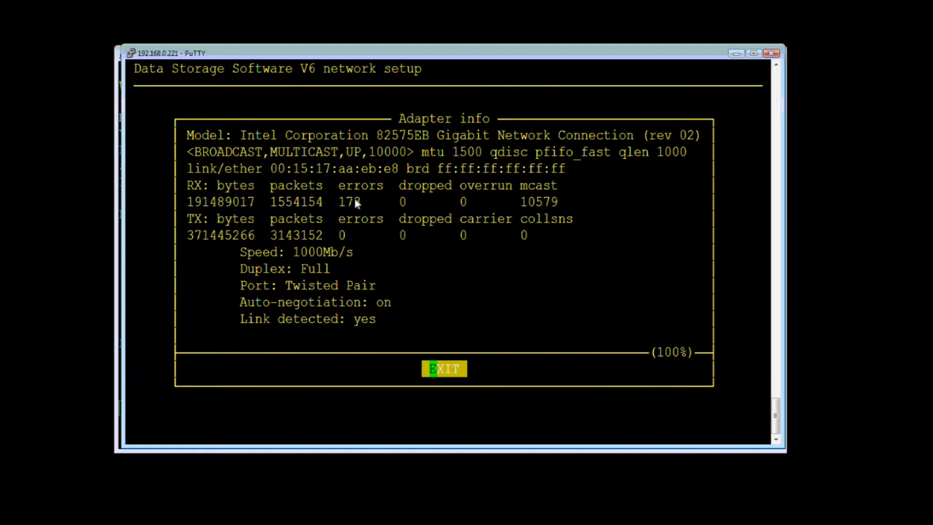
mouse_move(571, 204)
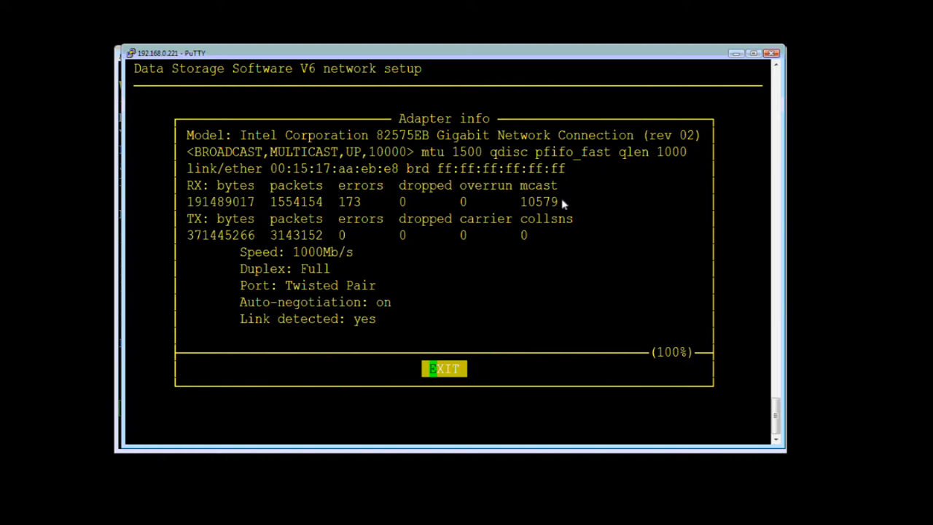
mouse_move(560, 207)
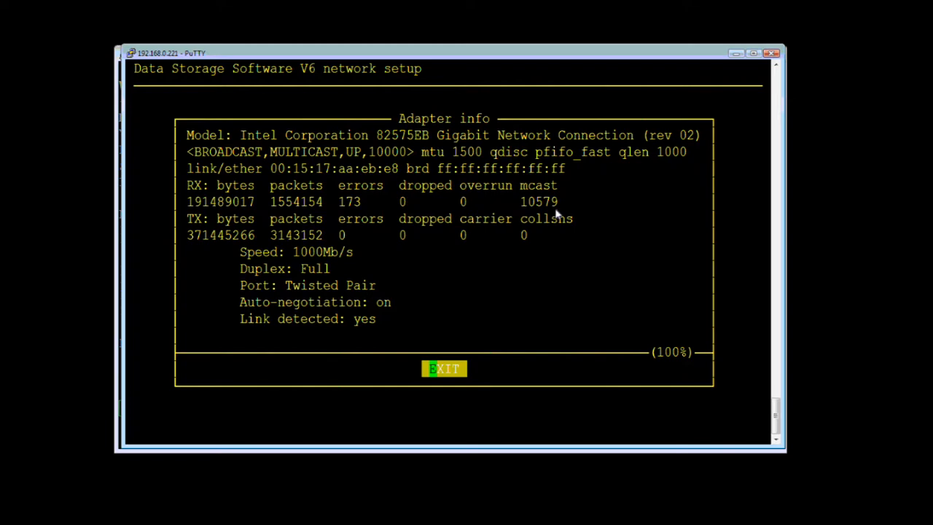
mouse_move(551, 223)
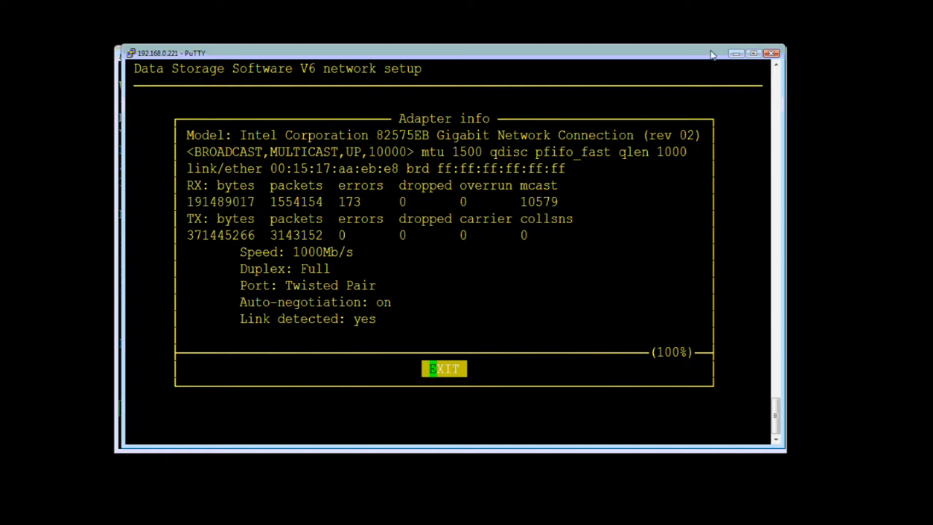
left_click(443, 368)
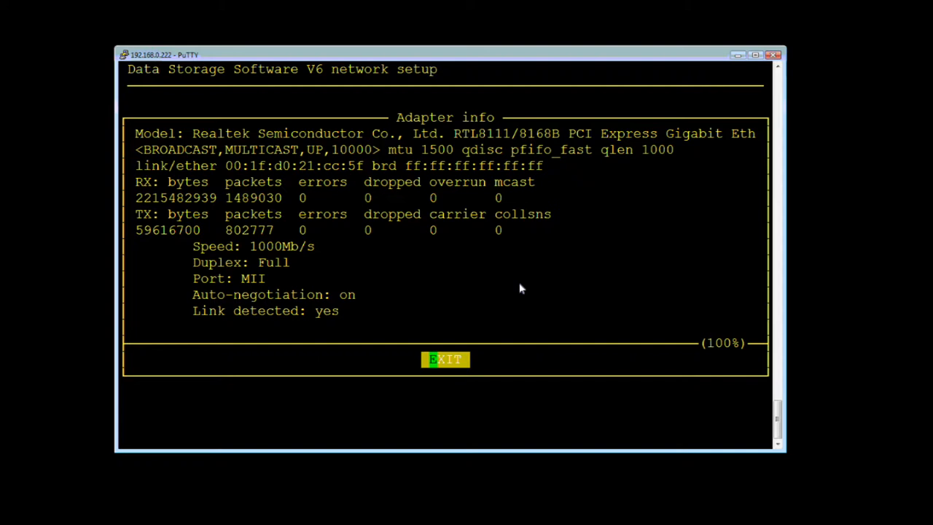
mouse_move(305, 201)
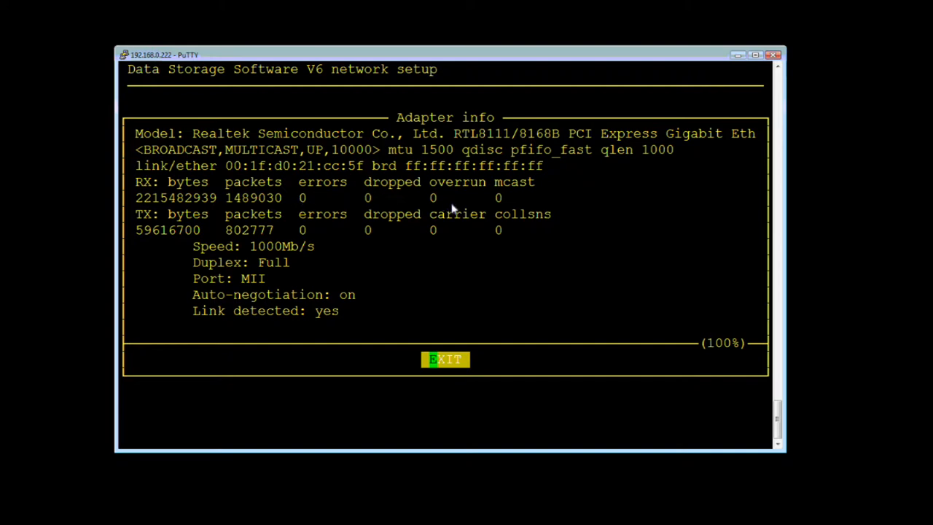
mouse_move(289, 255)
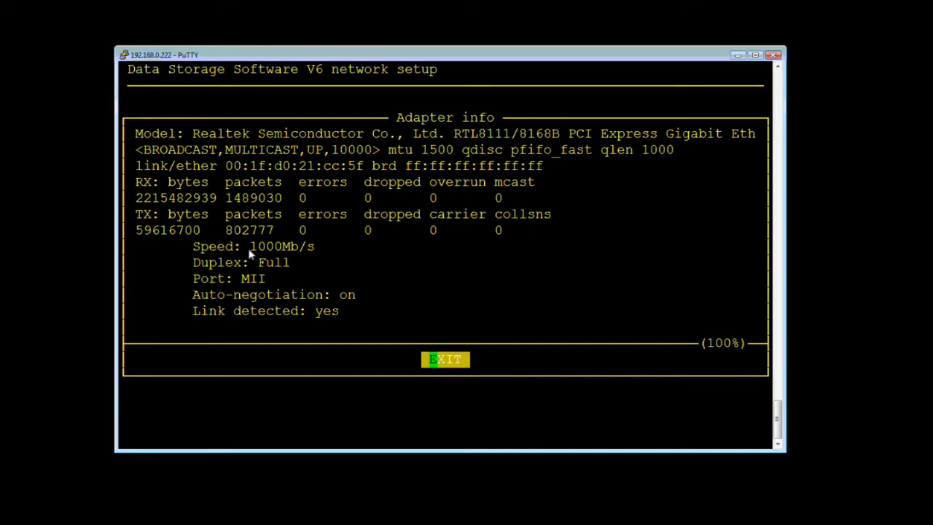
mouse_move(284, 262)
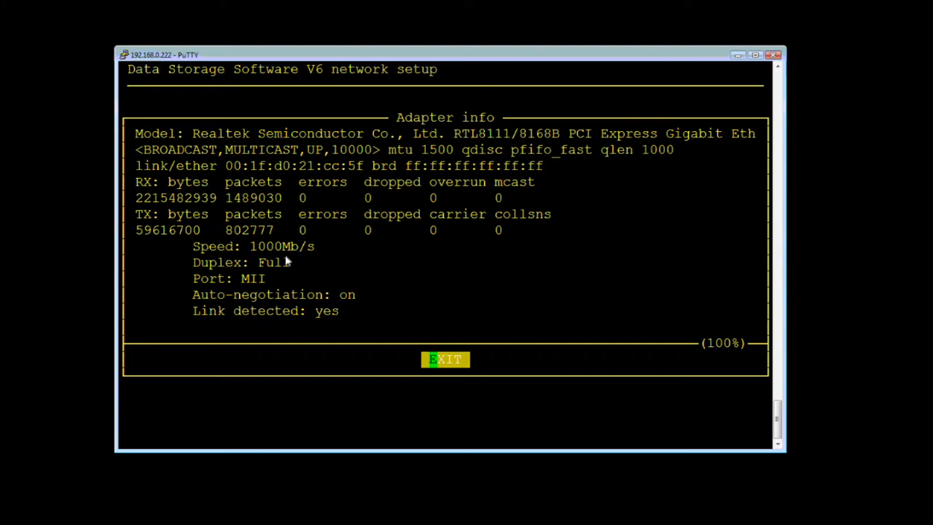
mouse_move(312, 322)
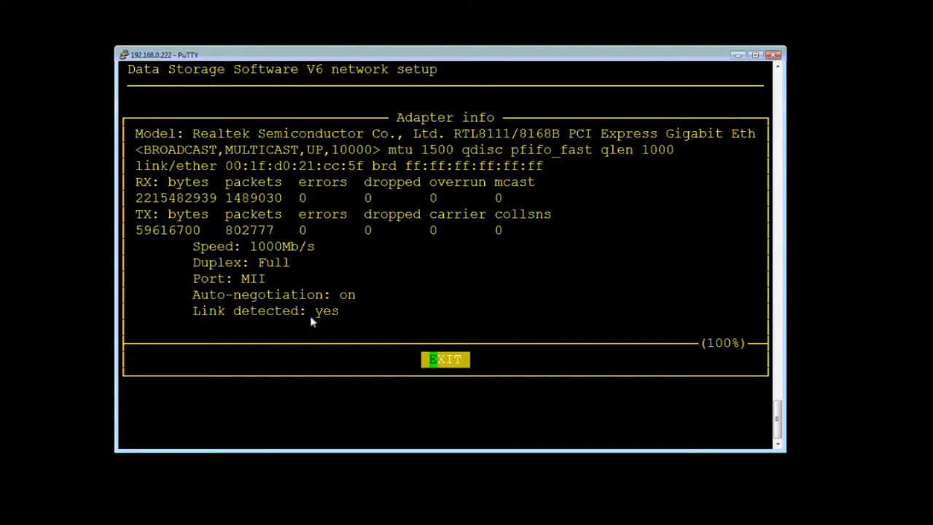
mouse_move(432, 306)
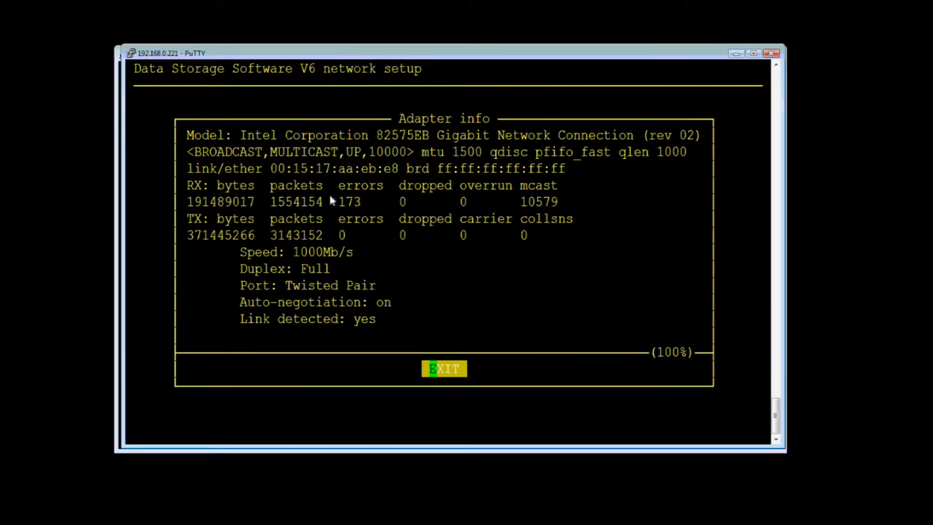
mouse_move(353, 203)
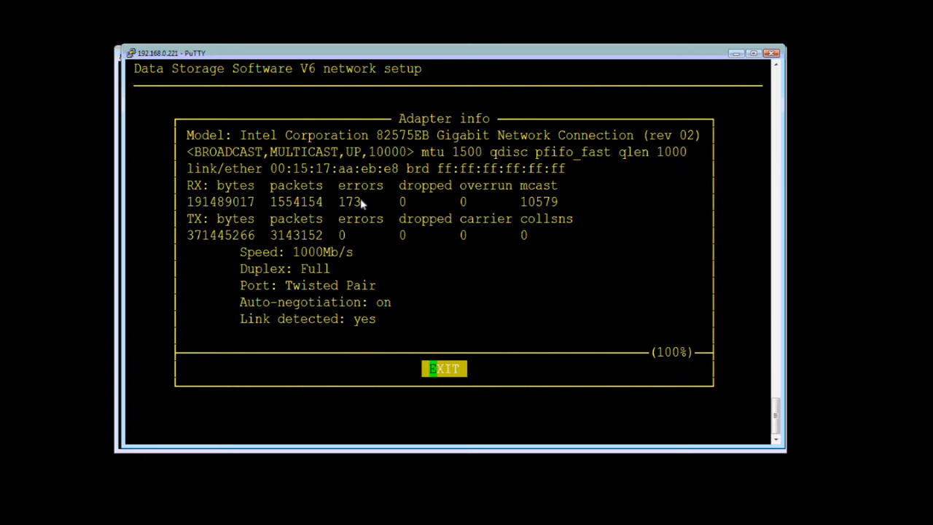
mouse_move(446, 299)
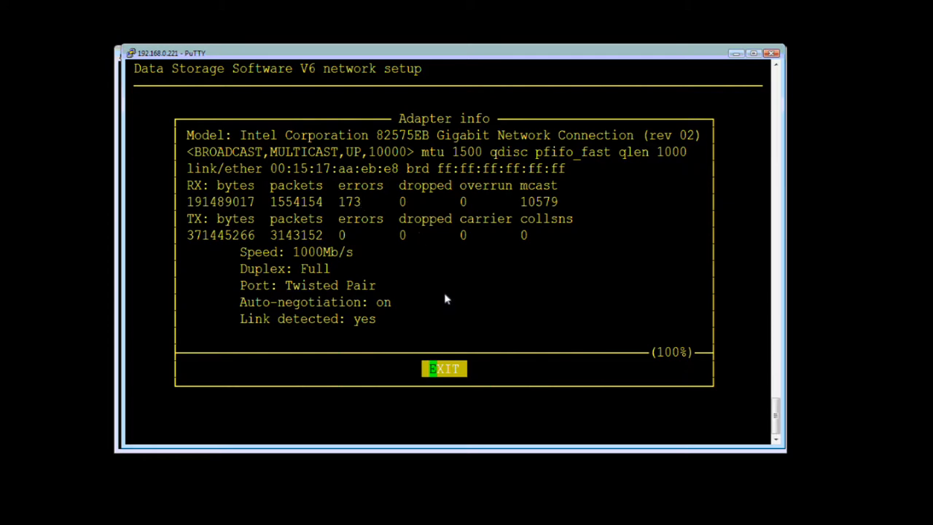
mouse_move(595, 181)
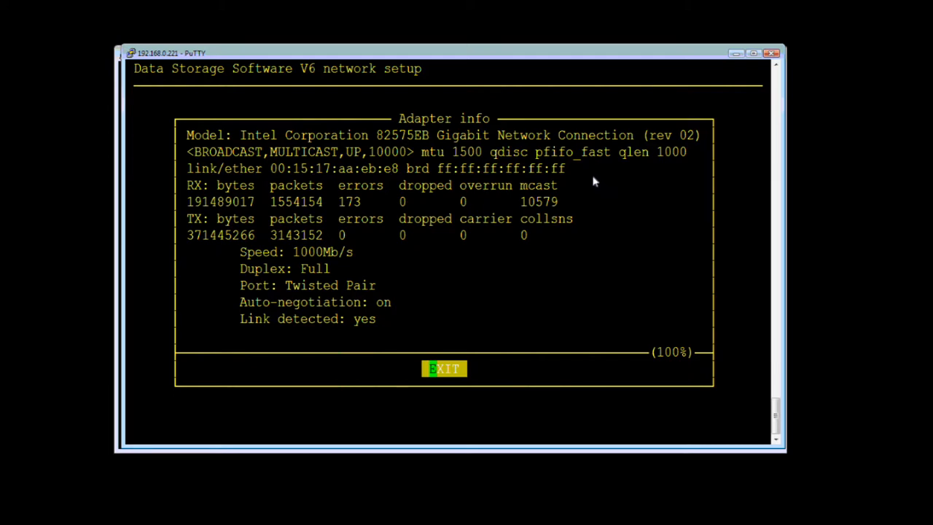
mouse_move(519, 219)
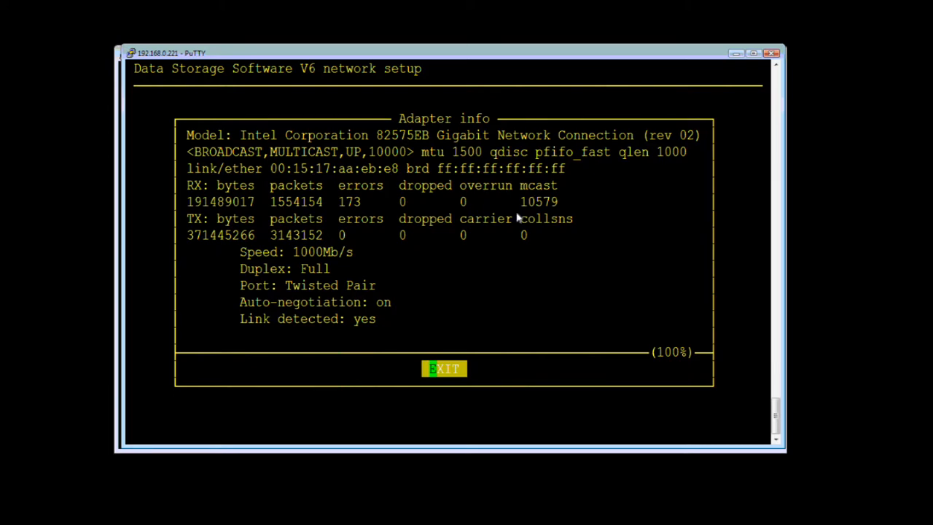
Show the Intel 82599EB 10-gigabit adapter eth12's traffic counters with zero errors and drops
left_click(443, 368)
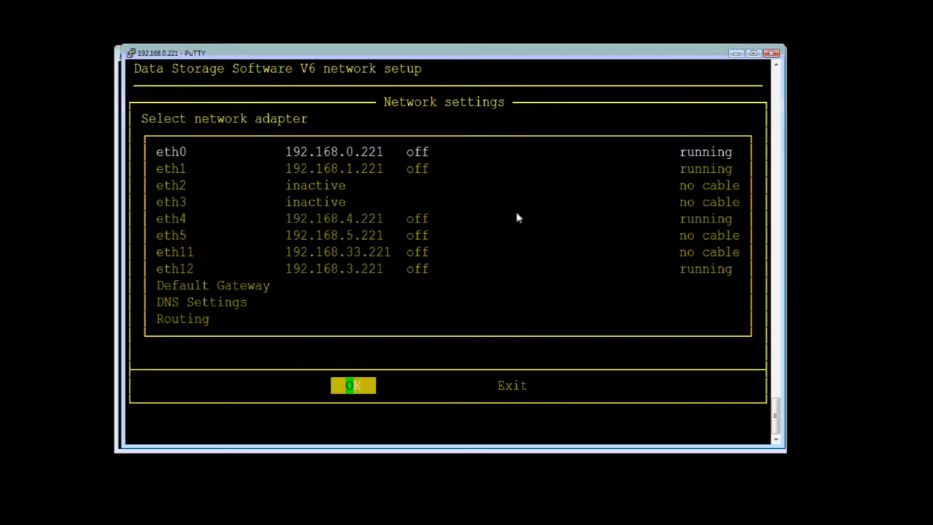
mouse_move(927, 411)
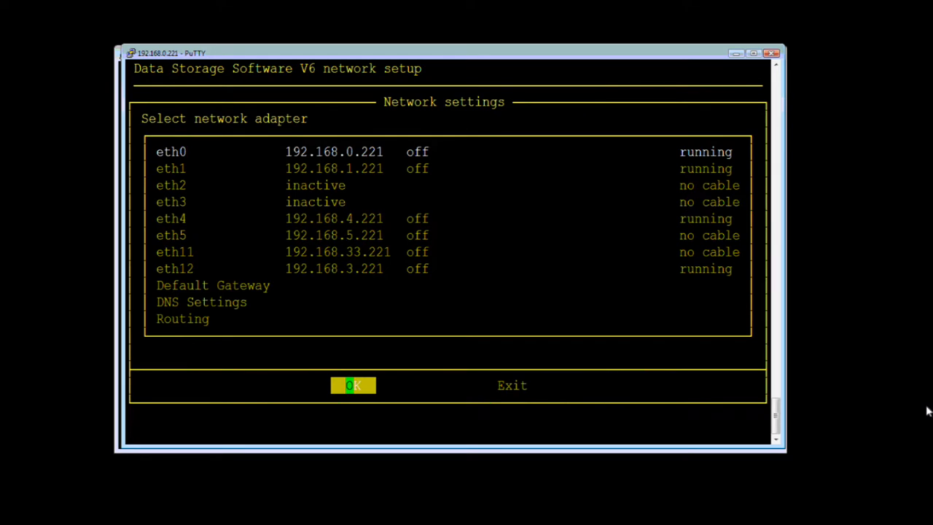
mouse_move(466, 274)
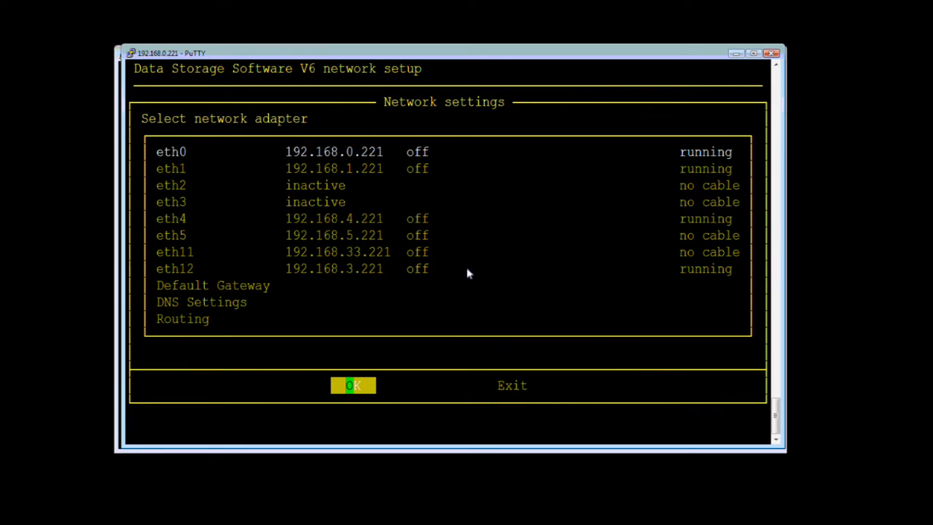
mouse_move(376, 270)
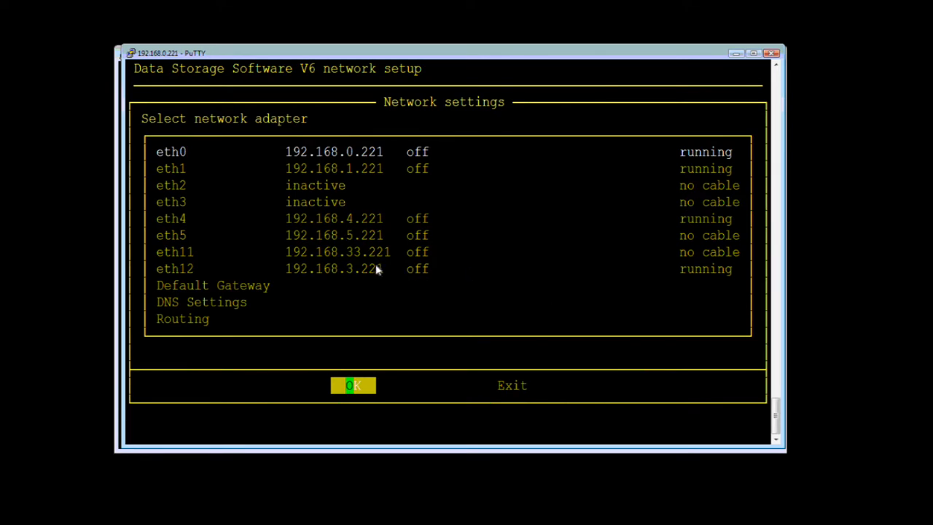
mouse_move(357, 273)
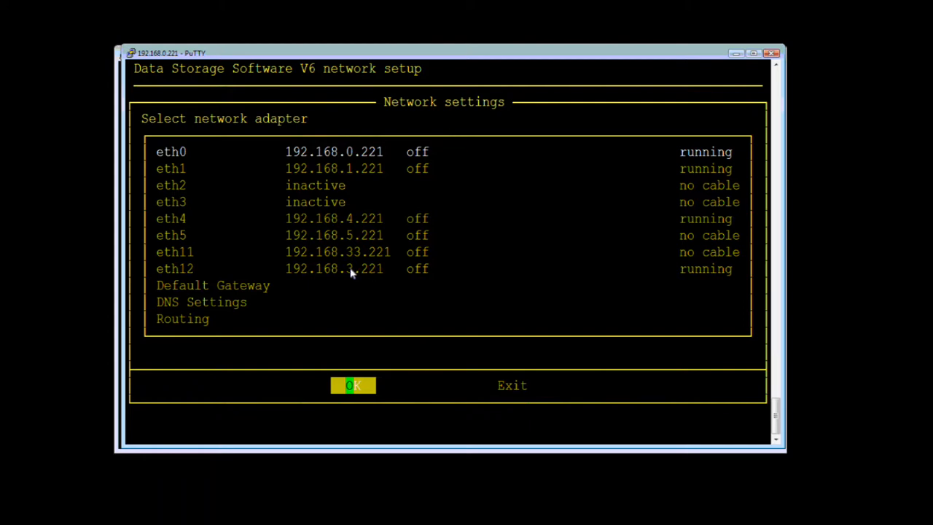
mouse_move(373, 269)
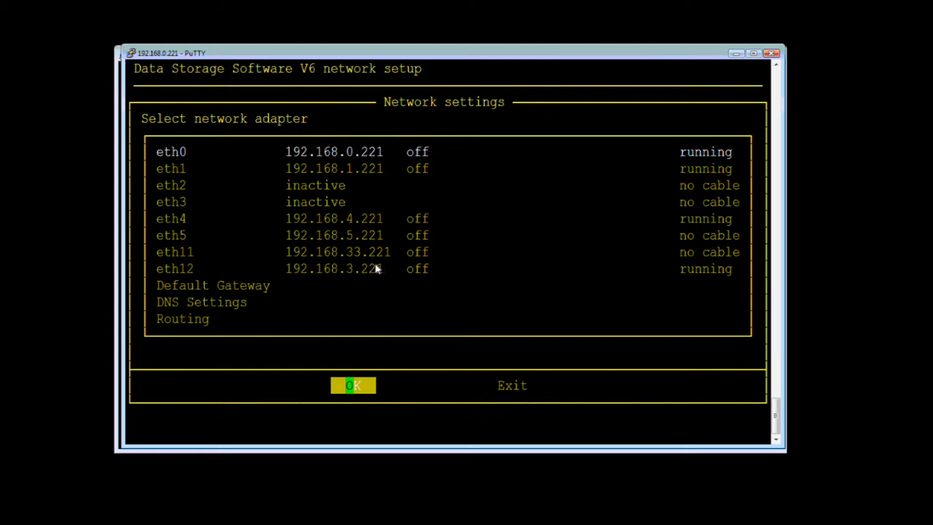
mouse_move(670, 274)
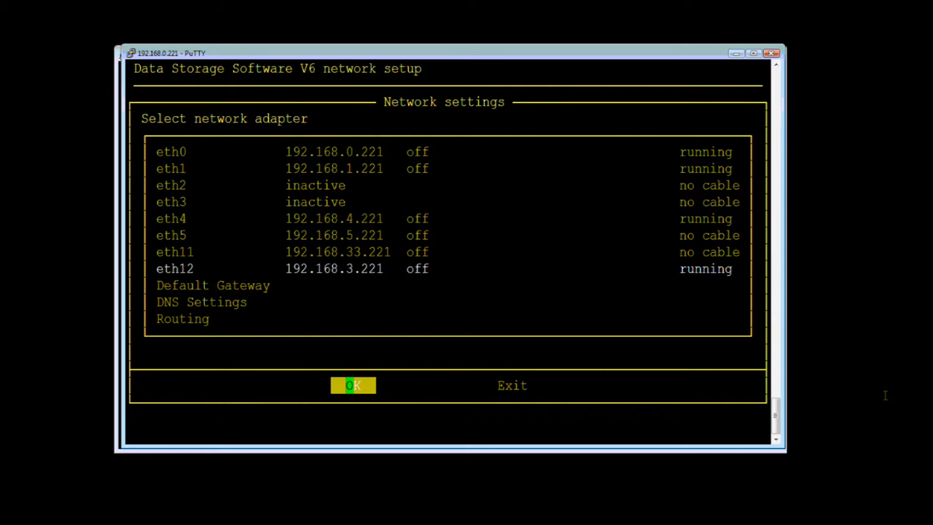
left_click(352, 384)
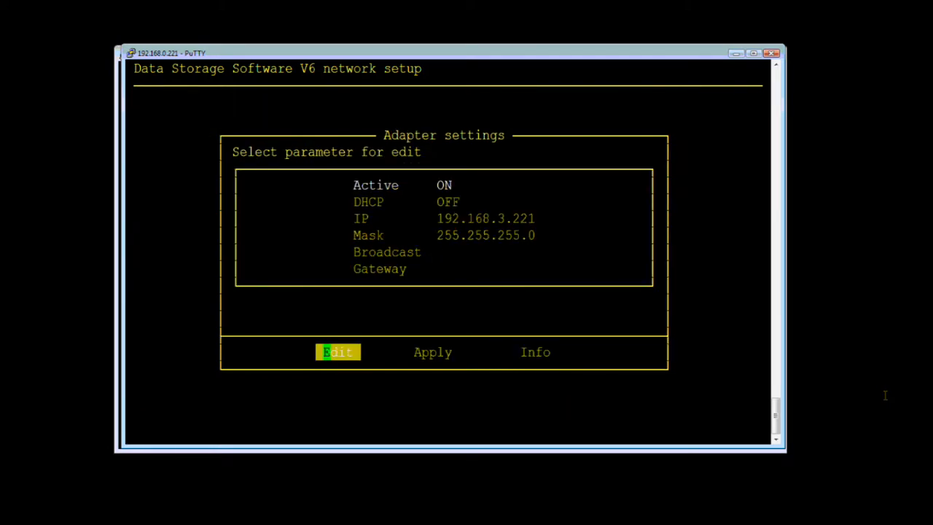
left_click(537, 351)
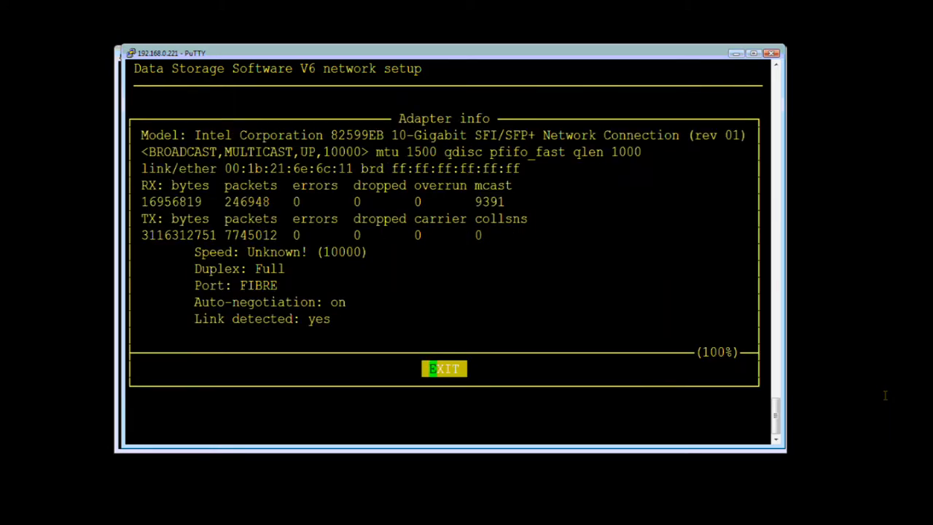
mouse_move(241, 232)
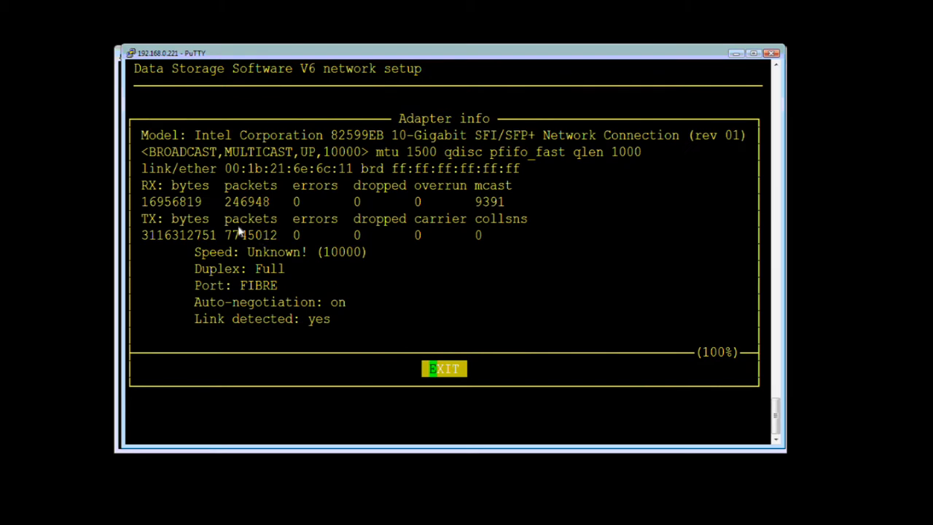
mouse_move(283, 274)
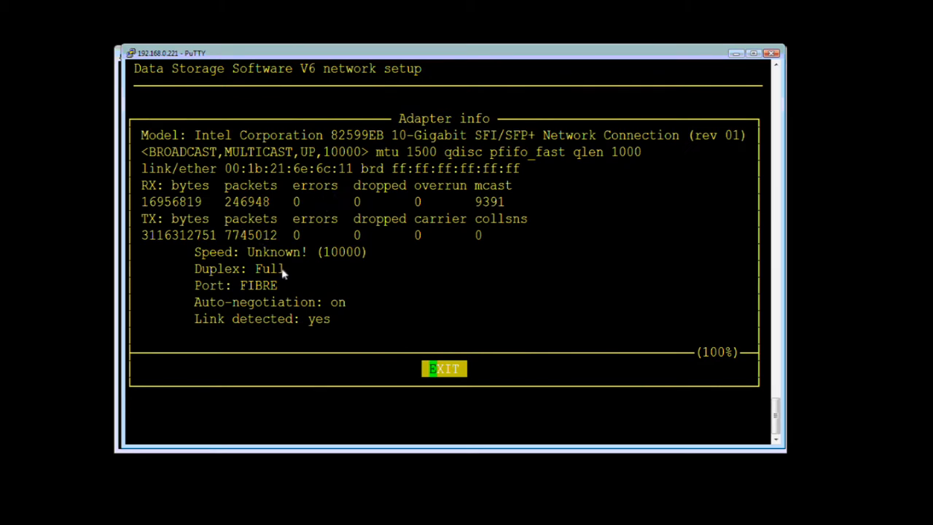
mouse_move(332, 255)
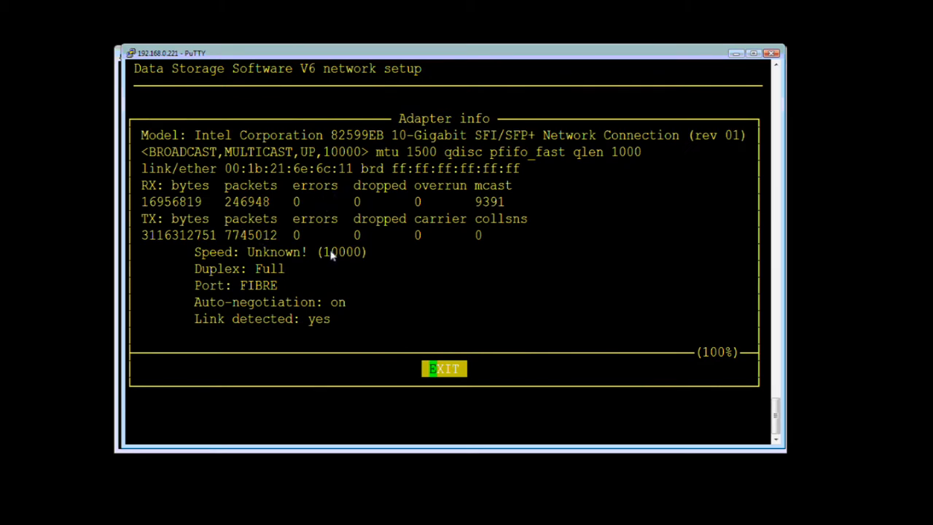
mouse_move(676, 354)
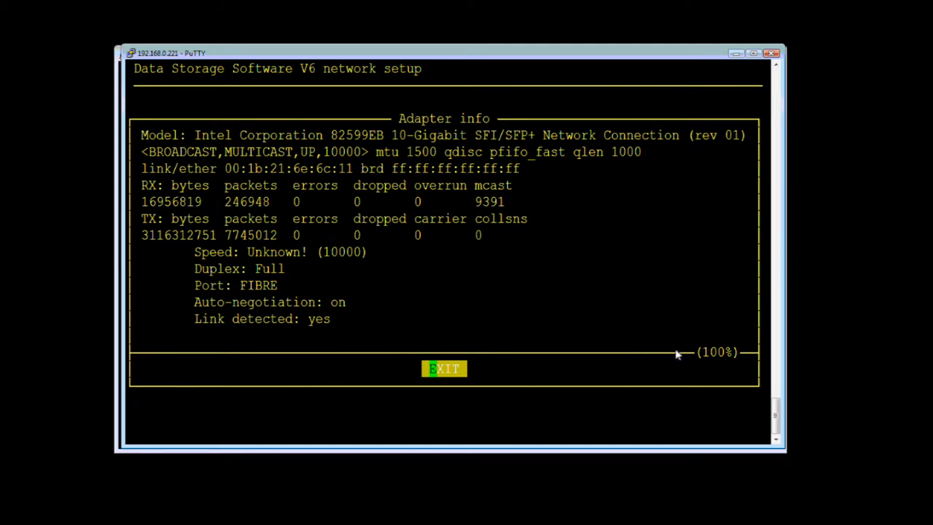
Leave the adapter details and network setup to reach the console add-ons list
left_click(443, 367)
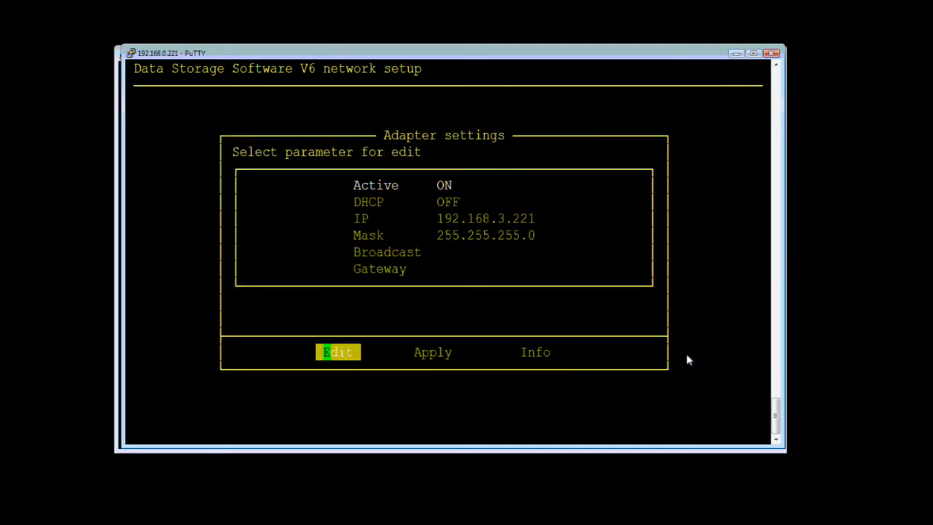
left_click(338, 351)
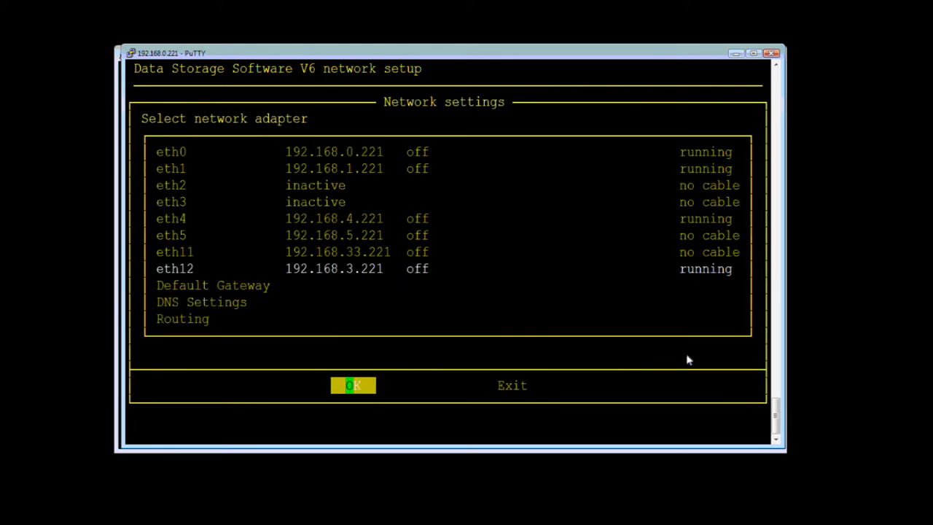
left_click(353, 385)
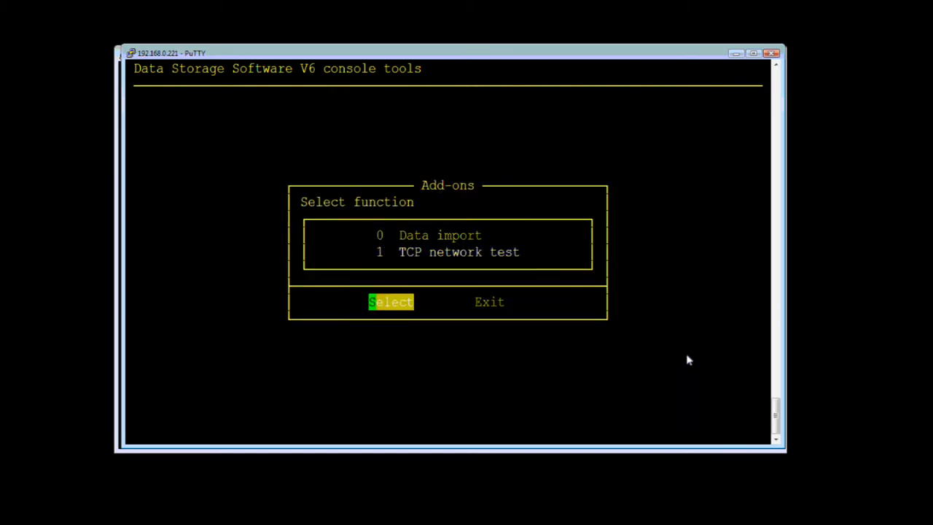
Run the TCP network test as master sender to 192.168.3.222, summarizing about 9090 Mbps
left_click(391, 302)
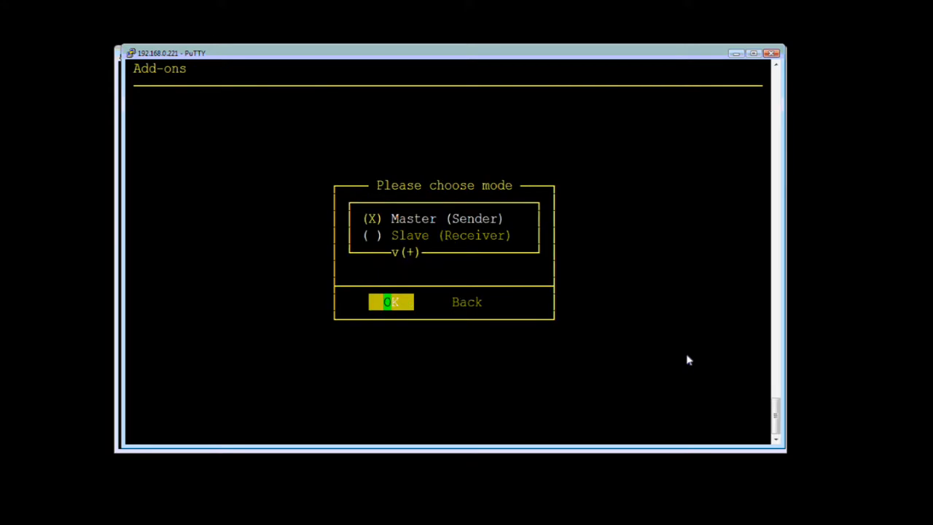
left_click(391, 302)
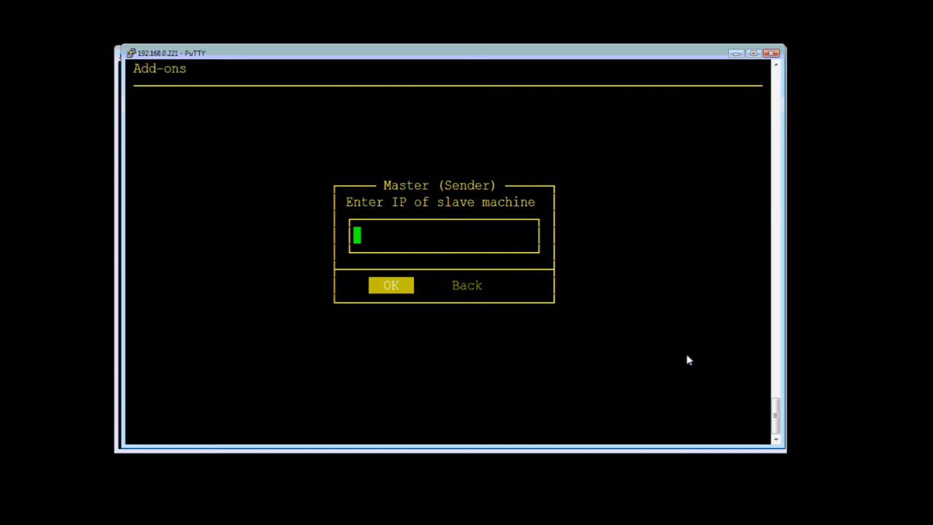
type("192.1")
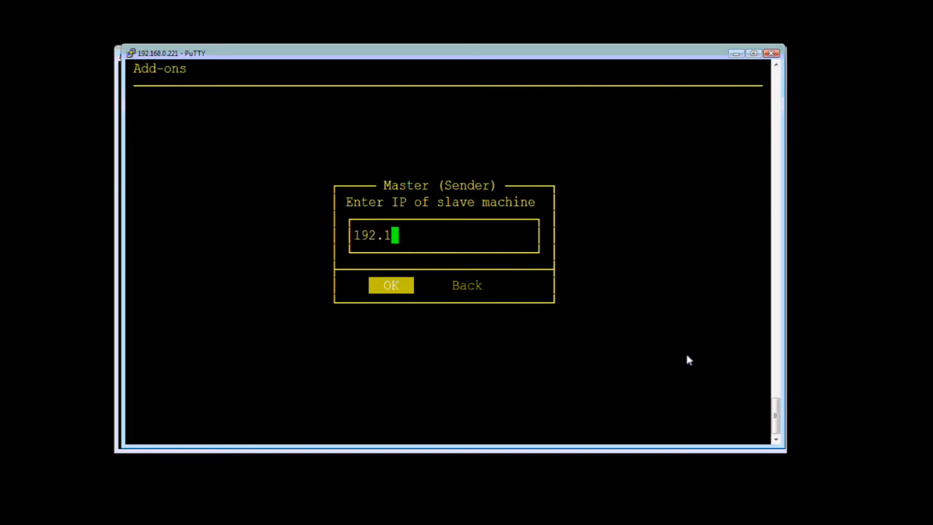
type("68.3.")
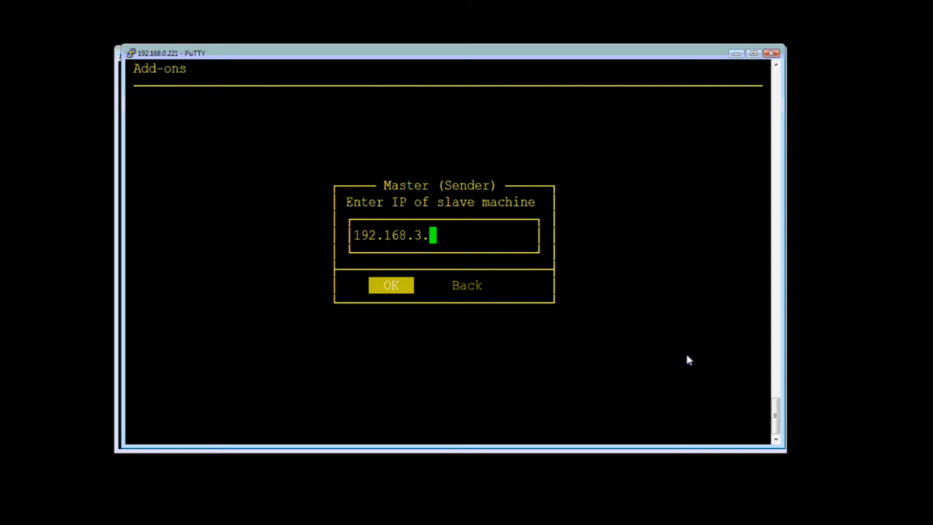
type("222")
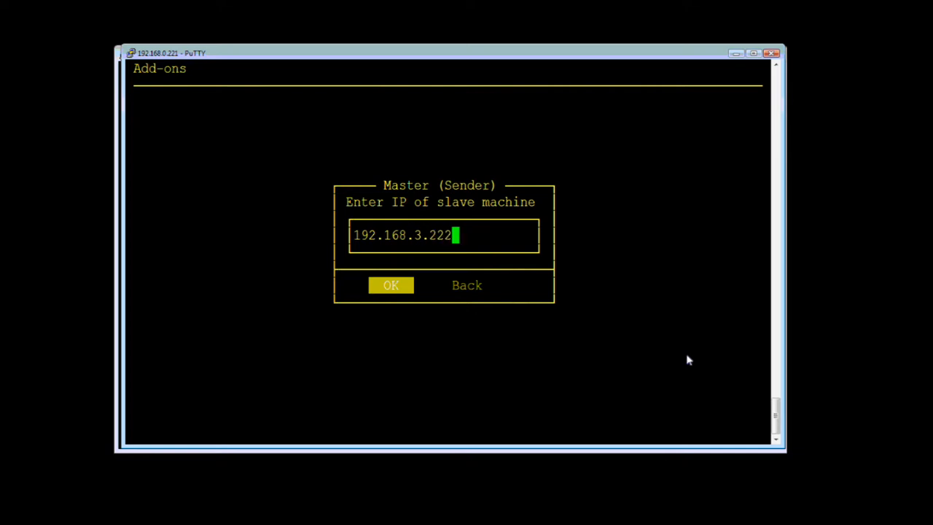
left_click(391, 285)
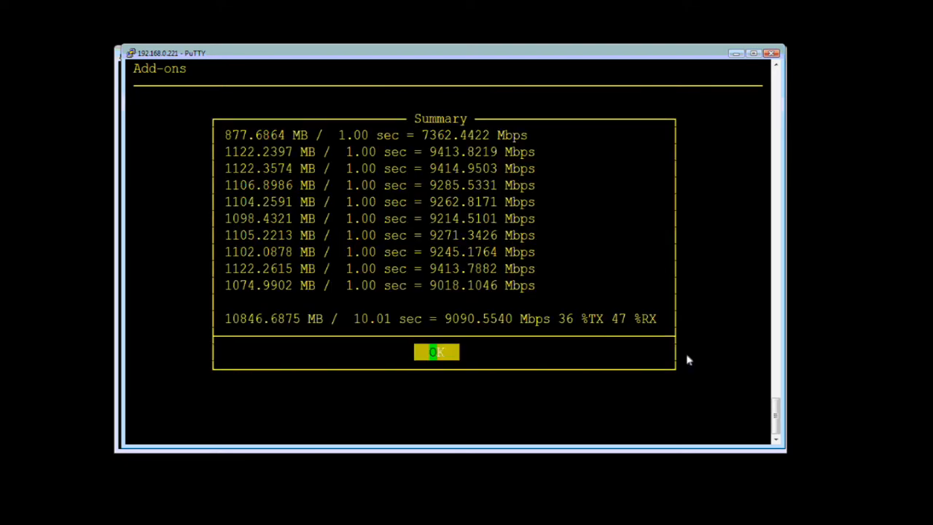
mouse_move(241, 226)
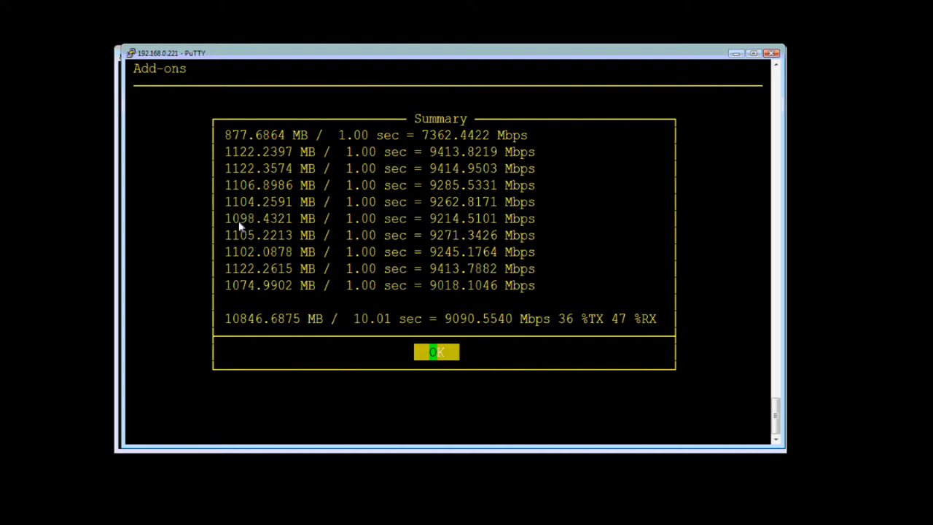
mouse_move(396, 232)
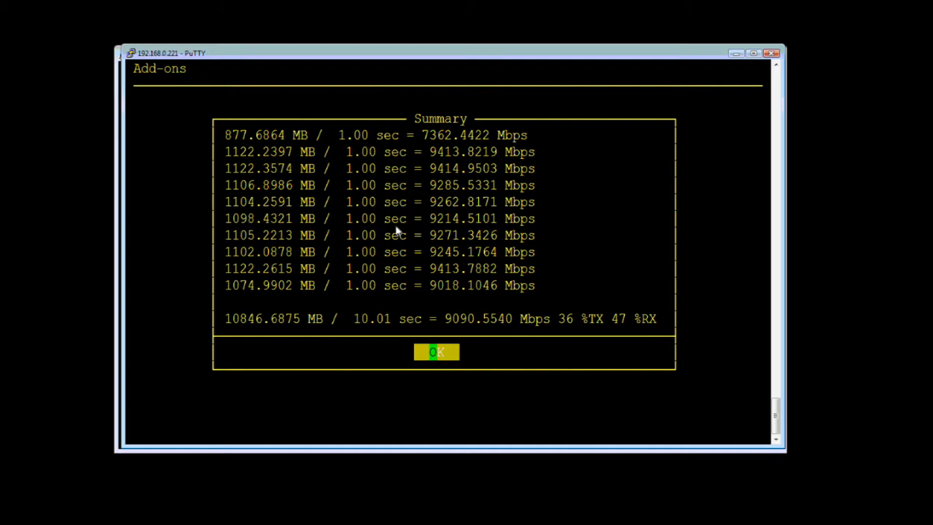
mouse_move(697, 59)
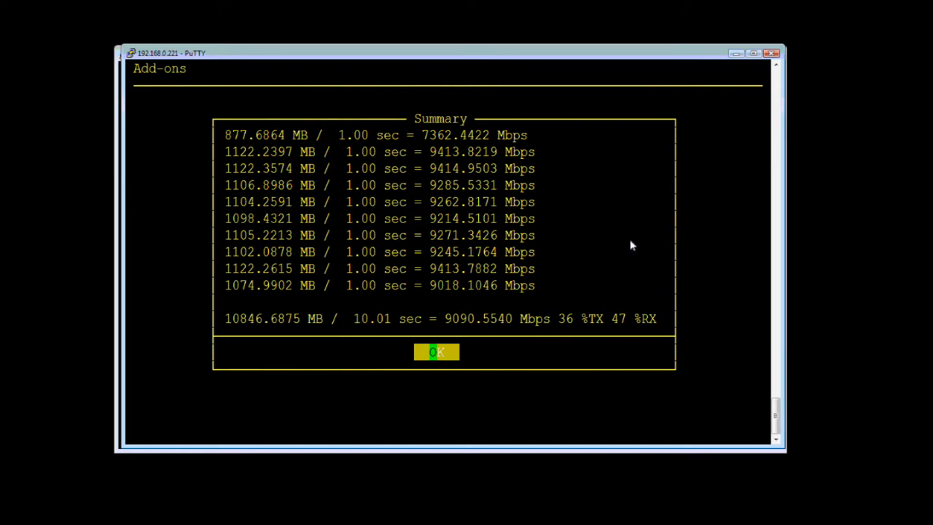
left_click(437, 351)
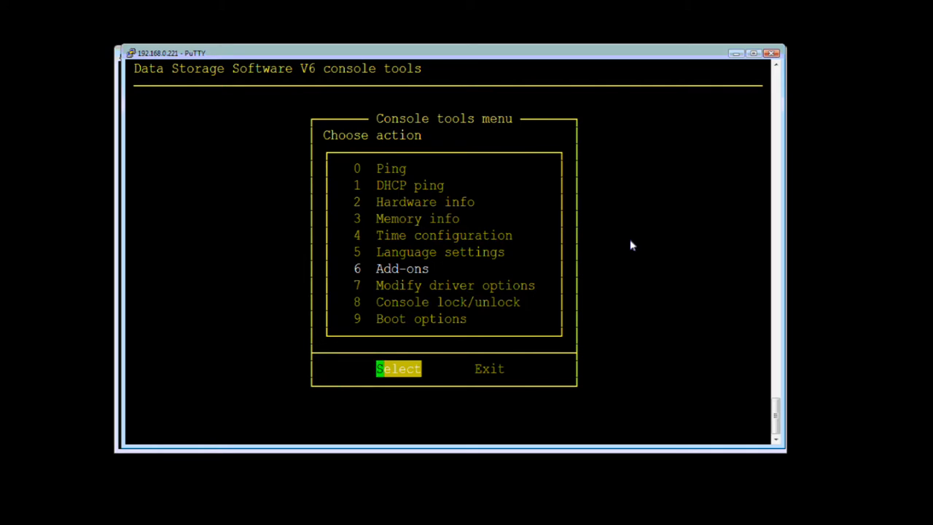
Leave console tools and recheck eth12's adapter counters after the test, still zero errors
key("Tab")
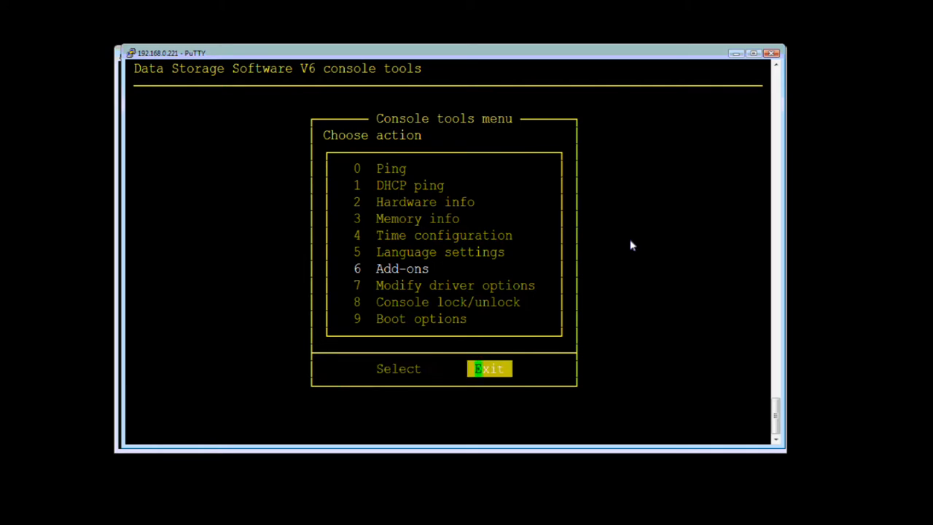
left_click(490, 367)
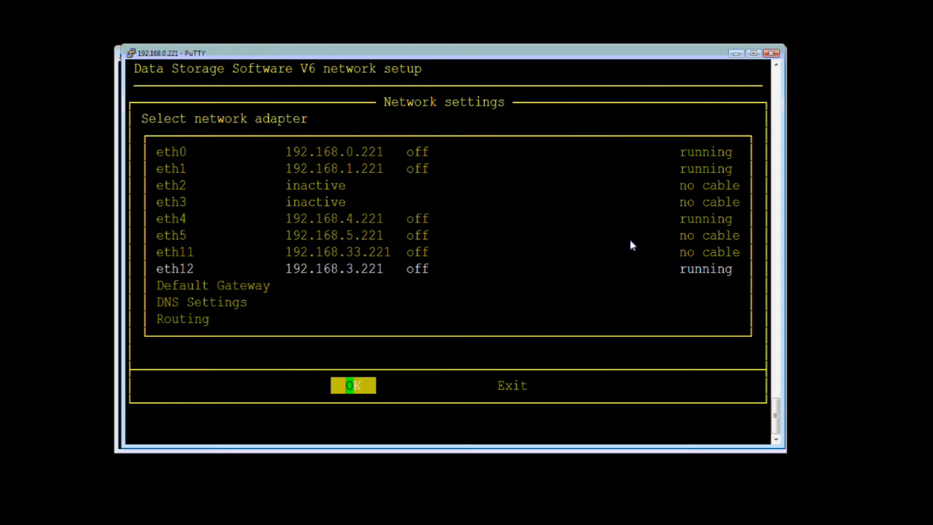
left_click(353, 385)
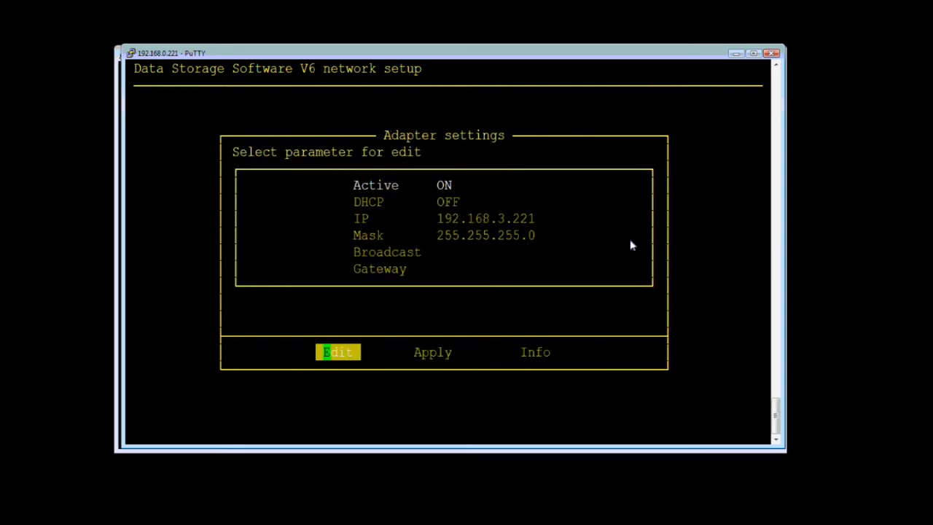
key("Right")
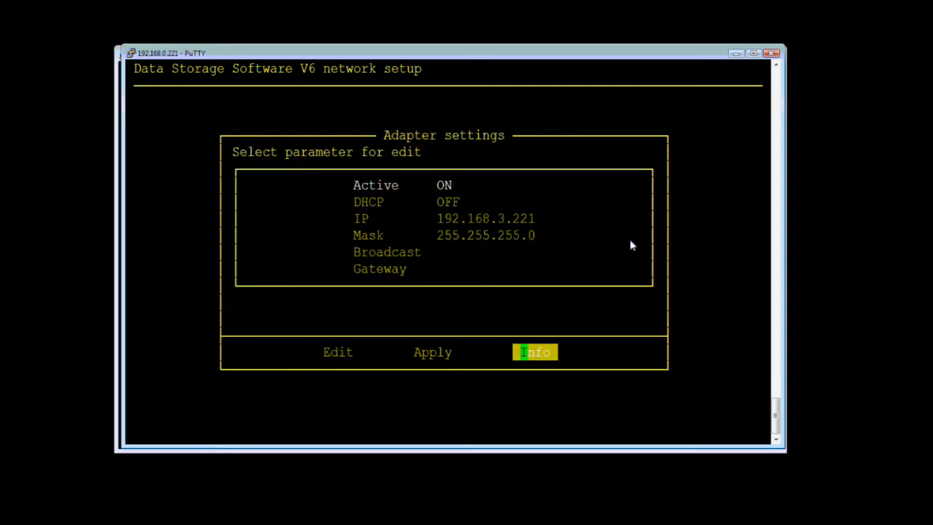
left_click(535, 352)
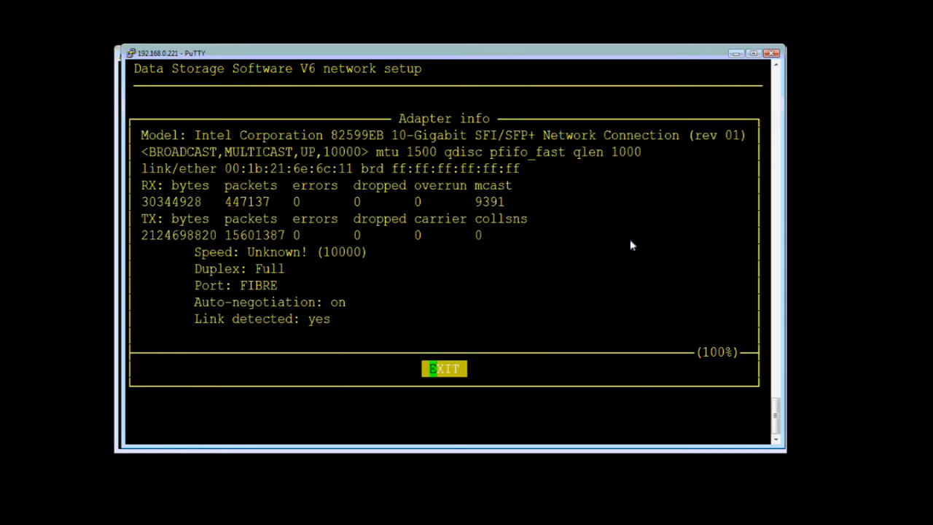
mouse_move(302, 207)
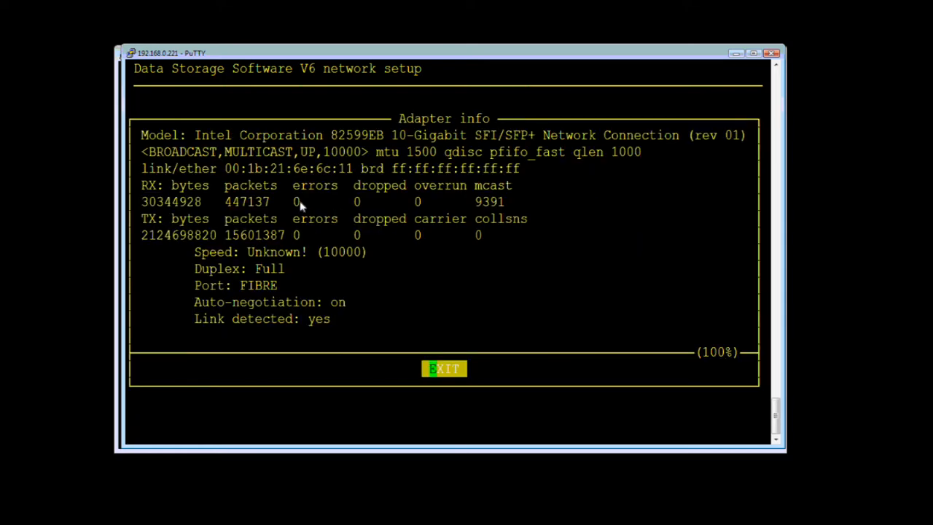
mouse_move(420, 178)
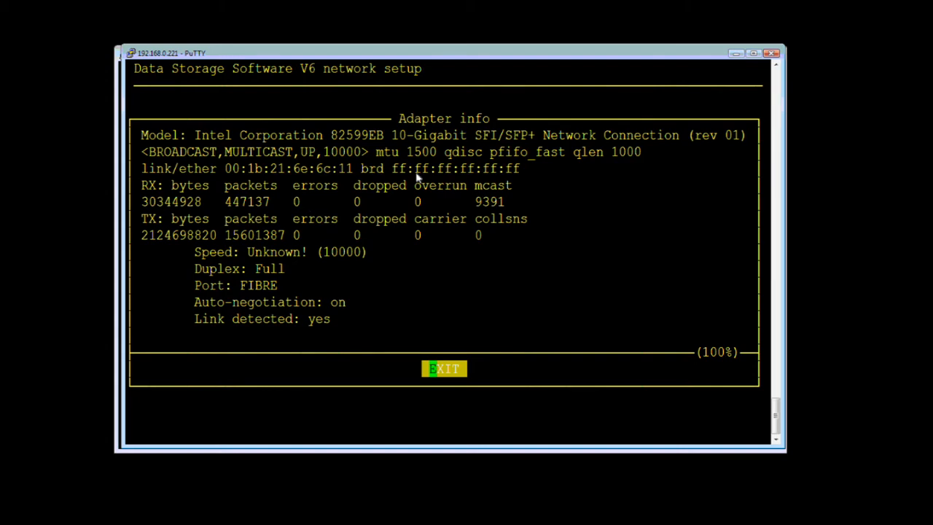
mouse_move(700, 52)
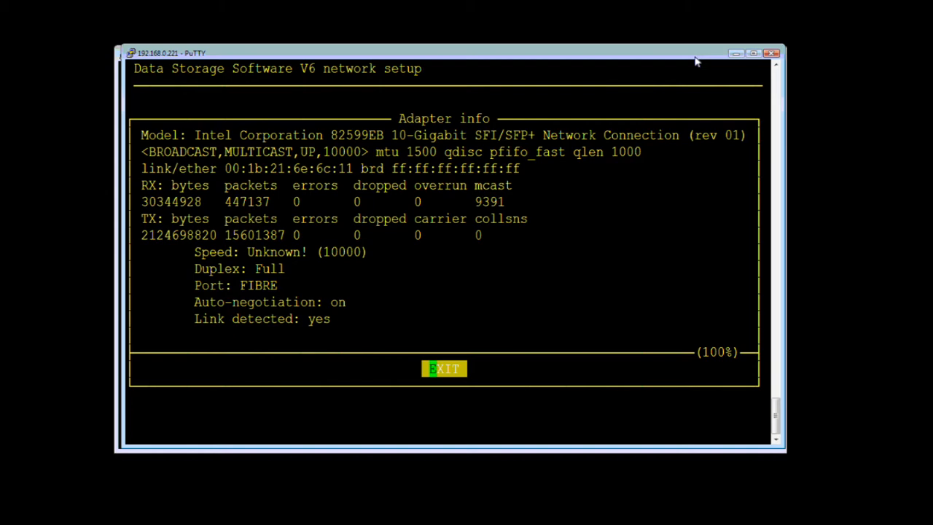
left_click(443, 367)
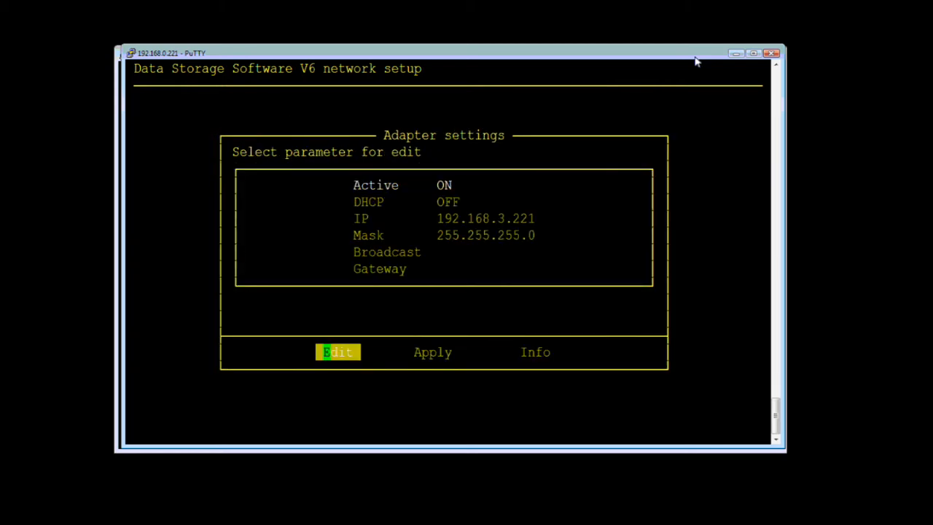
mouse_move(210, 519)
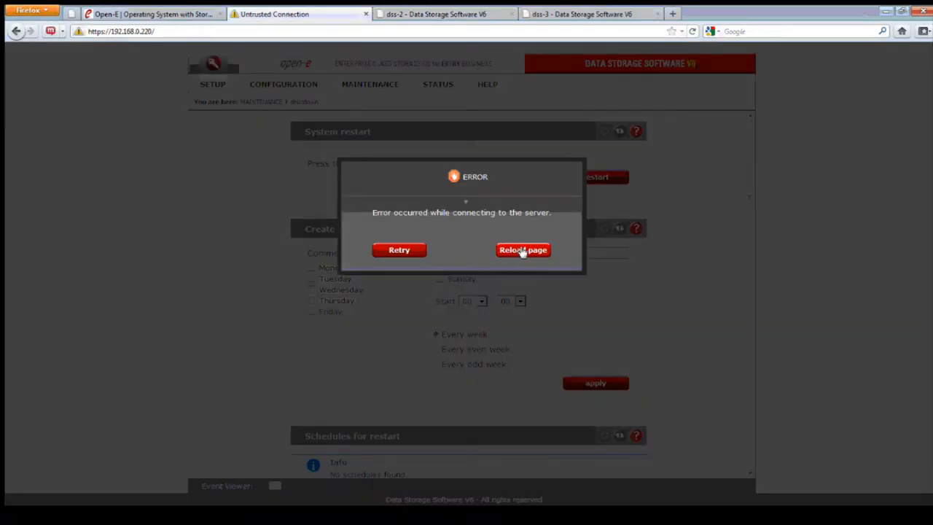
Add a security exception for 192.168.0.220's certificate and log in to the DSS V6 web interface
left_click(524, 249)
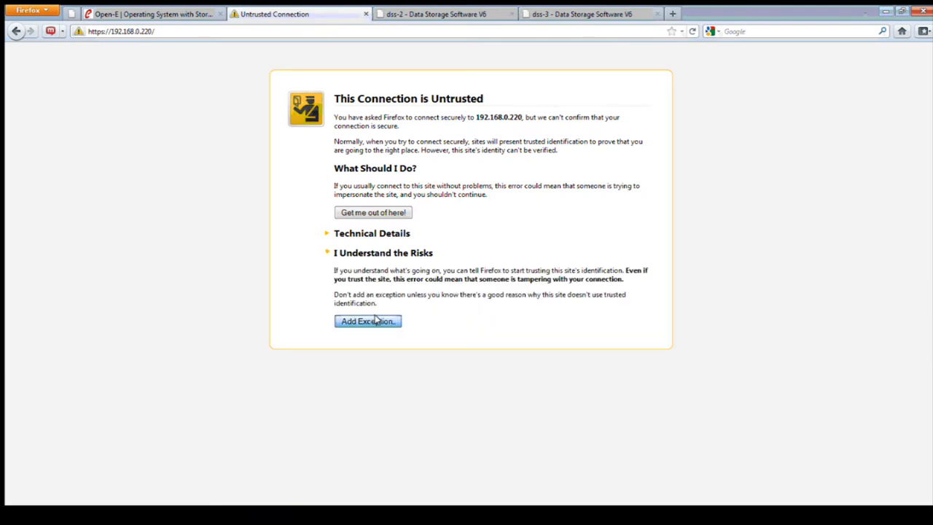
left_click(368, 321)
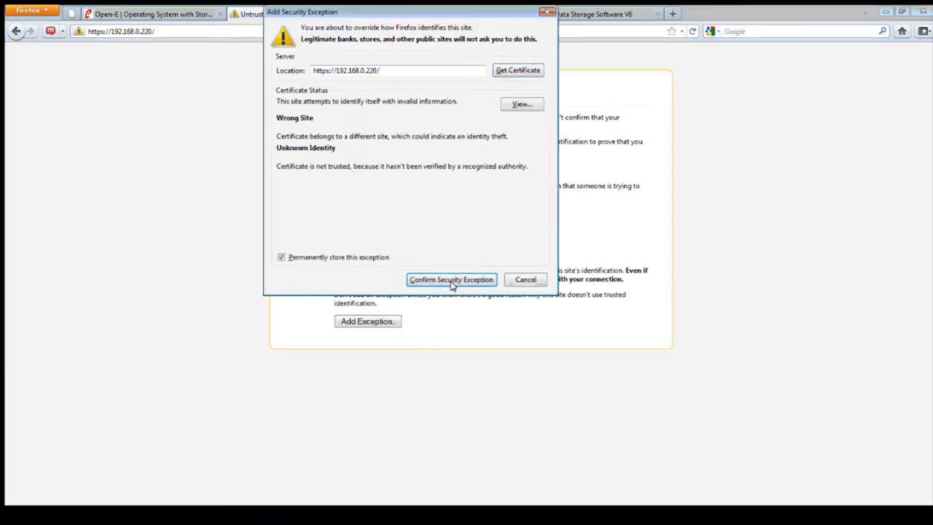
left_click(450, 280)
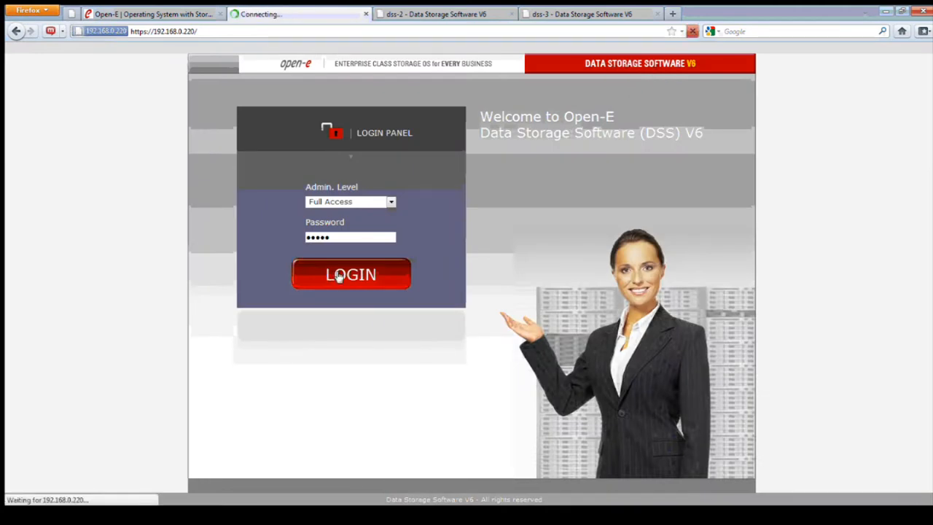
left_click(350, 274)
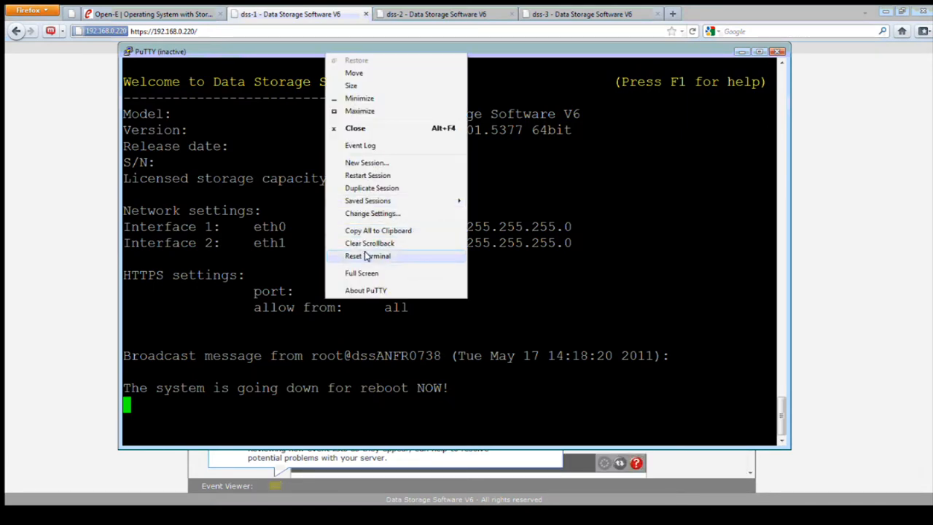
Restart the PuTTY session, log in with cli and confirm eth0 reports a detected 1000Mb/s link
left_click(367, 256)
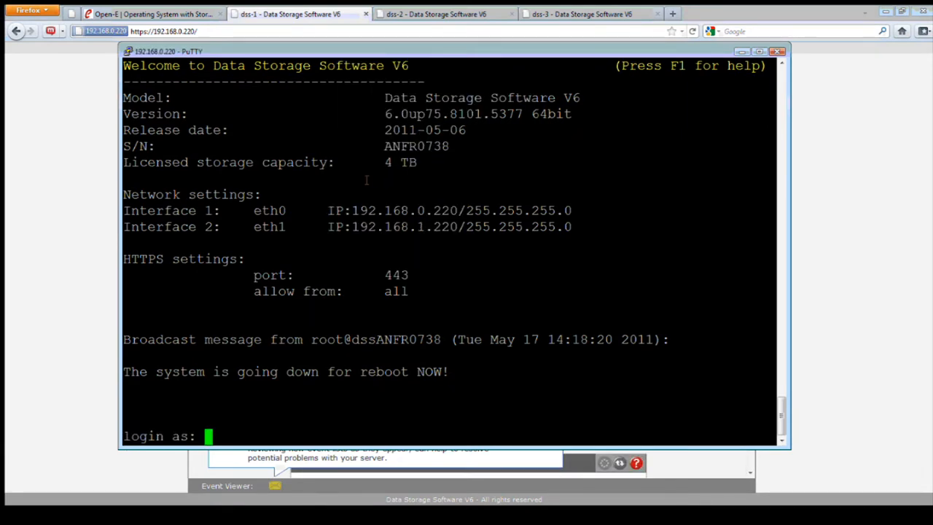
type("cli")
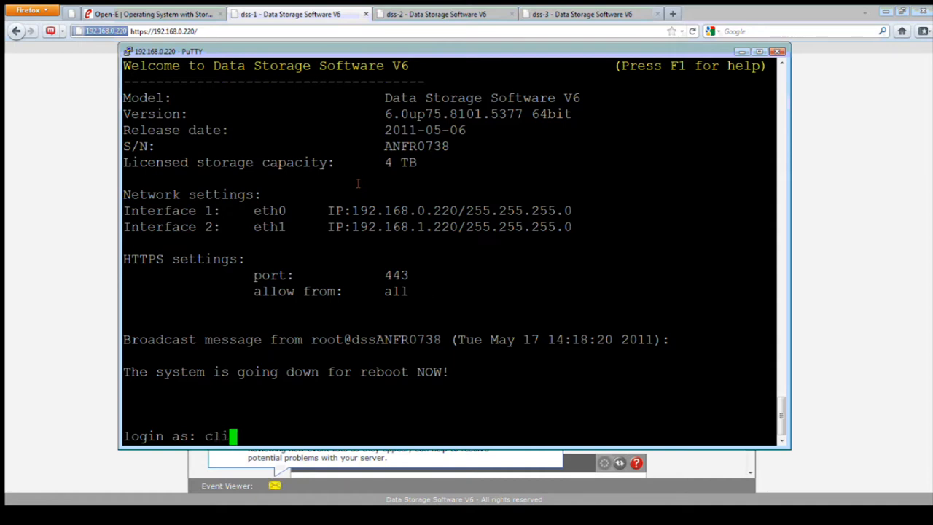
mouse_move(742, 220)
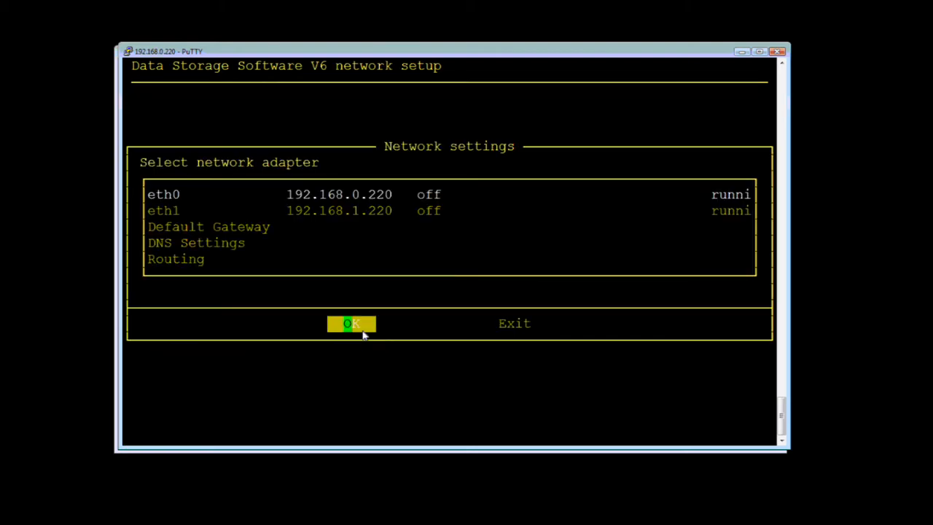
left_click(352, 323)
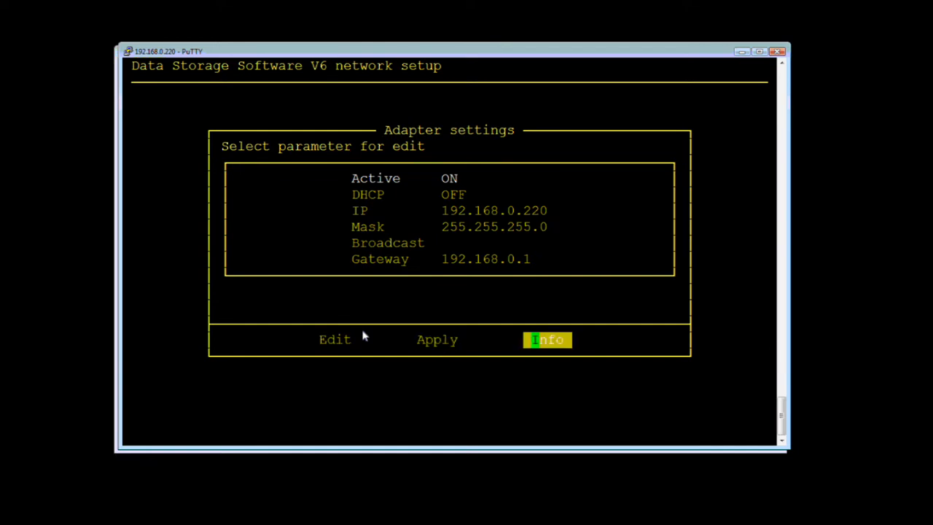
left_click(548, 339)
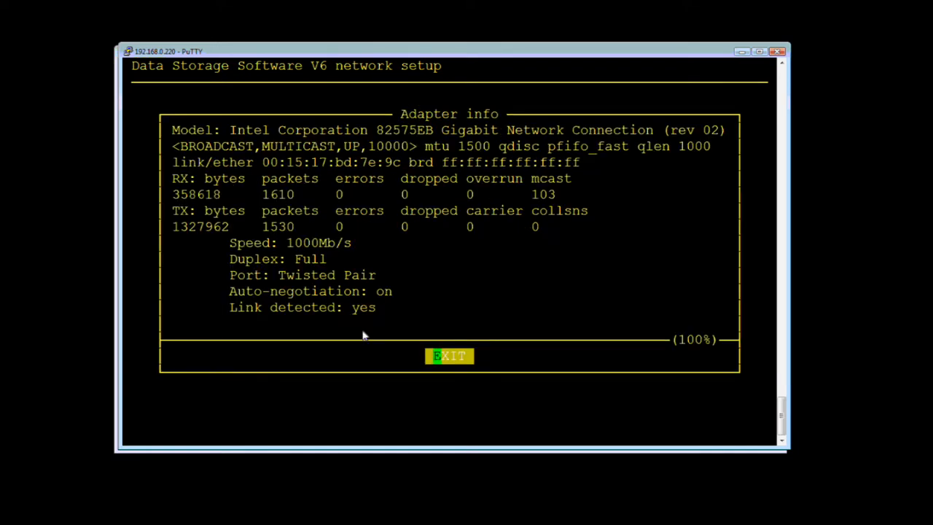
left_click(449, 355)
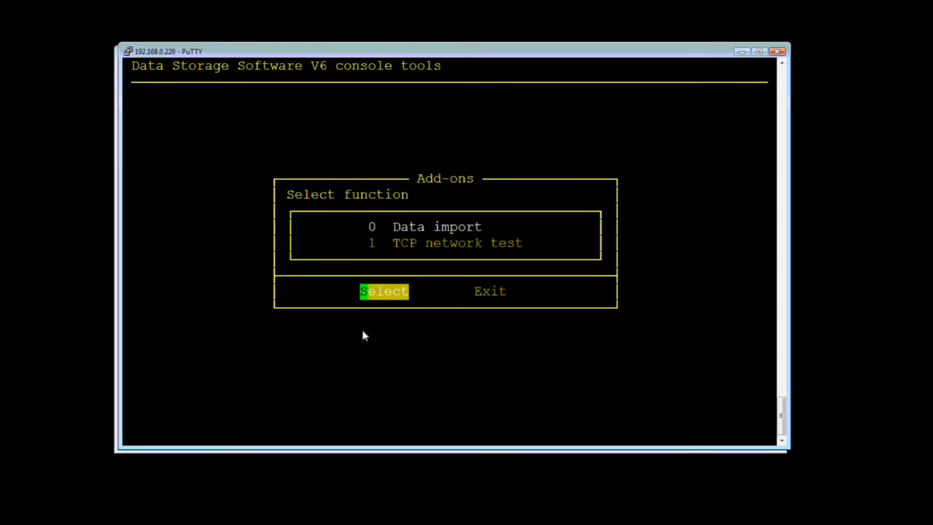
Activate TCP network test slave (receiver) mode on 192.168.0.220
left_click(383, 292)
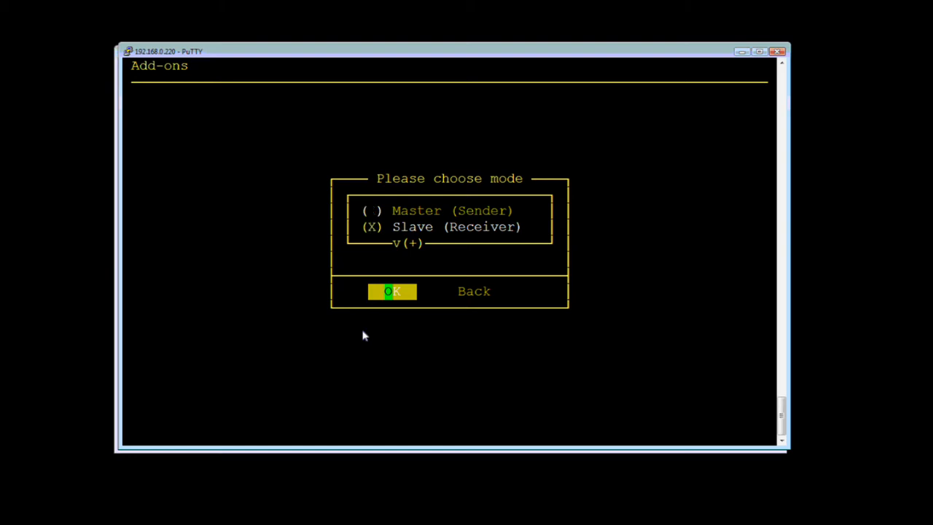
left_click(392, 292)
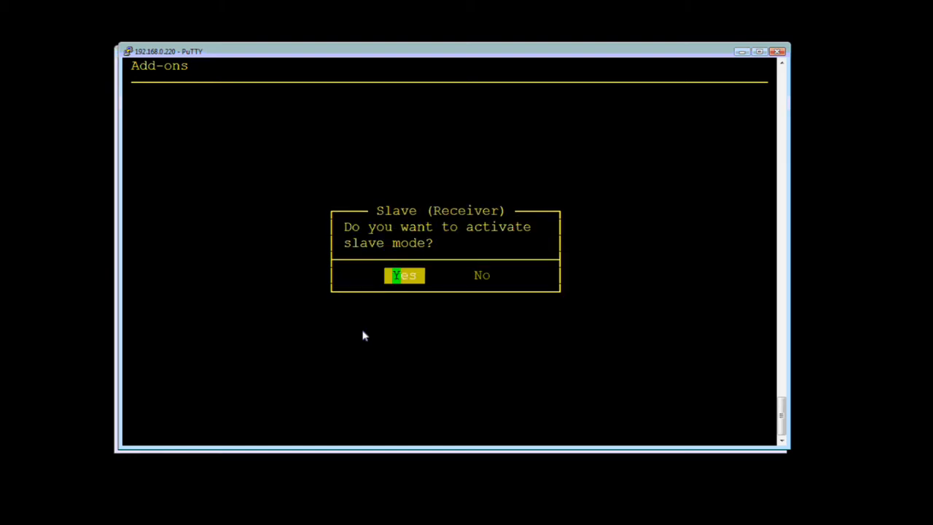
left_click(405, 274)
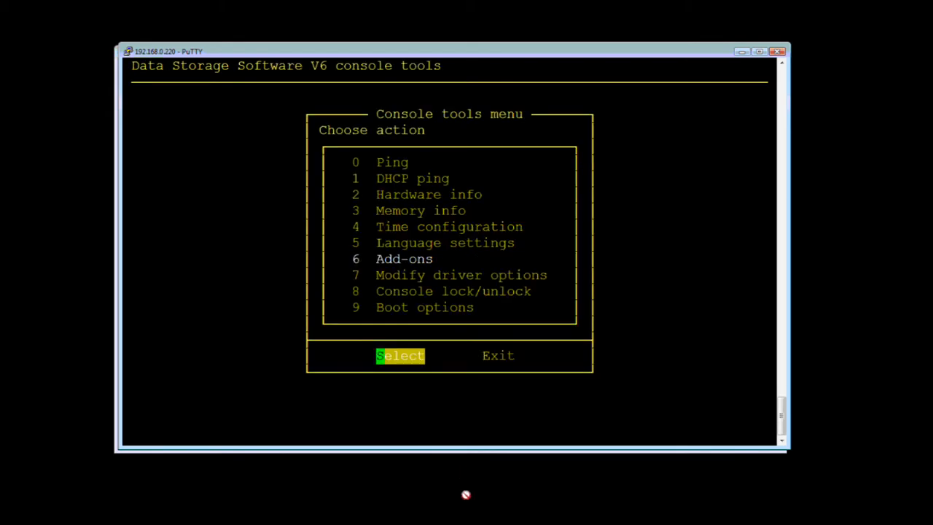
Leave adapter settings and start the TCP network test add-on as master sender on the second system
left_click(400, 355)
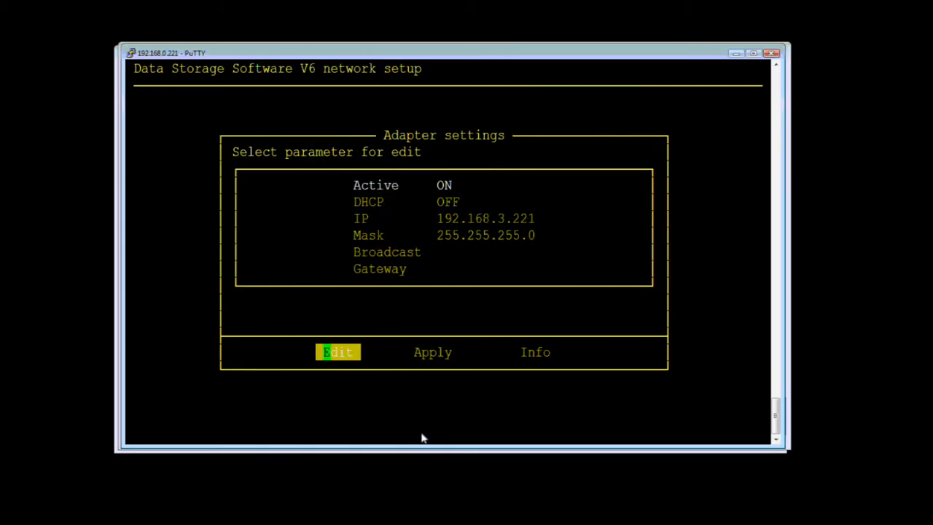
mouse_move(449, 262)
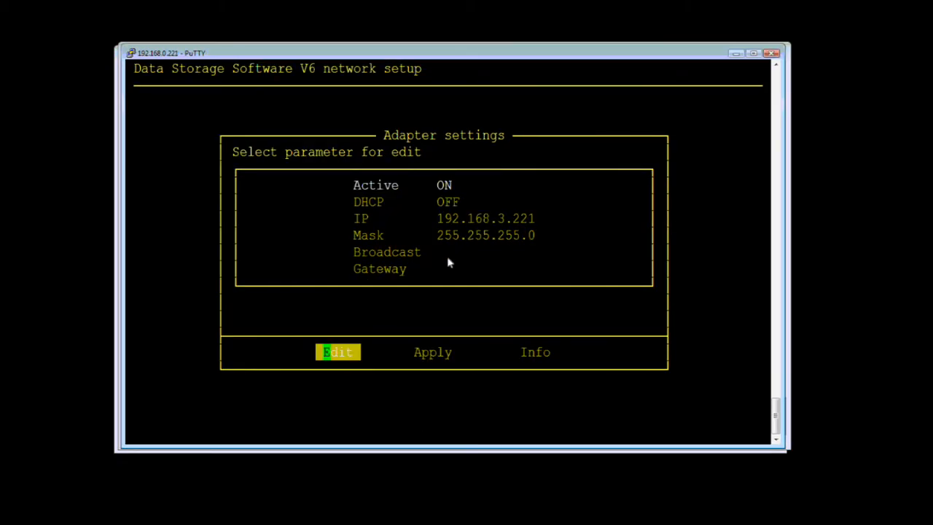
key("Return")
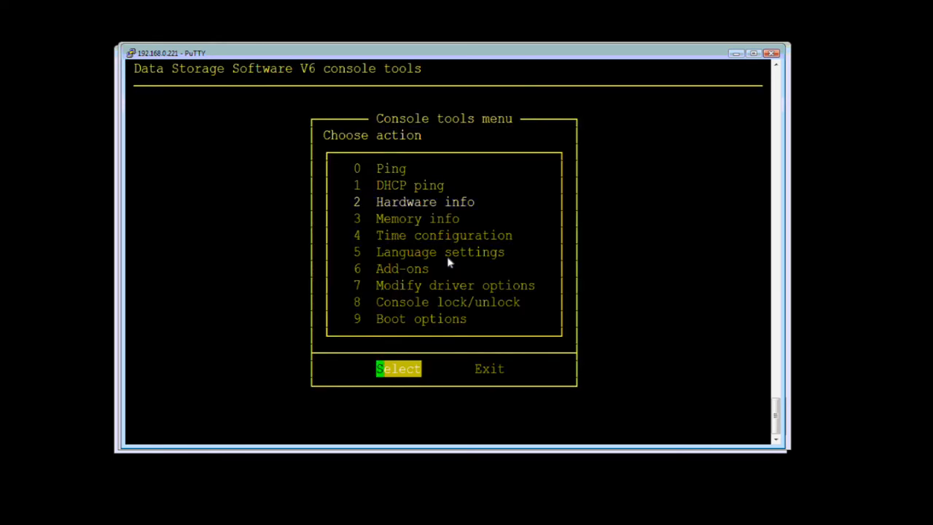
left_click(398, 368)
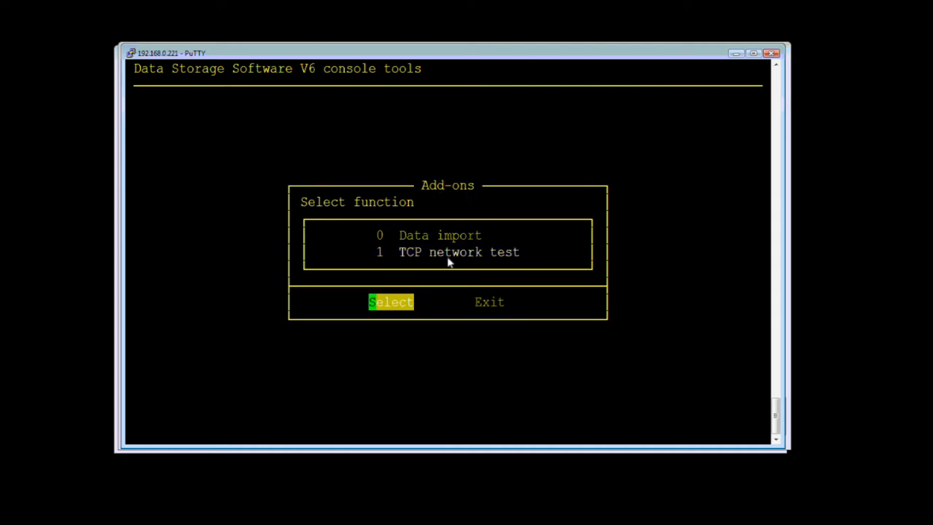
left_click(391, 301)
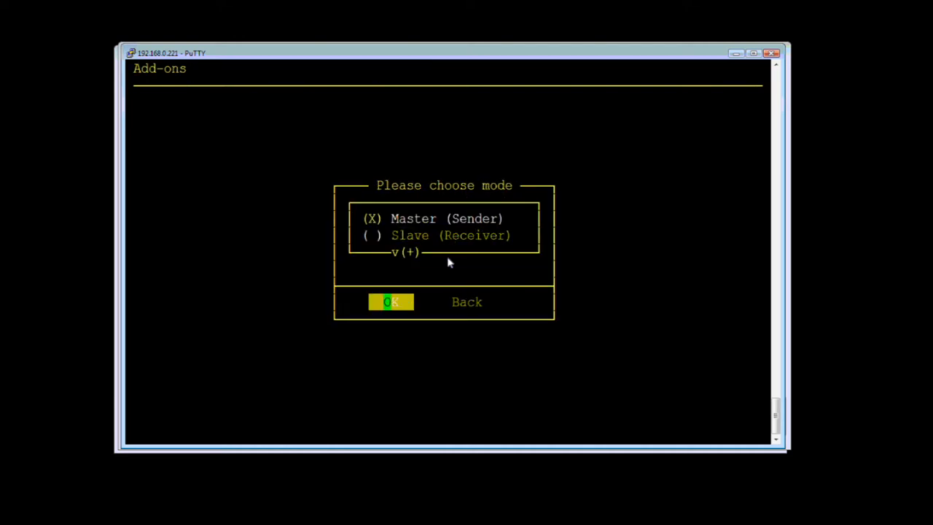
left_click(390, 302)
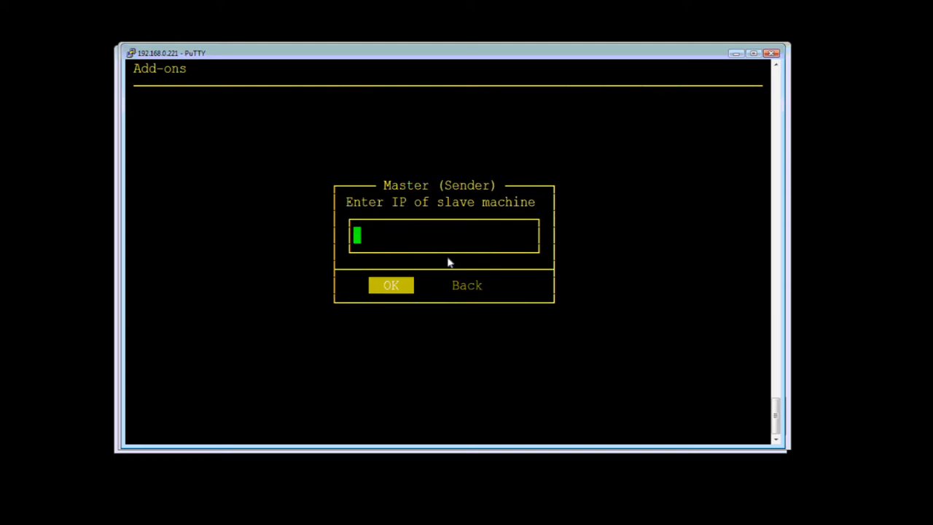
Run the test against slave 192.168.0.220, reading a summary of roughly 600 Mbps
type("192")
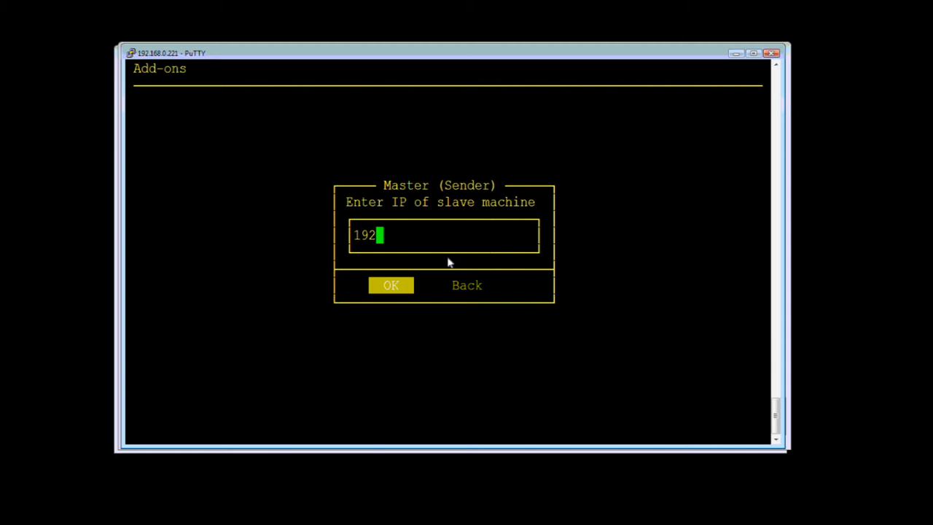
type(".1")
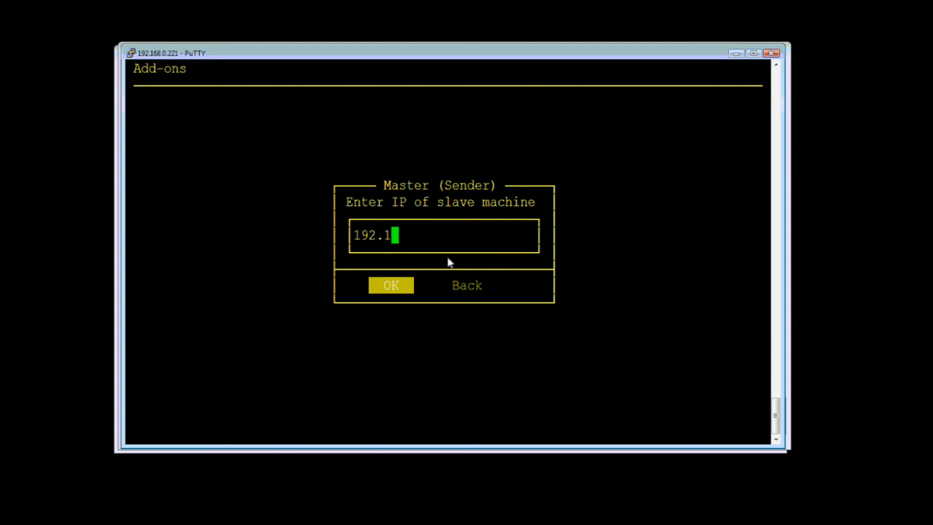
type("68.0.")
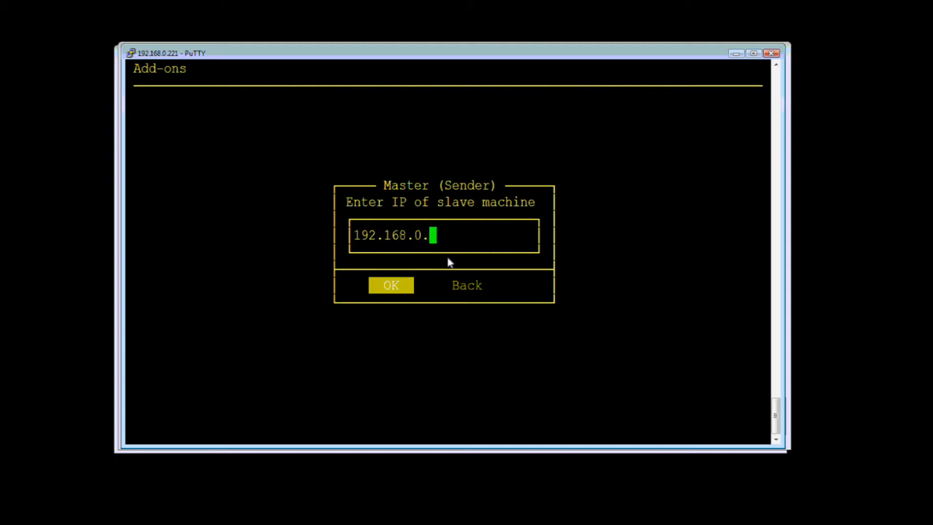
type("220")
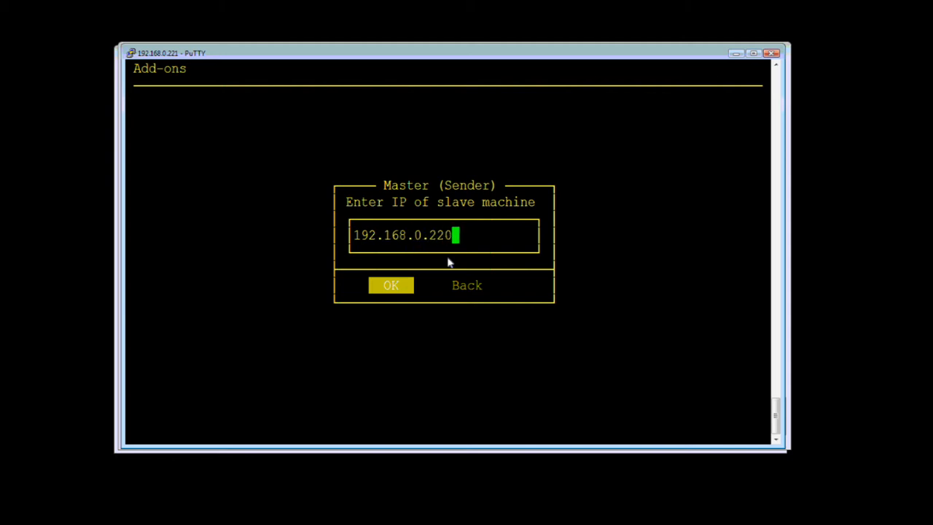
left_click(391, 284)
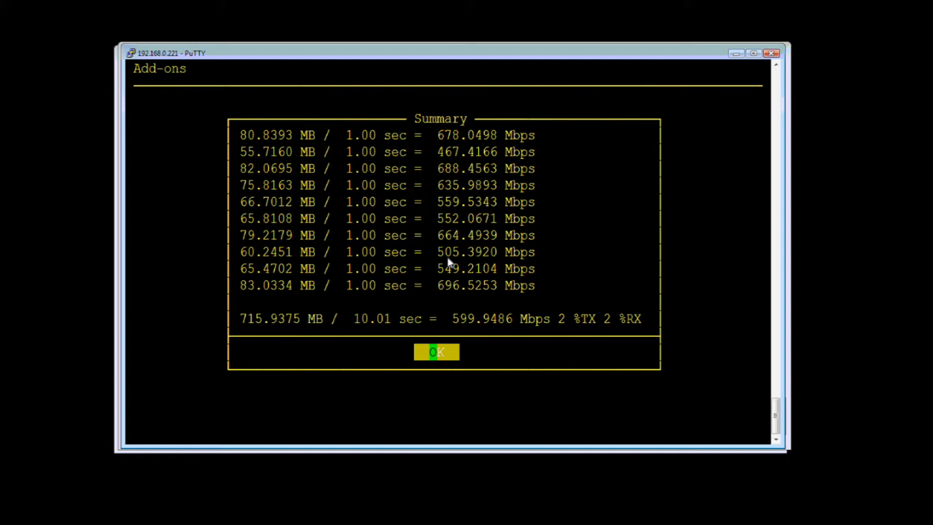
left_click(436, 351)
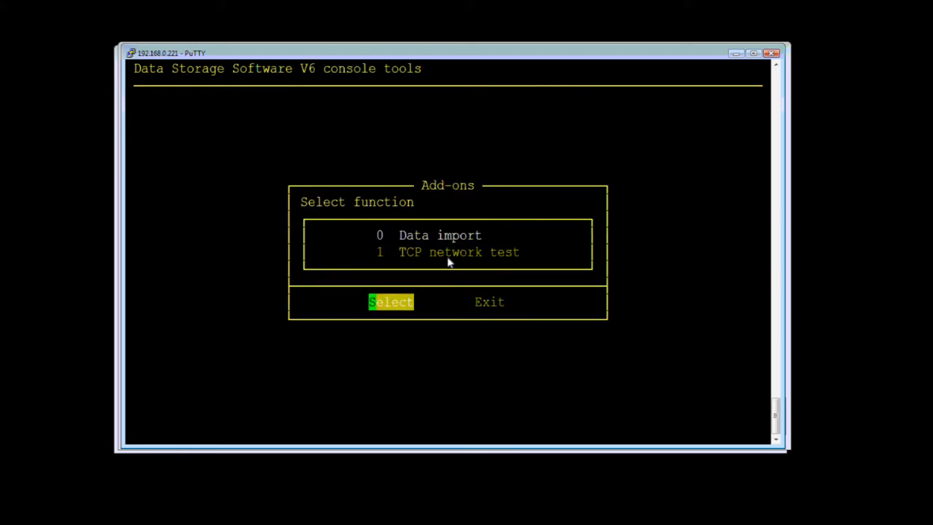
Run the TCP network test as sender toward the 192.168.1.x address, reporting about 941 Mbps
left_click(390, 302)
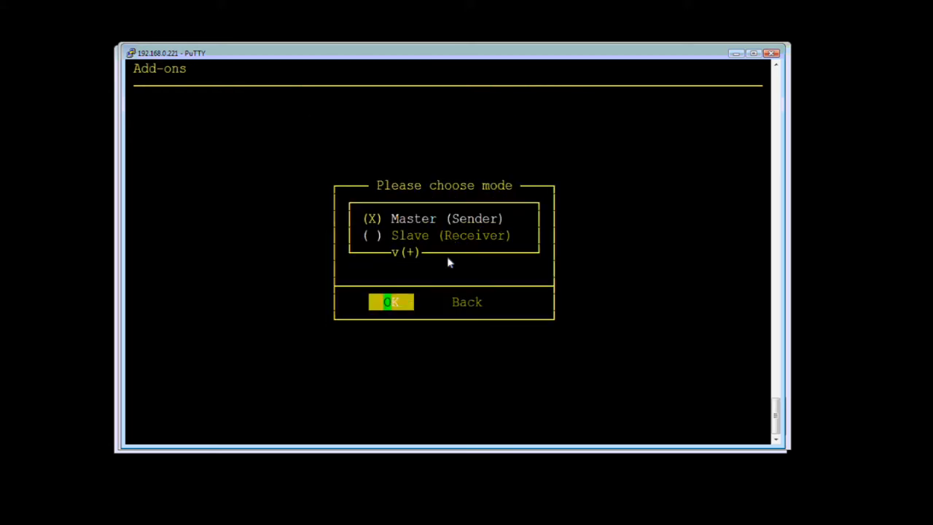
left_click(390, 302)
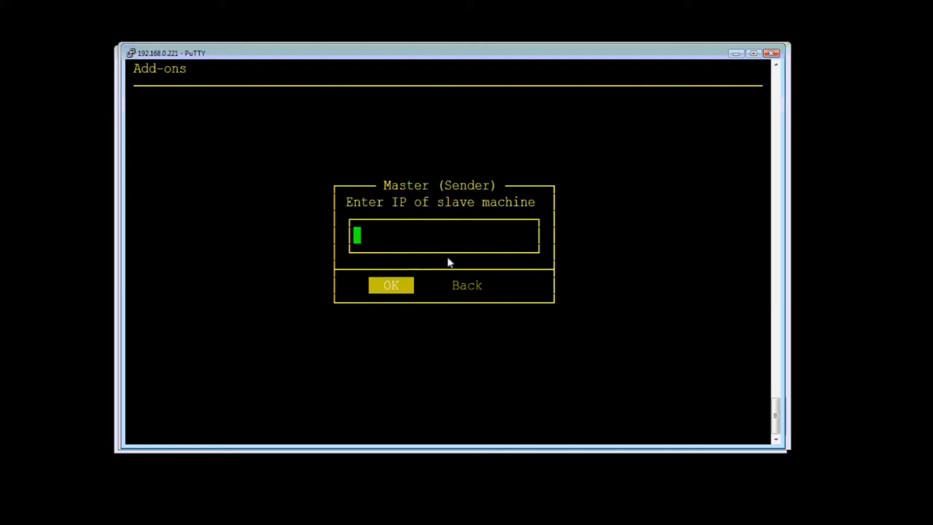
type("192")
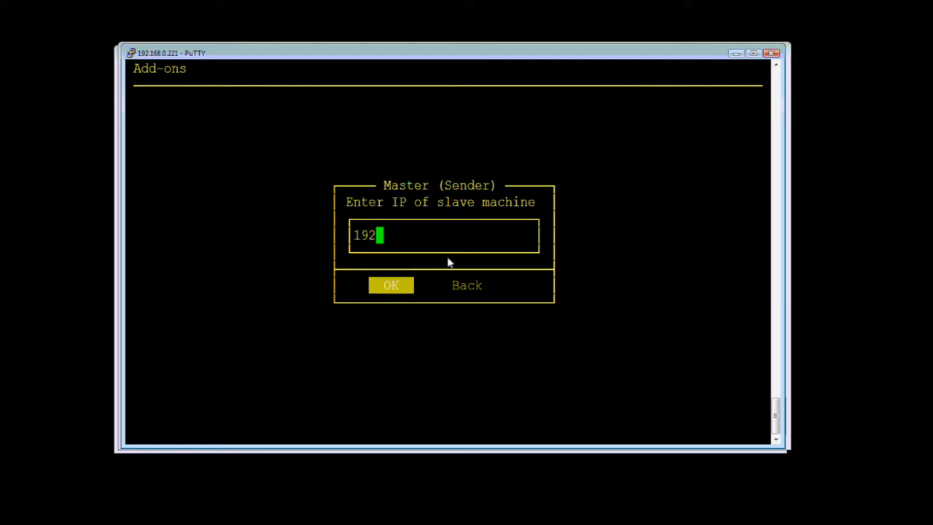
type(".168.")
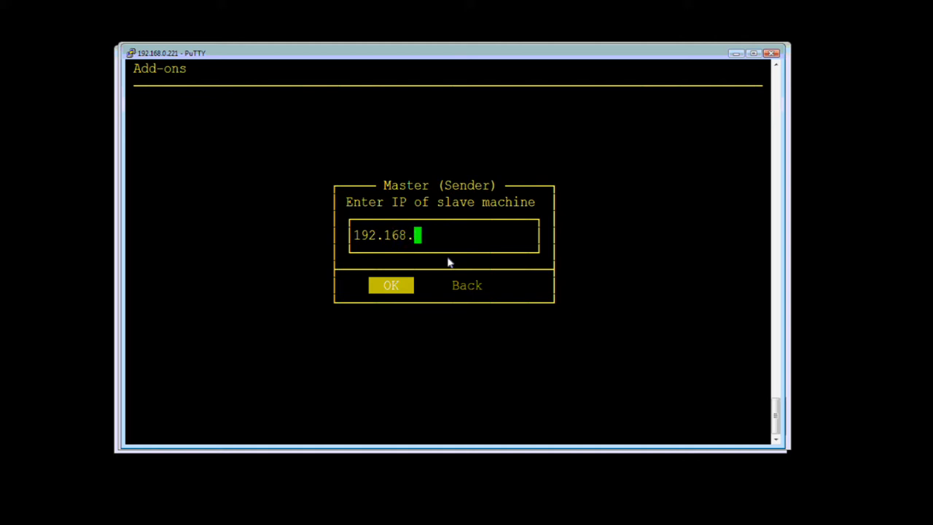
type("1.")
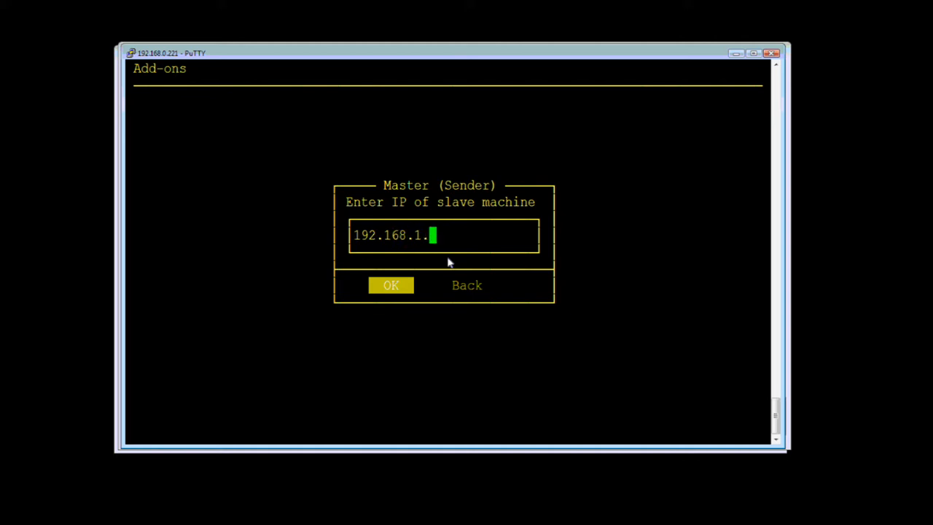
left_click(391, 284)
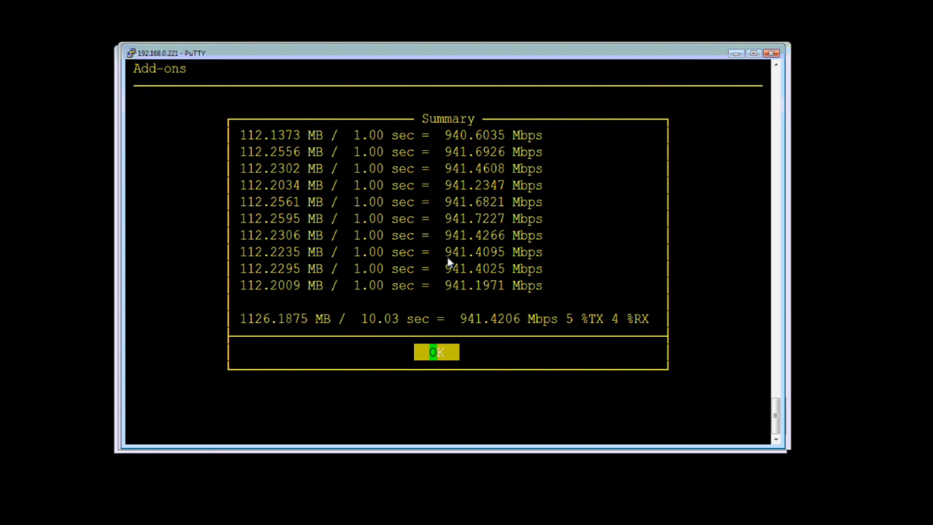
mouse_move(729, 54)
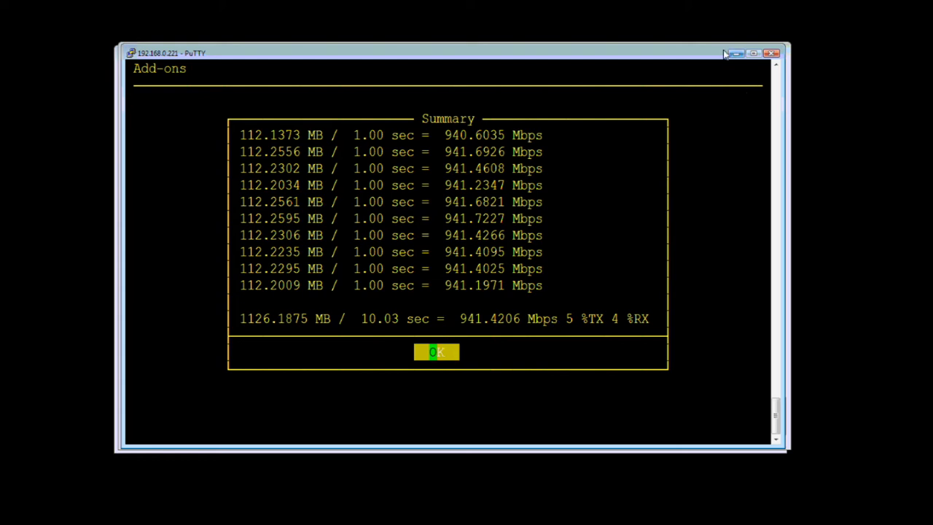
mouse_move(230, 519)
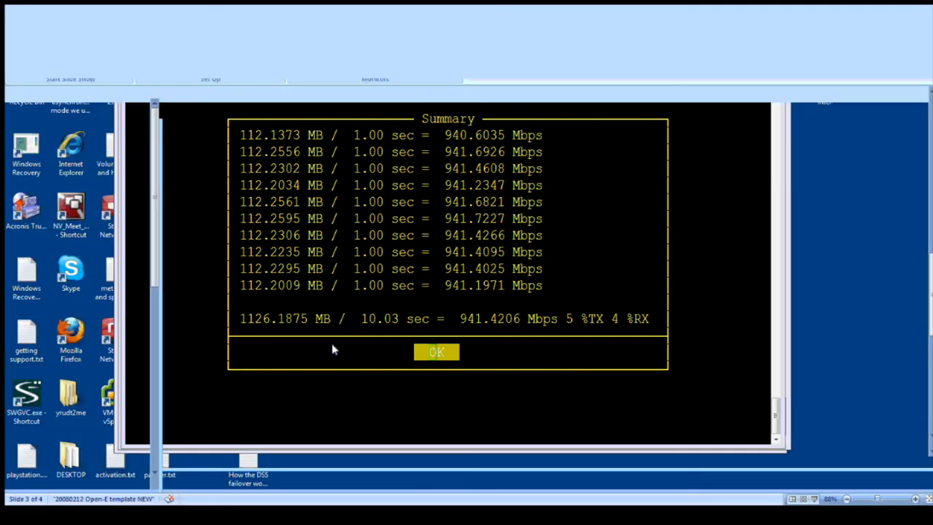
Go to open-e.com and view the Library's Webcasts and videos page
left_click(436, 352)
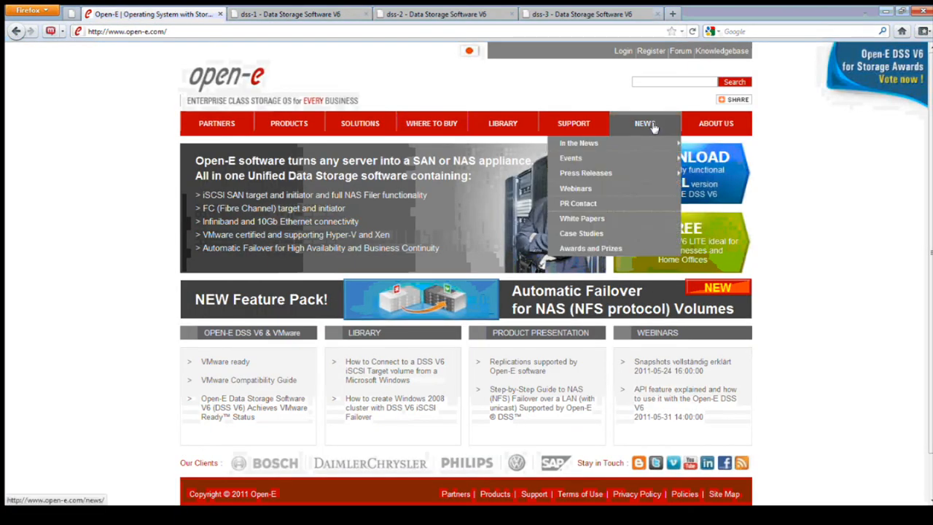
mouse_move(574, 122)
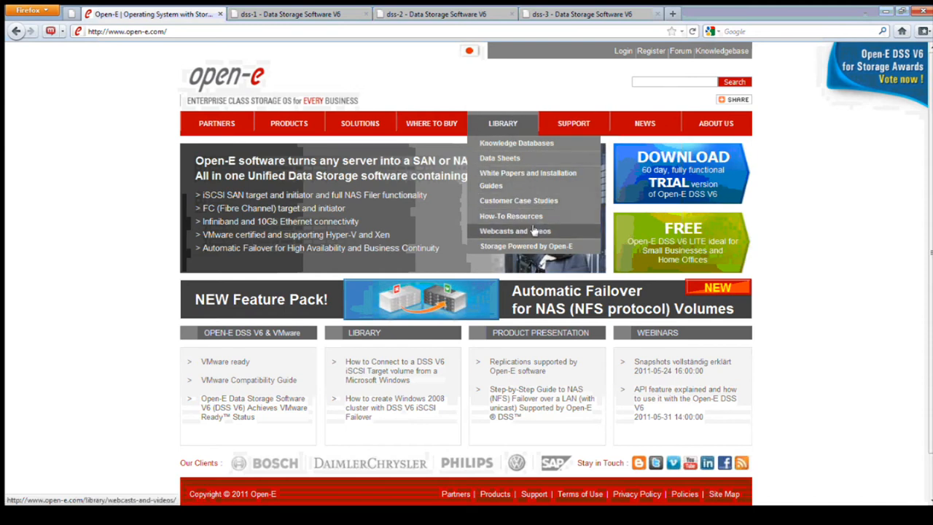
left_click(516, 230)
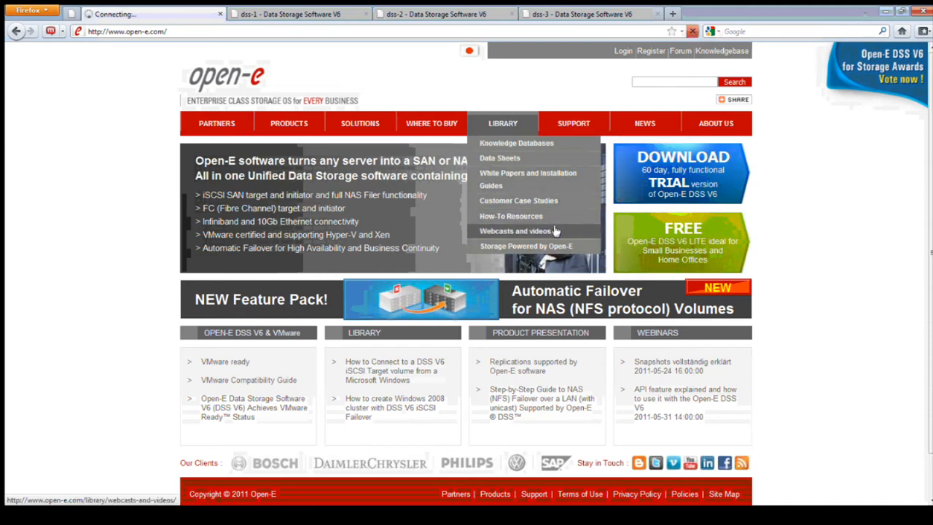
left_click(516, 231)
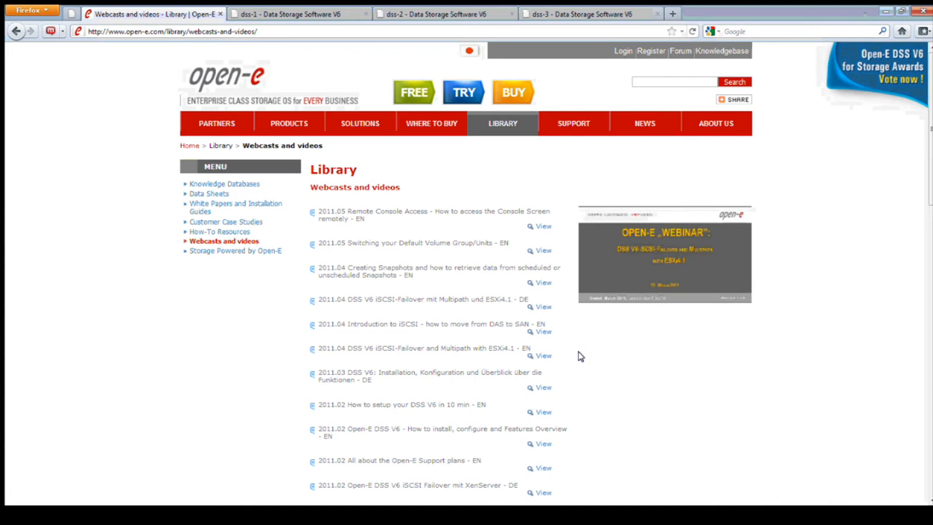
scroll("down", 3)
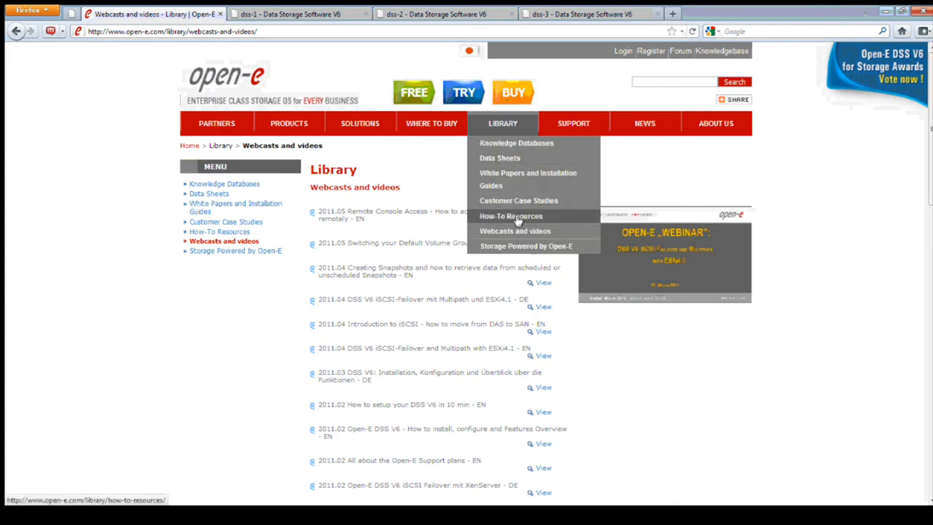
Switch to the How-To Resources library and expand the Open-E Backups guide list
left_click(510, 215)
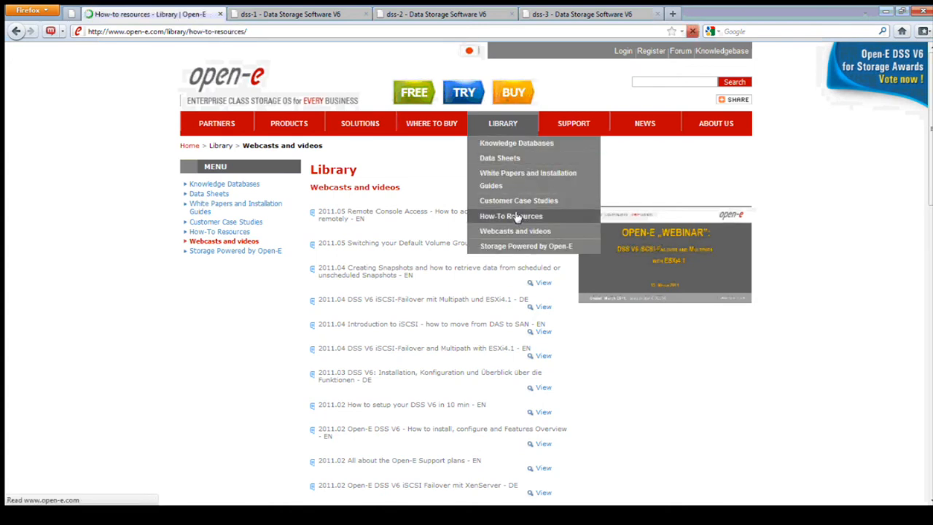
left_click(510, 216)
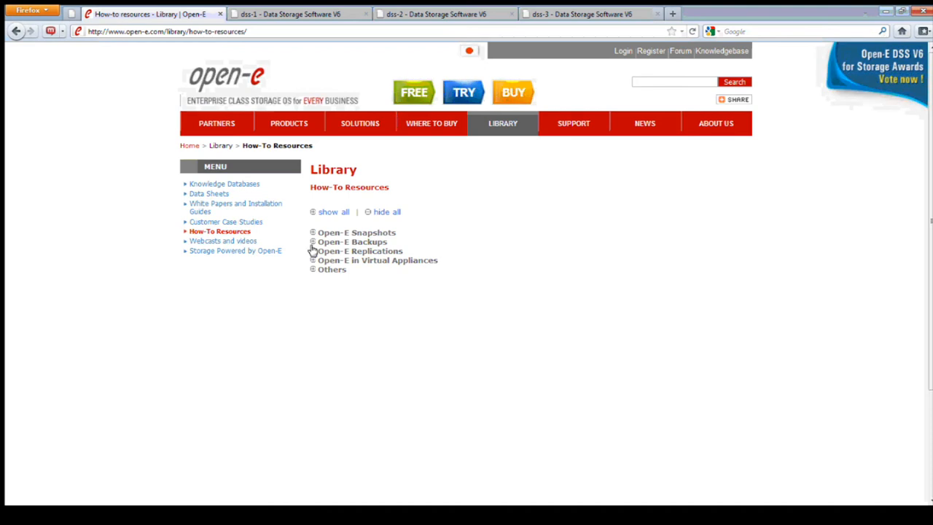
left_click(313, 242)
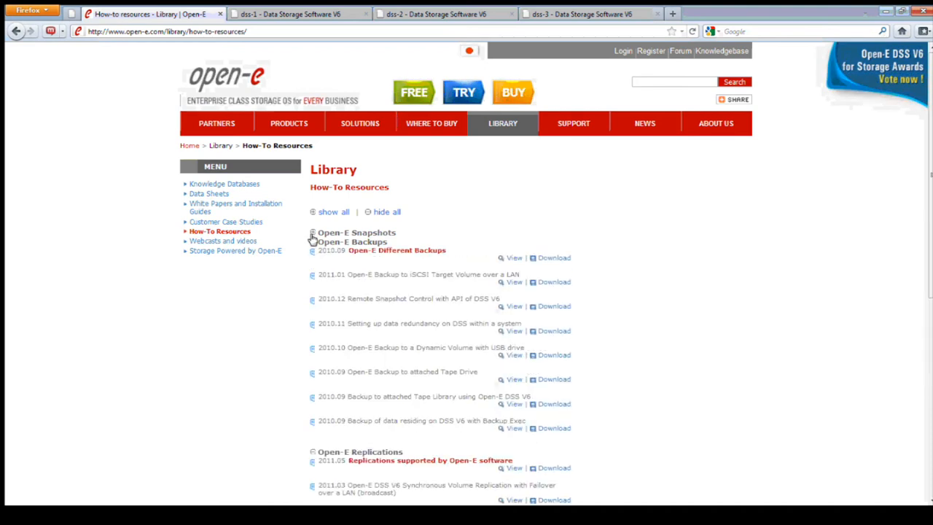
scroll("down", 3)
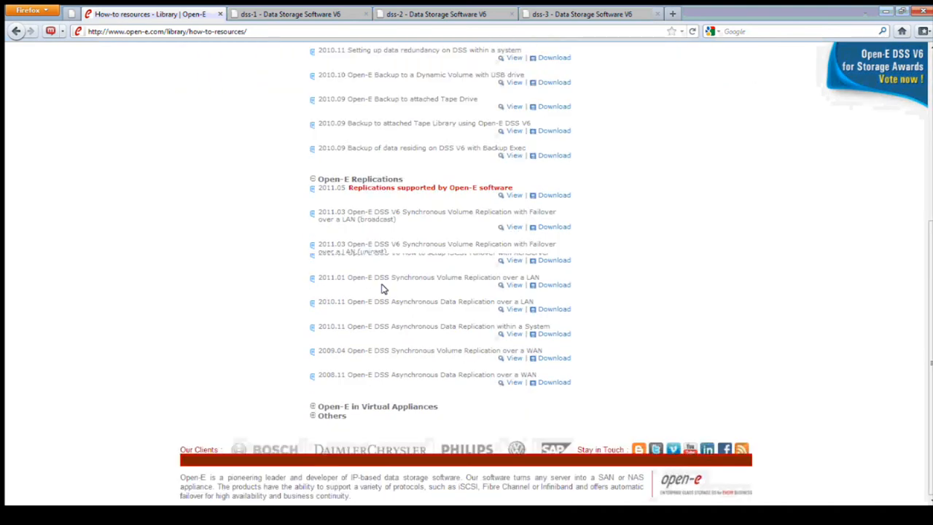
scroll("down", 3)
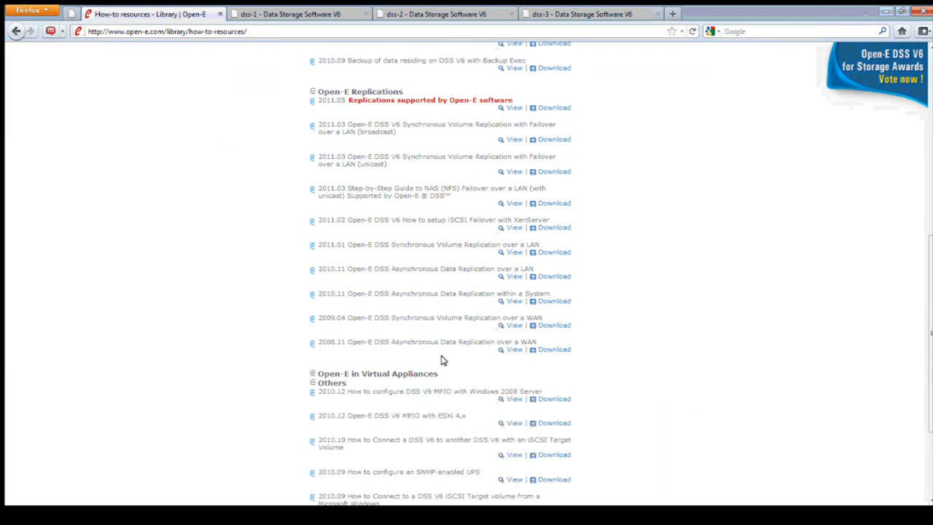
scroll("down", 3)
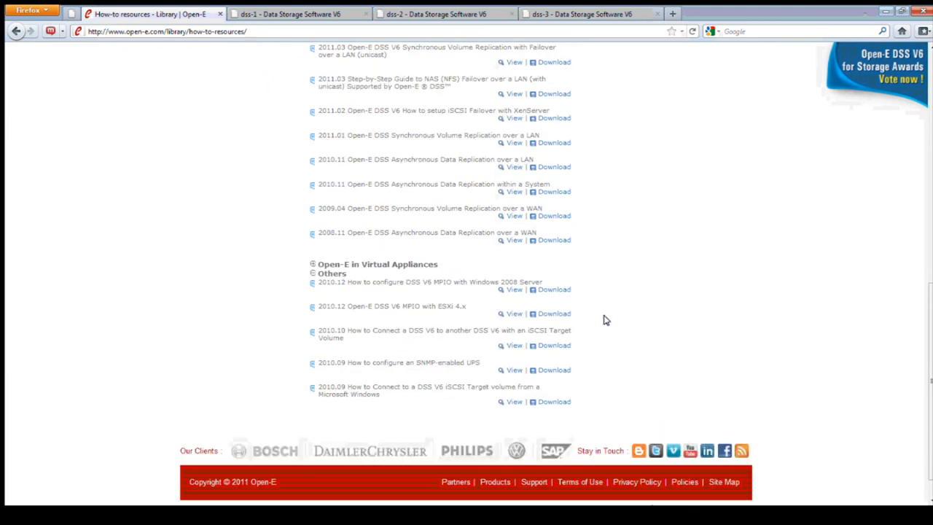
mouse_move(591, 327)
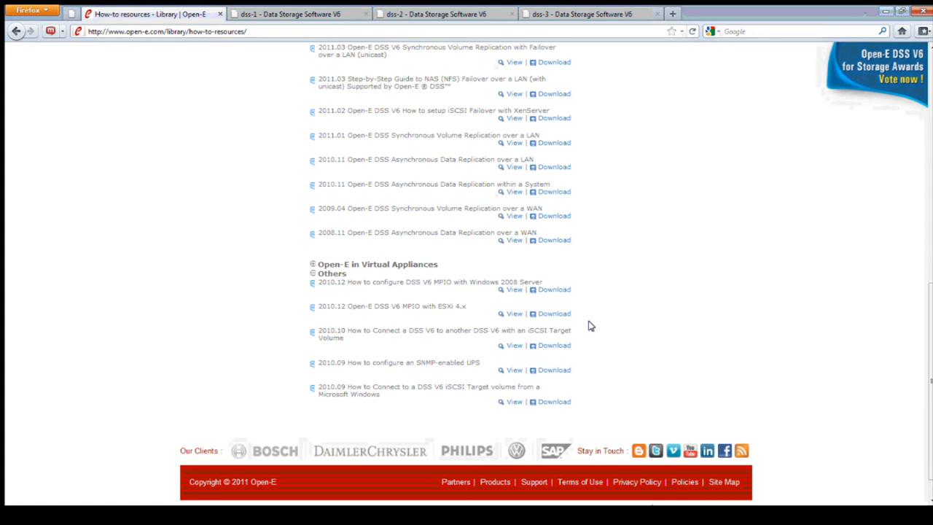
scroll("up", 3)
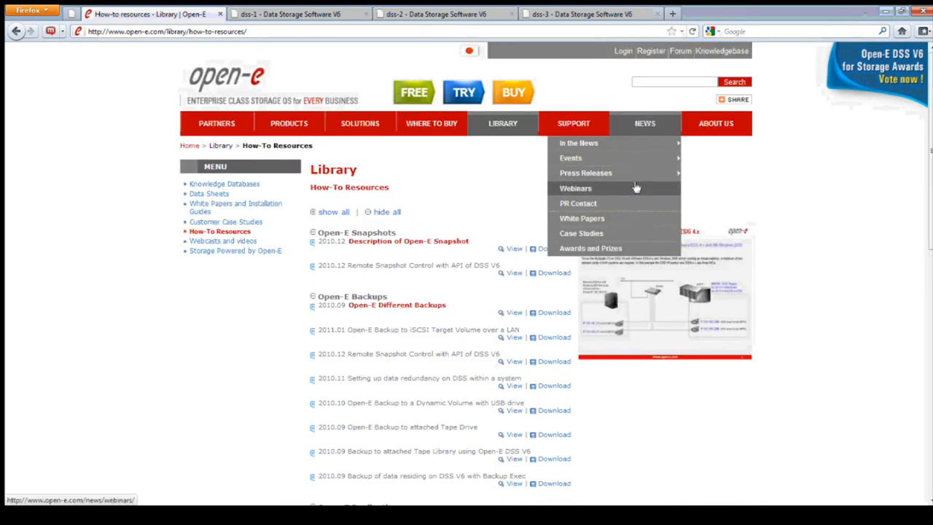
Review the News > Webinars schedule tables, then return to the Open-E home page
left_click(574, 188)
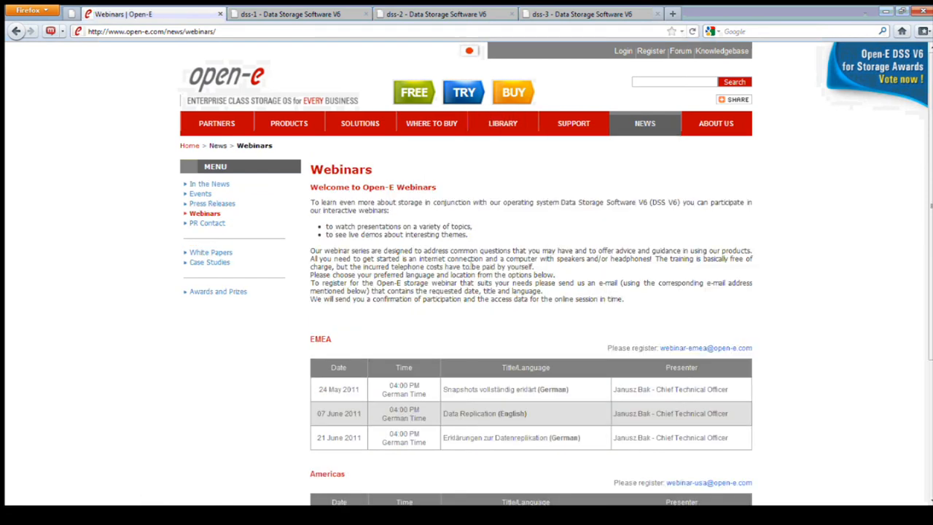
scroll("down", 3)
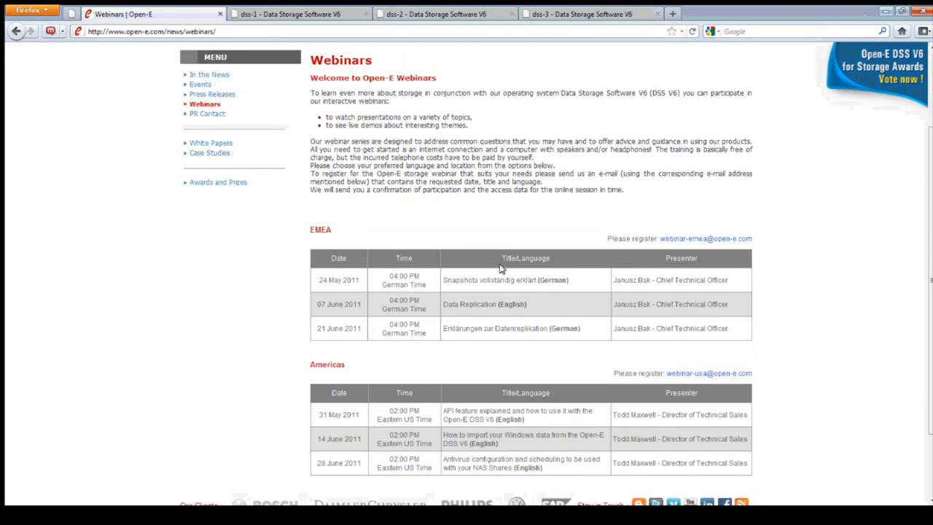
mouse_move(527, 197)
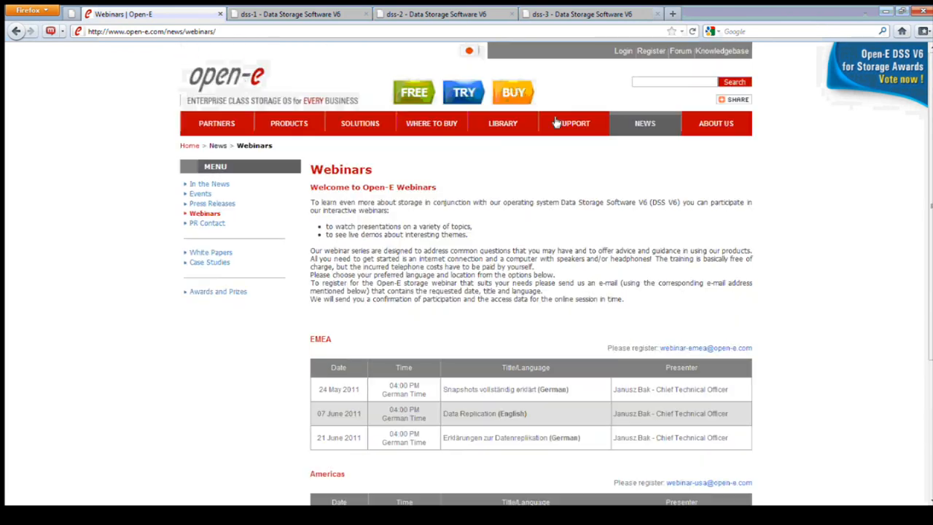
left_click(226, 76)
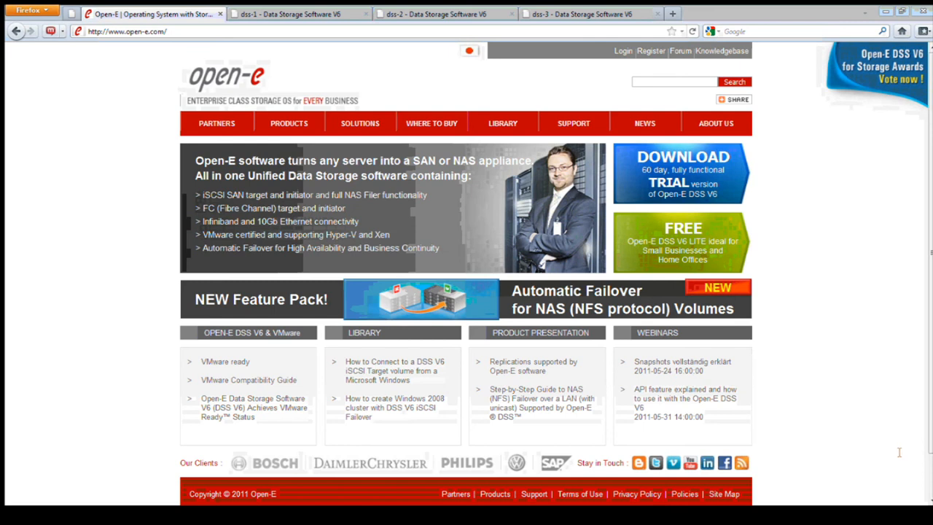
mouse_move(898, 452)
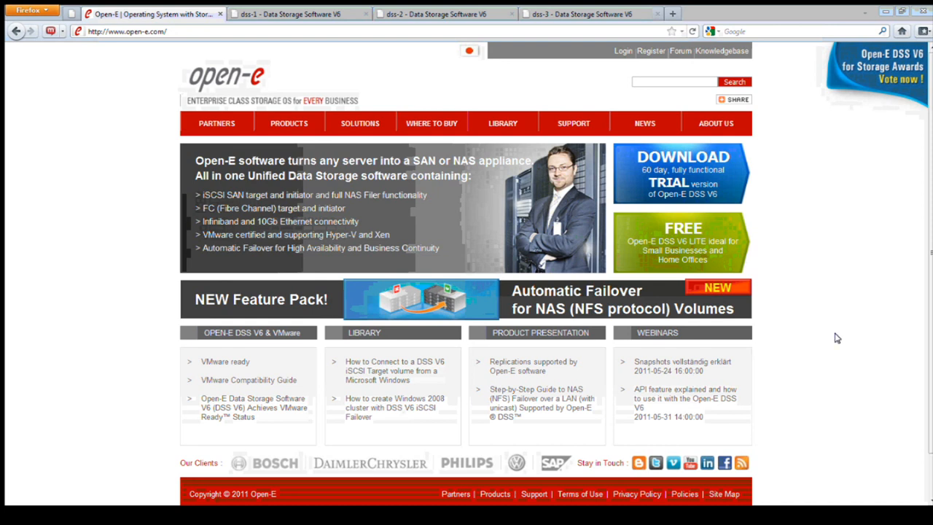
mouse_move(840, 453)
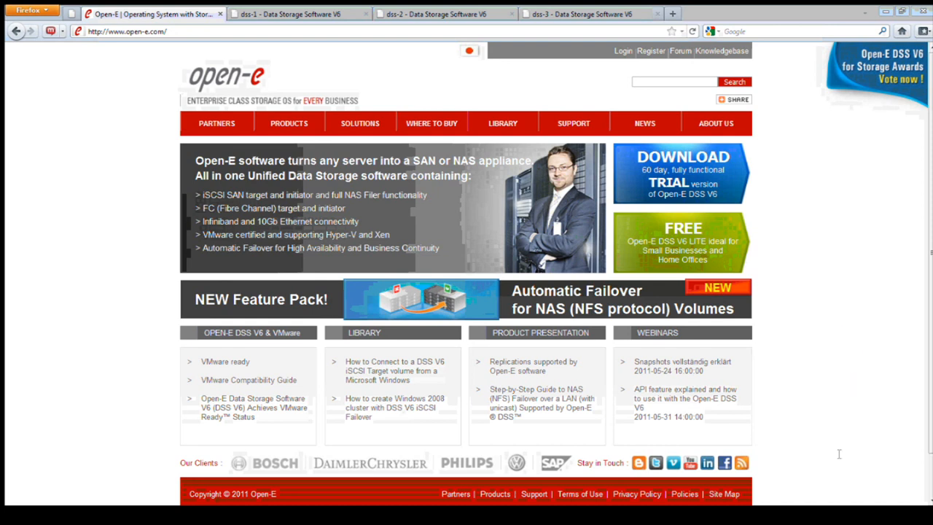
mouse_move(813, 344)
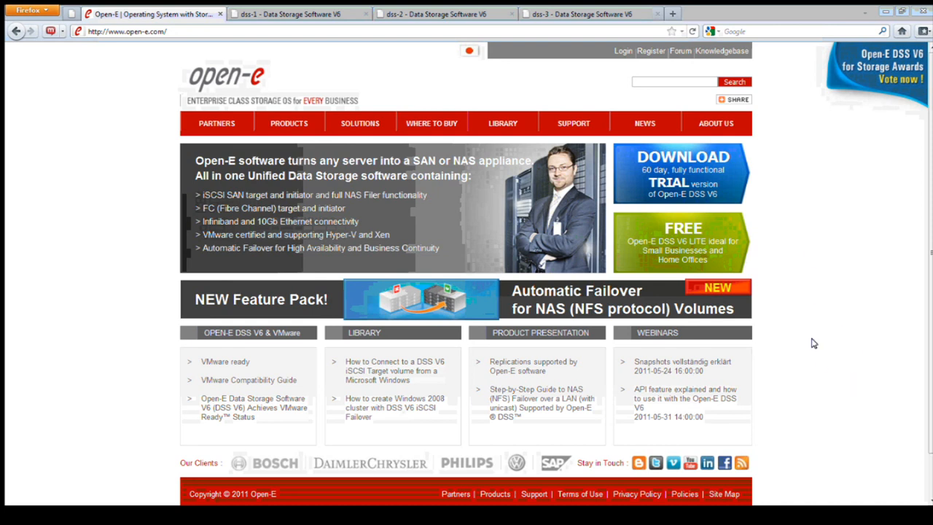
mouse_move(811, 338)
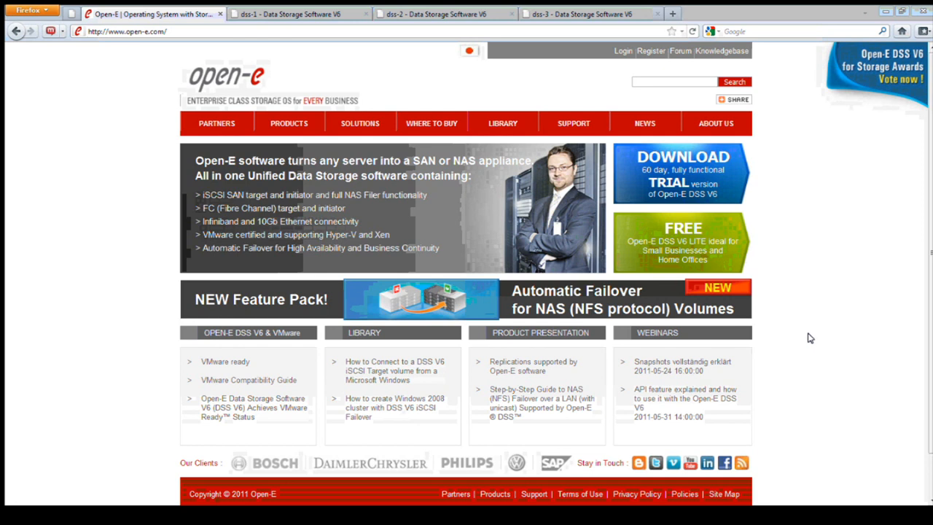
mouse_move(801, 392)
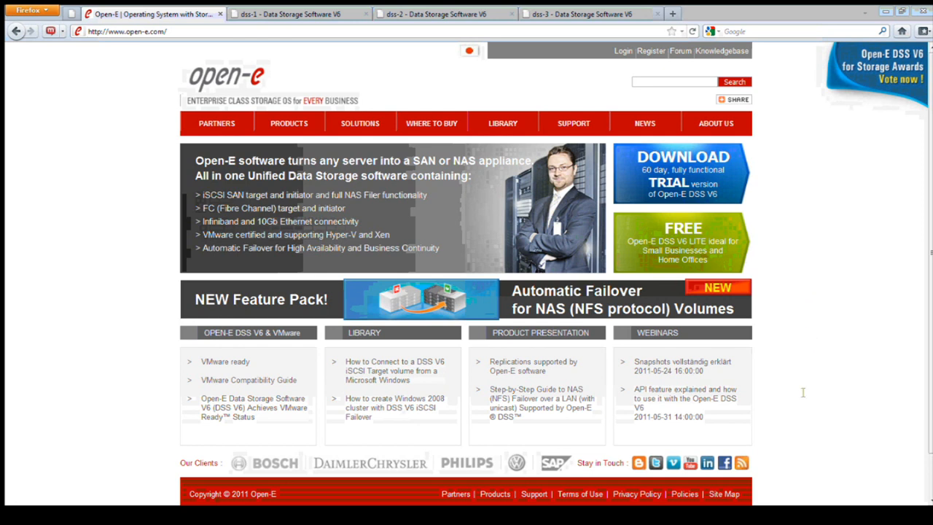
mouse_move(799, 380)
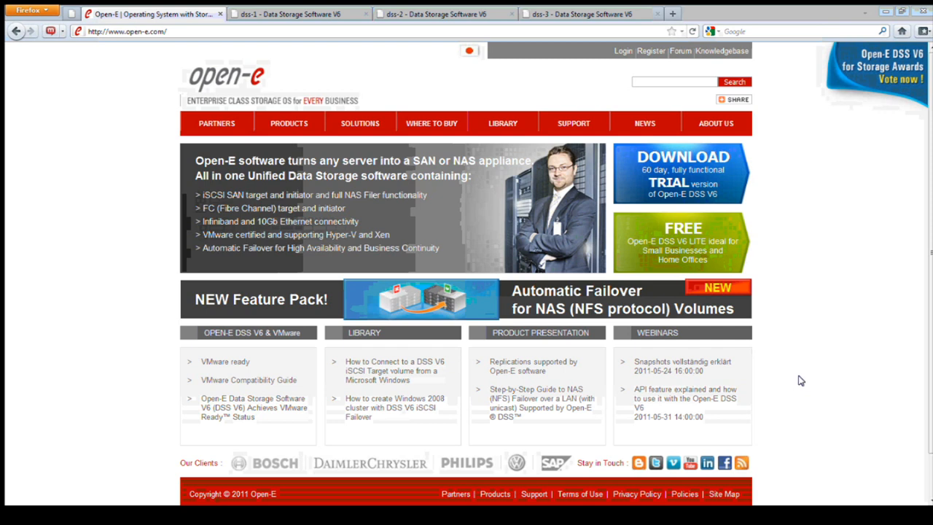
mouse_move(817, 385)
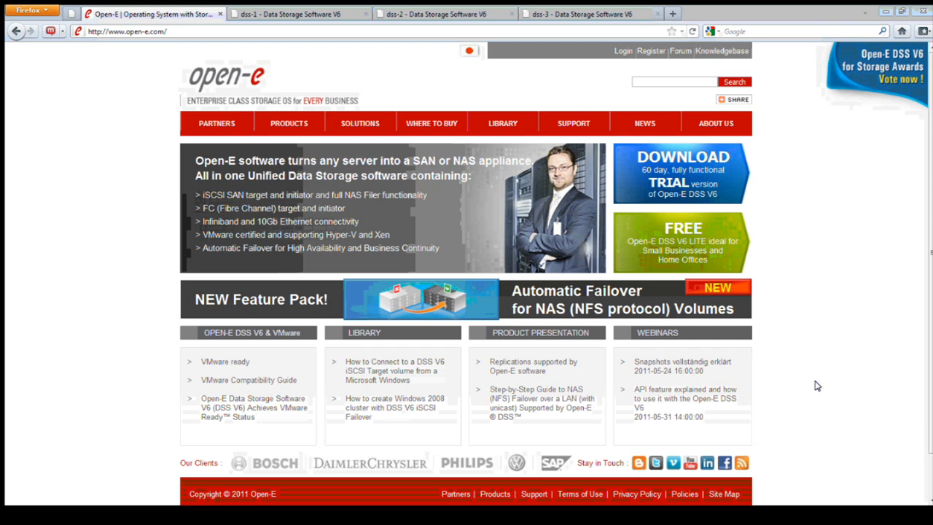